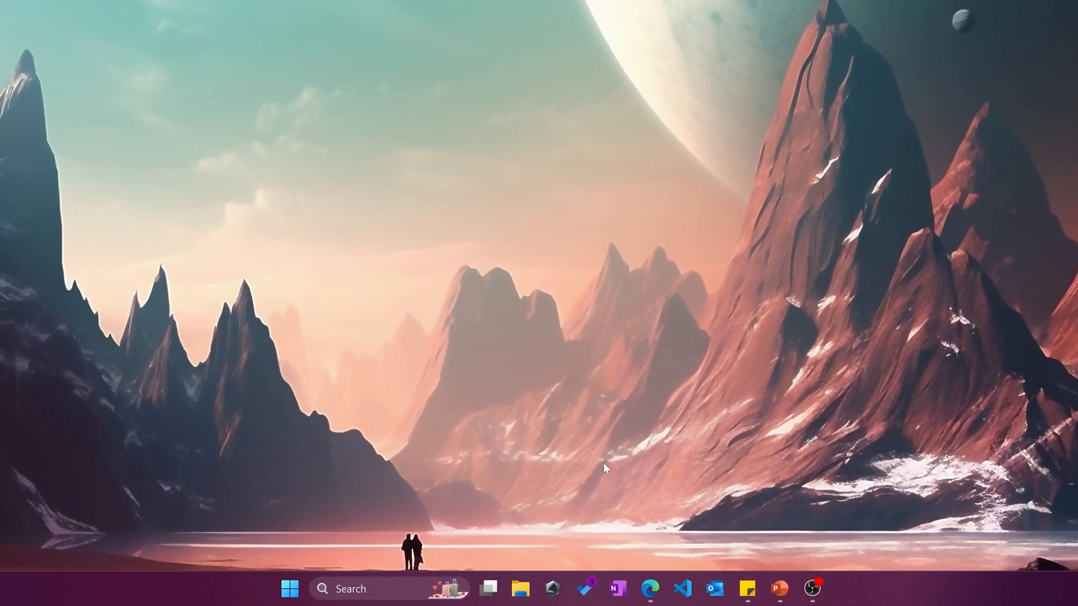
Step: Browse into xampp's htdocs web root and enter the joomtut site folder
left_click(525, 604)
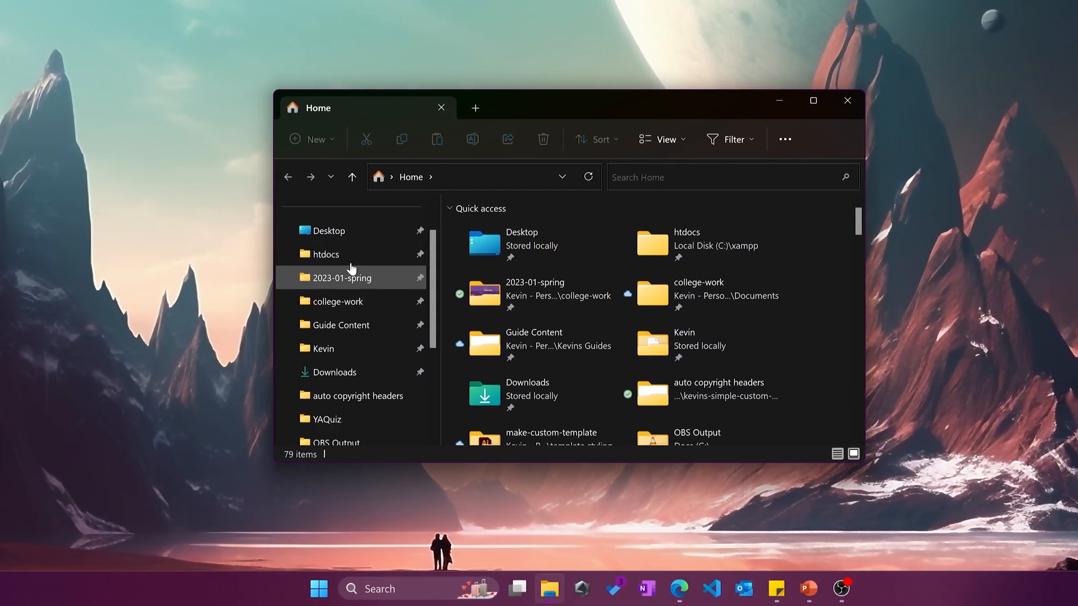
left_click(326, 254)
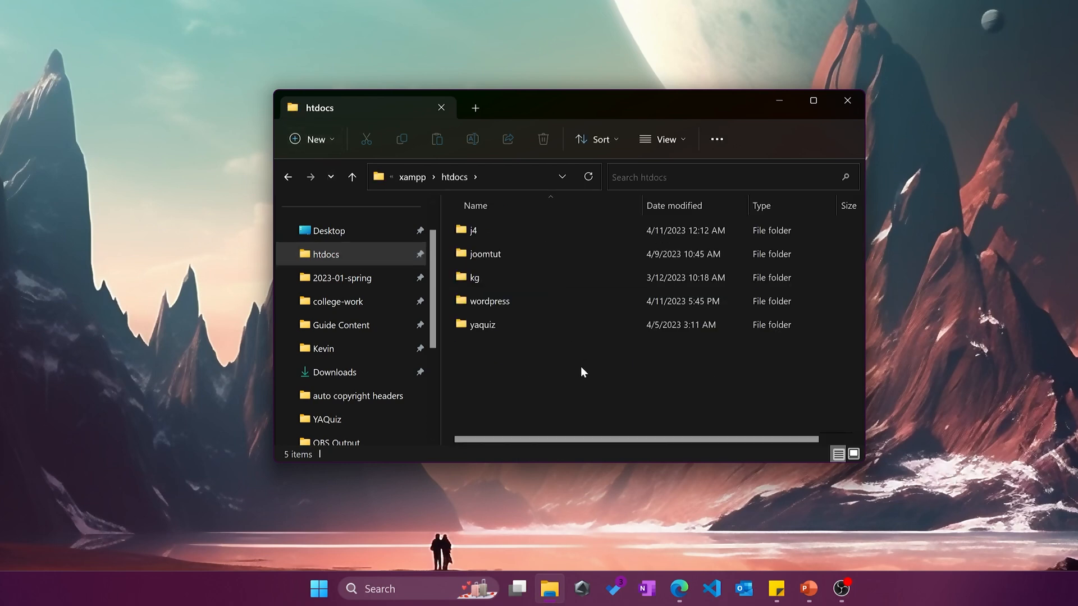
mouse_move(588, 382)
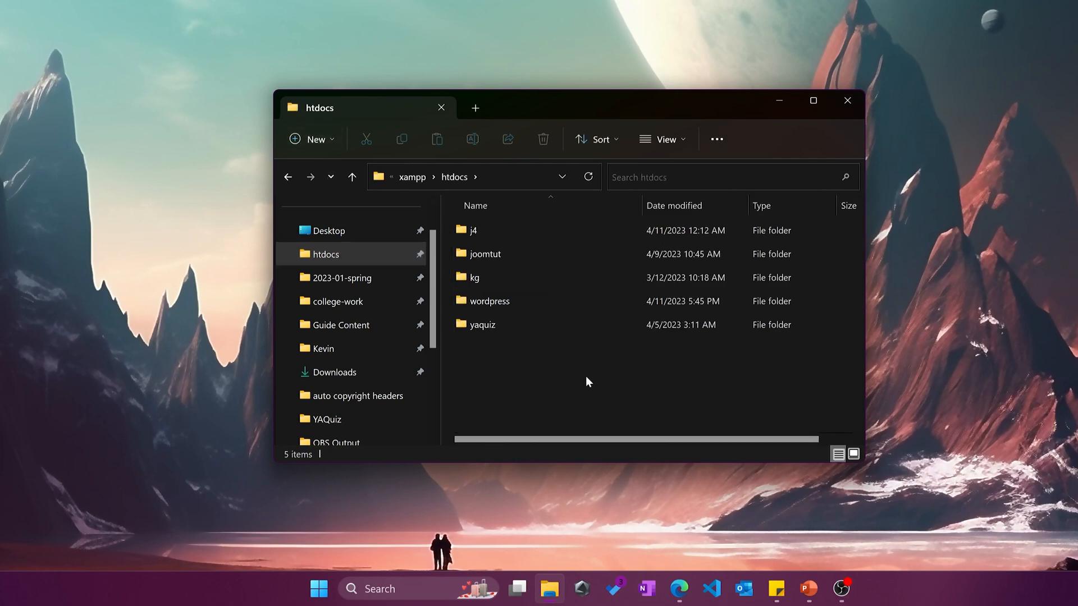
mouse_move(527, 406)
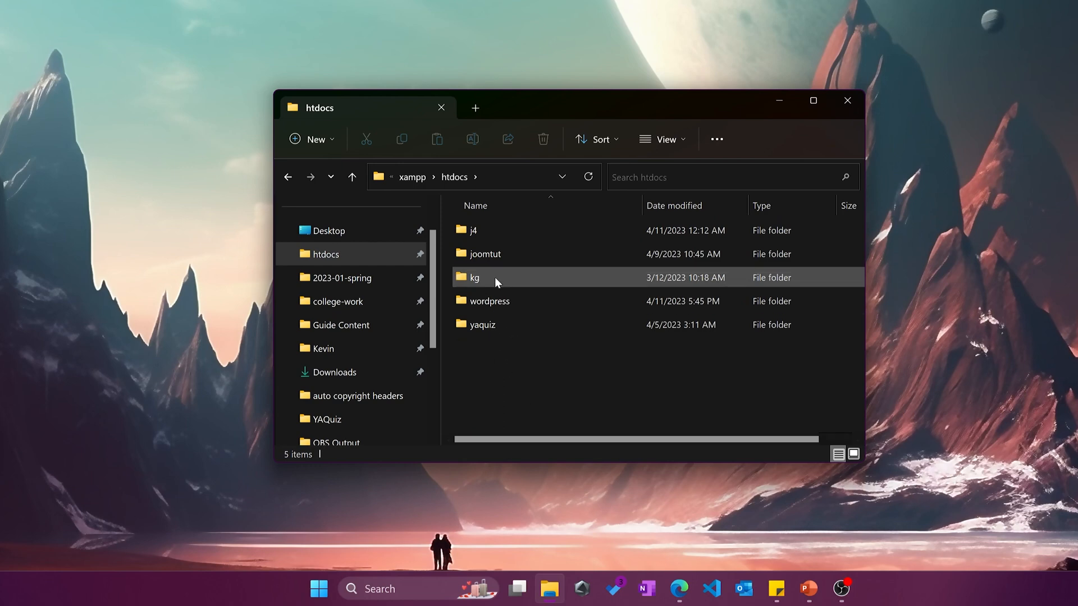
mouse_move(500, 253)
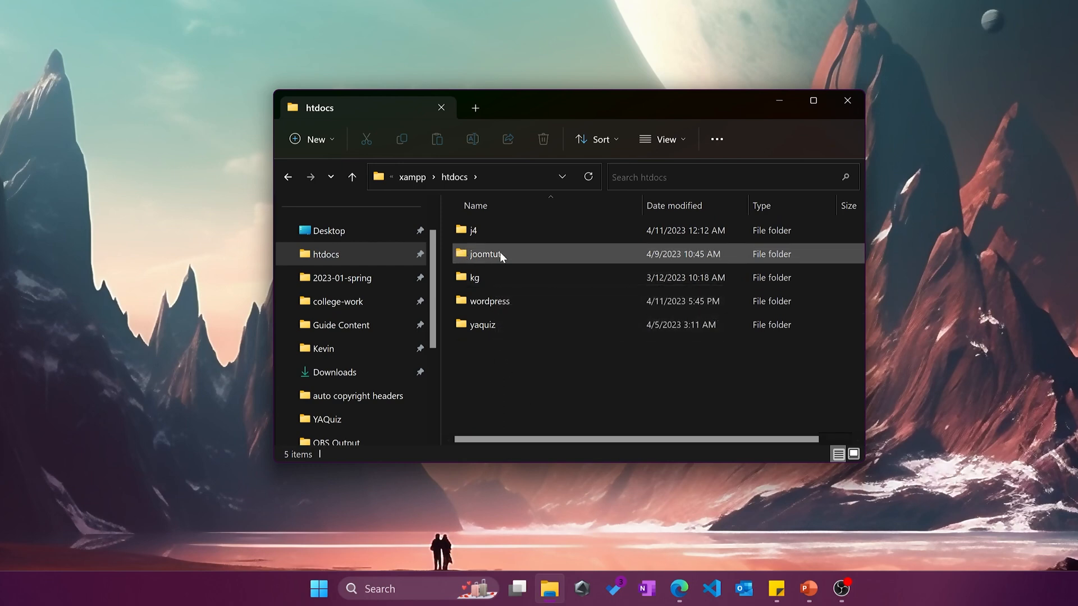
left_click(485, 254)
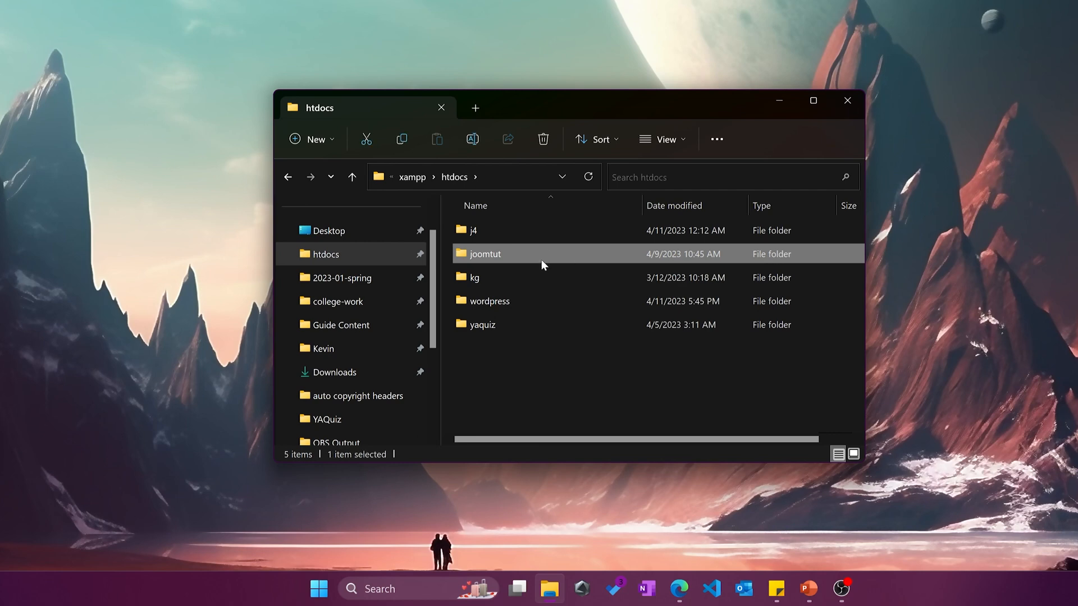
double_click(485, 253)
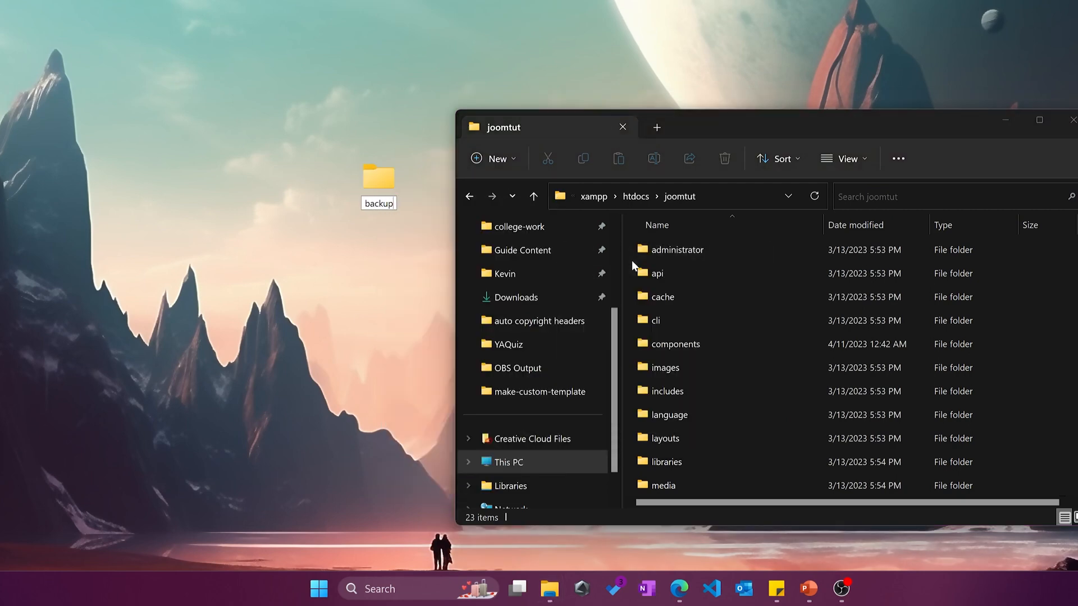
Step: Browse to joomtut's language\en-GB folder and select the tpl_j4starter .ini files
double_click(379, 178)
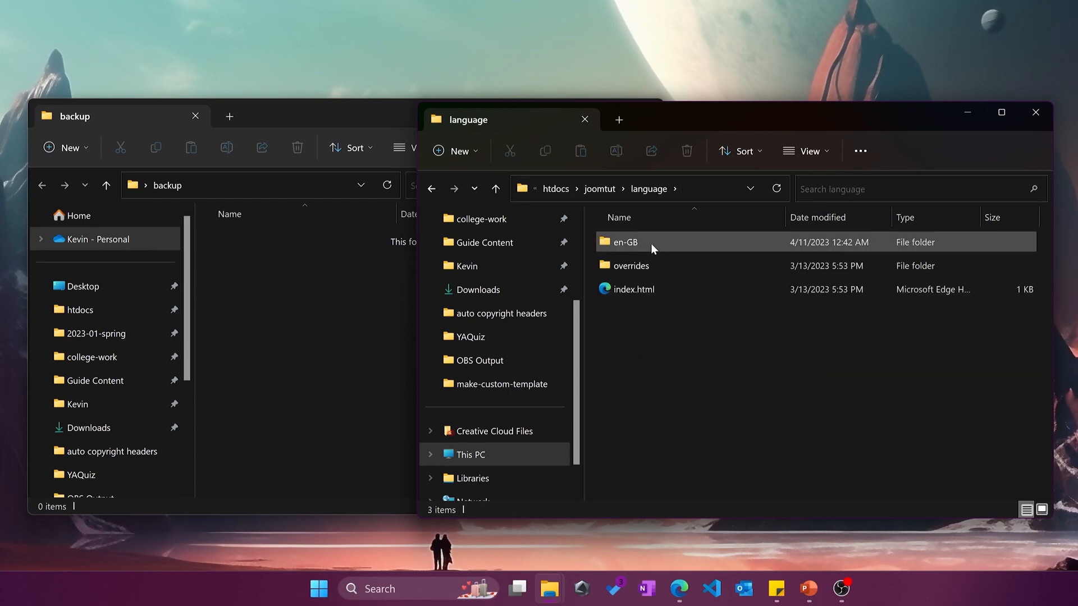
double_click(624, 242)
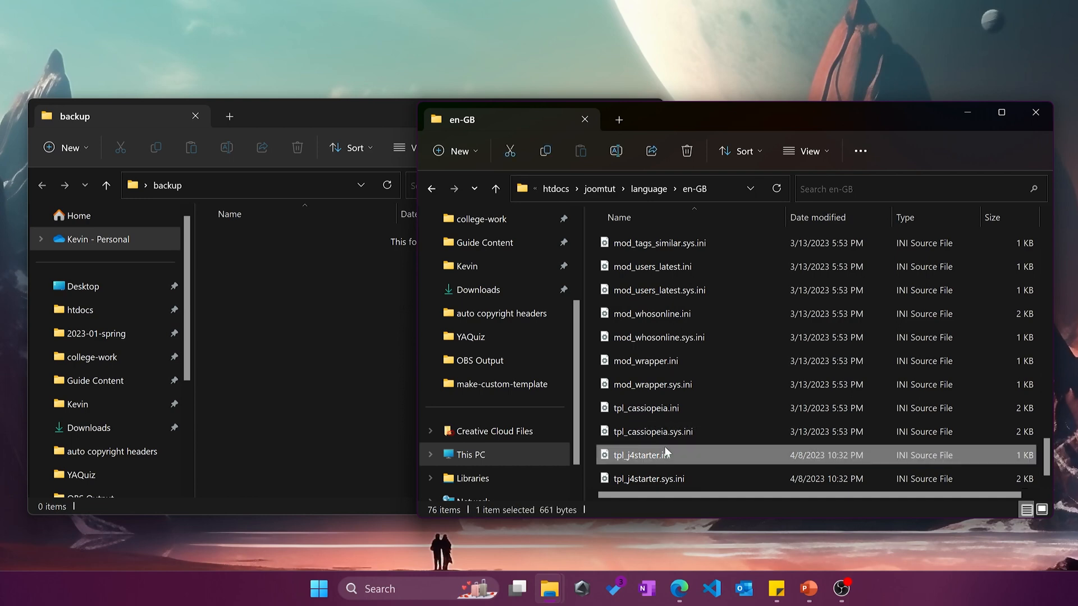
left_click(663, 478)
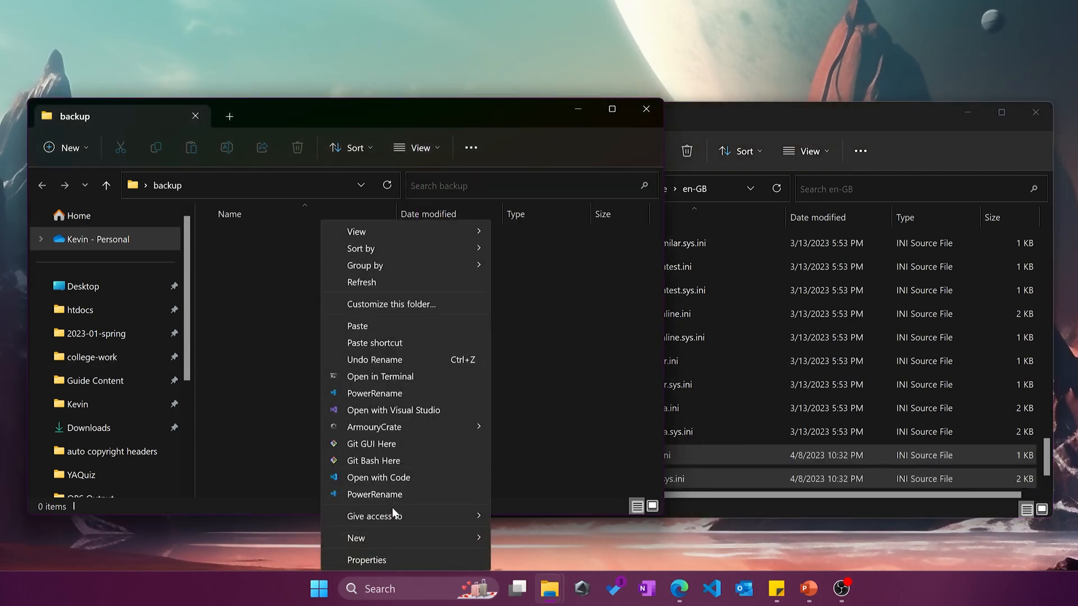
Step: Create a new folder named language inside backup and return to the en-GB files
left_click(356, 539)
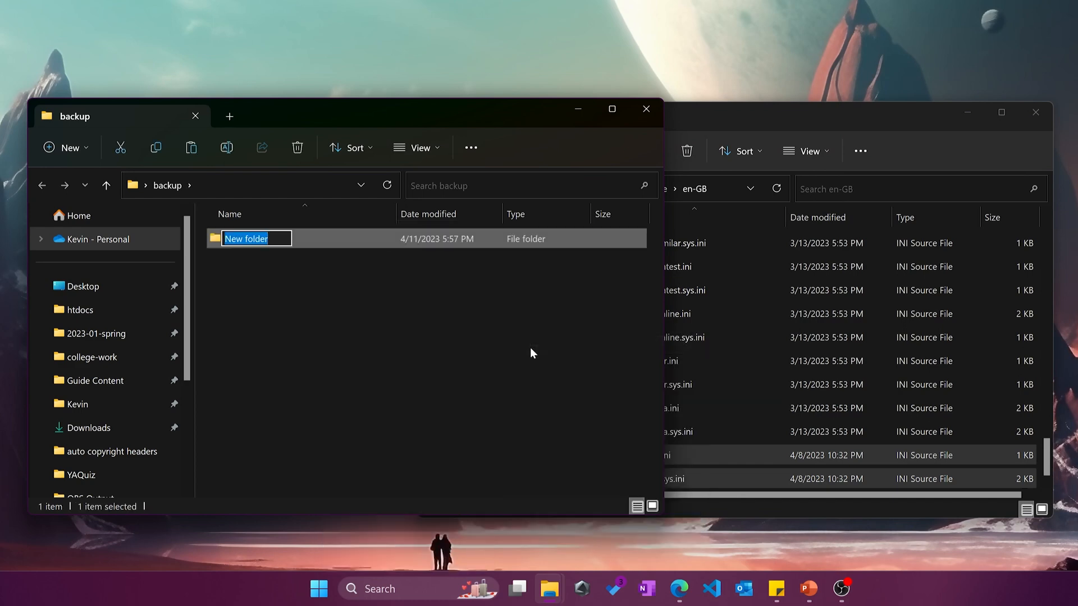
type("language")
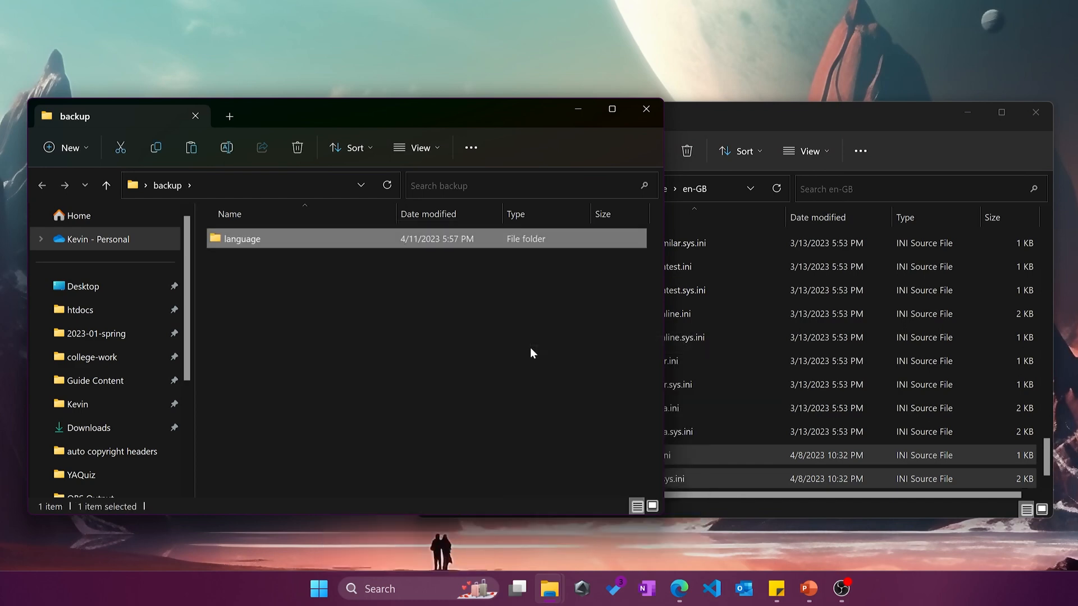
double_click(242, 238)
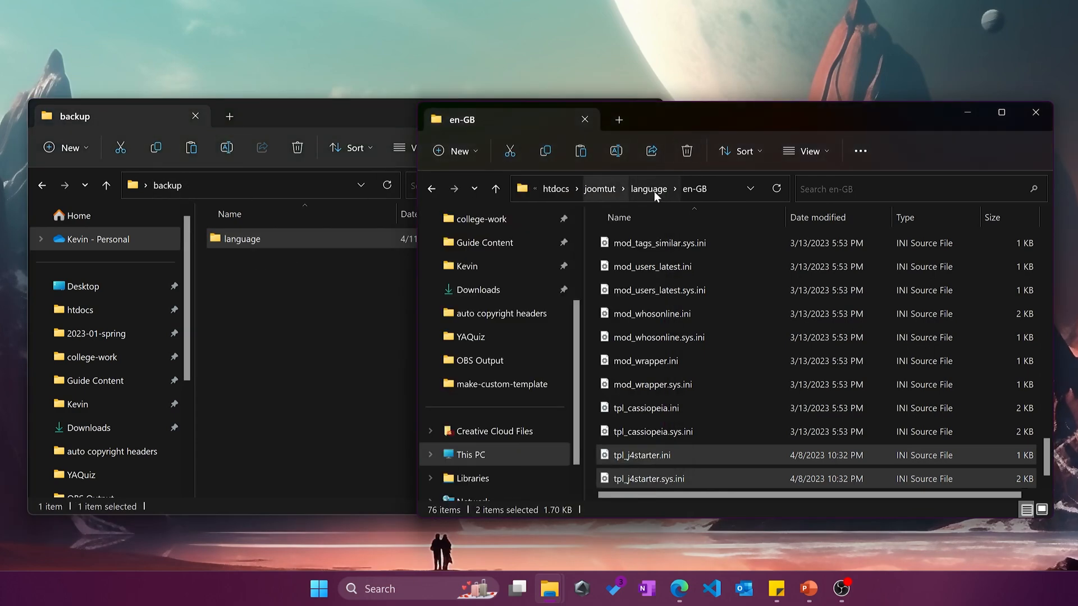
Step: Navigate back up to joomtut and into templates\j4starter to gather its files for backup
left_click(649, 189)
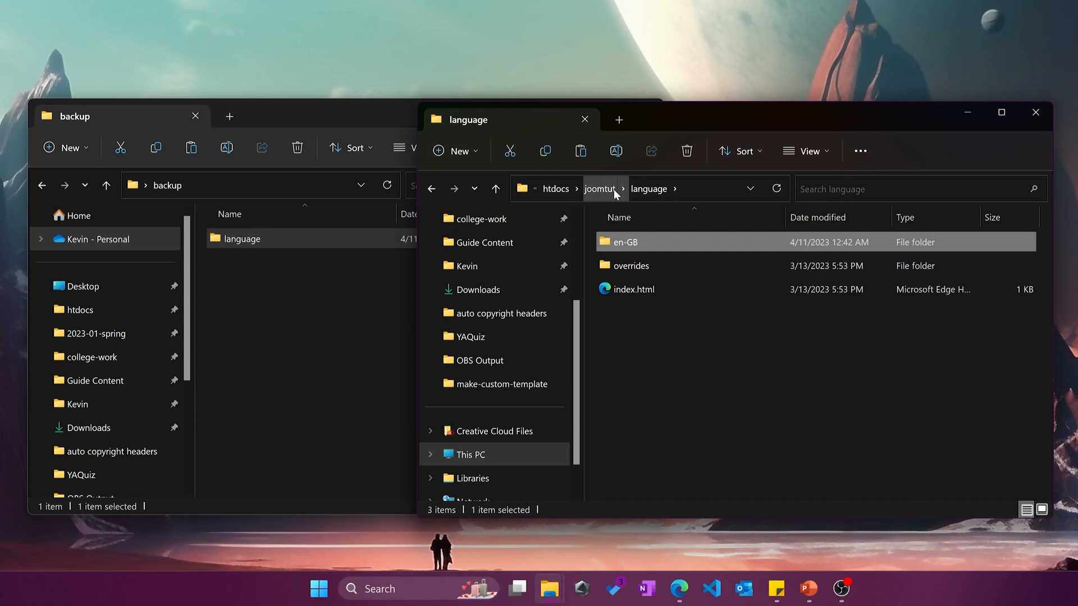
left_click(599, 188)
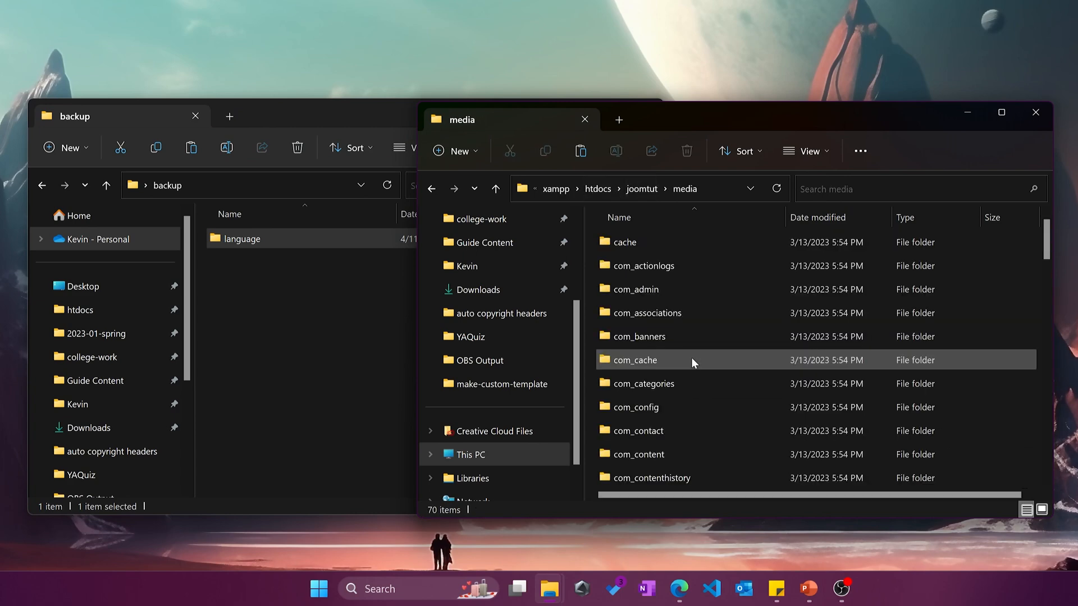
left_click(65, 148)
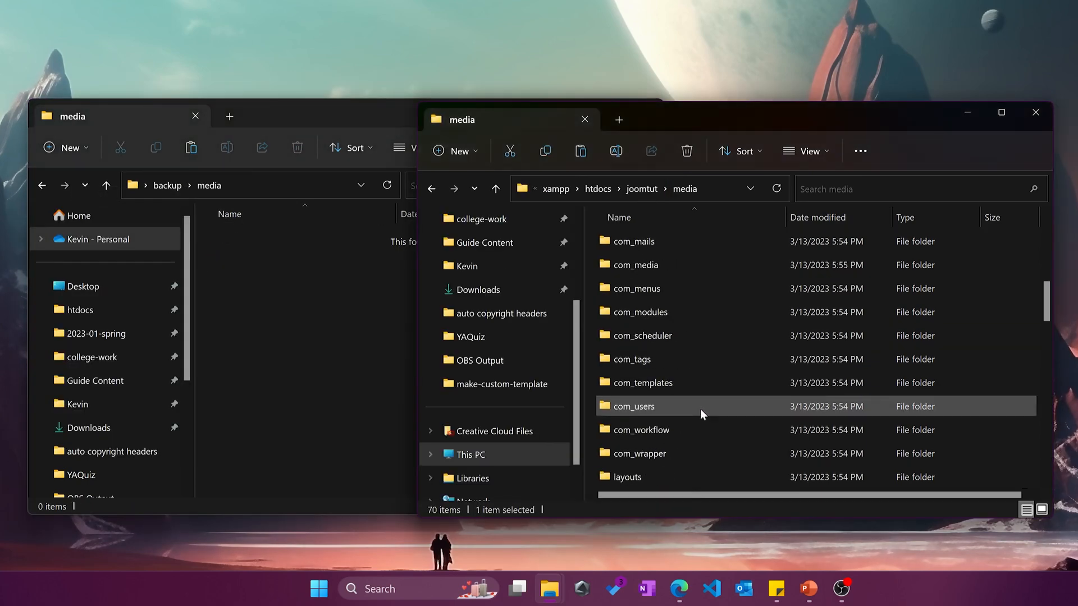
scroll("down", 3)
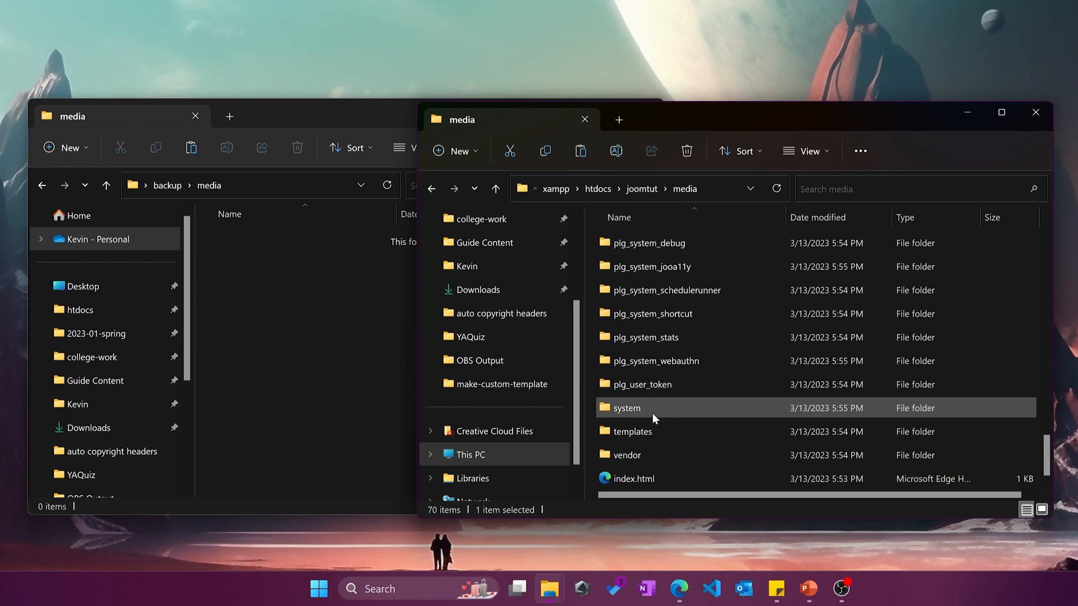
double_click(633, 431)
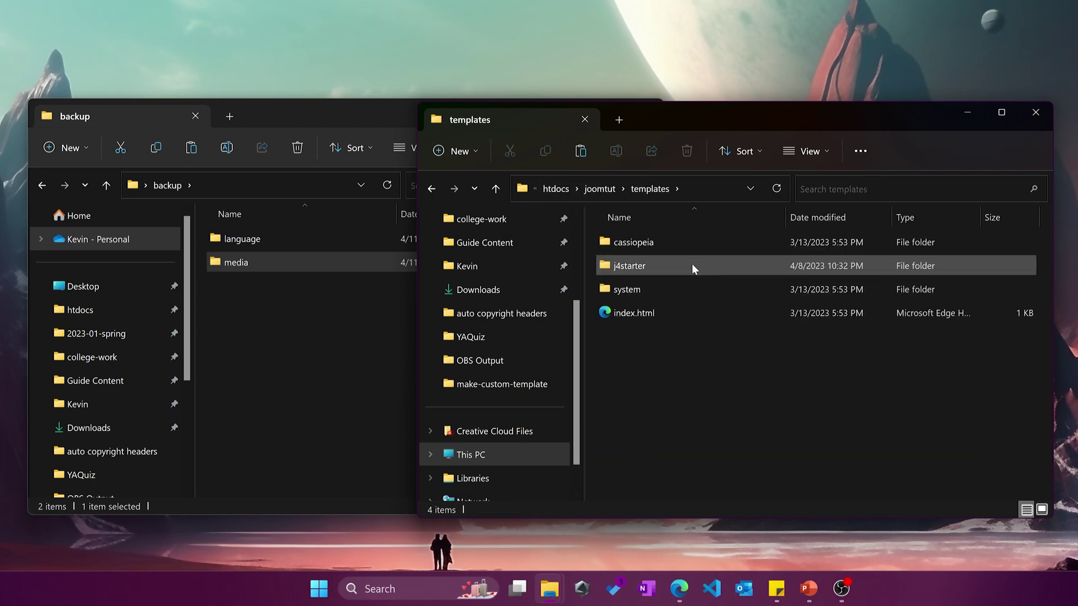
double_click(629, 265)
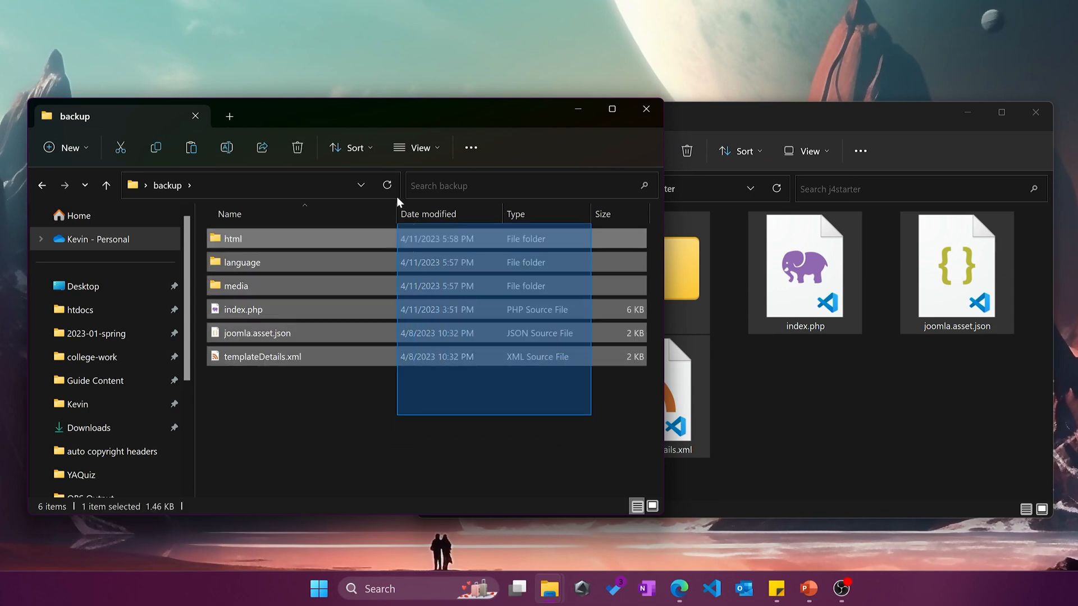
Step: Compress everything gathered in backup into backup.zip and close the backup window
left_click(465, 409)
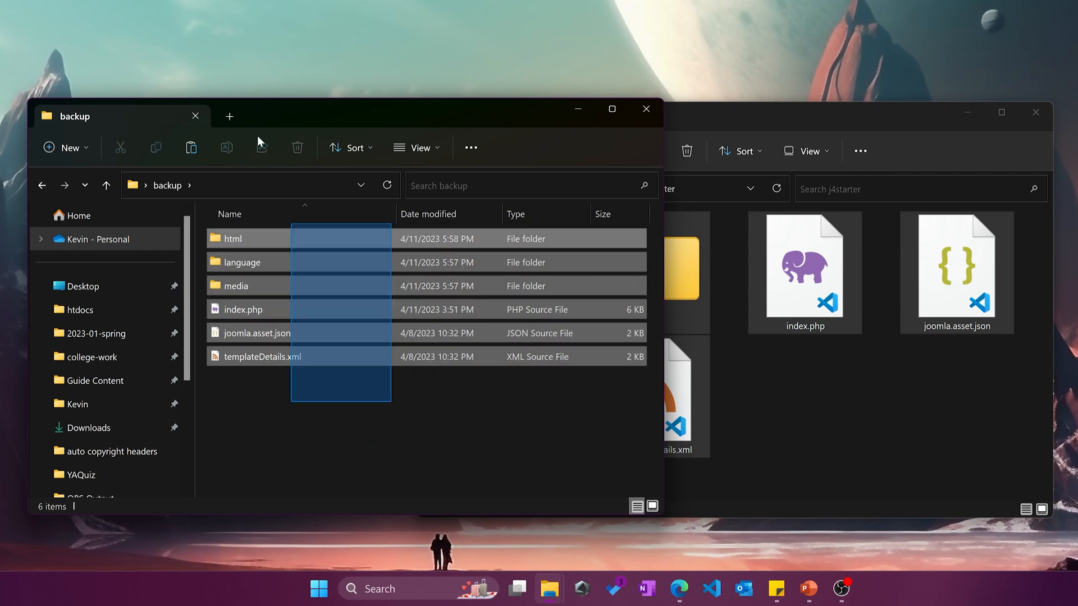
right_click(299, 310)
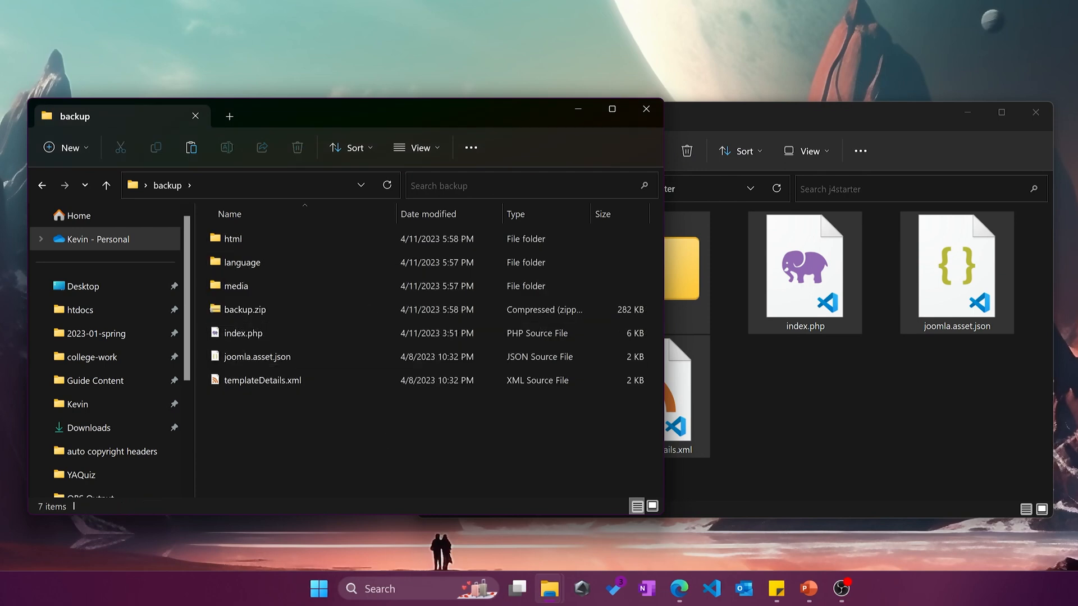
mouse_move(646, 109)
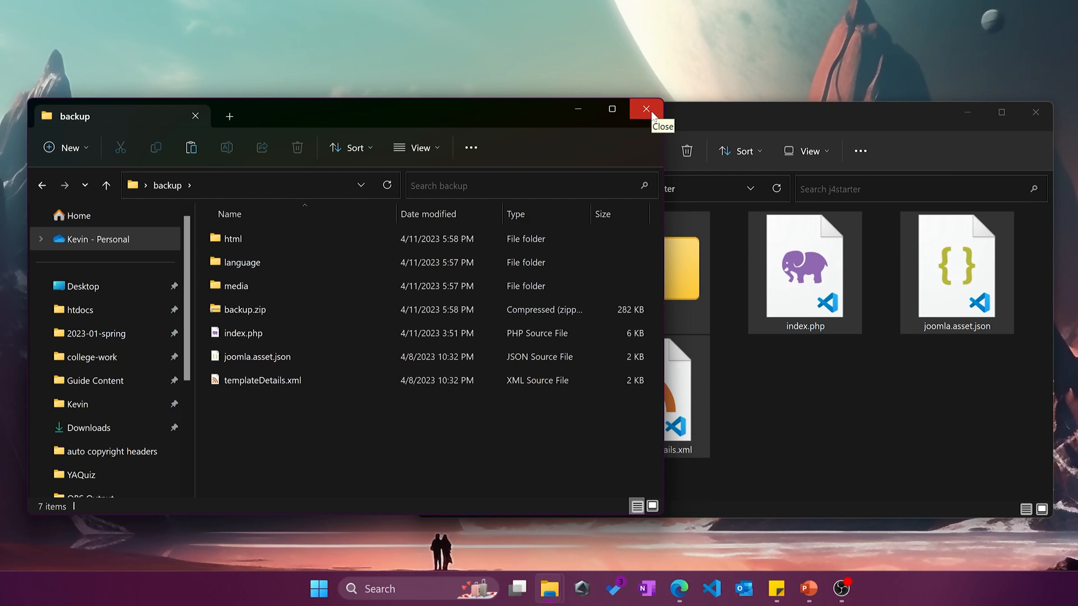
left_click(646, 108)
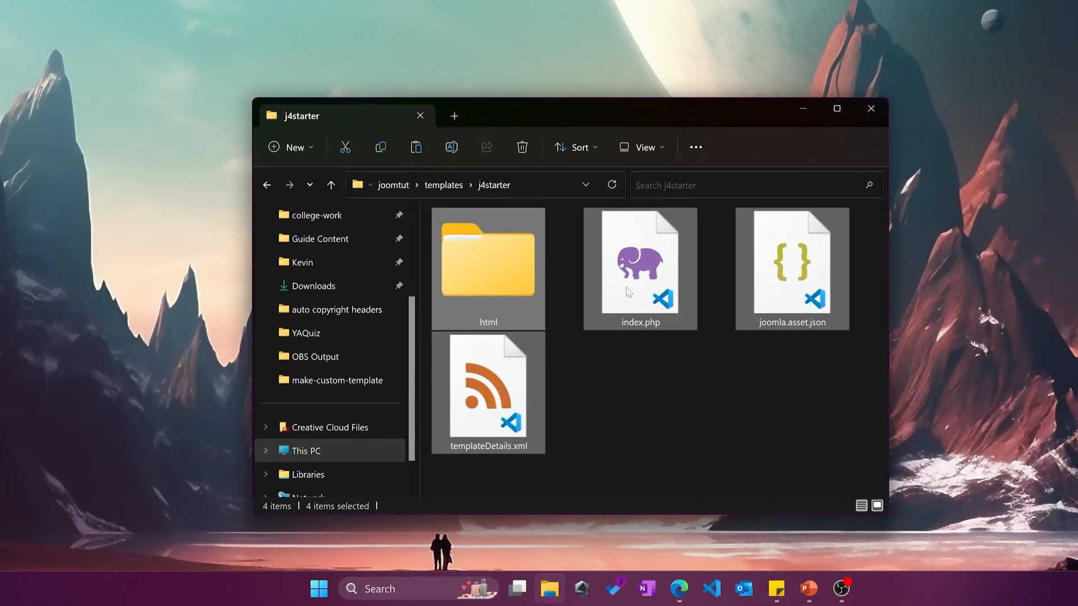
left_click(705, 485)
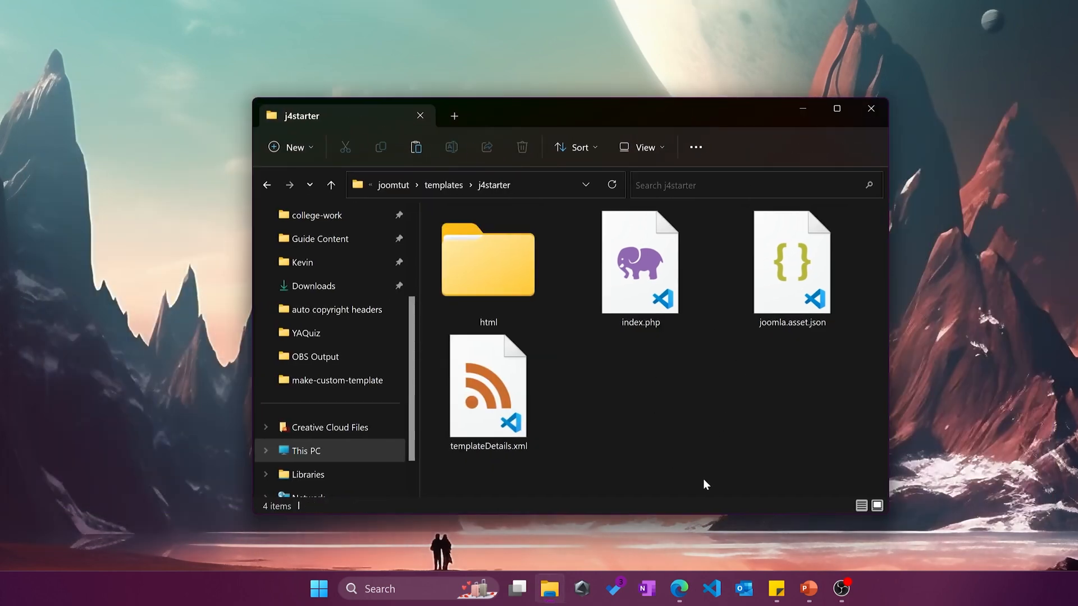
mouse_move(559, 440)
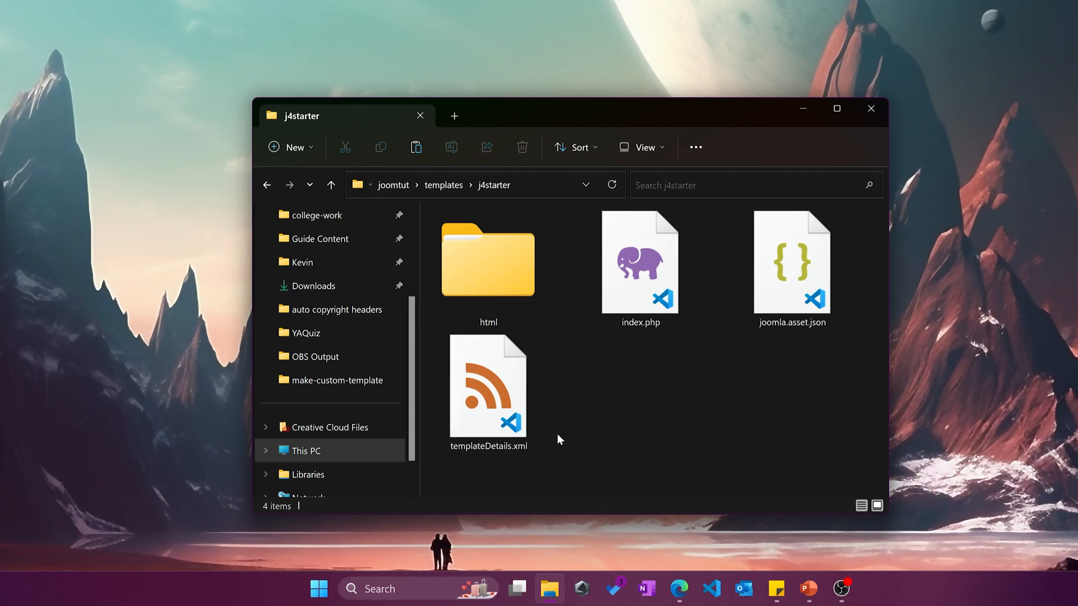
mouse_move(626, 444)
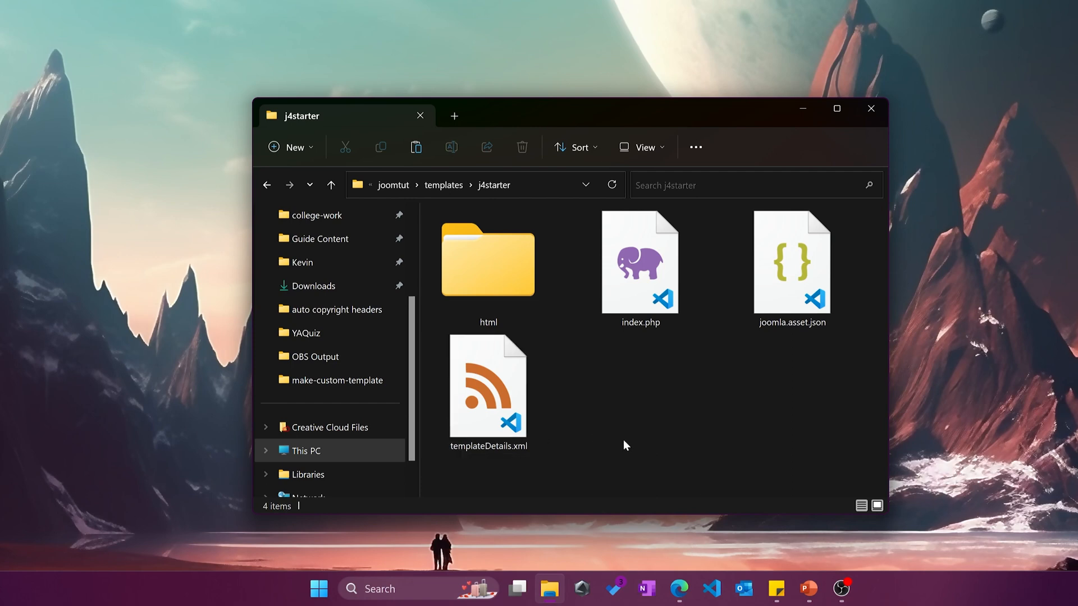
Step: Glance at the Template Dev Demo home page in Edge, then bring Visual Studio Code forward
left_click(678, 588)
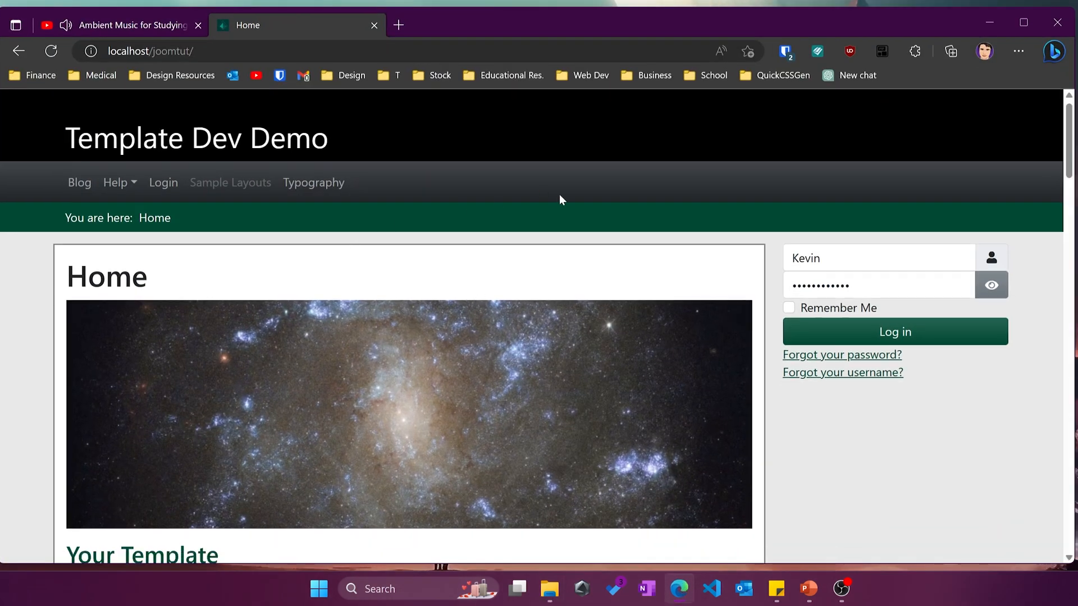
scroll("down", 3)
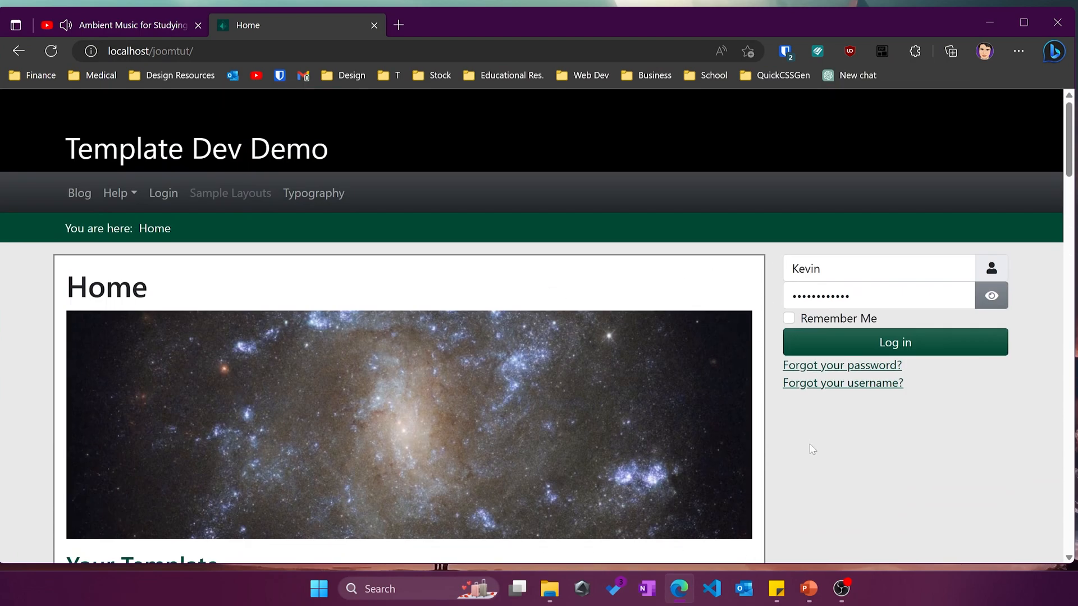
mouse_move(831, 528)
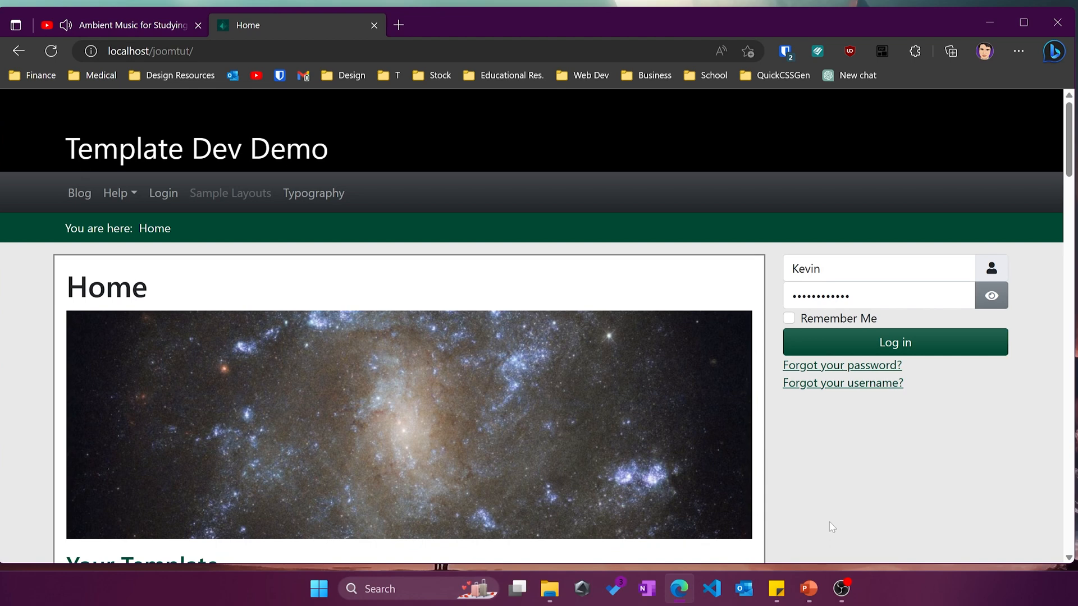
mouse_move(805, 530)
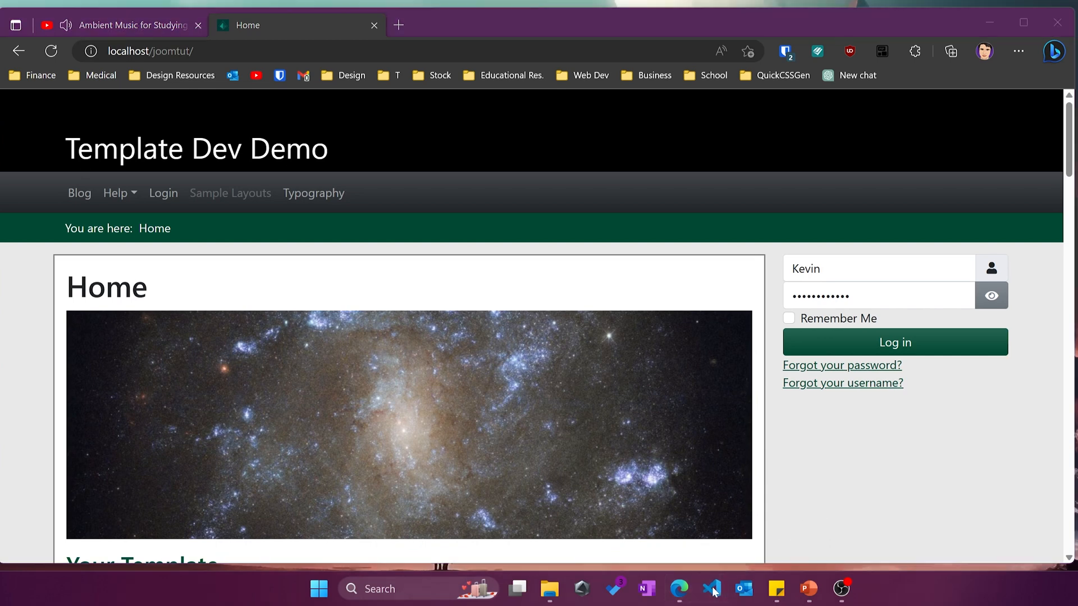
left_click(711, 588)
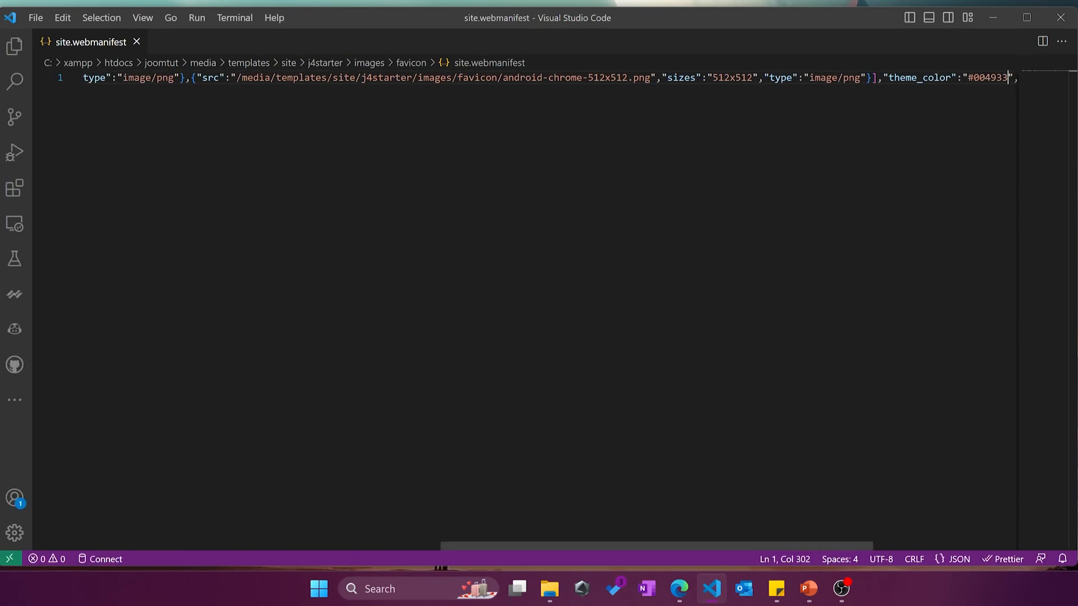
Step: Open the joomtut site folder as a project in Visual Studio Code
left_click(137, 41)
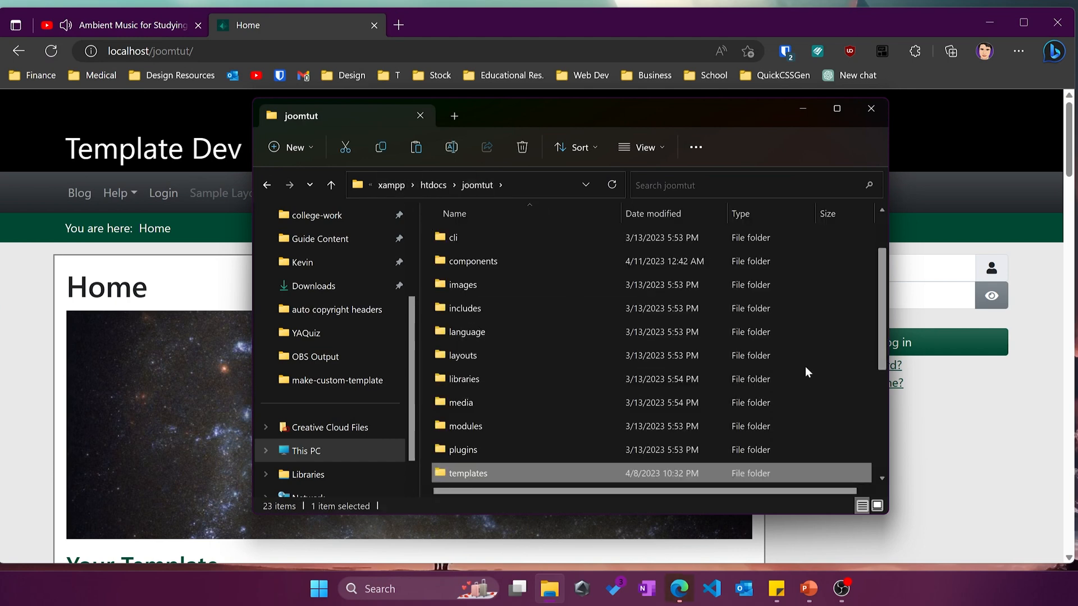
scroll("down", 3)
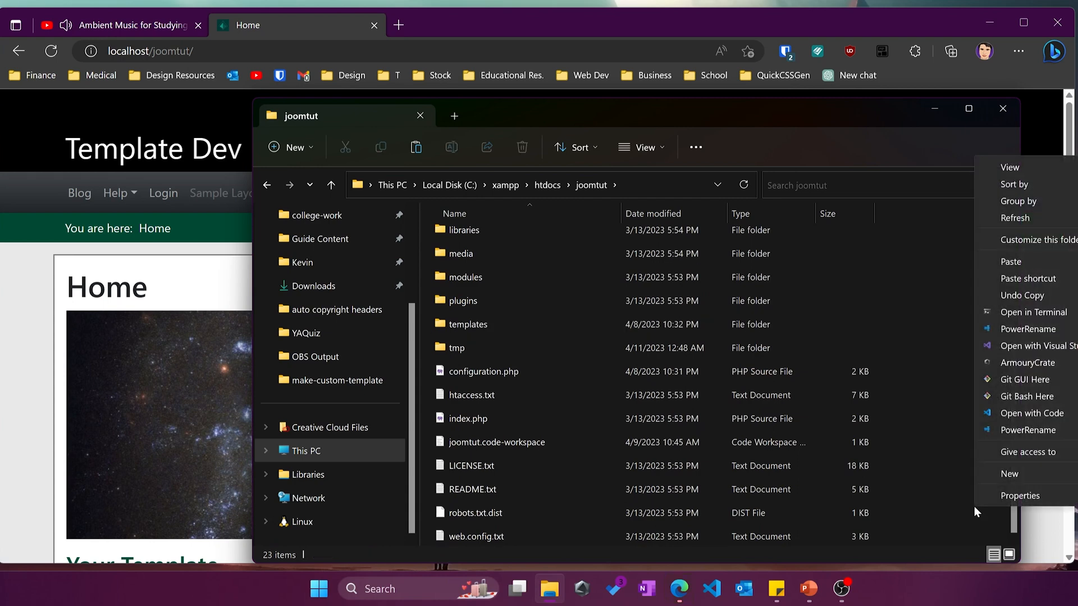
left_click(708, 588)
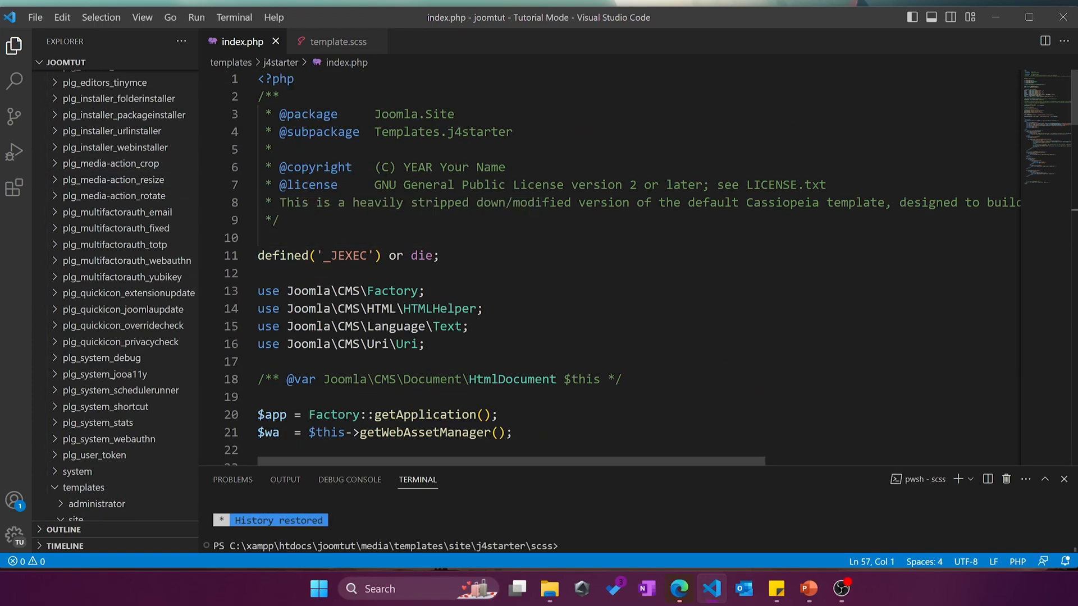
Step: Change index.php's subpackage from Templates.j4starter to Templates.emeraldgreen
double_click(454, 167)
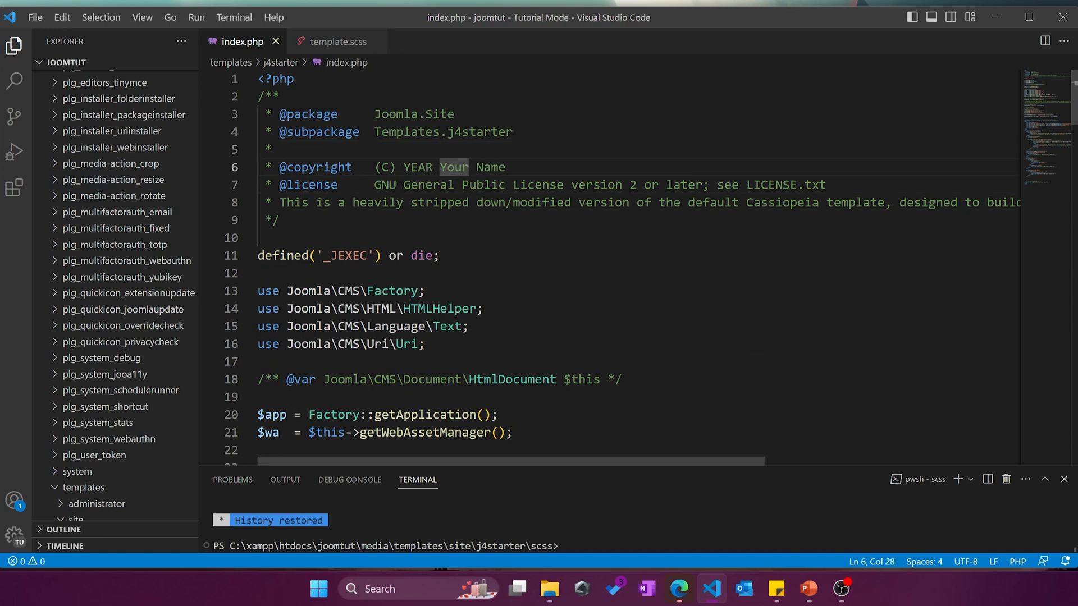
double_click(479, 132)
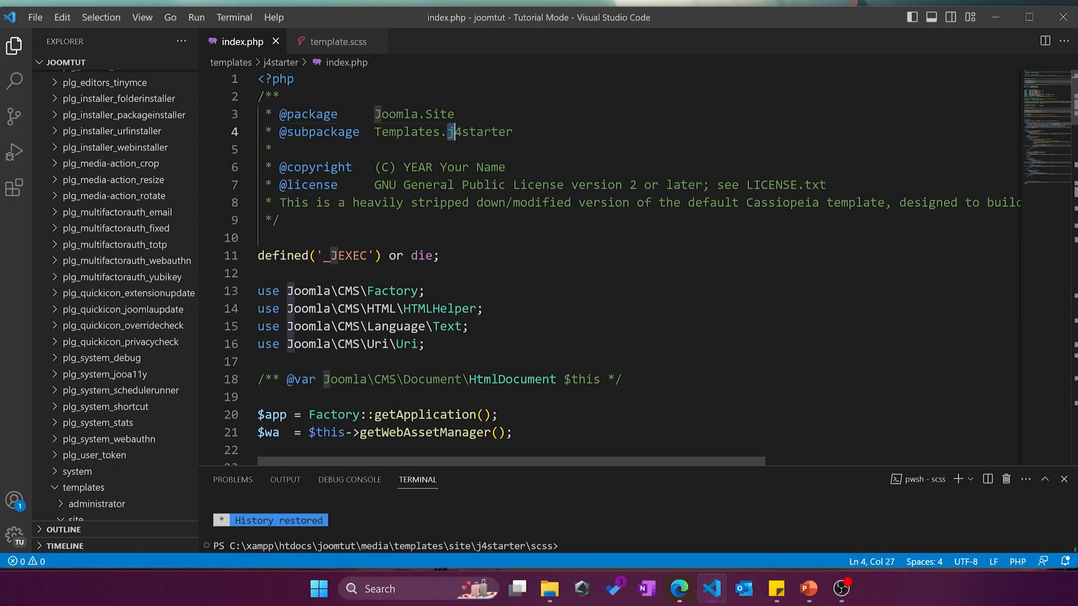
type("emer")
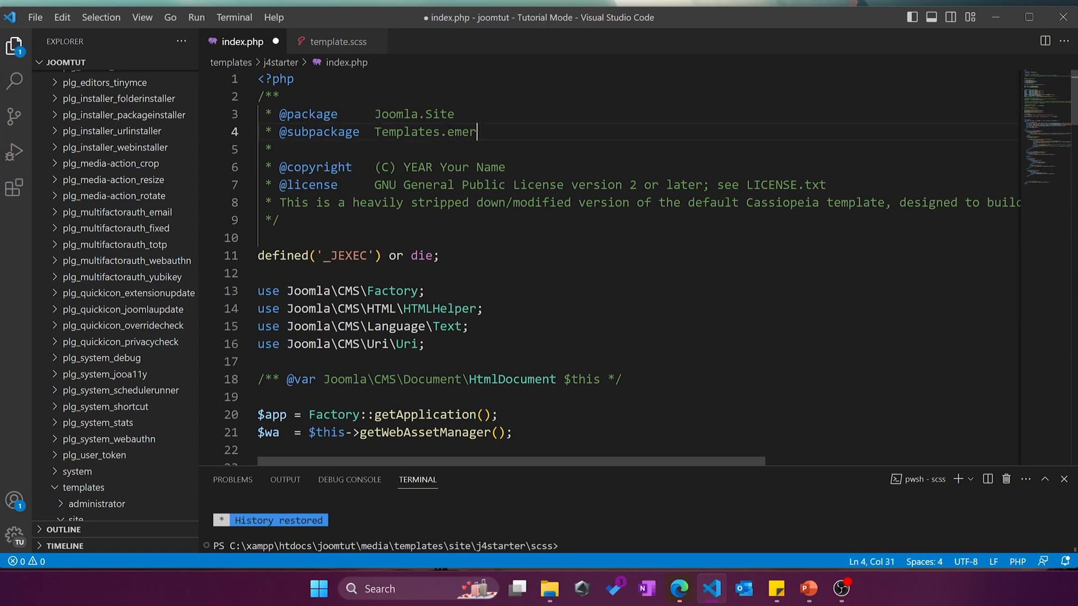
type("aldgreen")
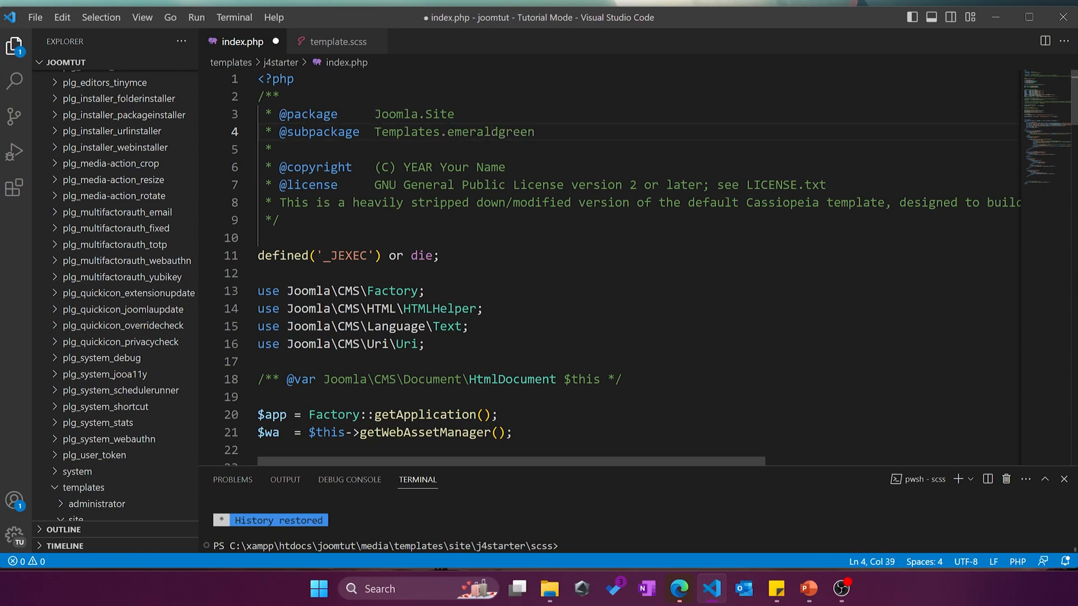
left_click(413, 202)
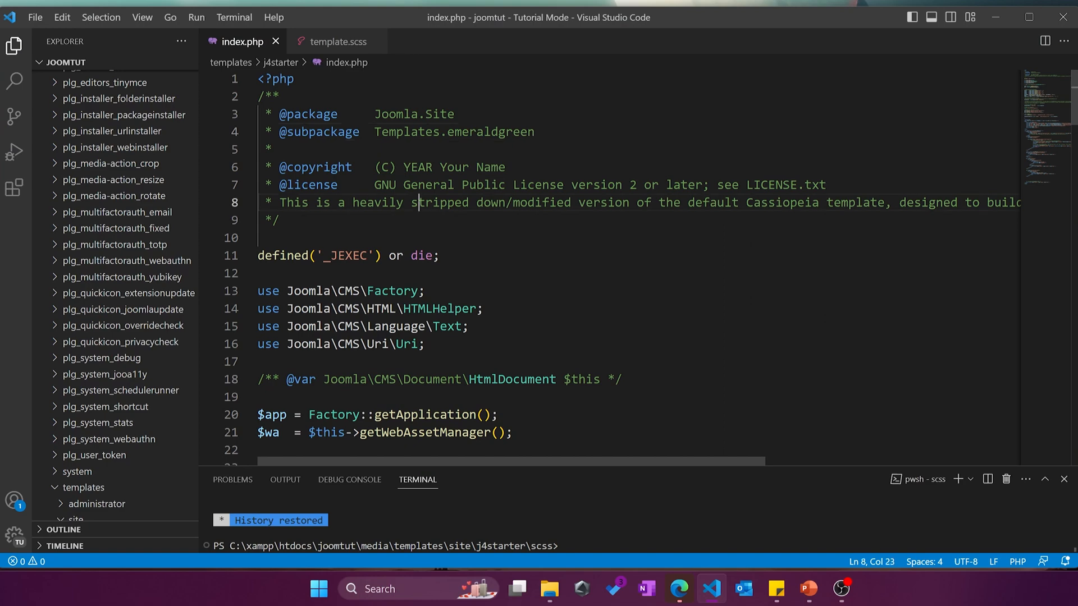
Step: Locate the remaining j4starter reference in the mainstyles asset name further down index.php
scroll("down", 3)
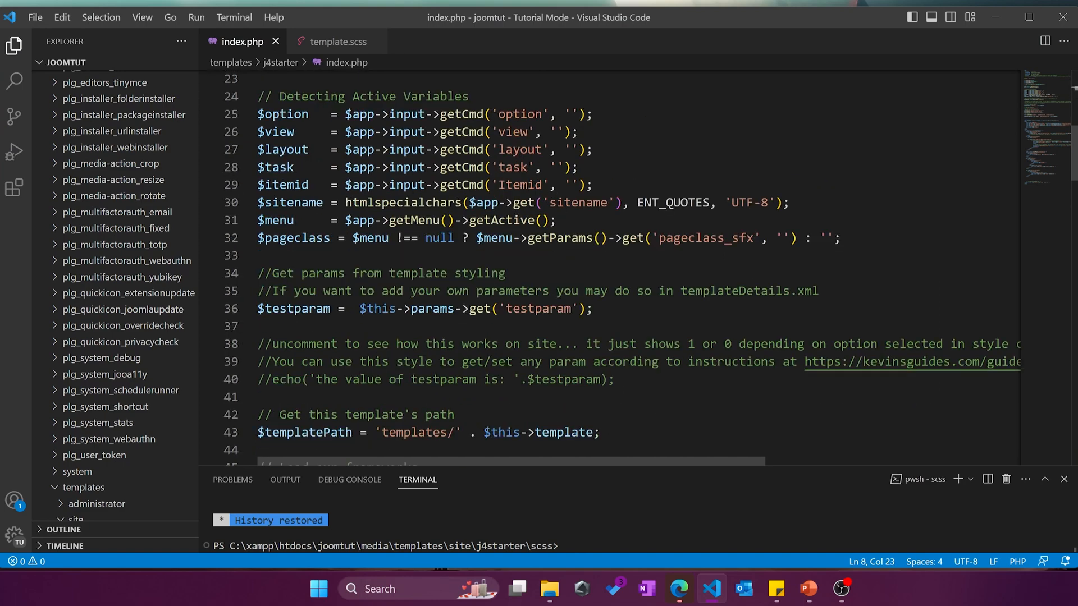
scroll("down", 3)
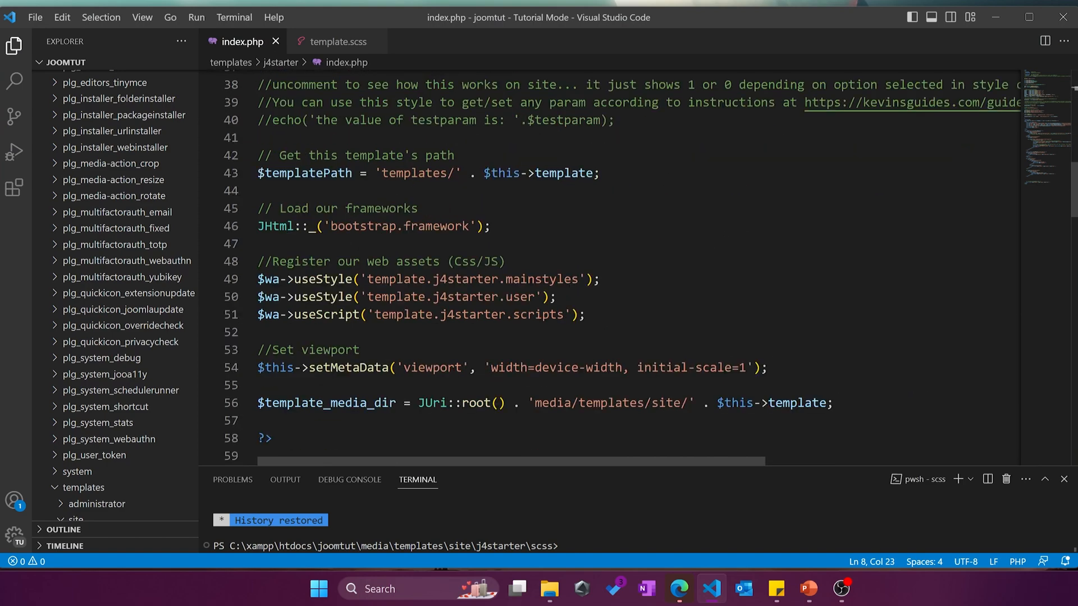
double_click(465, 296)
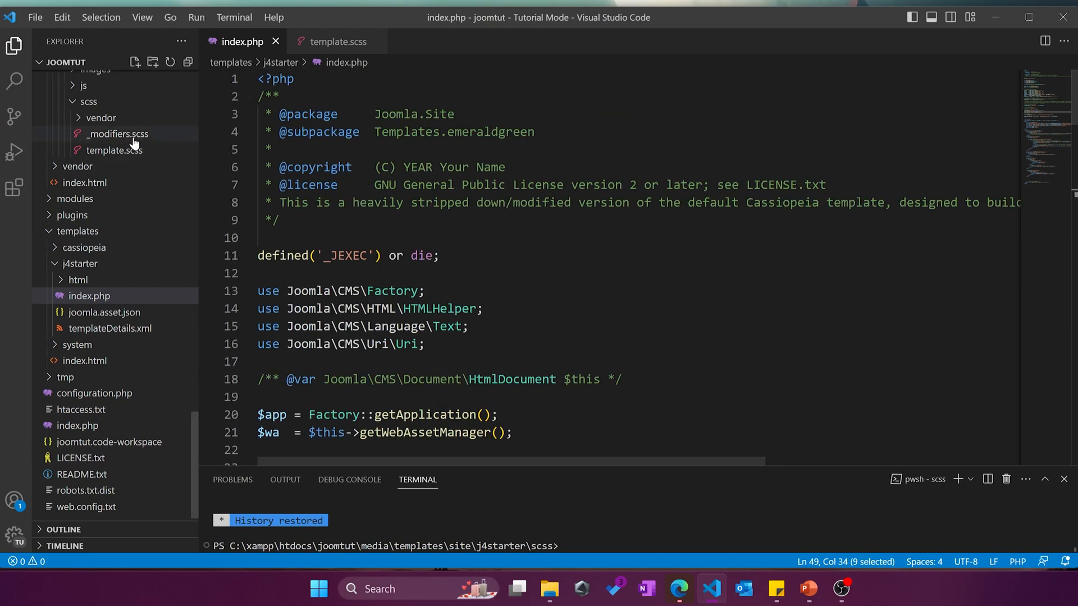
scroll("down", 3)
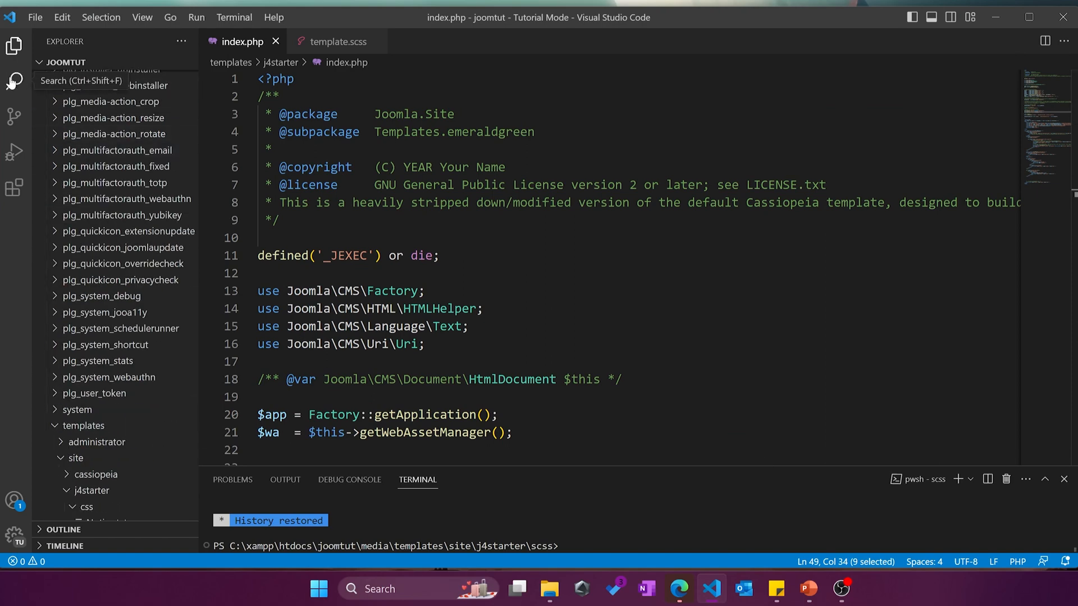
Step: Search the whole project for j4starter, listing 33 results across 7 files
left_click(15, 77)
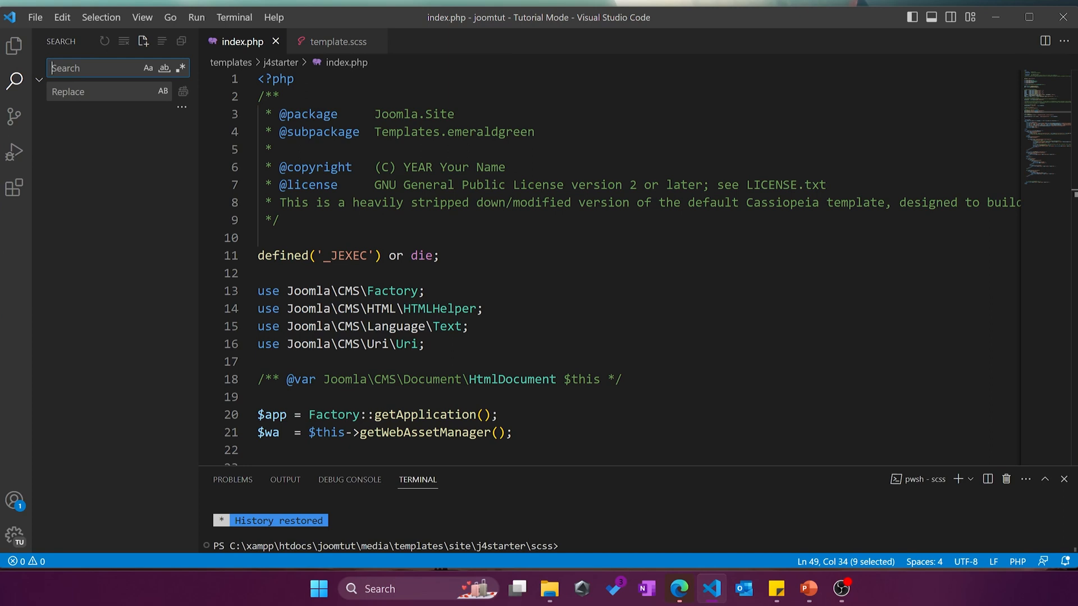
type("j4starter")
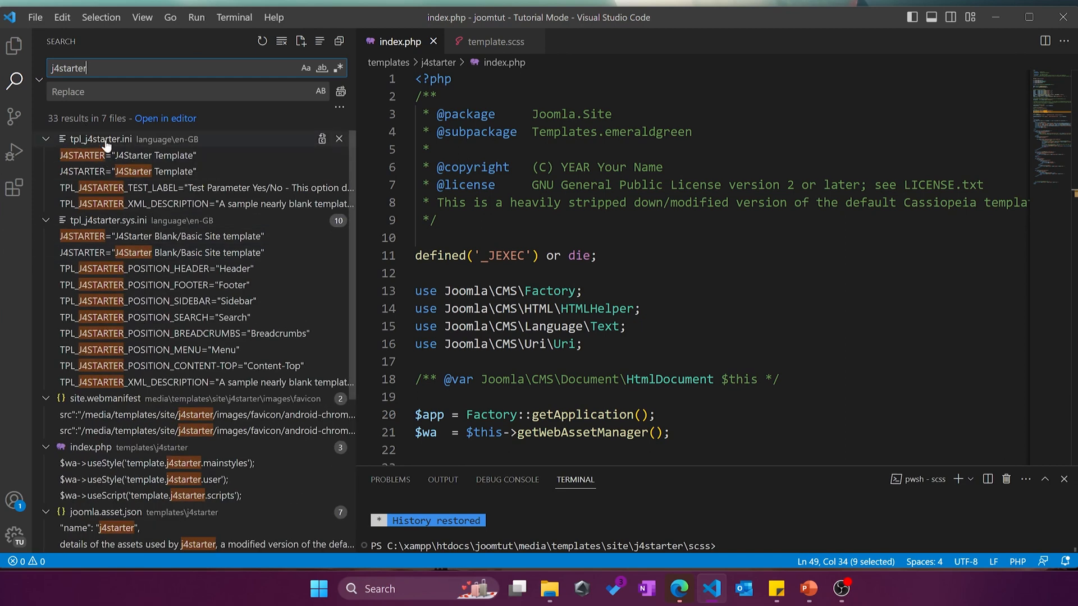
mouse_move(99, 184)
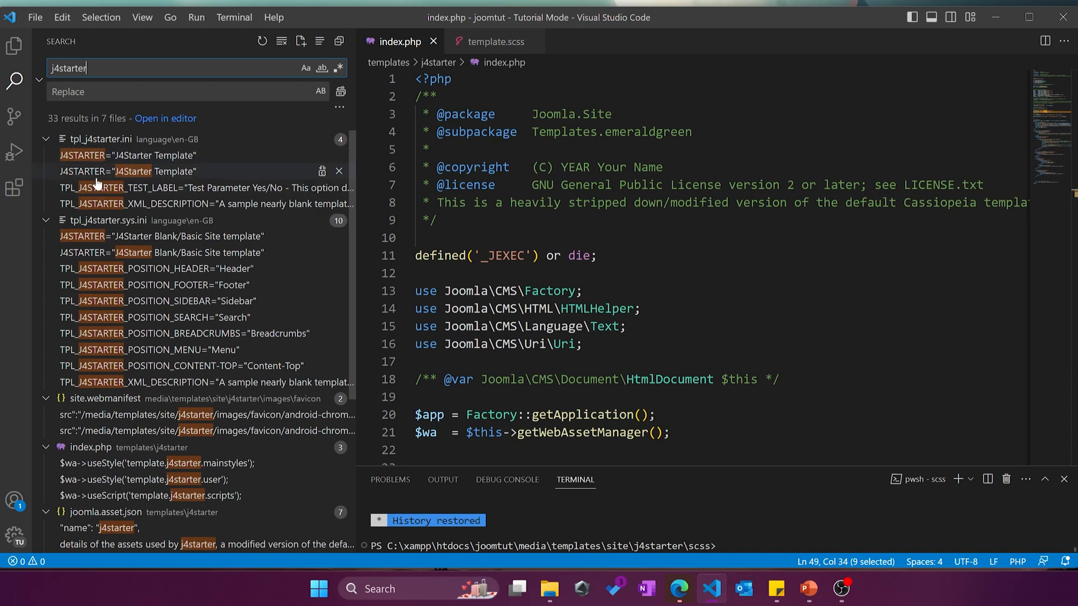
scroll("down", 3)
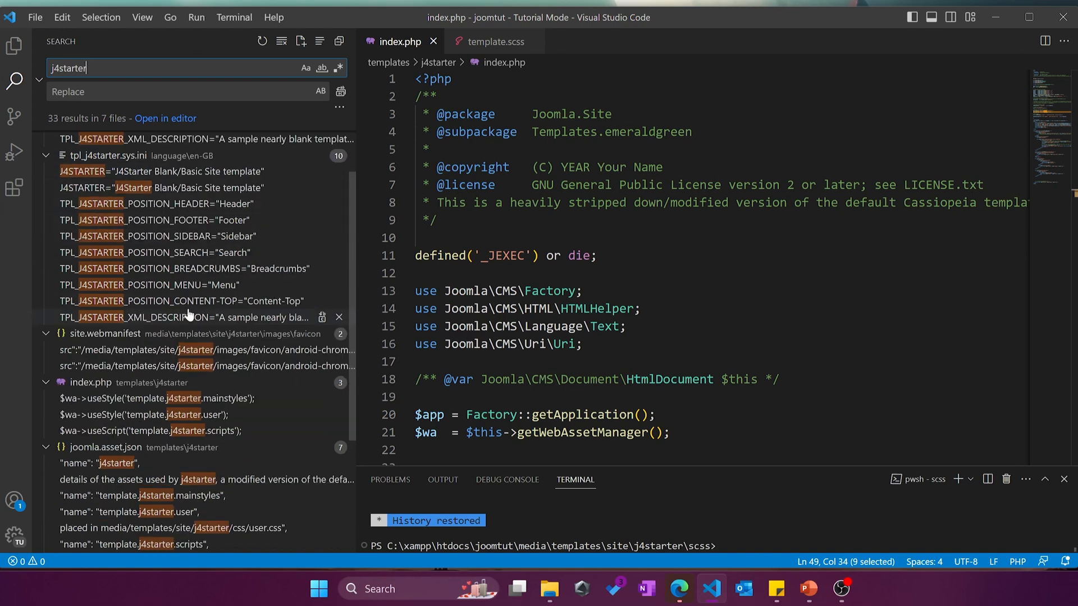
scroll("down", 3)
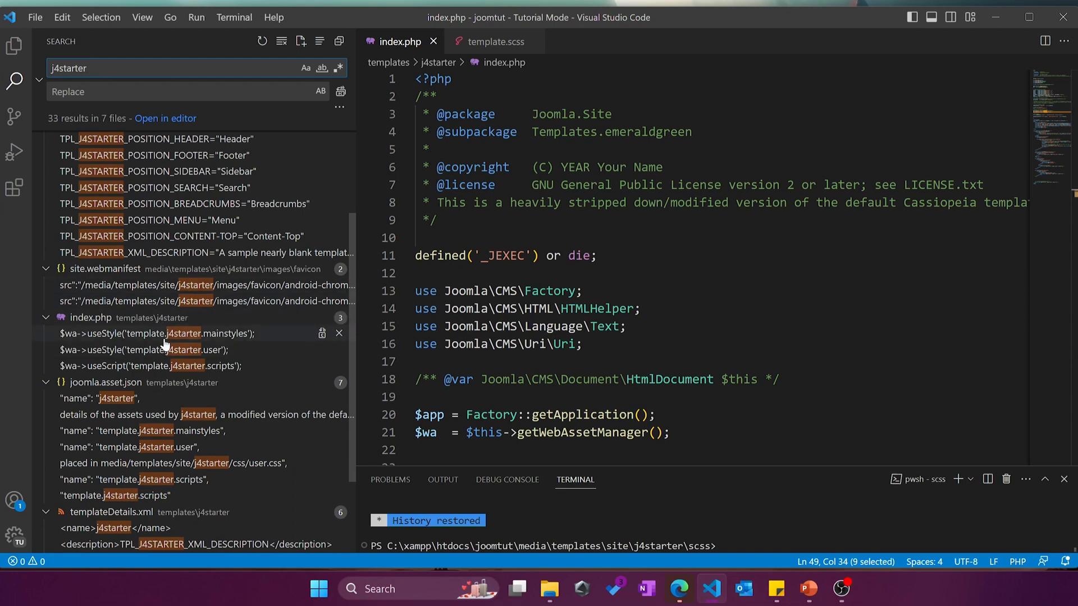
mouse_move(197, 412)
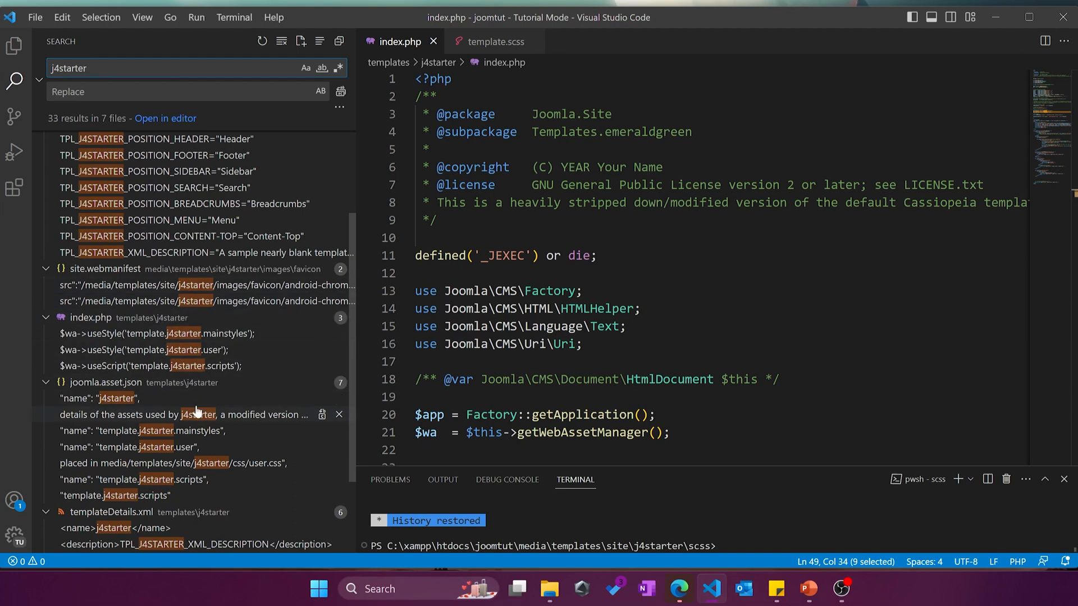
scroll("down", 3)
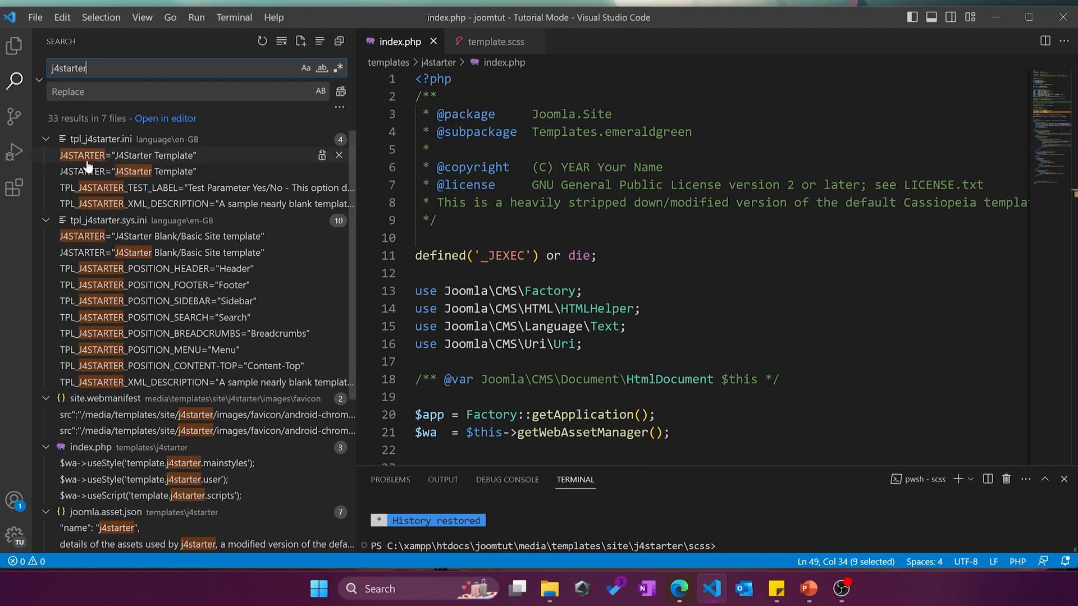
mouse_move(115, 108)
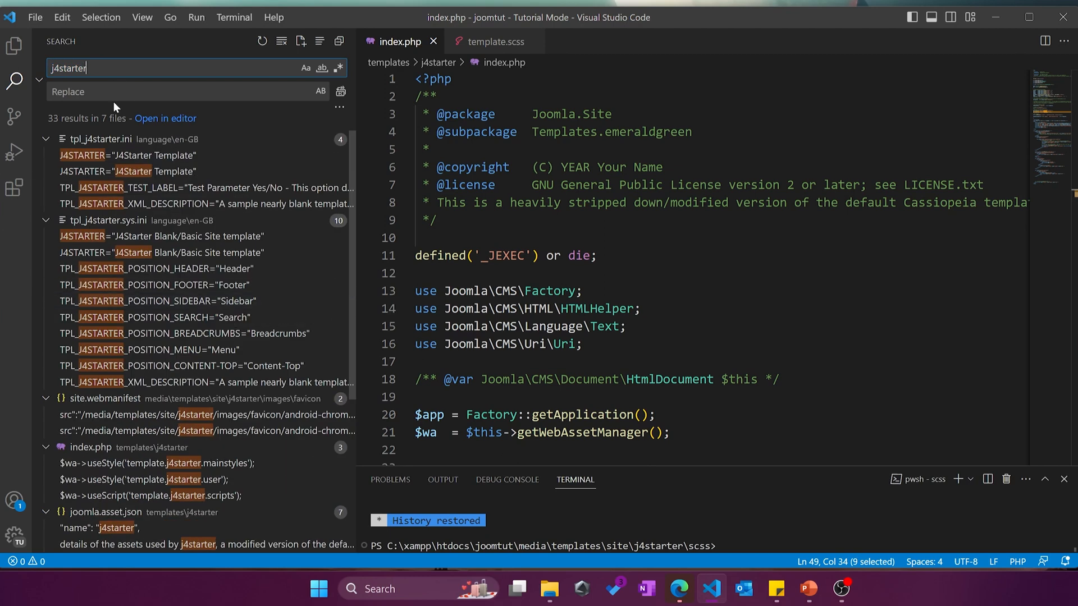
Step: Enter emeraldgreen as the replacement text, previewing it against all 33 j4starter matches
type("Ener")
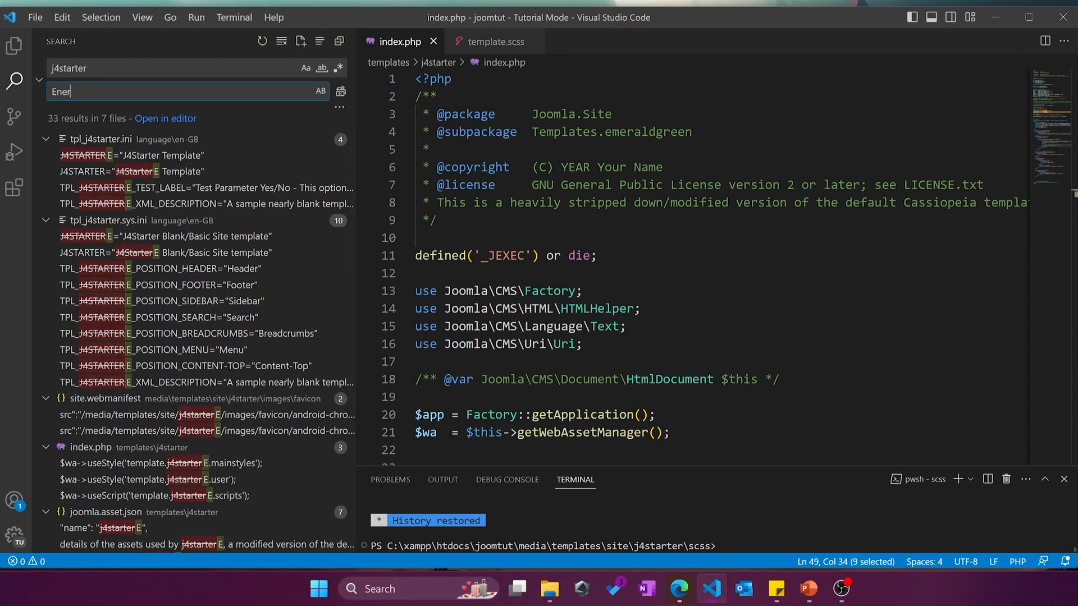
type("Emerald G")
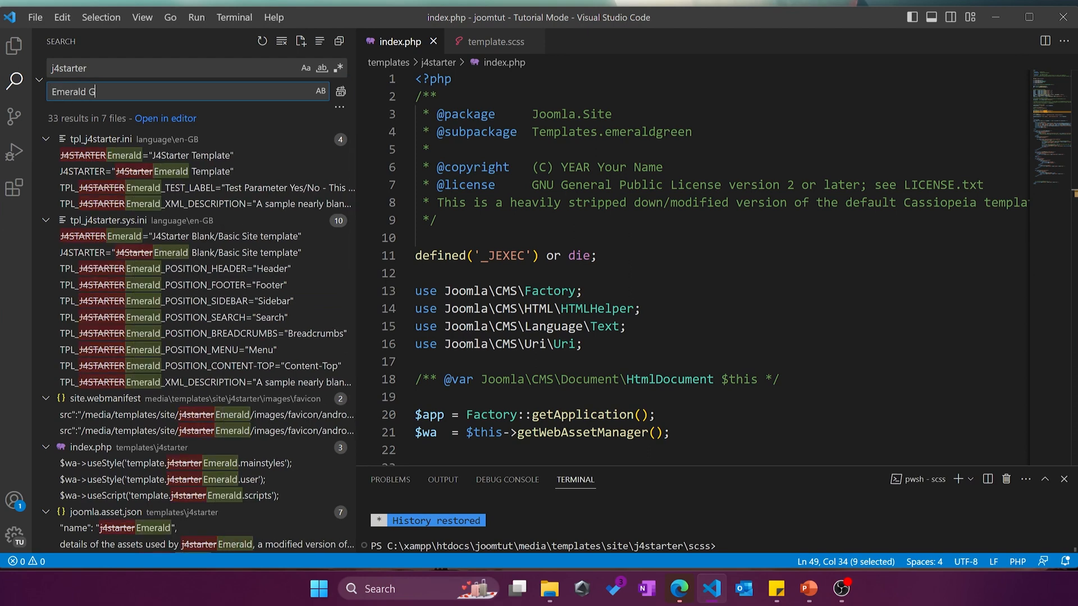
type("reen")
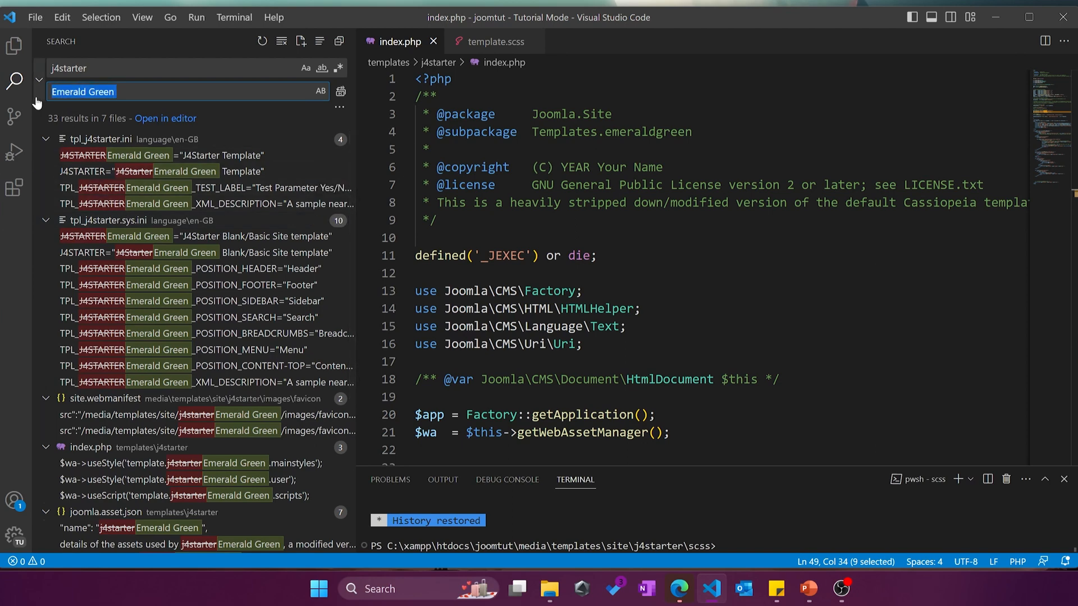
type("emeraldg")
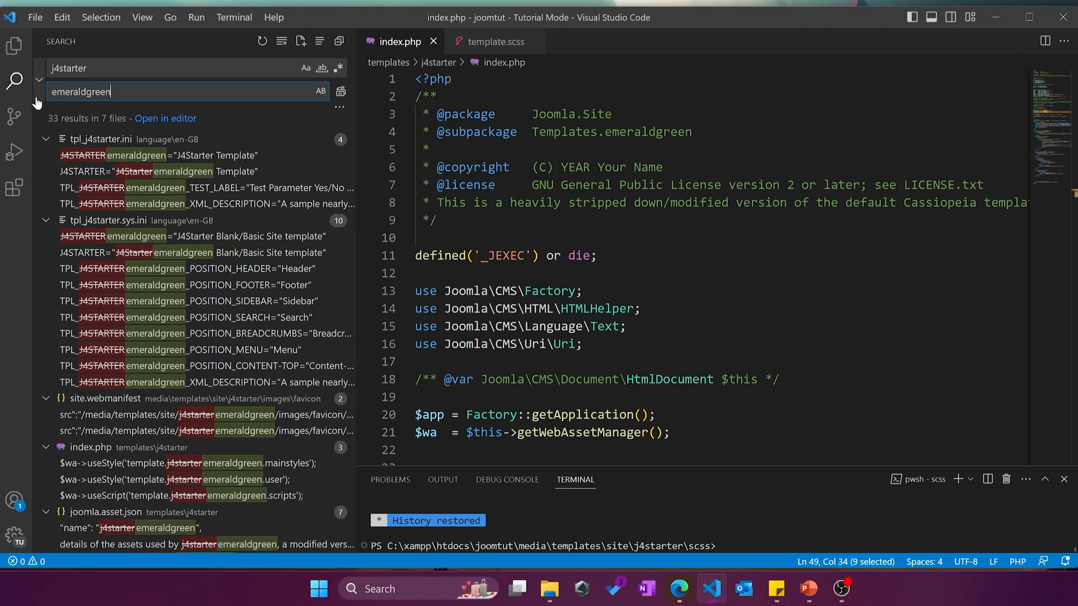
mouse_move(131, 163)
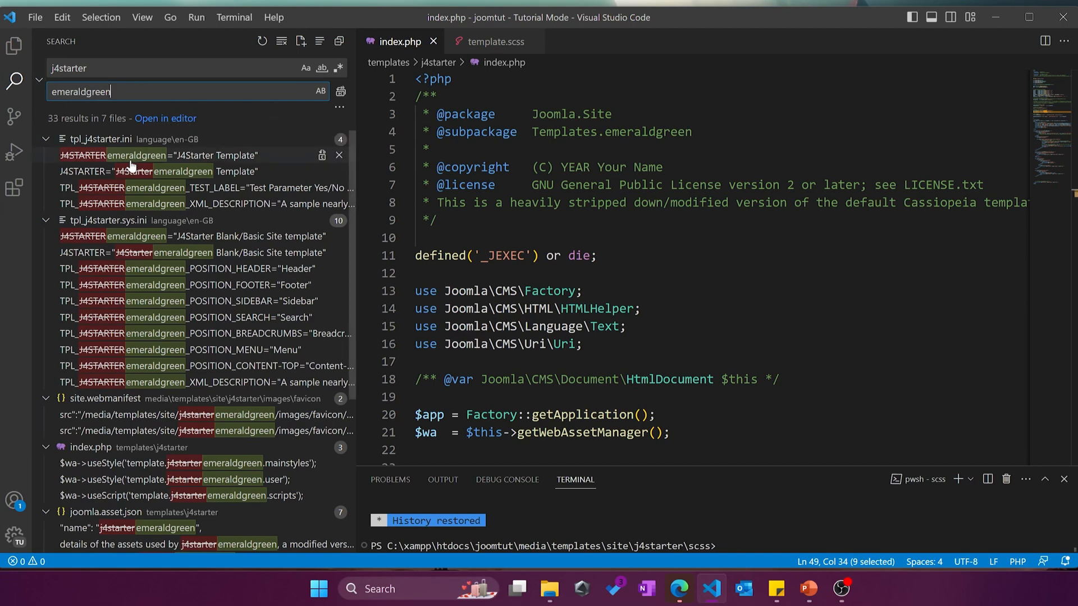
mouse_move(195, 195)
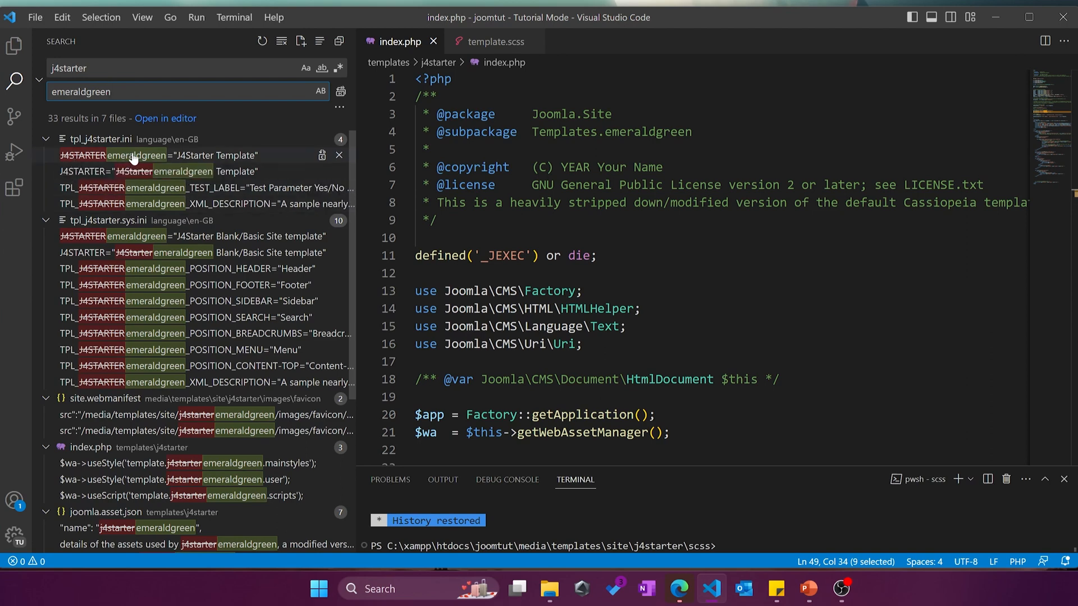
mouse_move(269, 123)
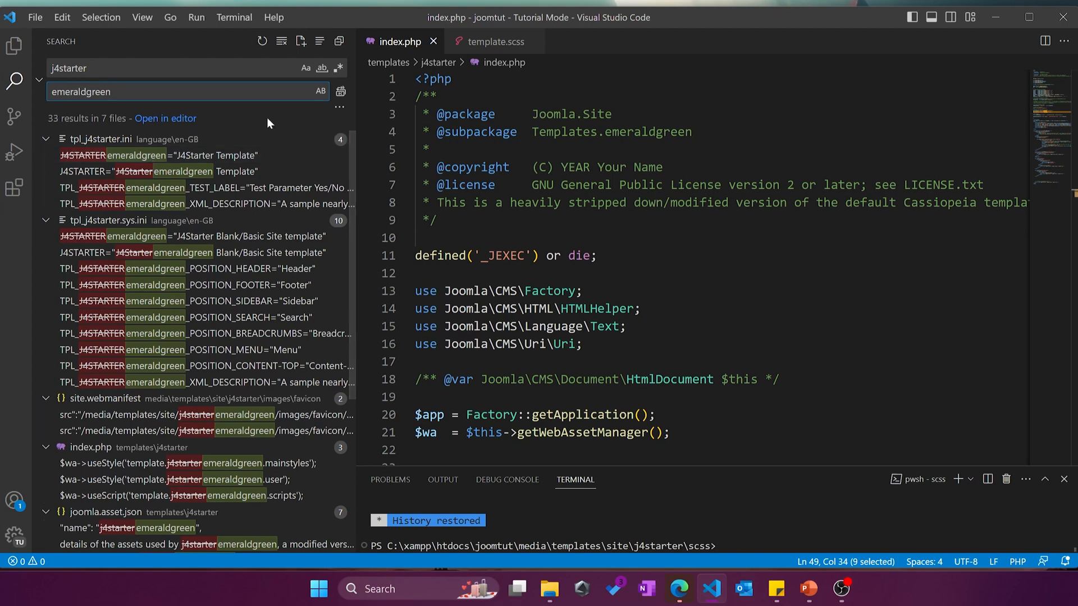
mouse_move(339, 107)
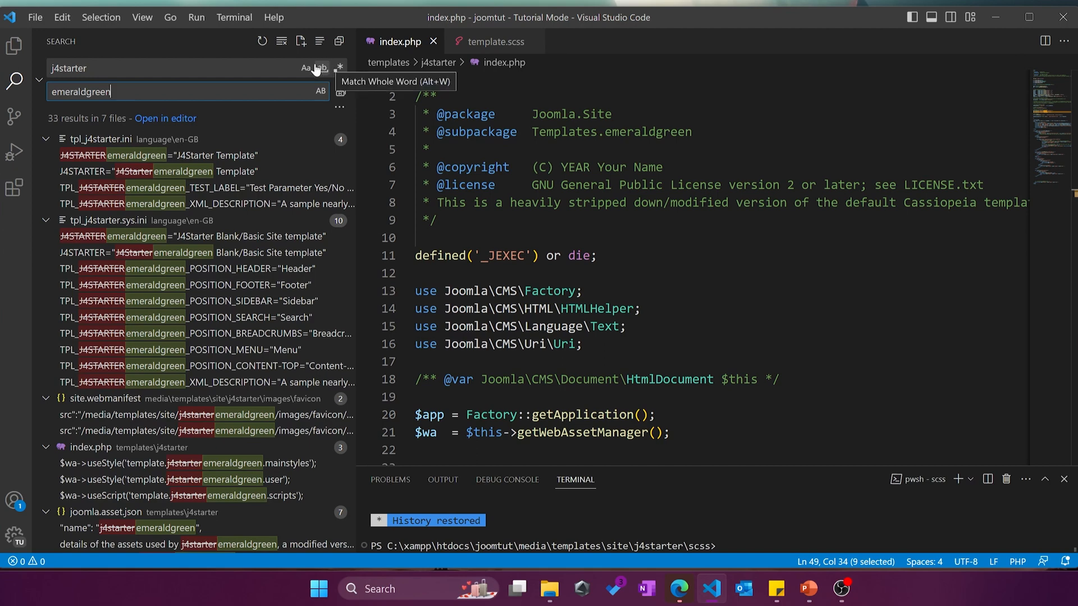
mouse_move(305, 68)
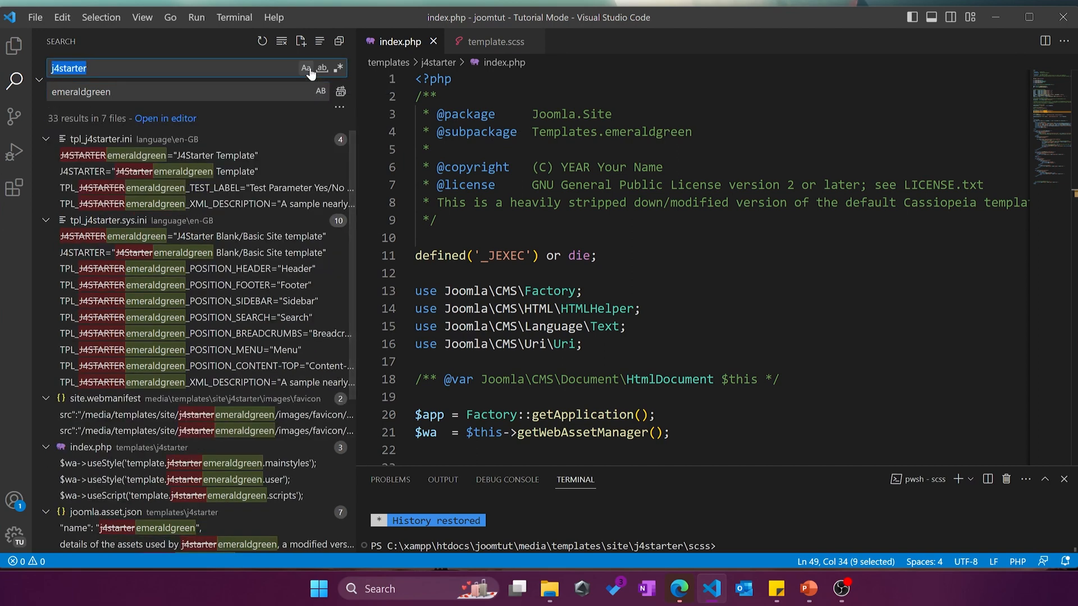
mouse_move(320, 91)
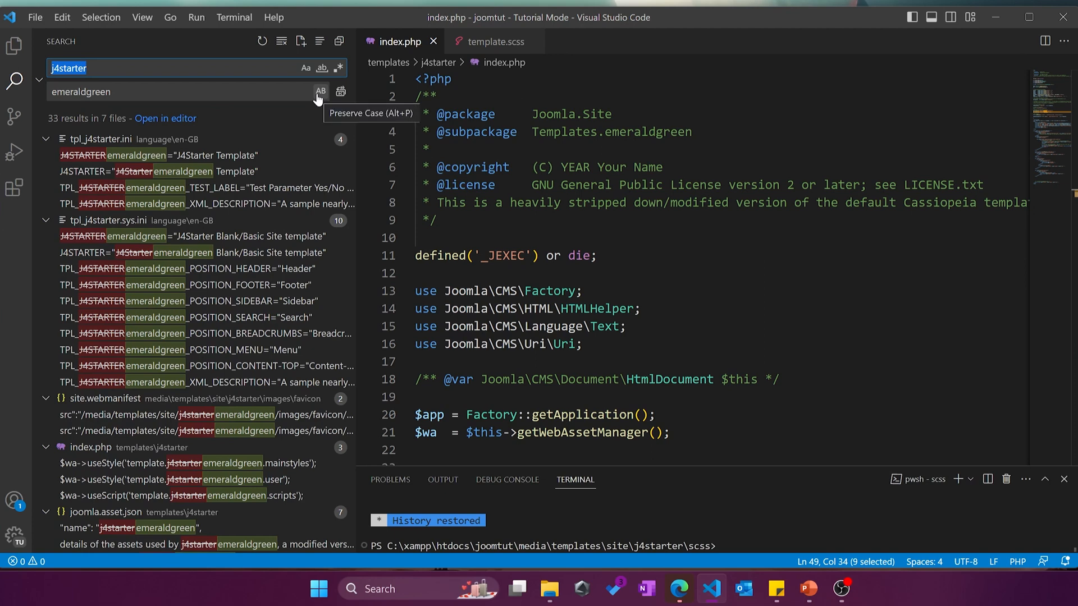
left_click(319, 91)
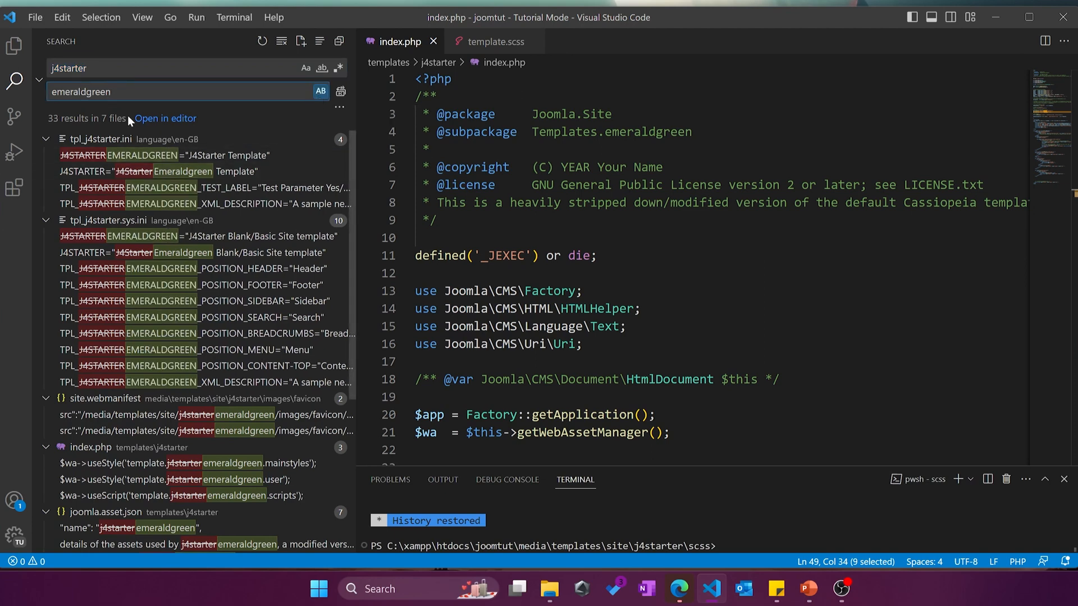
mouse_move(76, 159)
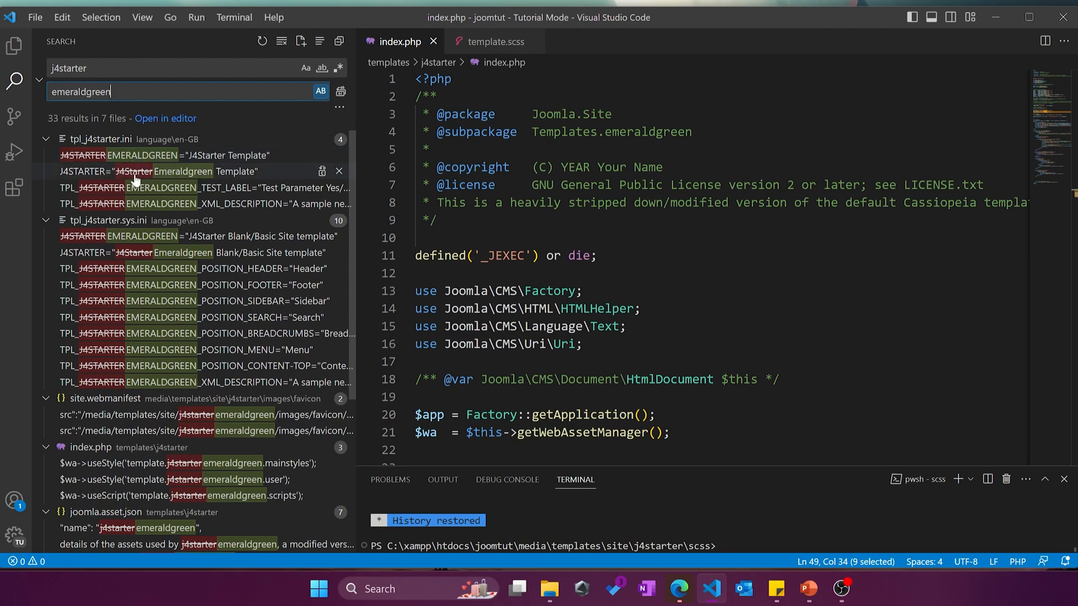
mouse_move(143, 182)
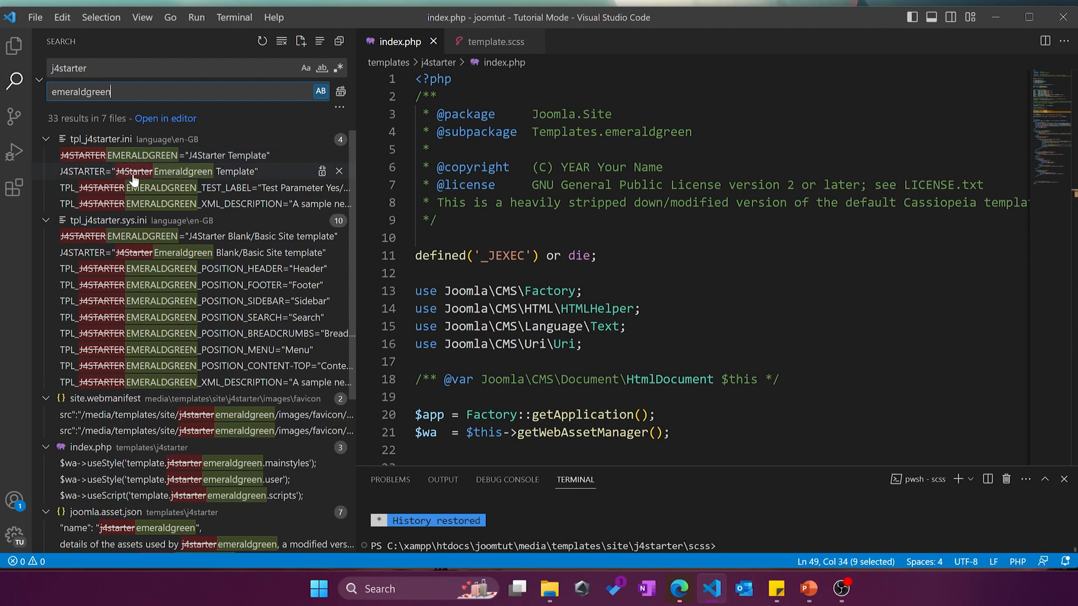
mouse_move(164, 177)
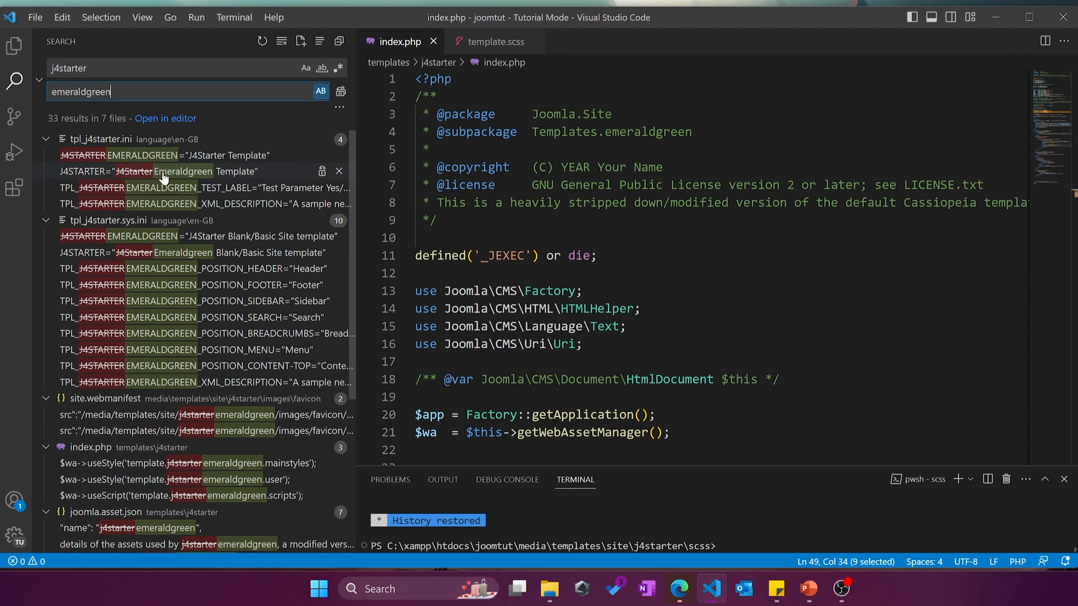
mouse_move(188, 179)
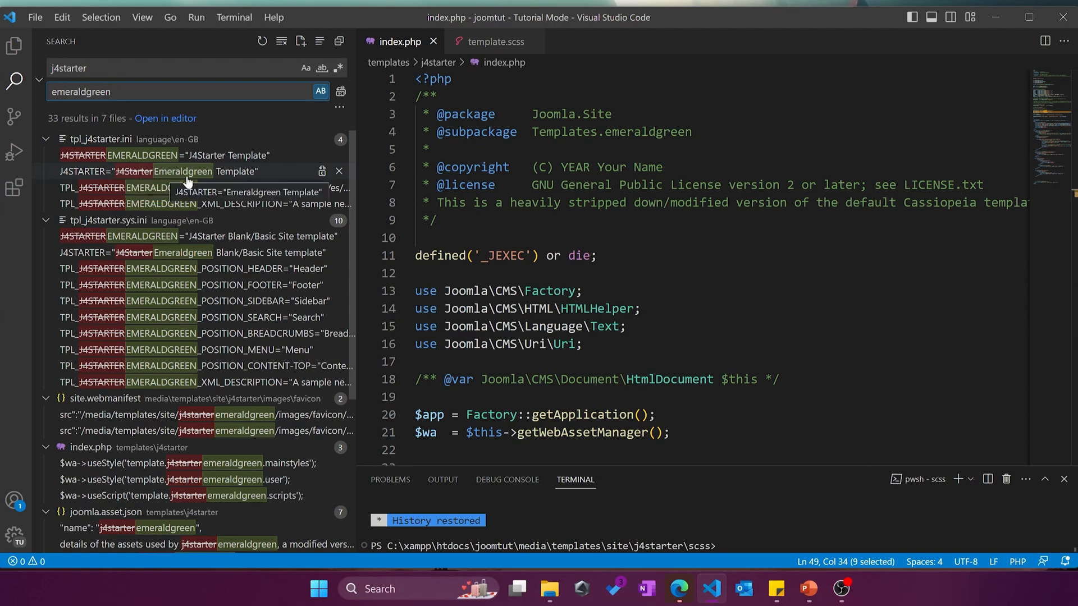
scroll("down", 3)
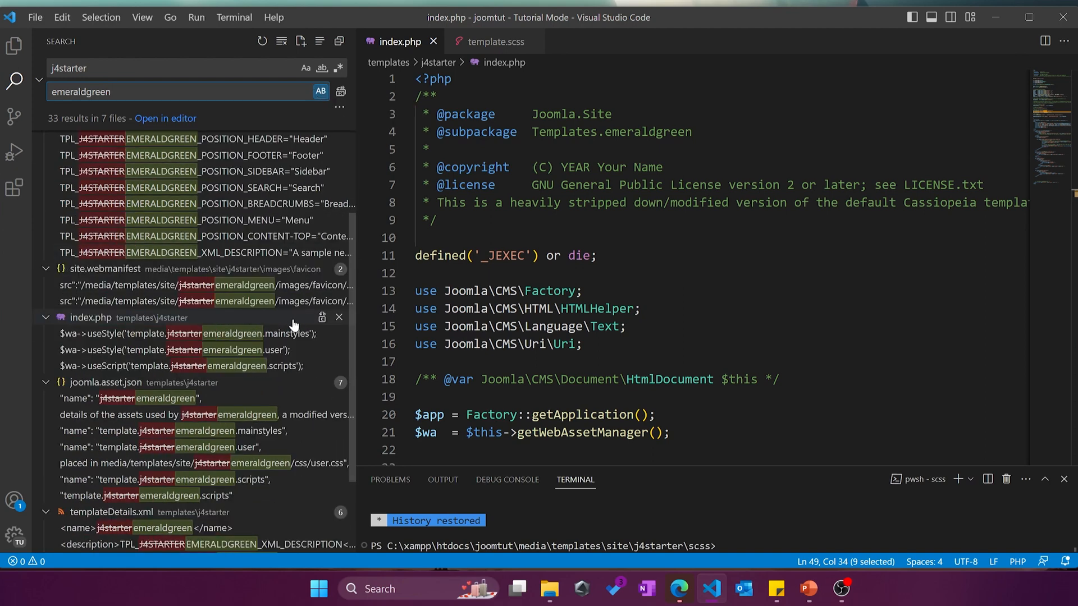
scroll("down", 3)
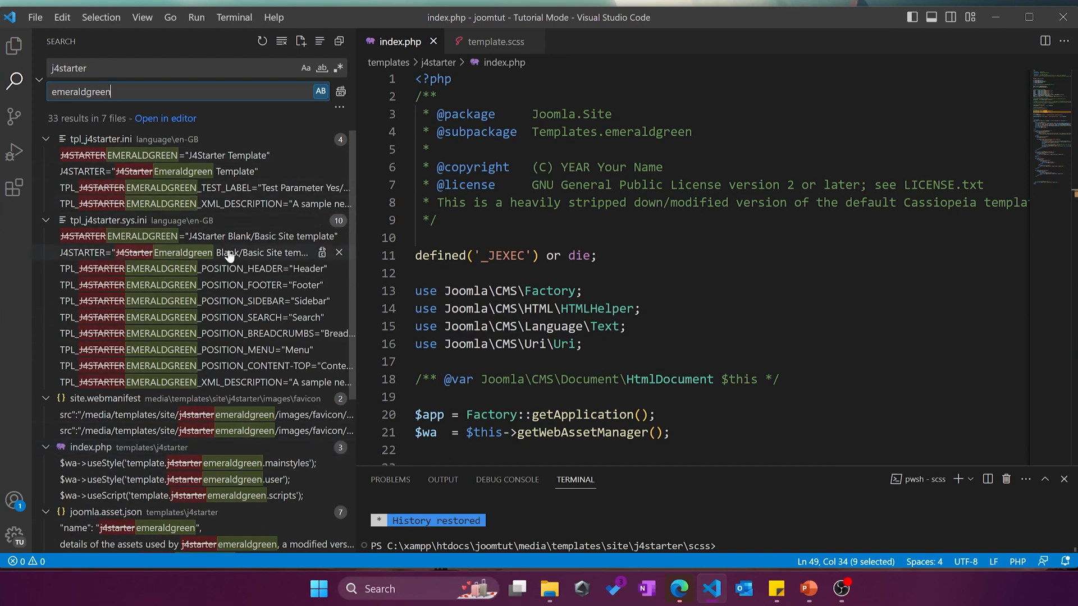
mouse_move(159, 177)
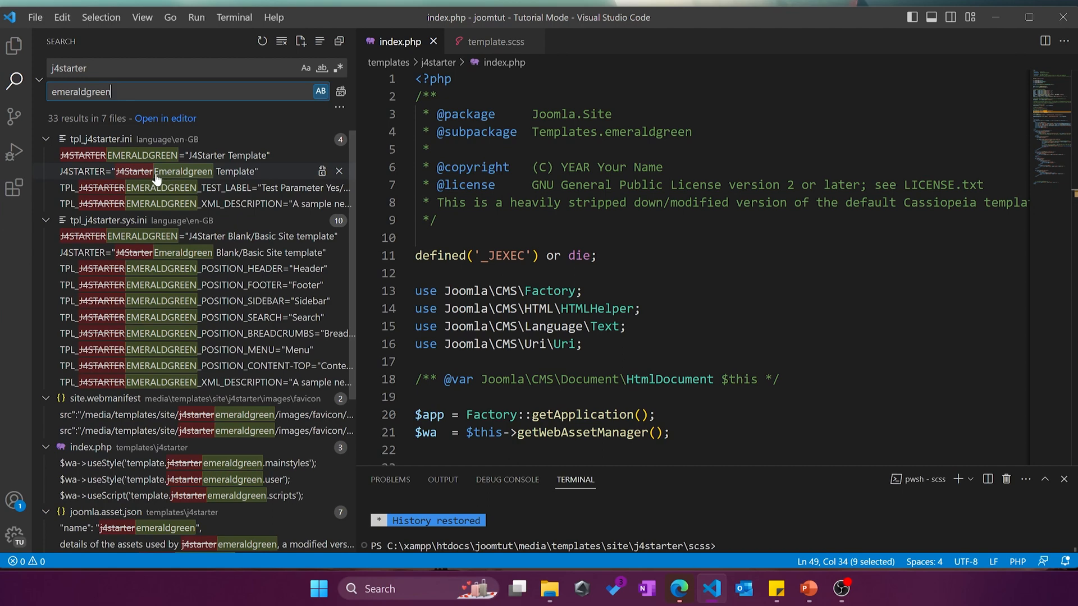
mouse_move(62, 192)
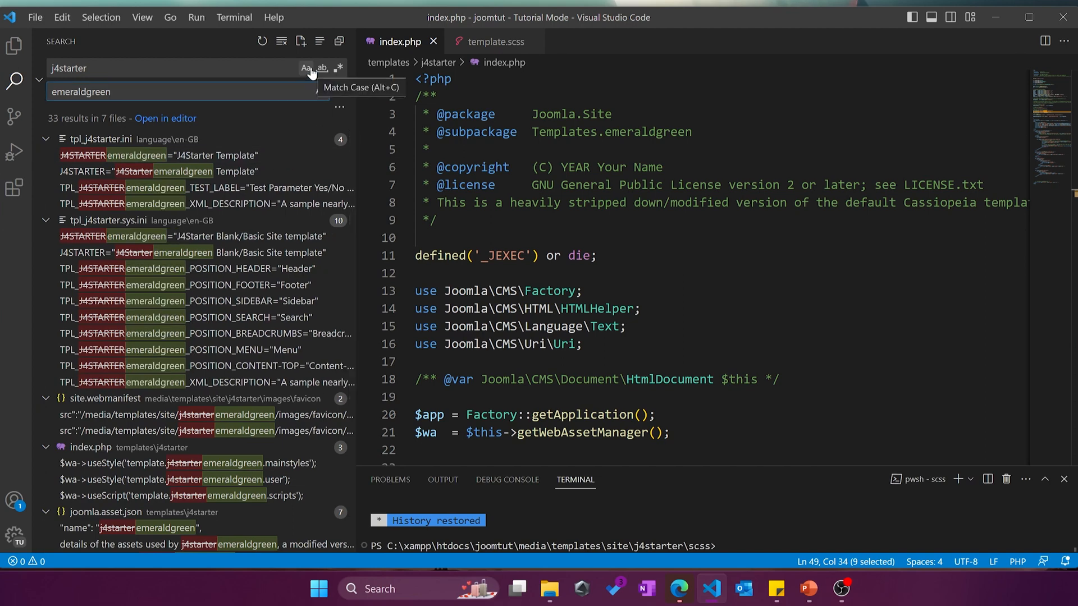
Step: With Match Case on, replace all 17 lowercase j4starter occurrences in 5 files with emeraldgreen
left_click(305, 68)
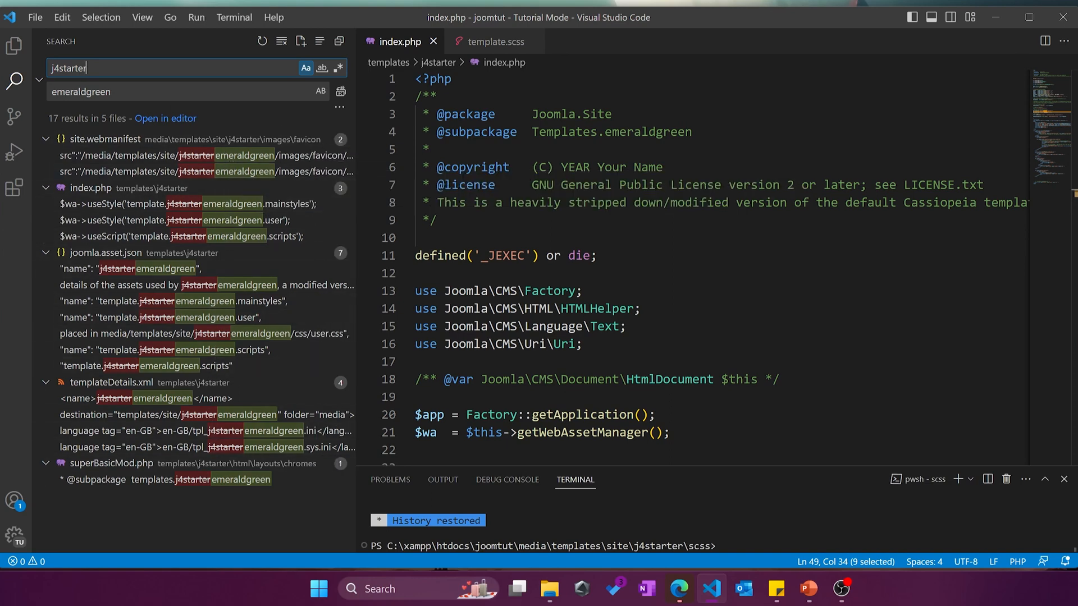
mouse_move(340, 91)
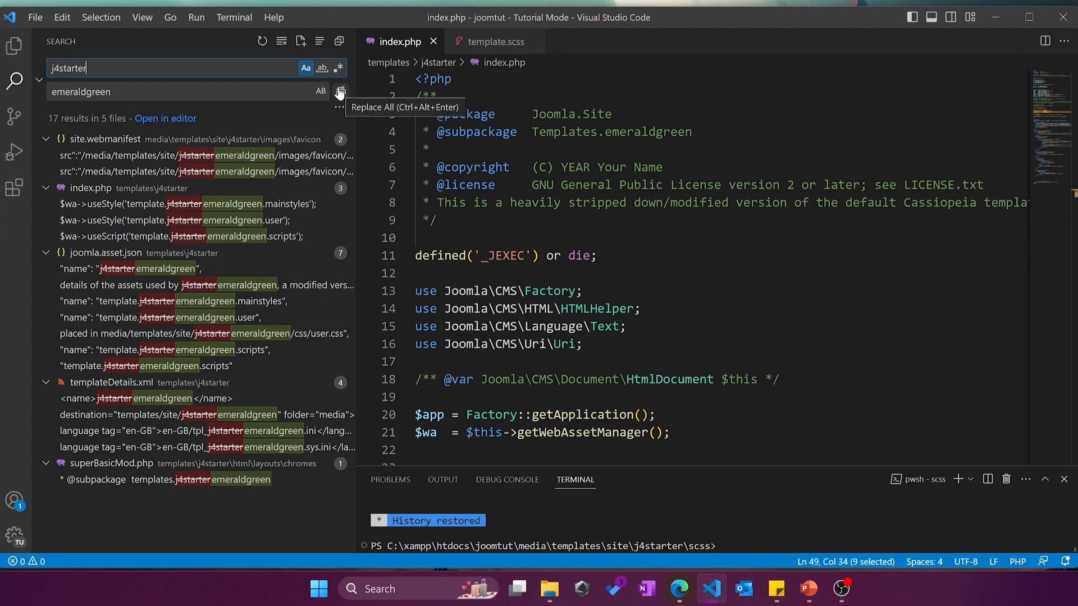
left_click(340, 90)
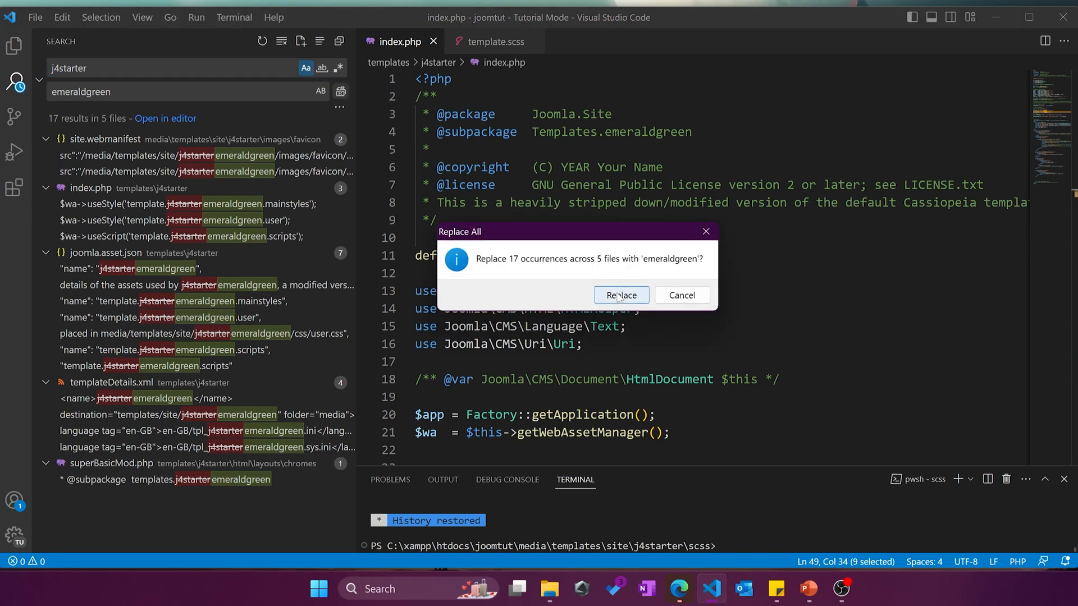
left_click(622, 295)
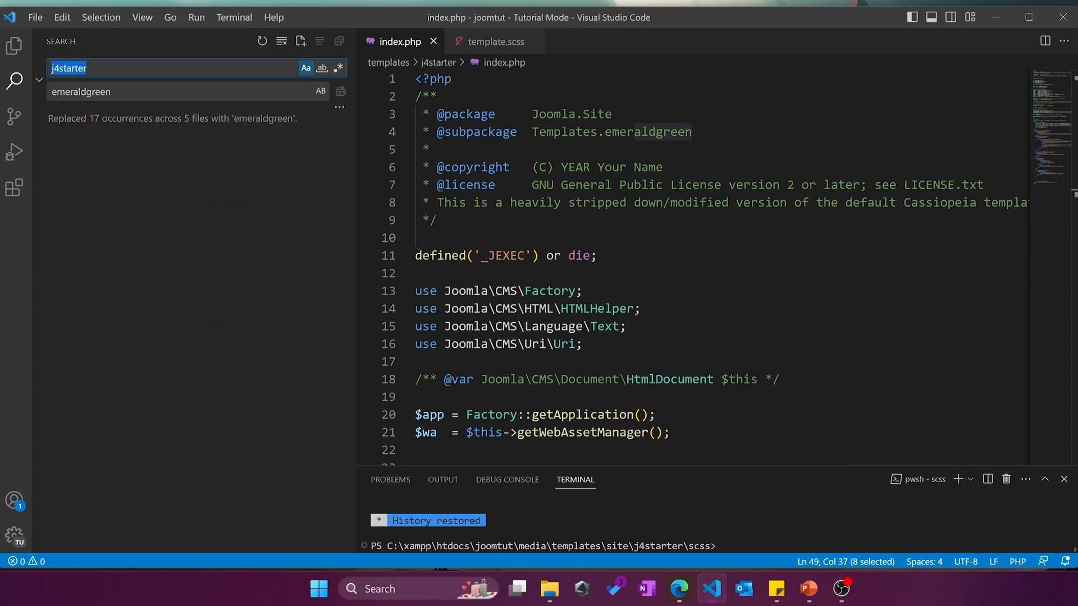
Step: Replace both case-matched J4Starter strings in the language files with Emerald Green via Replace All
type("J4")
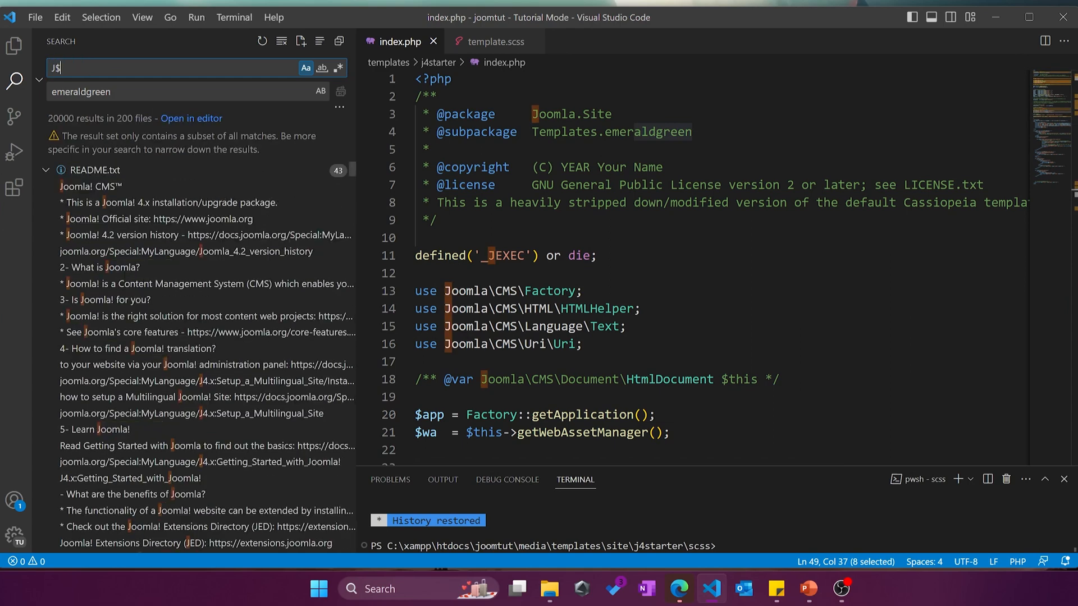
type("4Starter")
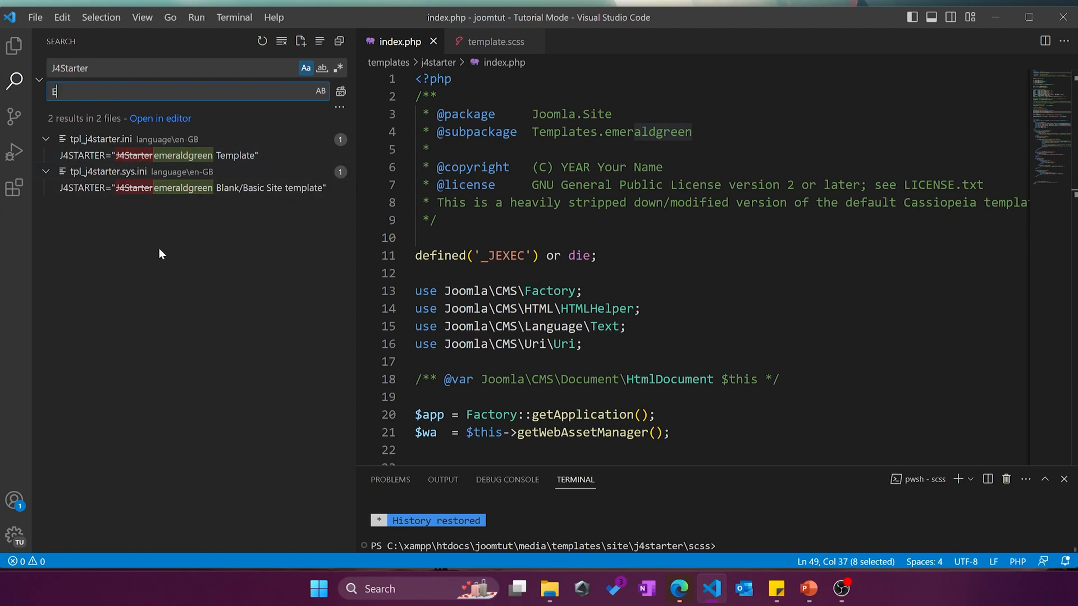
type("merald Green")
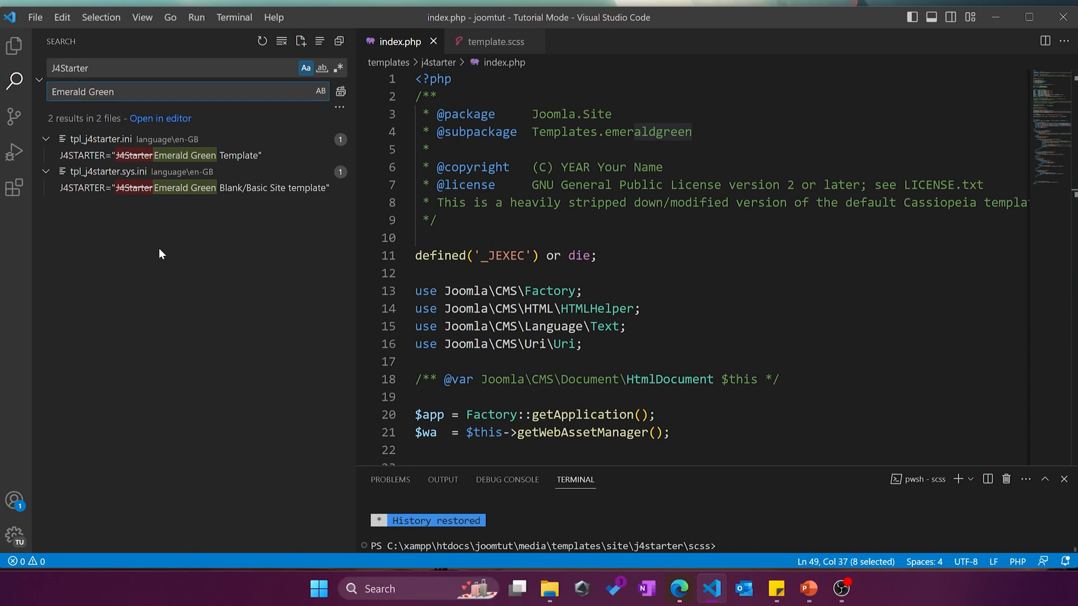
mouse_move(204, 207)
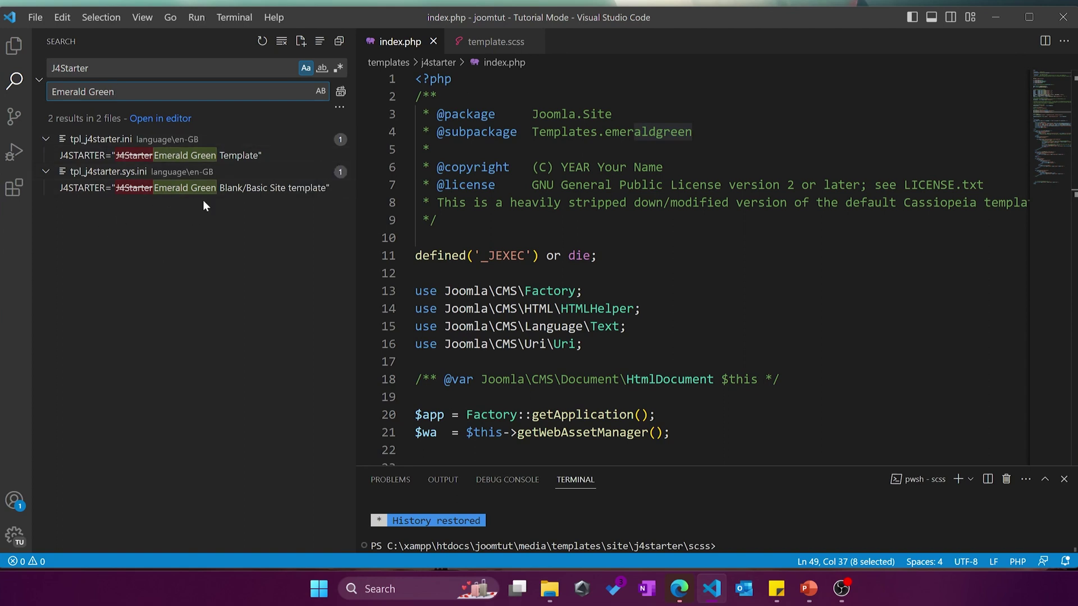
mouse_move(340, 91)
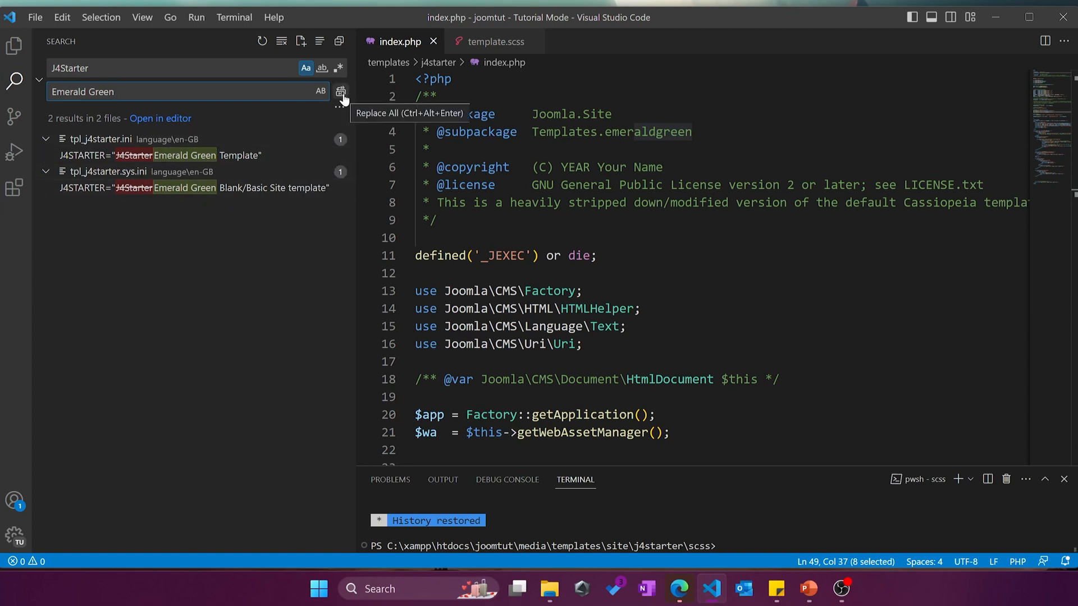
left_click(340, 91)
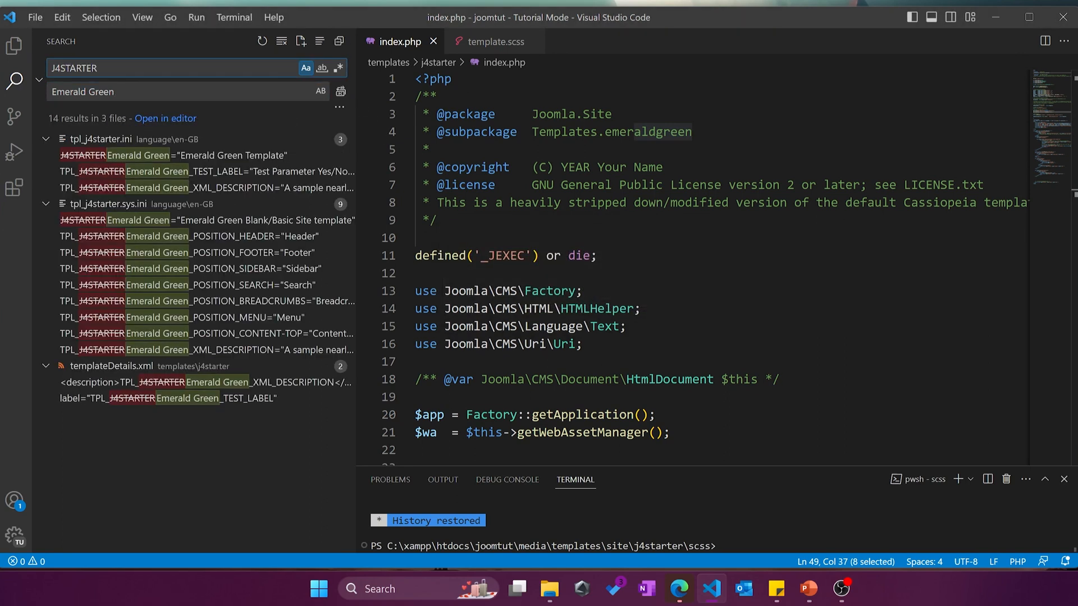
Step: Replace all 14 uppercase J4STARTER matches across the three files with EMERALDGREEN
type("EMERALDGREEN")
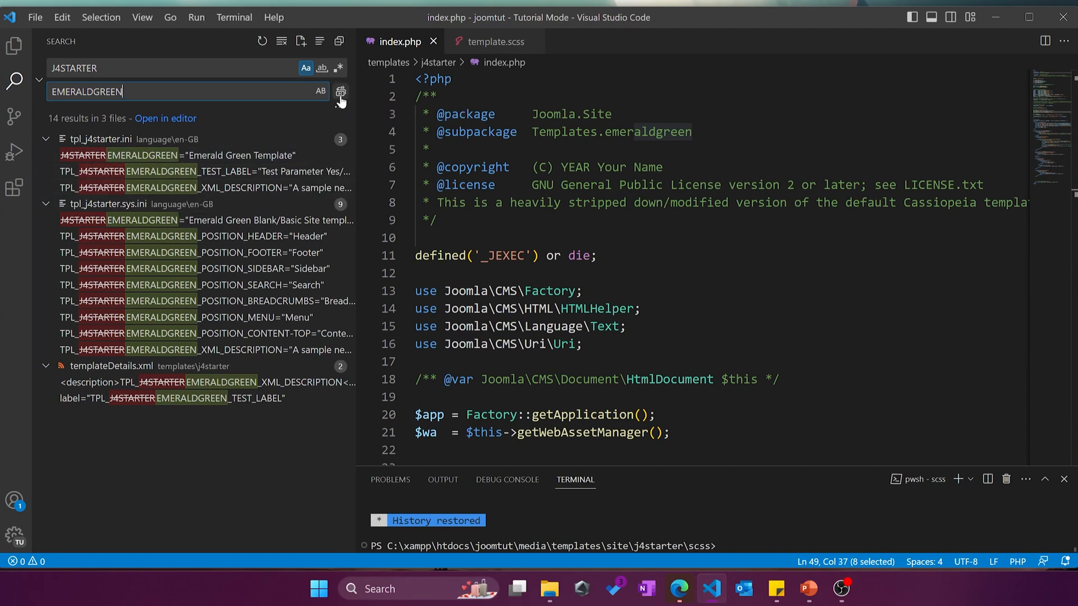
left_click(340, 91)
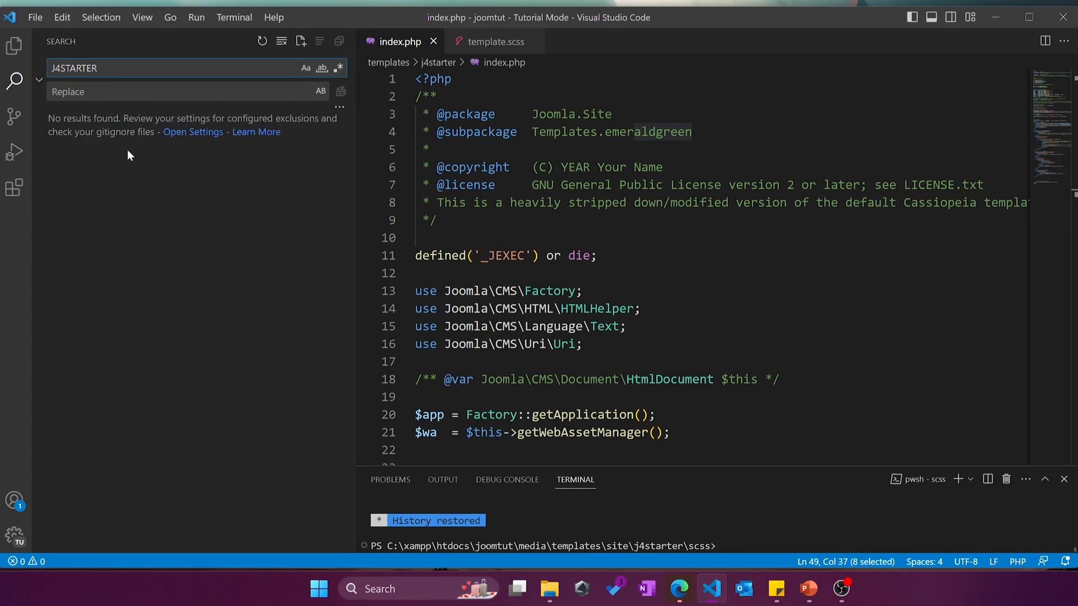
Step: Review index.php to confirm the asset names now read template.emeraldgreen.mainstyles, user and scripts
left_click(603, 202)
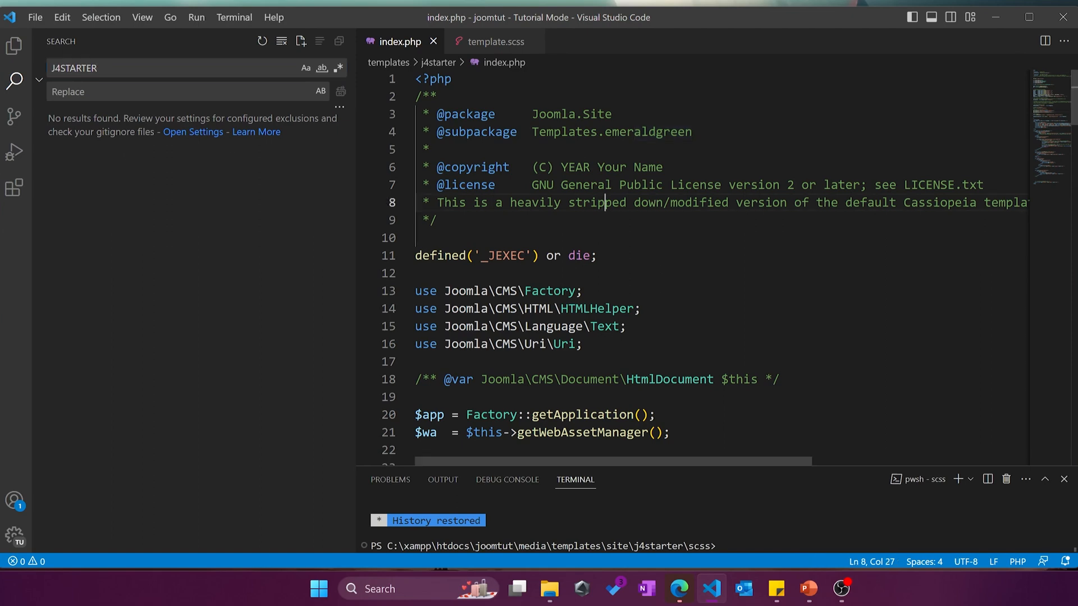
scroll("down", 3)
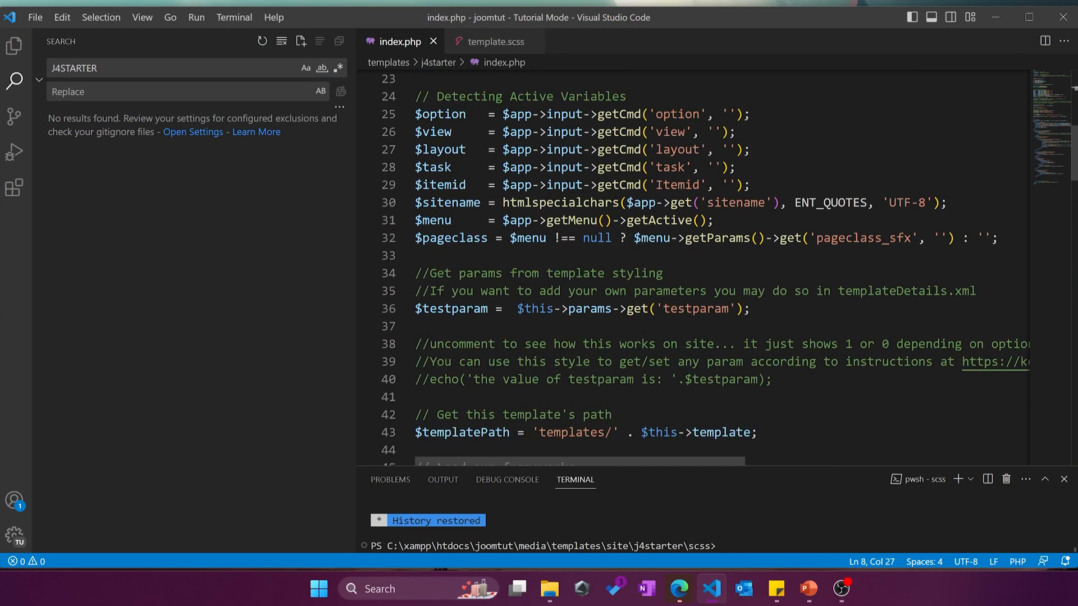
scroll("down", 3)
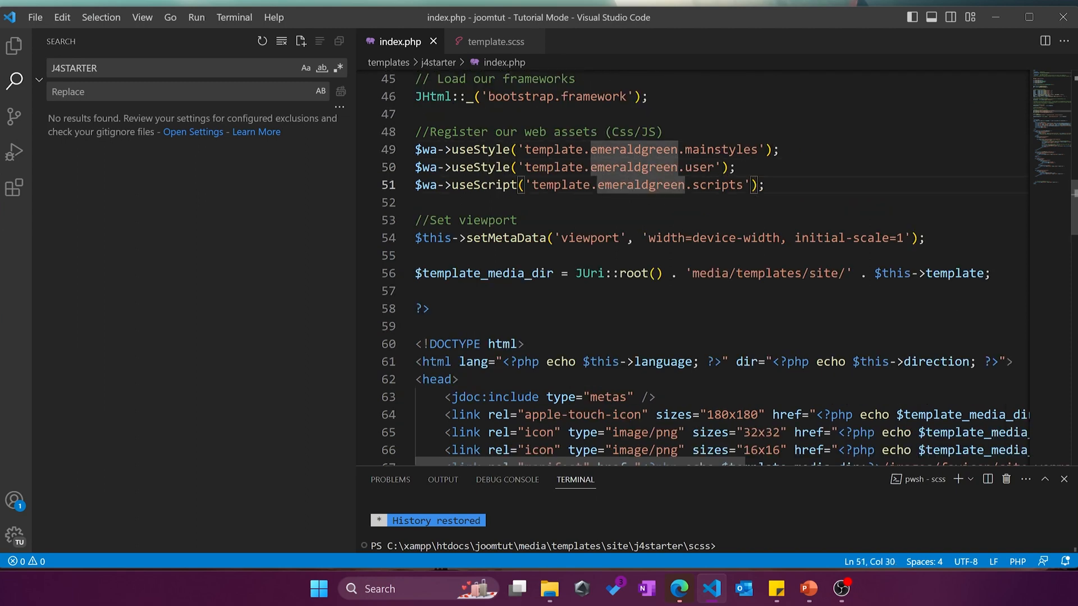
scroll("down", 3)
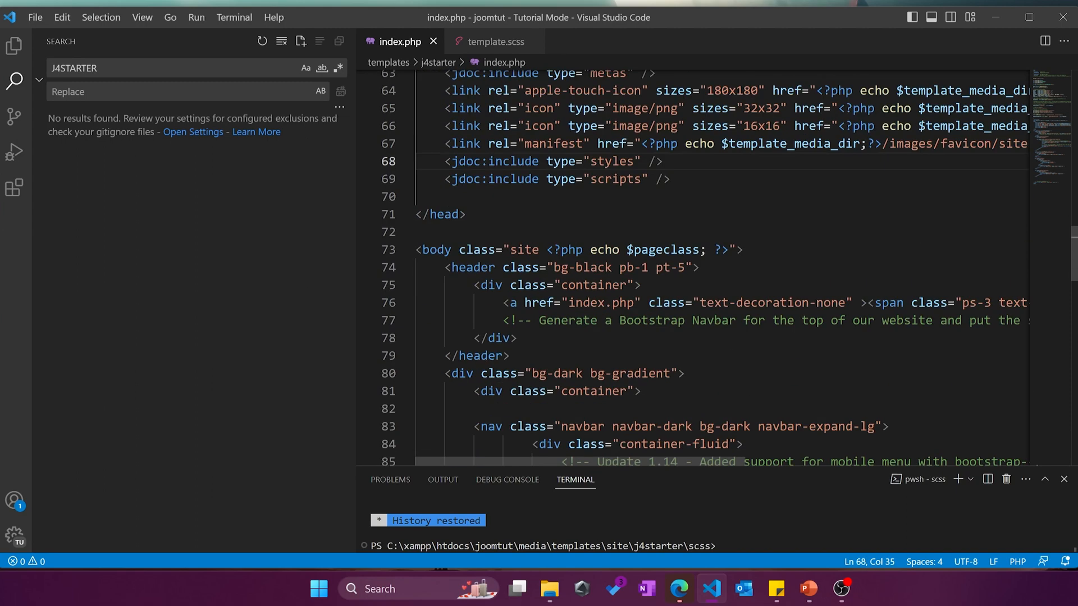
mouse_move(550, 565)
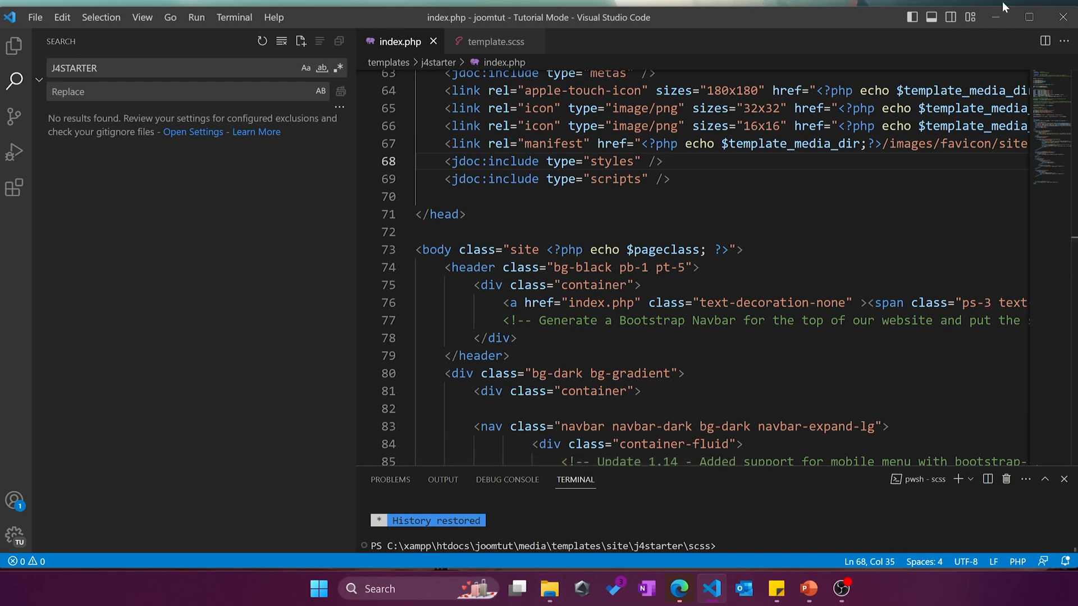
mouse_move(1058, 16)
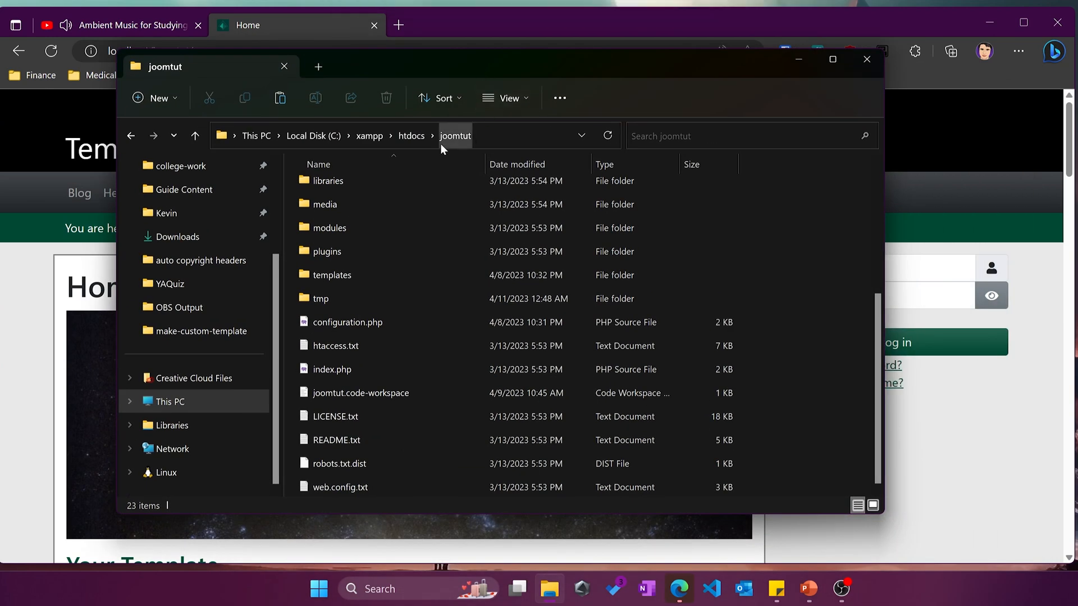
mouse_move(453, 139)
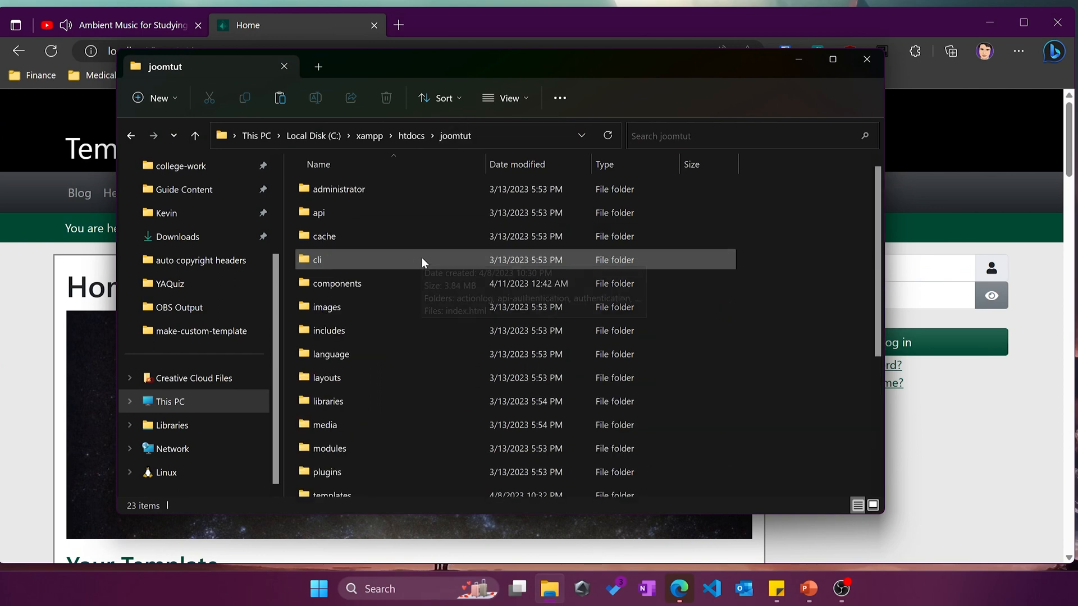
Step: Browse into the joomtut site's language/en-GB folder to reach the template language files
scroll("down", 3)
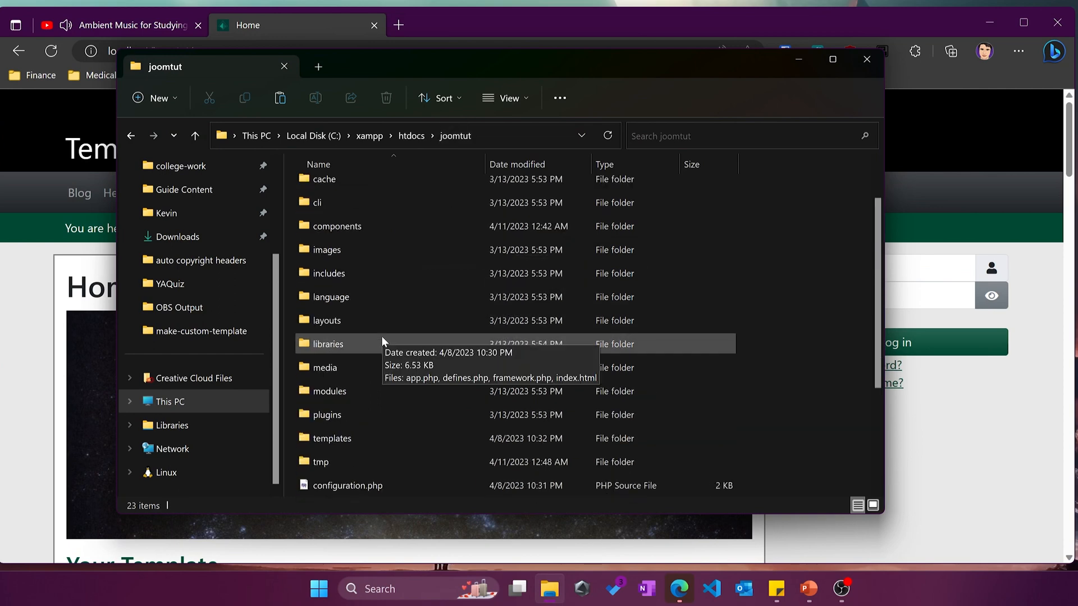
double_click(330, 296)
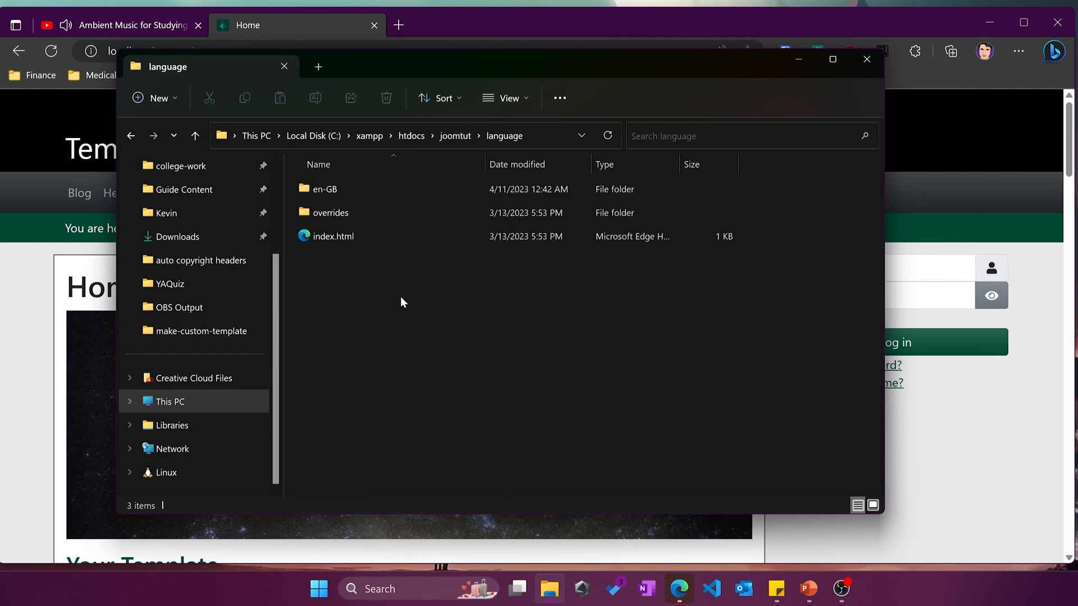
left_click(325, 189)
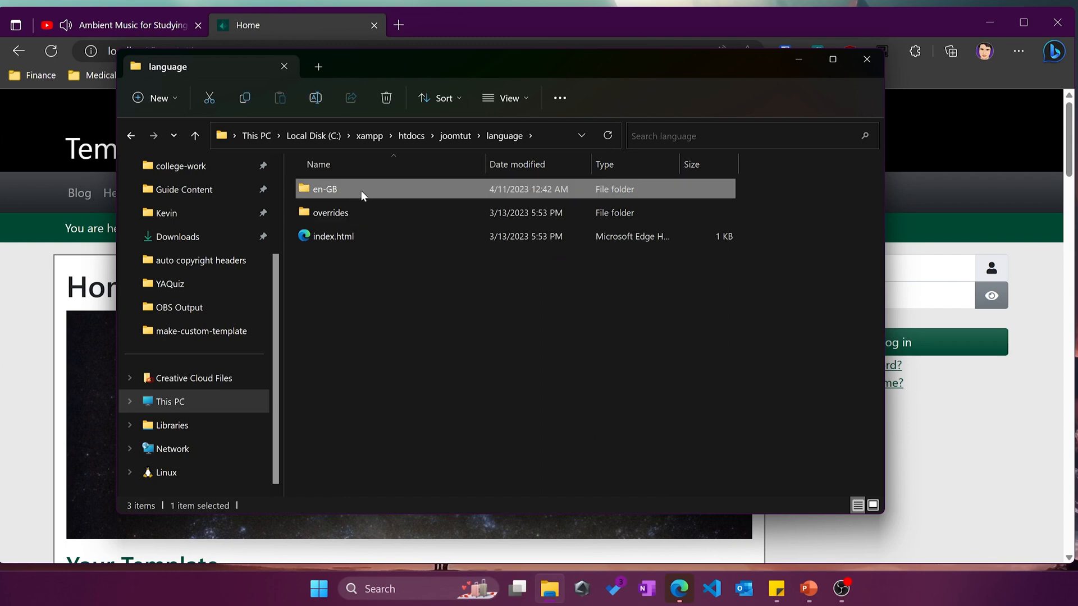
mouse_move(335, 195)
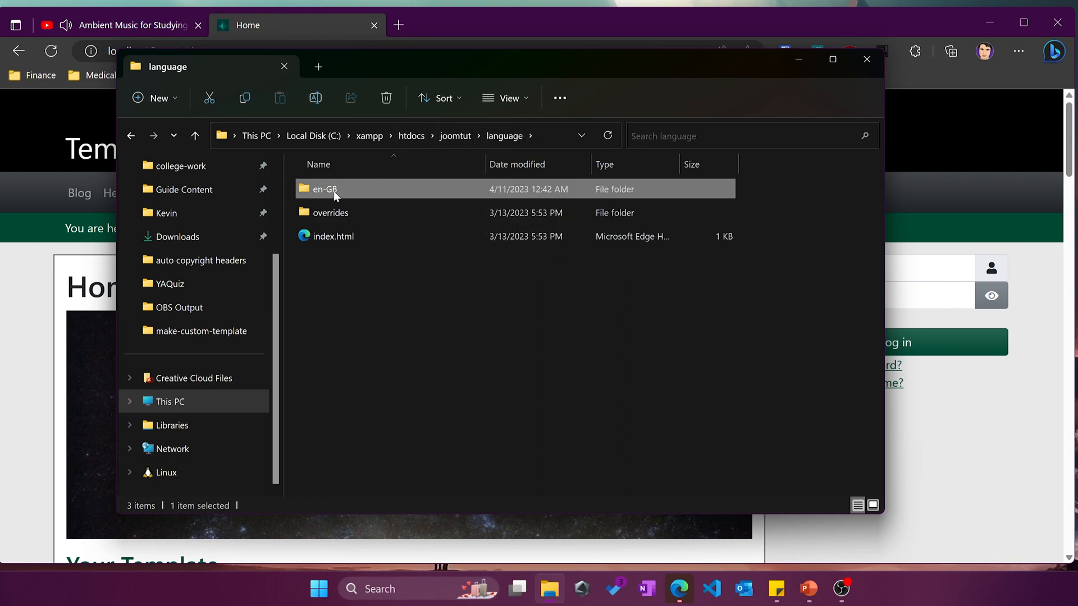
double_click(325, 188)
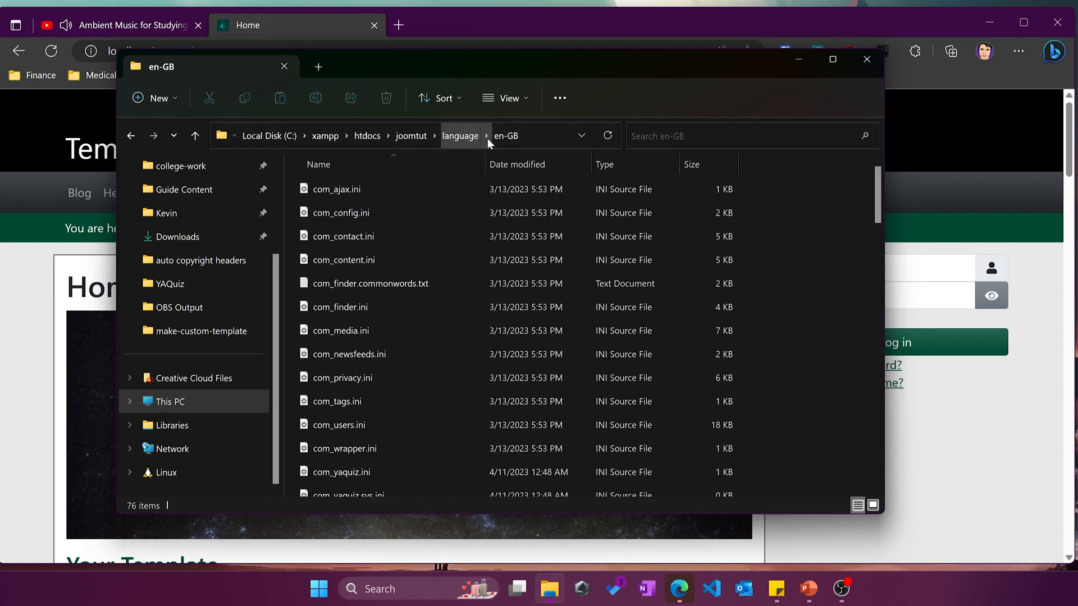
scroll("down", 3)
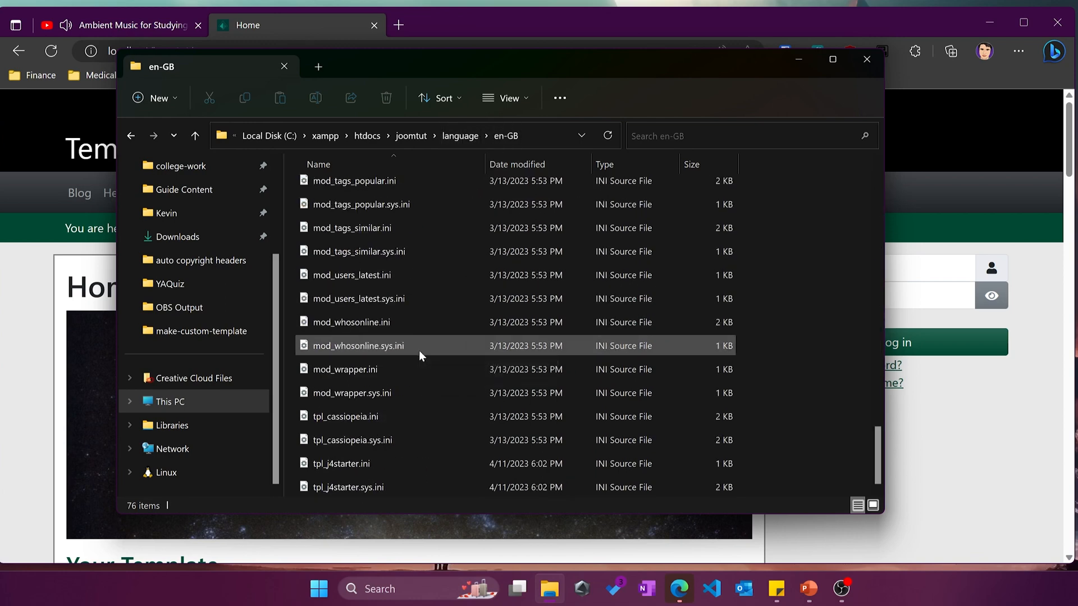
Step: Rename tpl_j4starter.ini and tpl_j4starter.sys.ini to tpl_emeraldgreen, then return to the joomtut folder
left_click(340, 464)
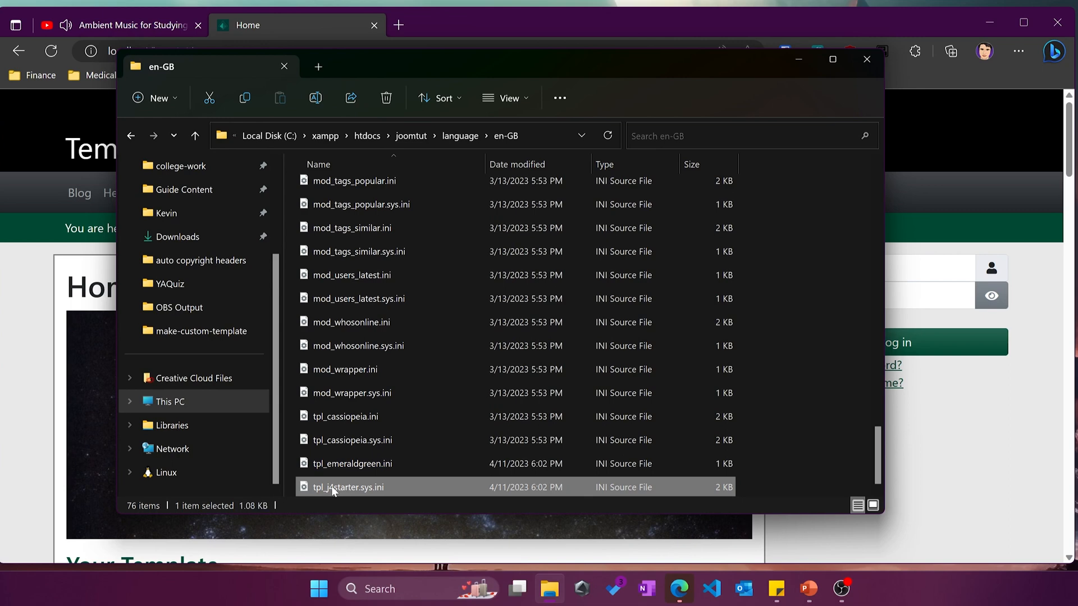
key("F2")
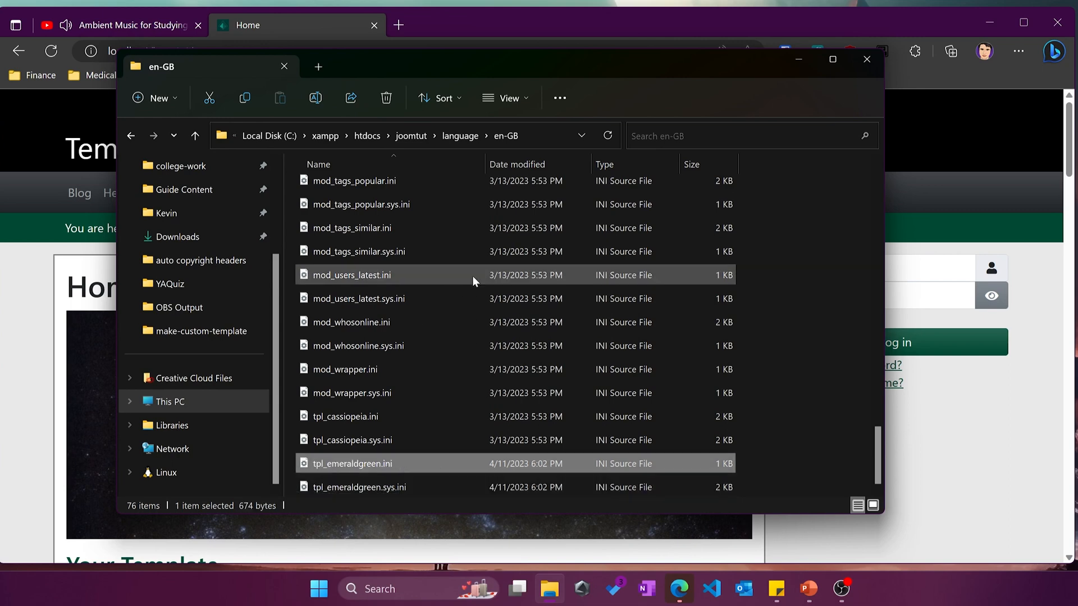
mouse_move(440, 346)
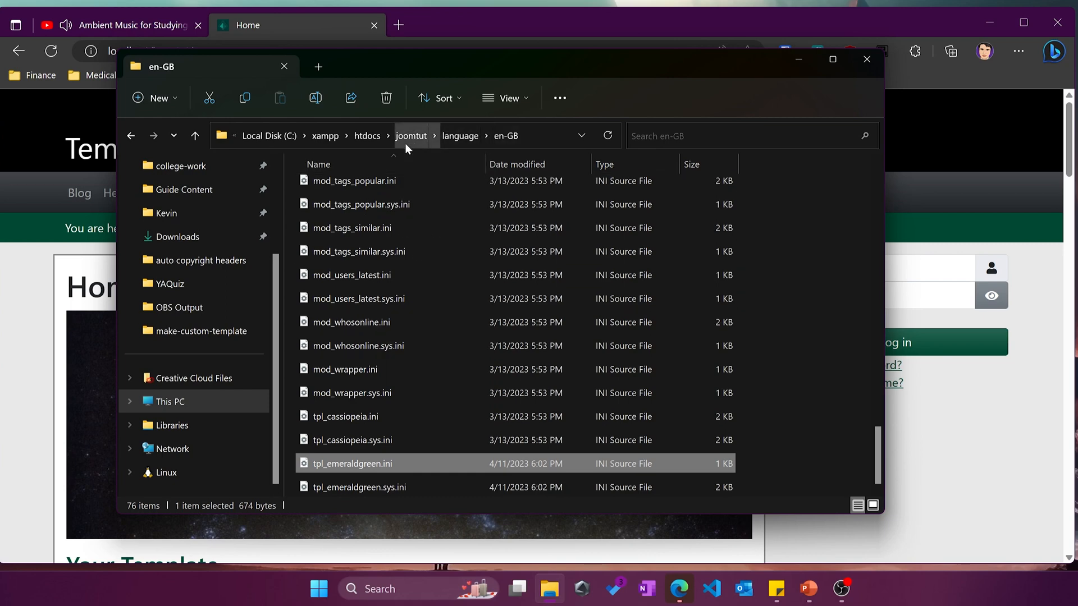
left_click(411, 136)
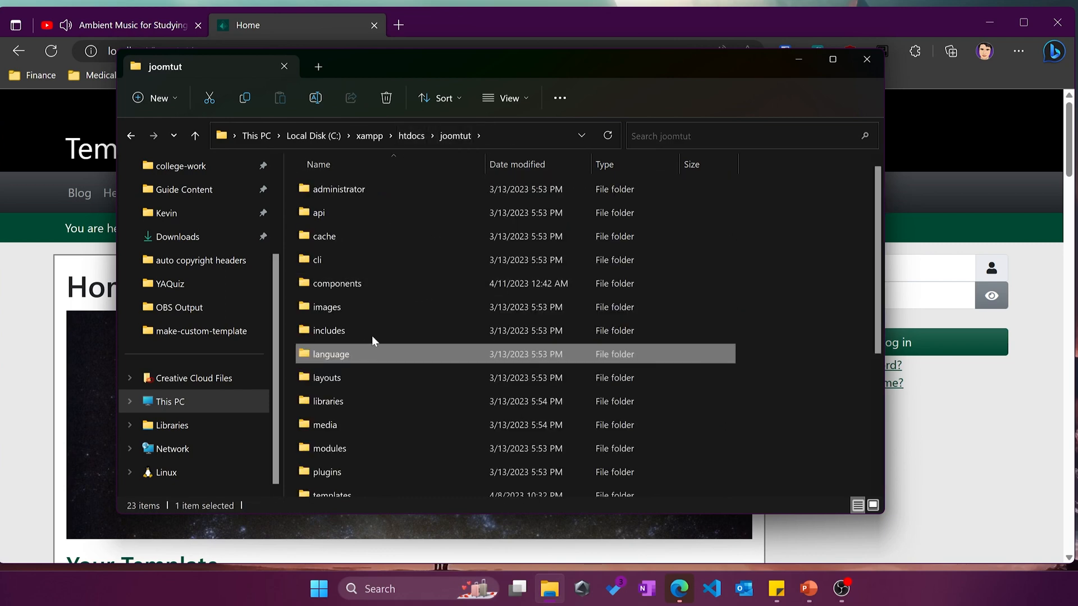
scroll("down", 3)
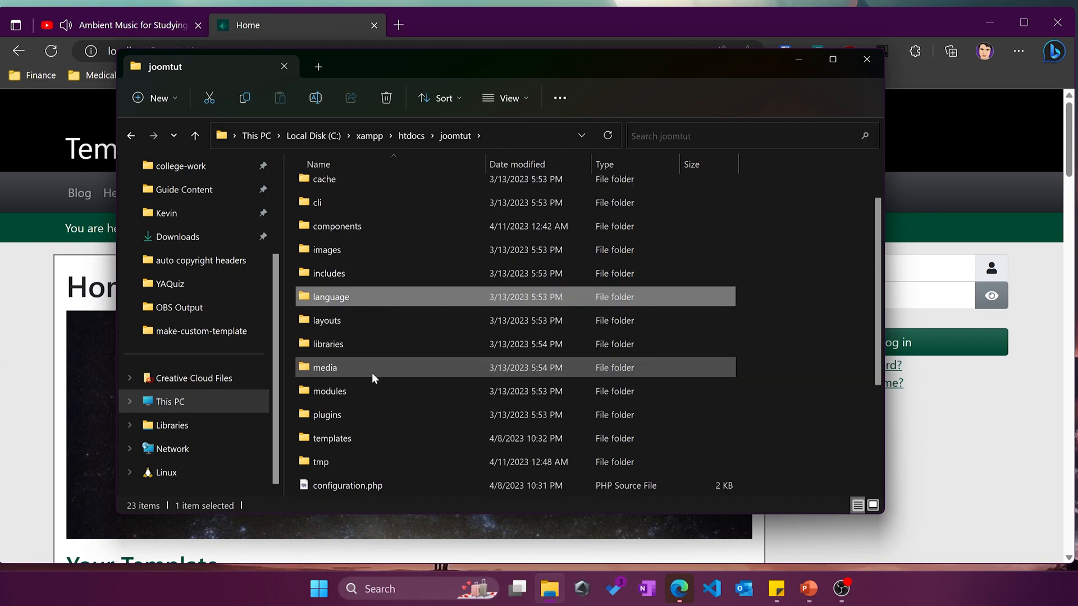
Step: Rename the j4starter folder under media/templates/site to emeraldgreen and enter it
double_click(325, 367)
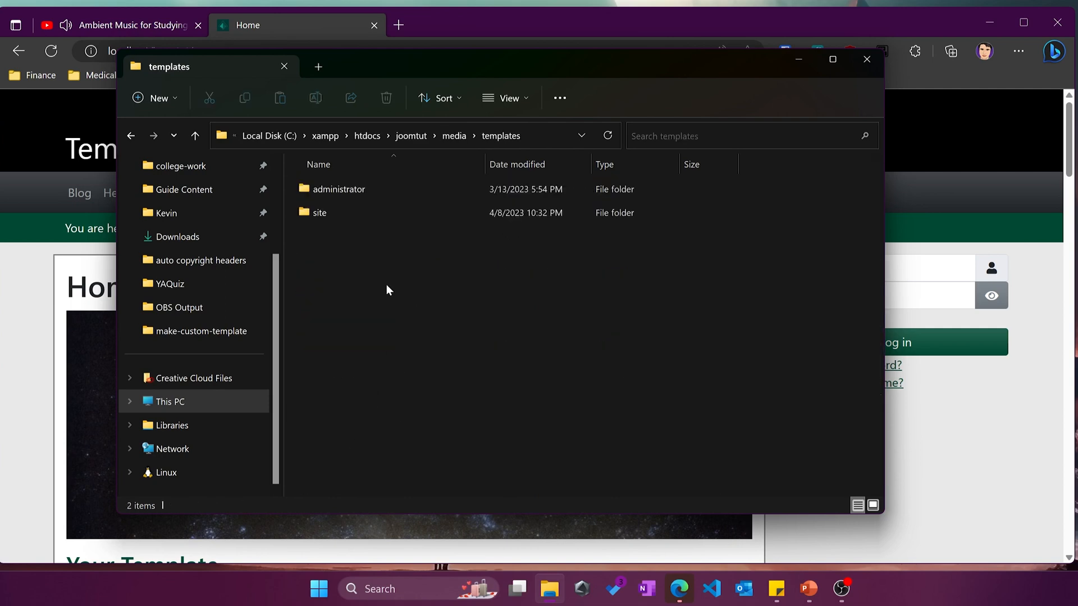
double_click(319, 213)
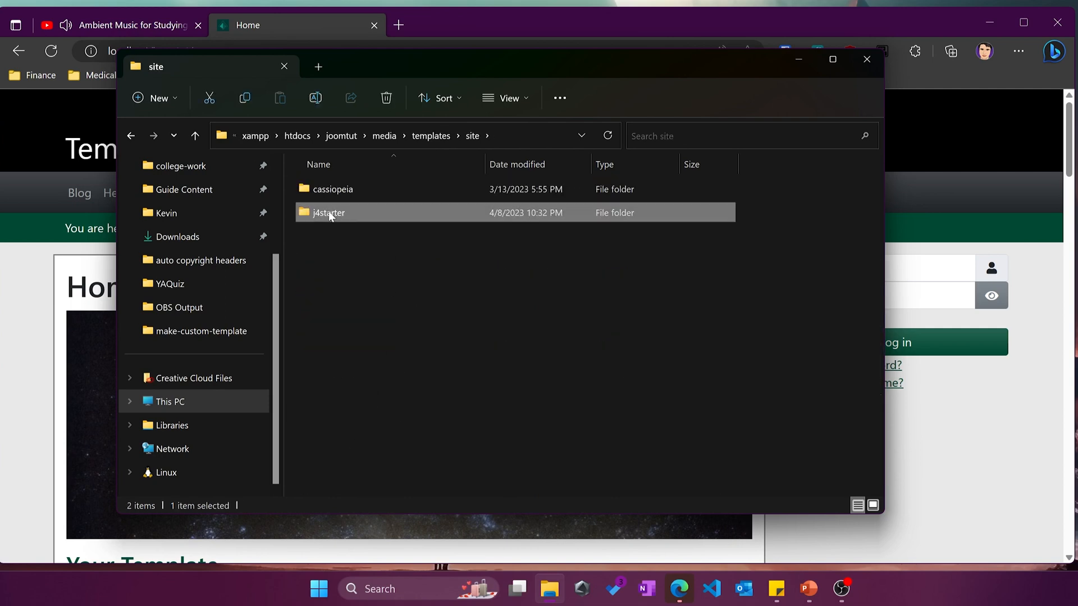
type("emeraldgreen")
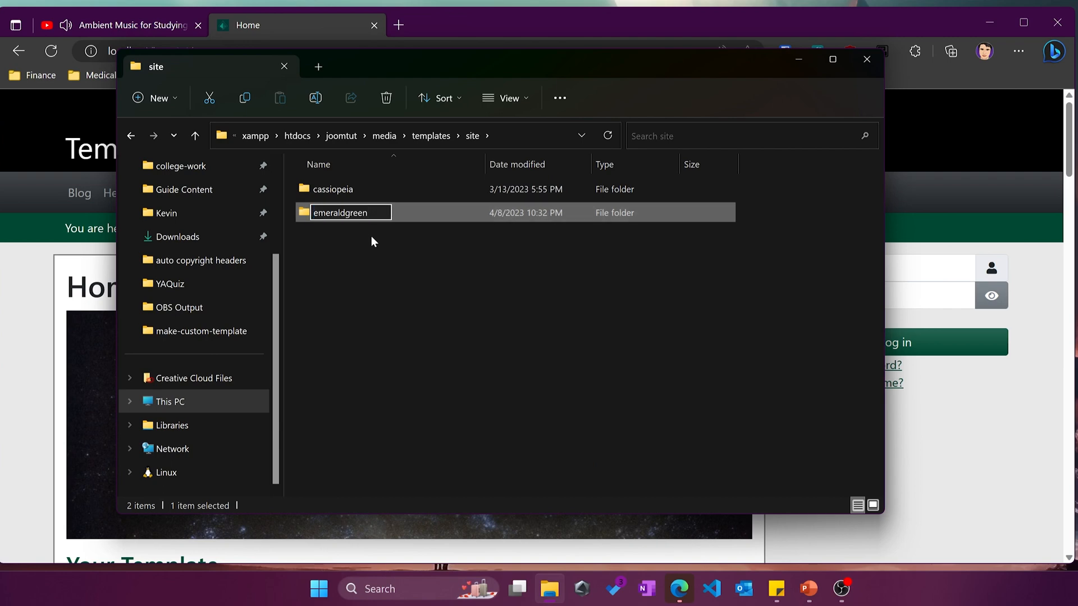
double_click(350, 212)
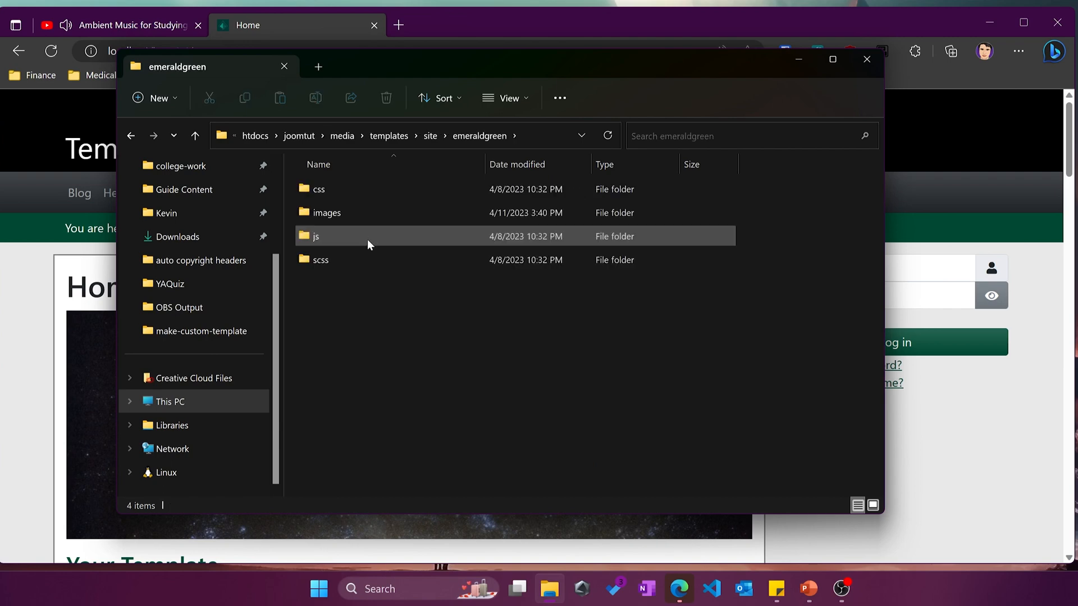
Step: Browse the emeraldgreen folder's scss subfolder, then its images folder toward the favicons
double_click(318, 188)
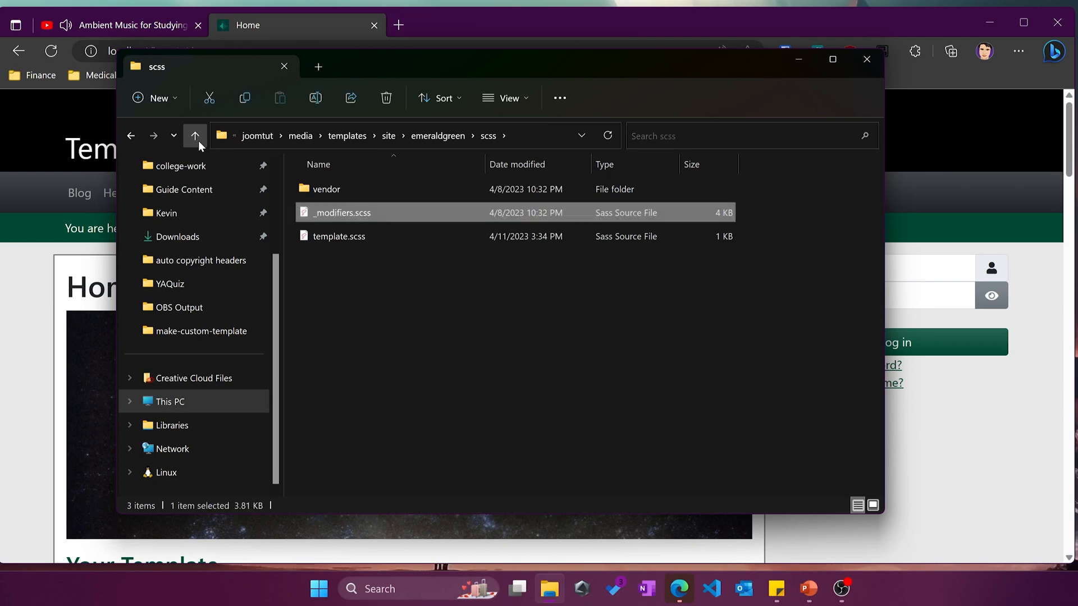
left_click(195, 134)
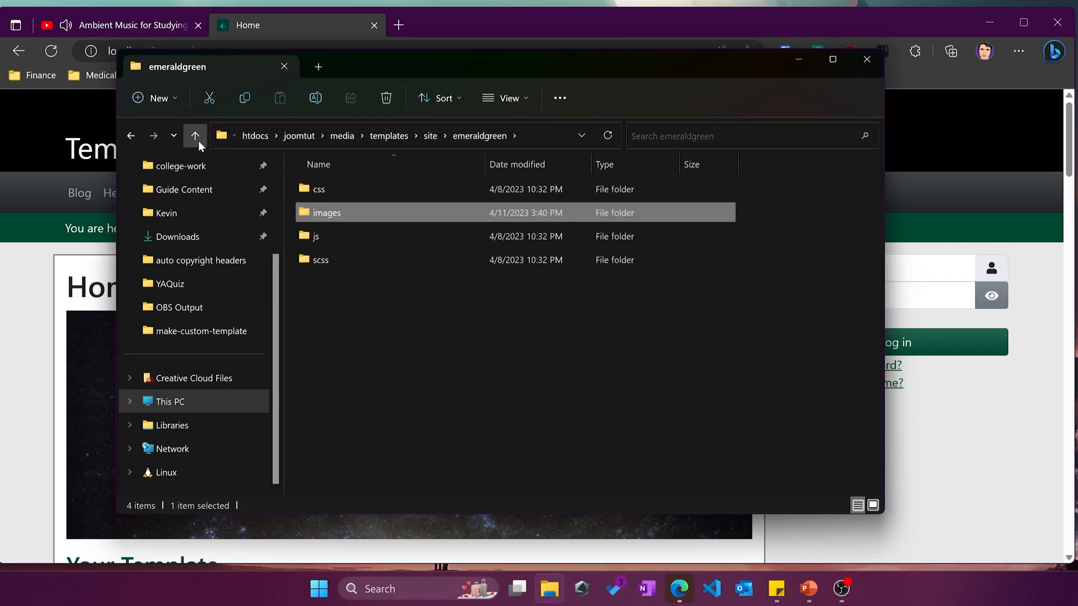
double_click(327, 213)
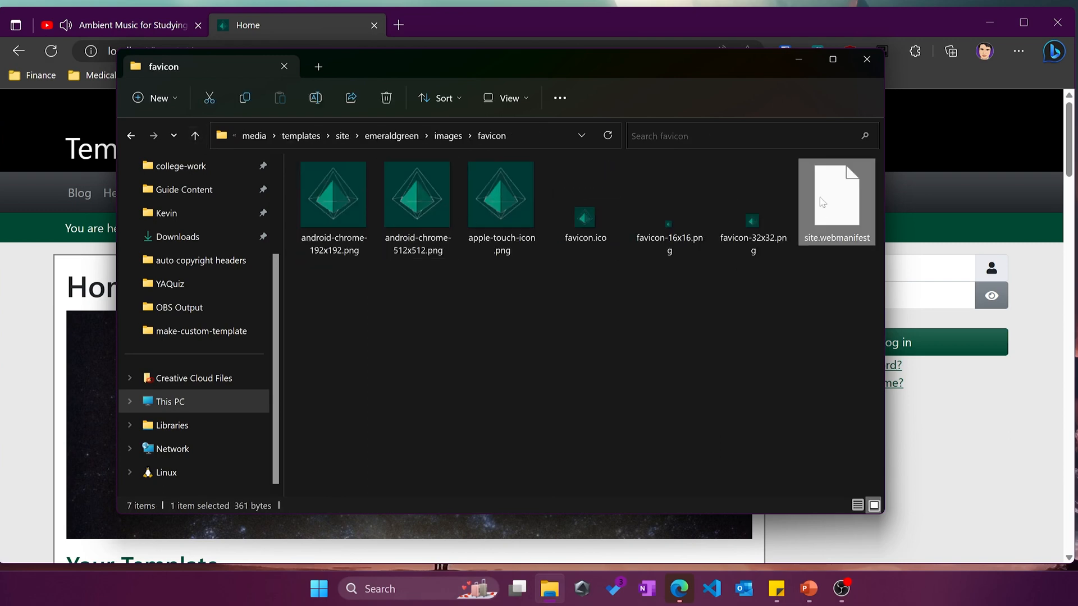
right_click(823, 200)
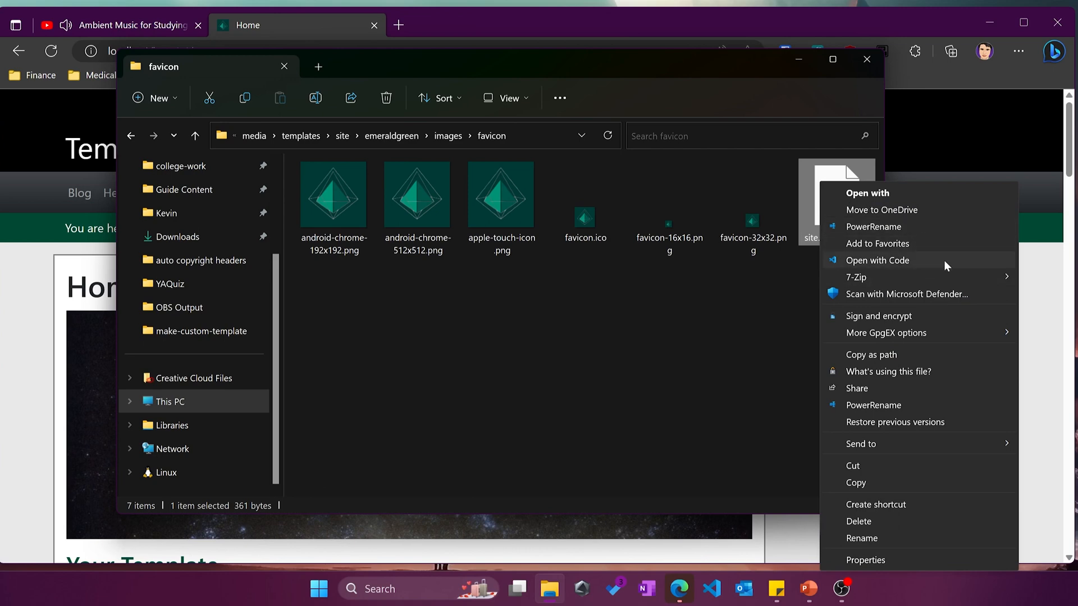
left_click(878, 261)
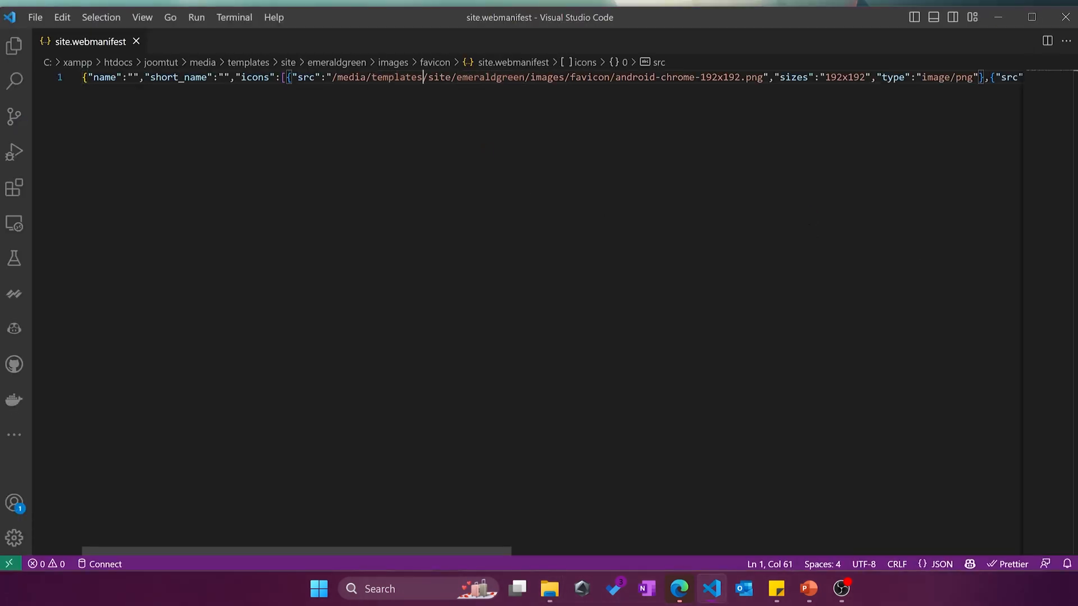
double_click(493, 78)
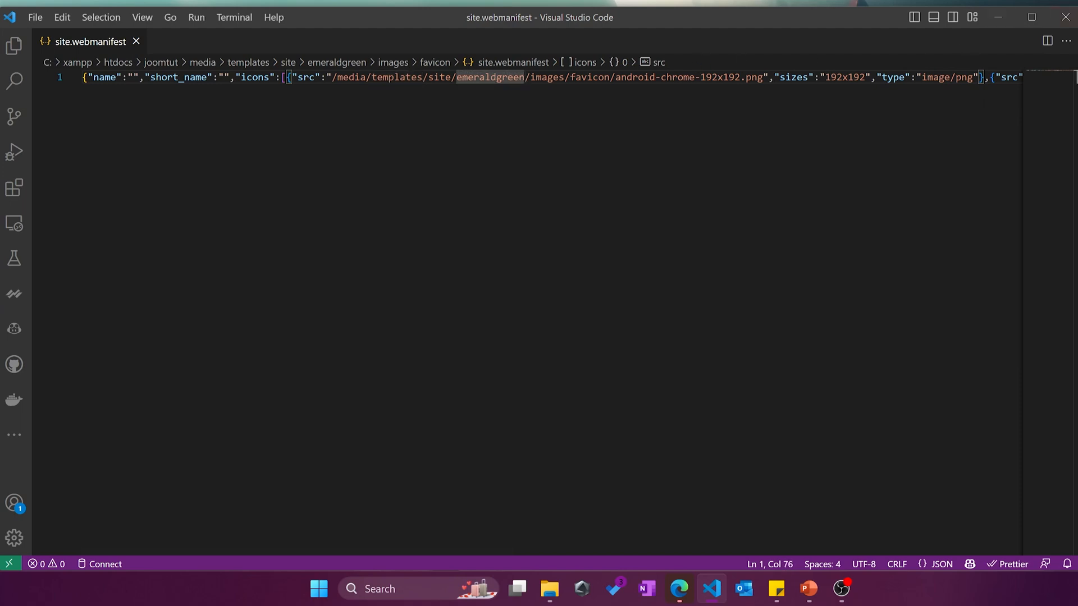
mouse_move(1067, 16)
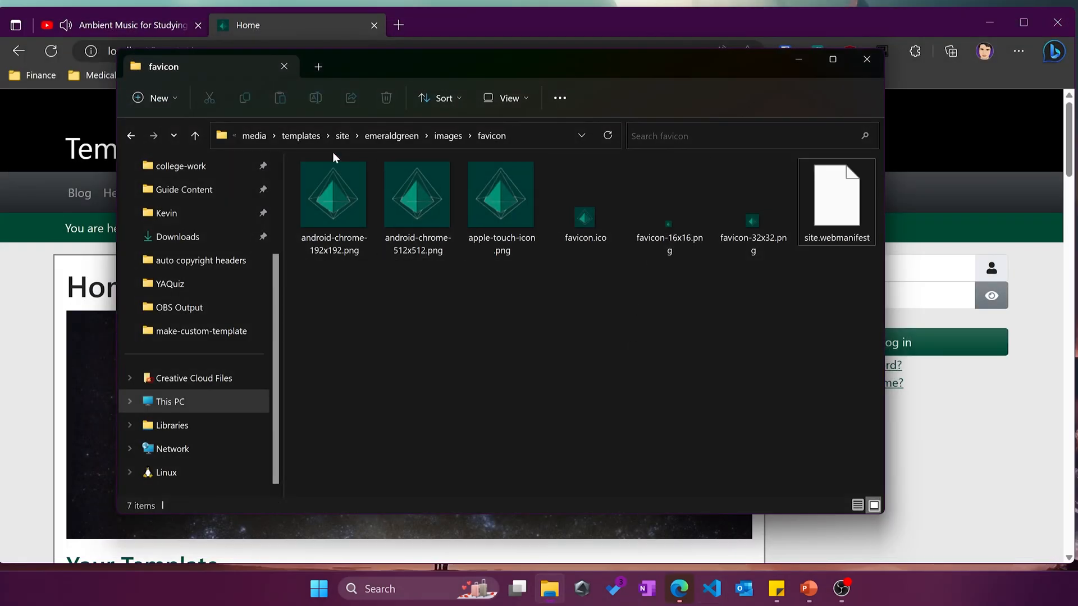
Step: Return to the joomtut site's templates folder and enter the emeraldgreen template folder
left_click(253, 136)
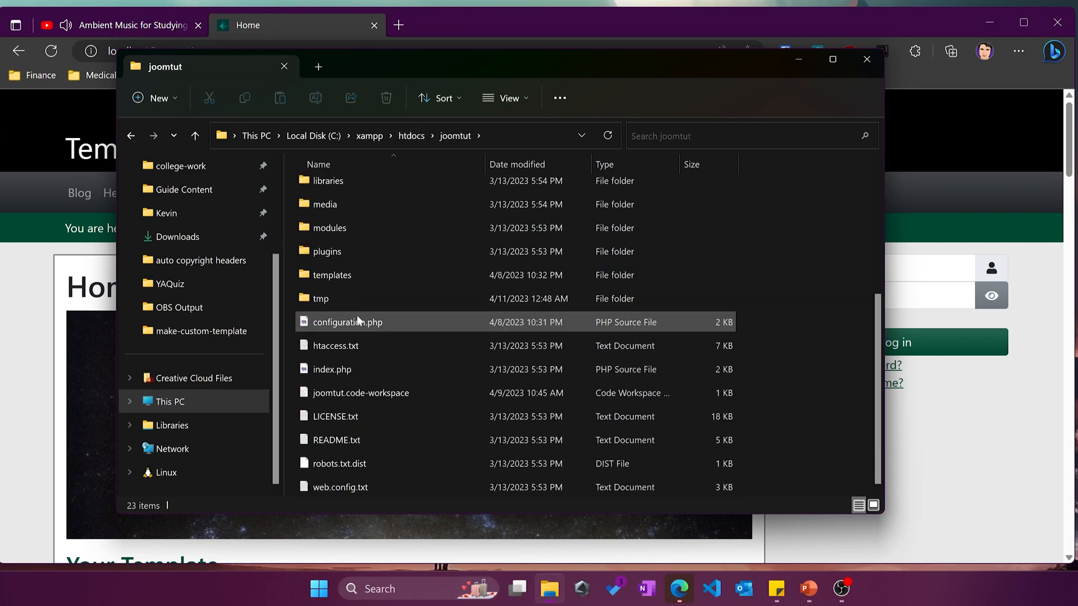
left_click(332, 275)
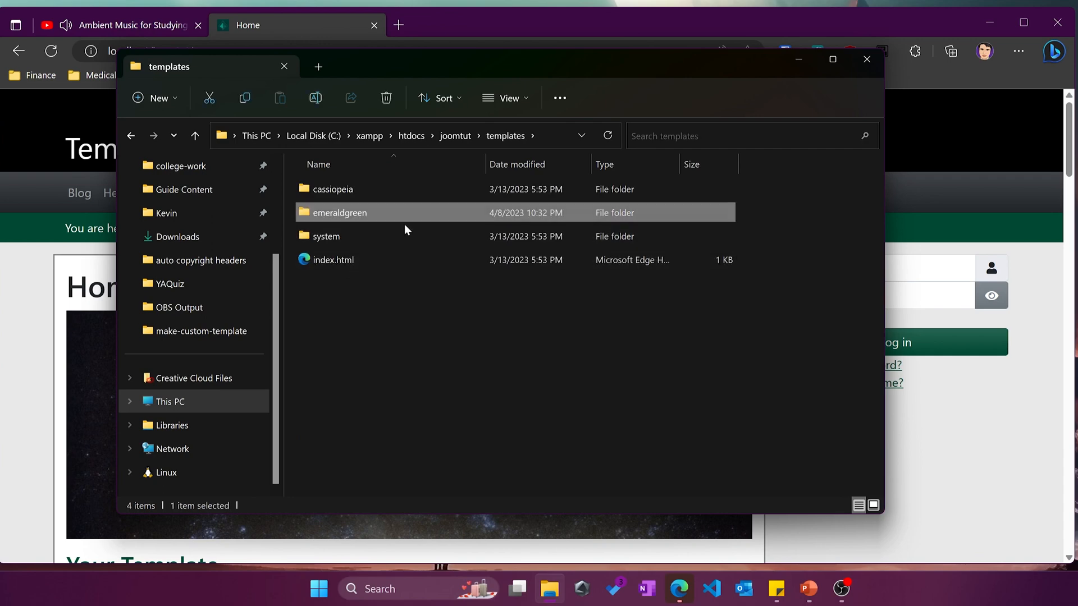
double_click(339, 213)
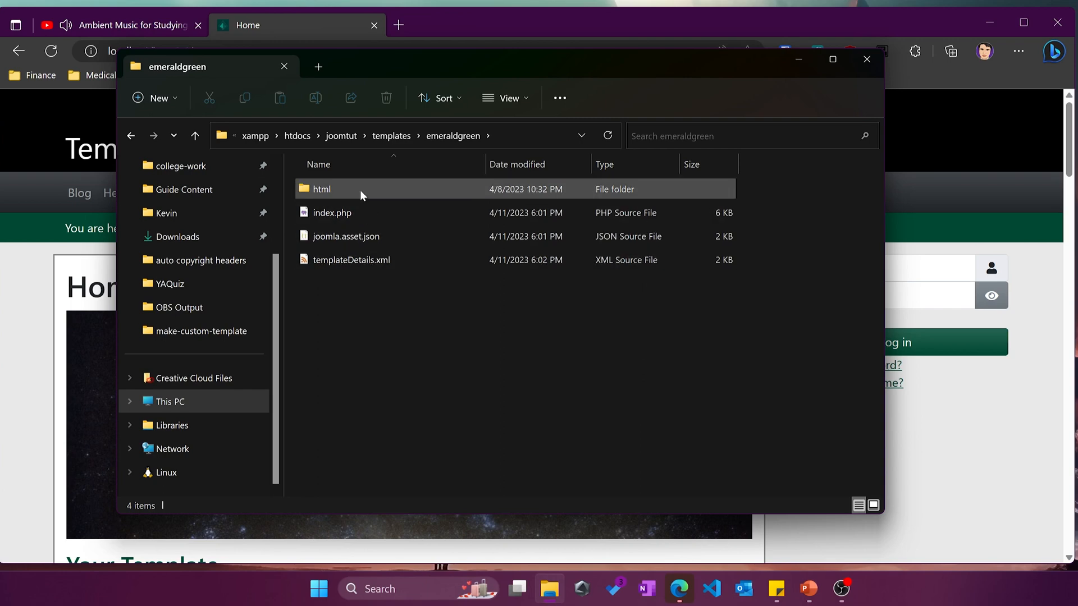
Step: Look into the html/chromes subfolders, then go back up to the emeraldgreen template folder
double_click(321, 189)
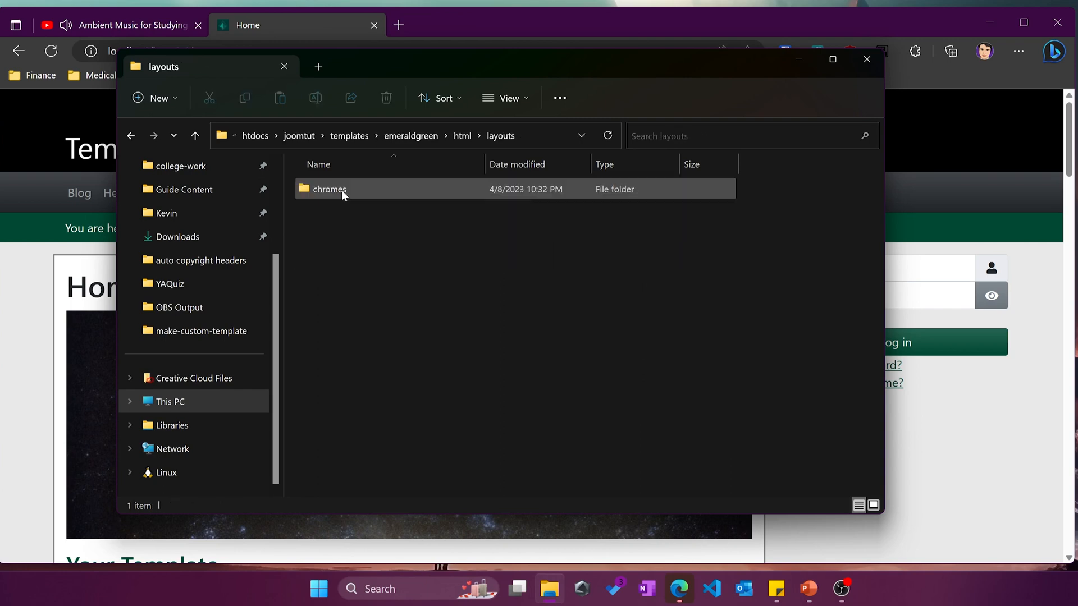
double_click(328, 188)
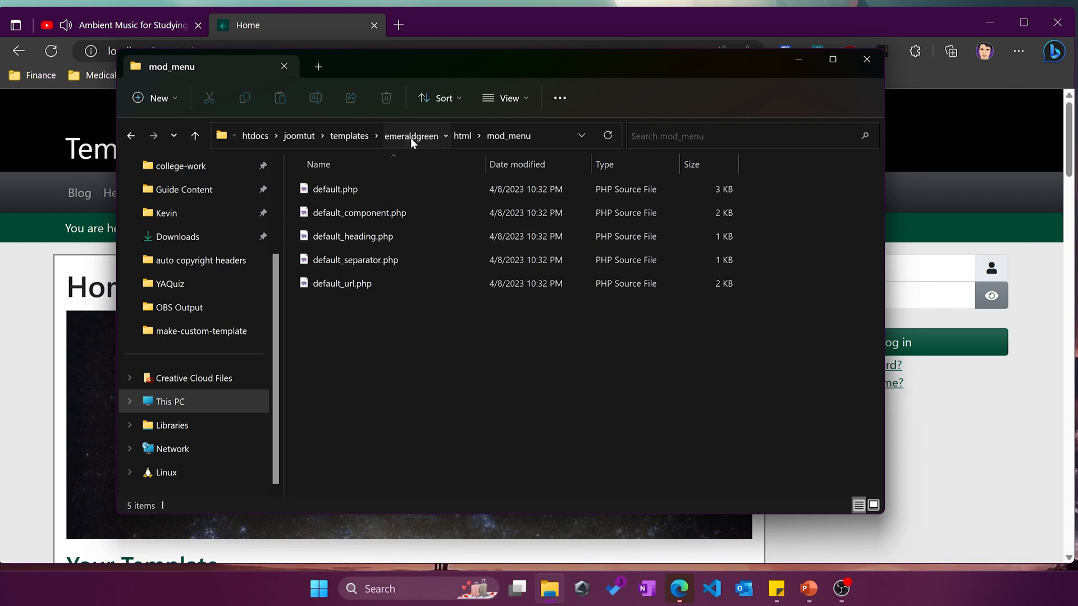
left_click(411, 136)
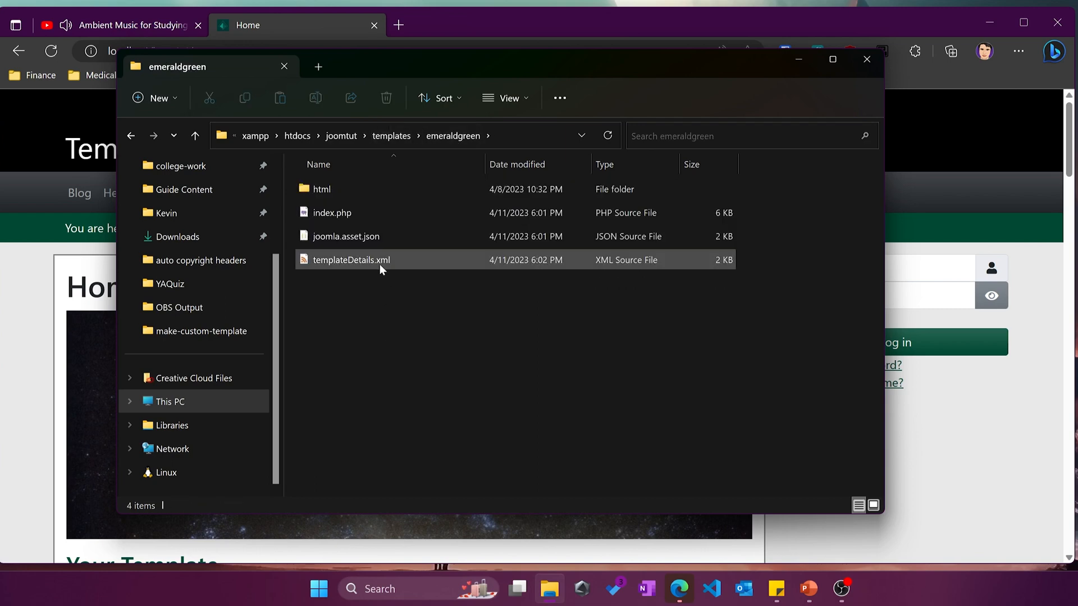
right_click(352, 261)
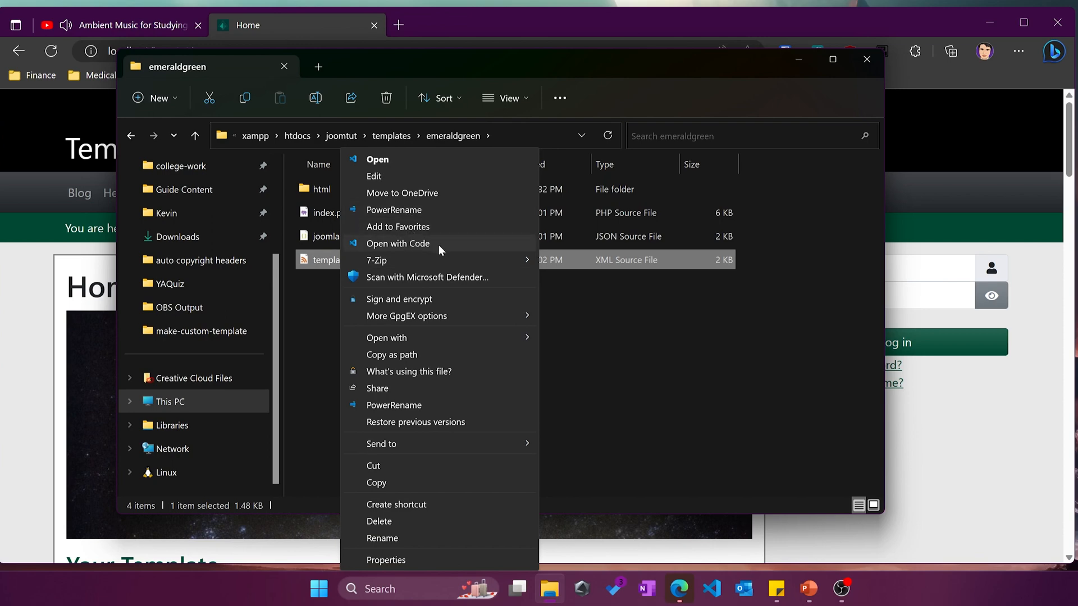
left_click(397, 244)
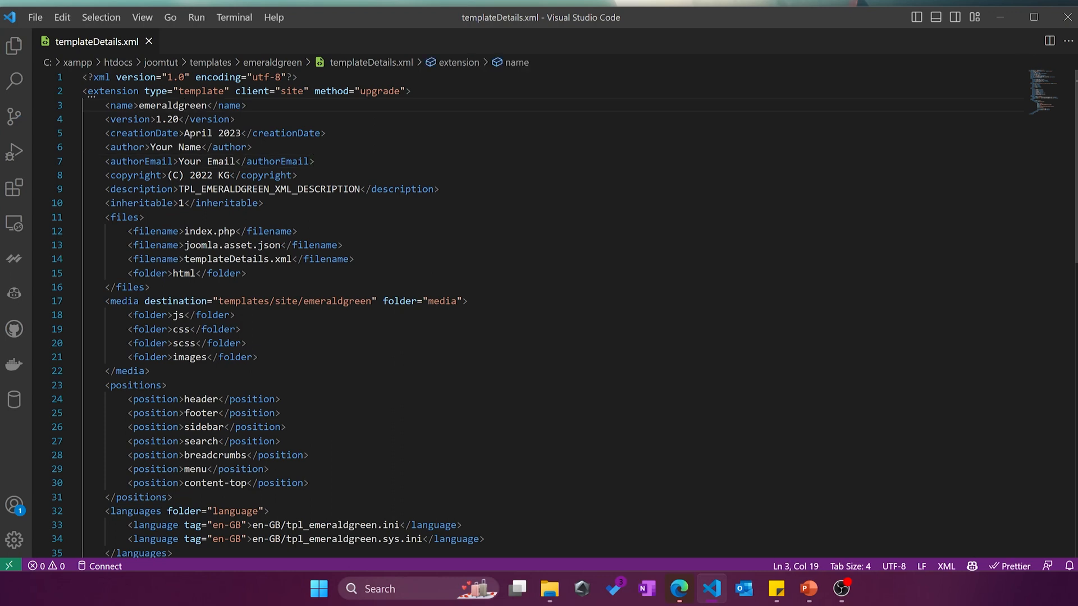
left_click(202, 162)
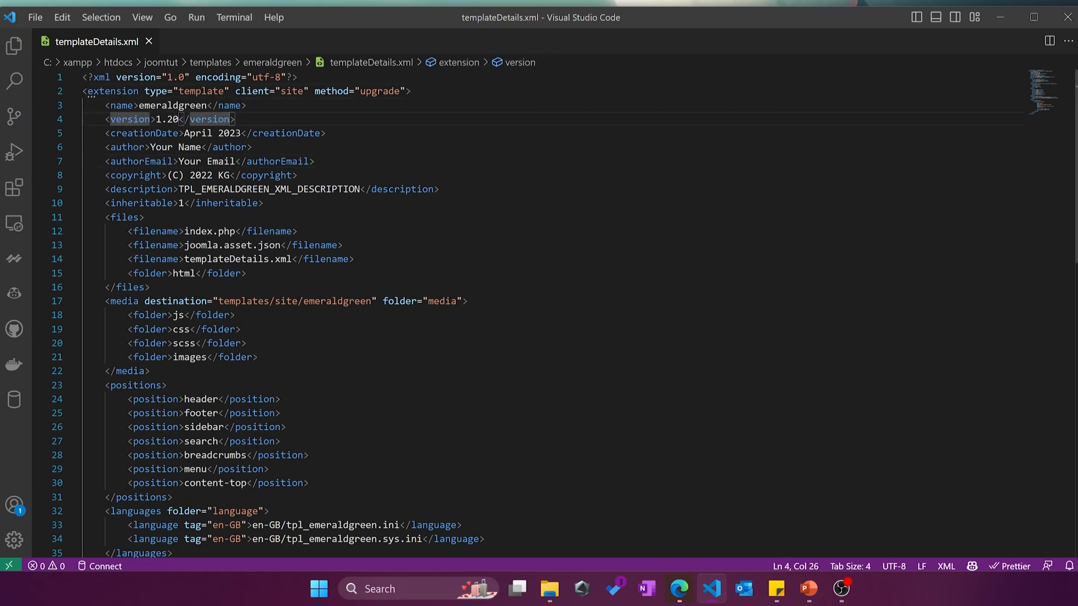
scroll("down", 3)
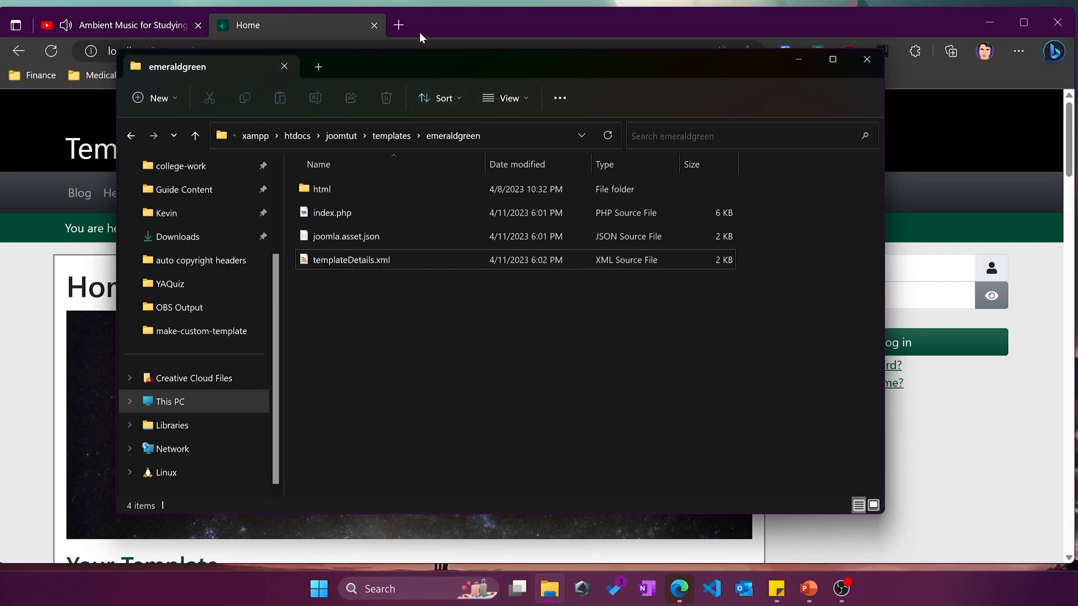
Step: Sign in to the joomtut site's administrator at localhost/joomtut/administrator in a new tab
left_click(398, 24)
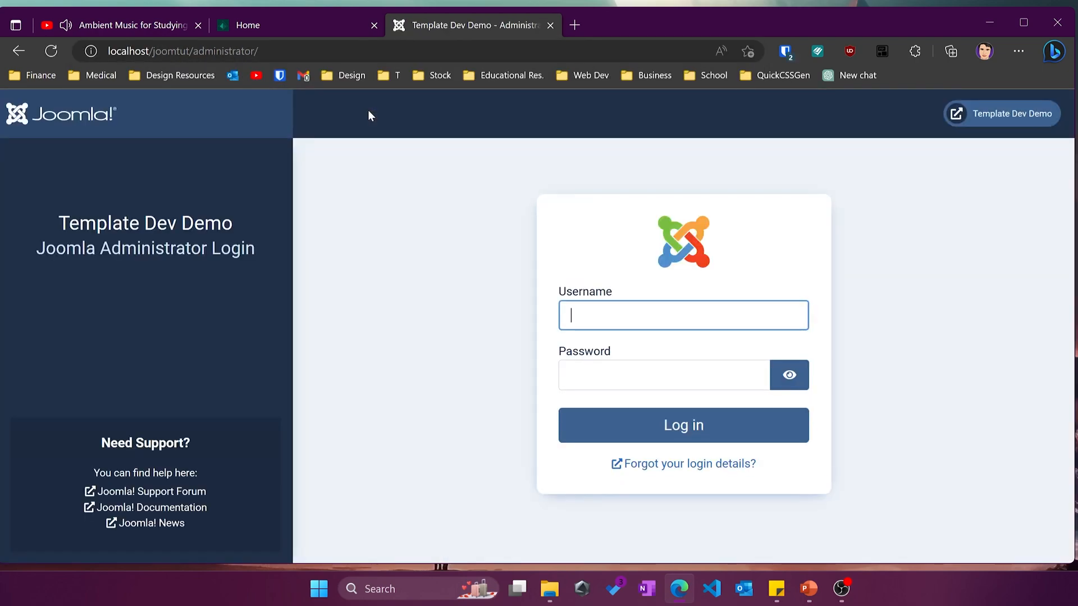
left_click(683, 424)
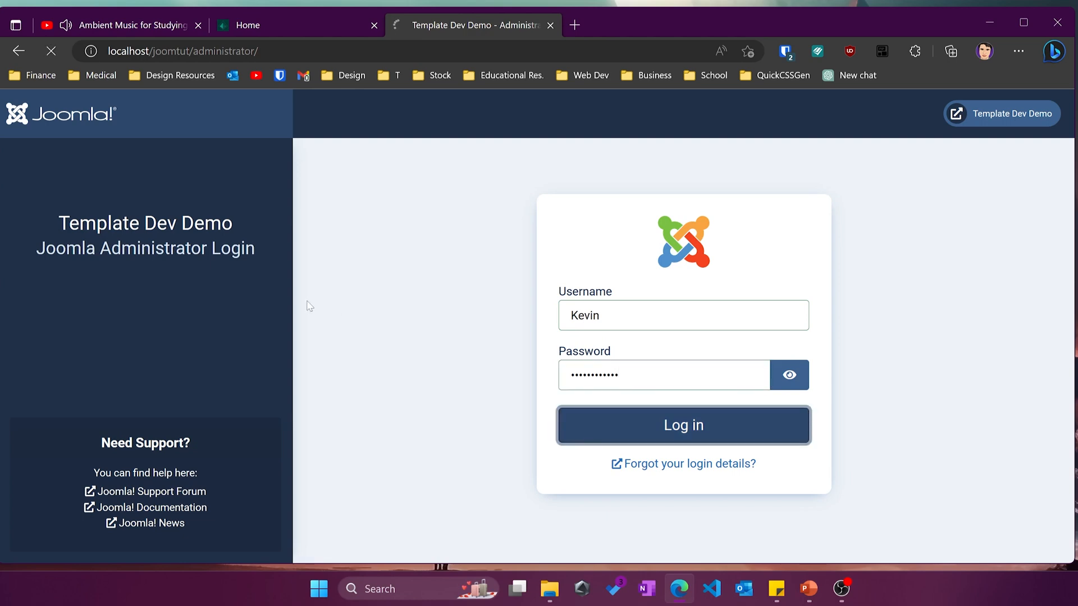
left_click(684, 426)
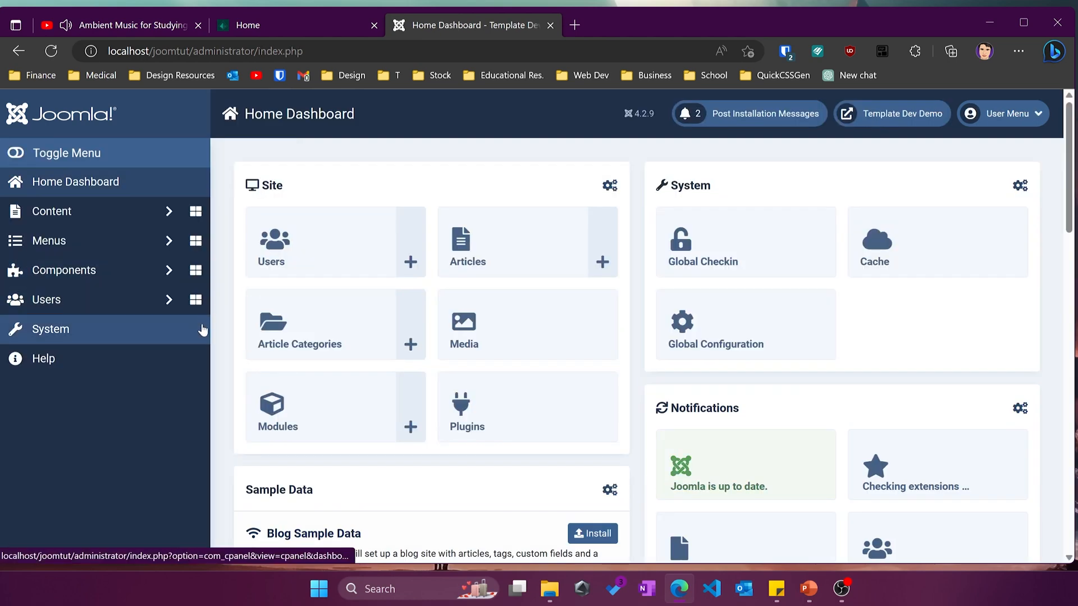
Step: From the System dashboard, bring up the Discover page showing the uninstalled Emerald Green template
left_click(50, 328)
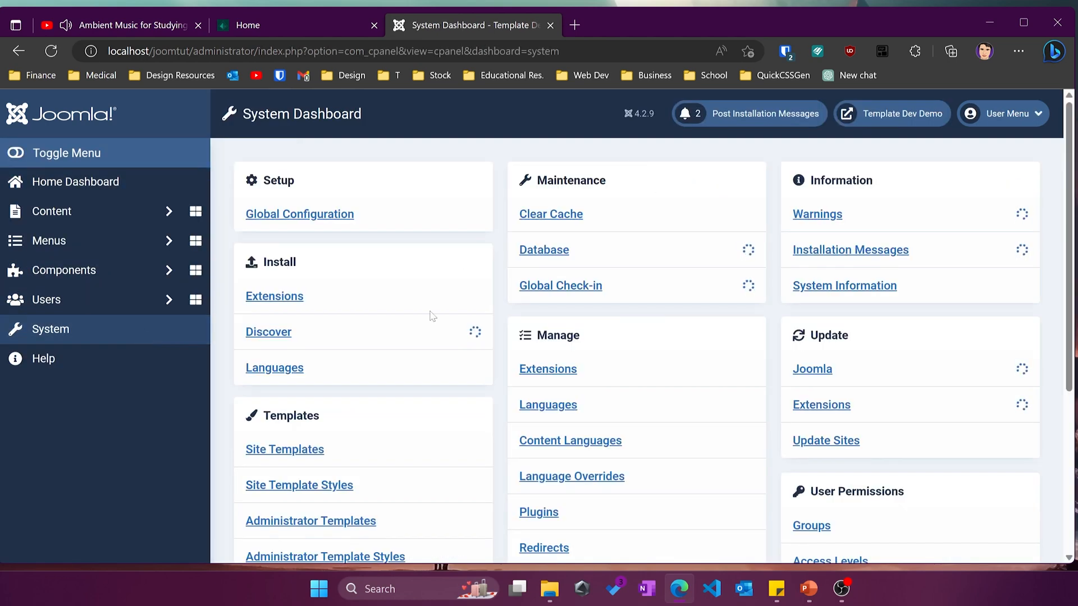
scroll("down", 3)
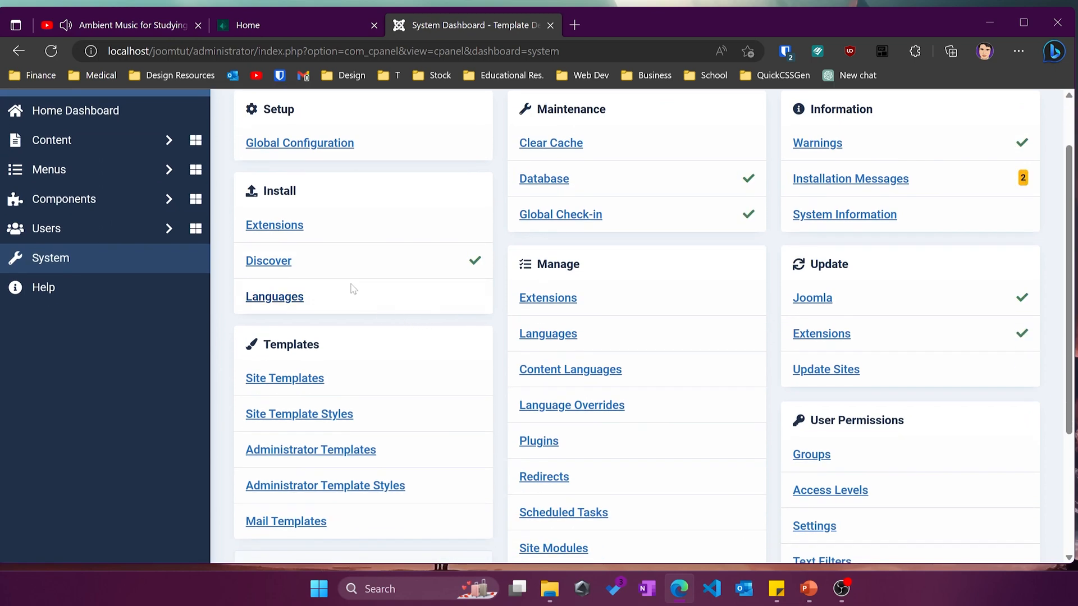
left_click(268, 261)
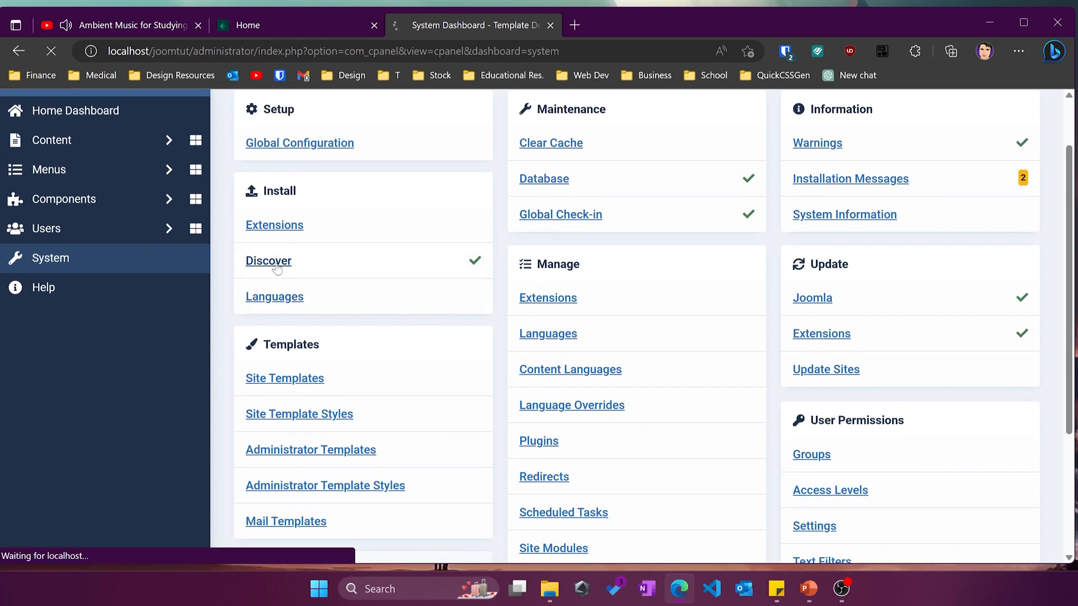
left_click(268, 261)
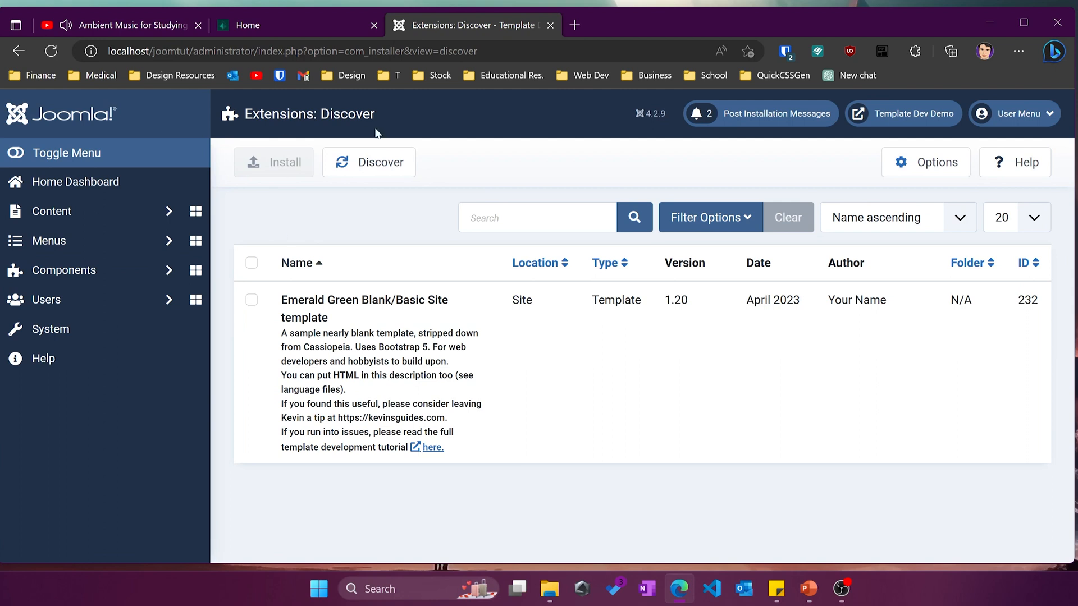
mouse_move(571, 334)
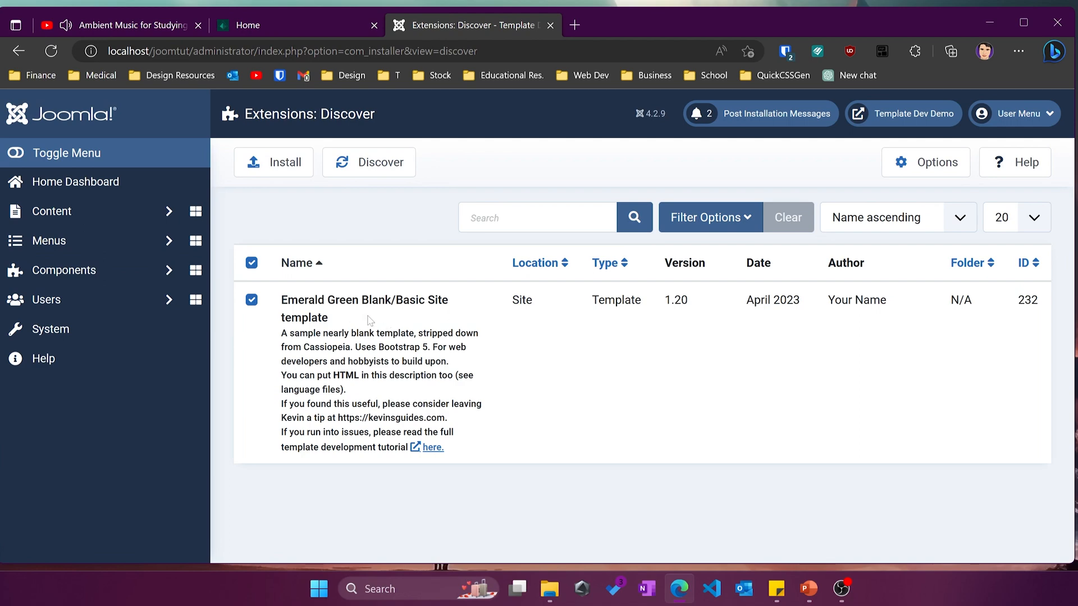
Step: Select the discovered Emerald Green Blank/Basic Site template and install it successfully
left_click(273, 161)
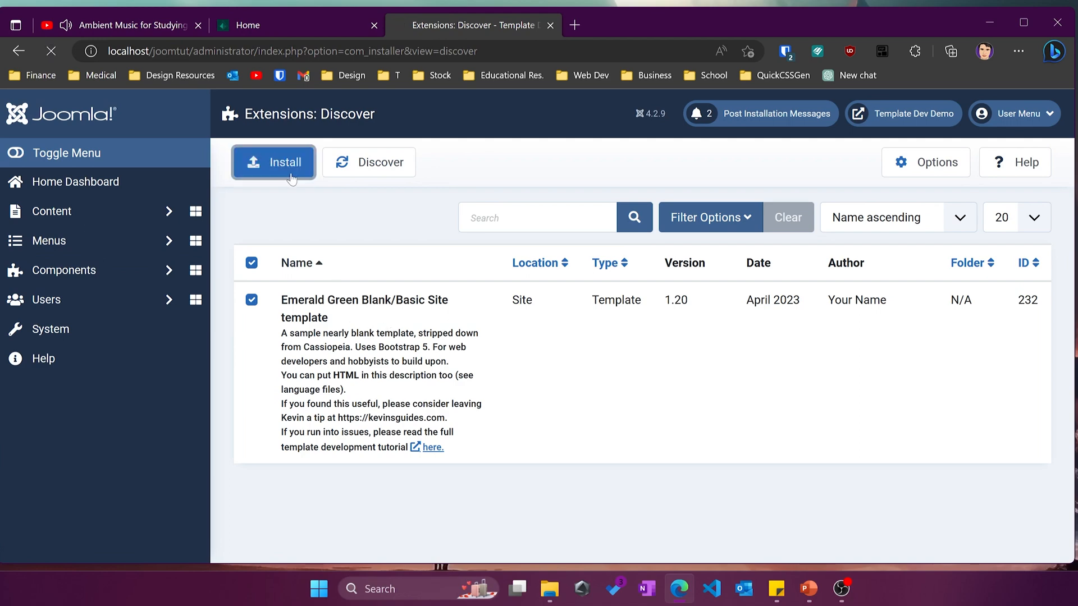
left_click(274, 162)
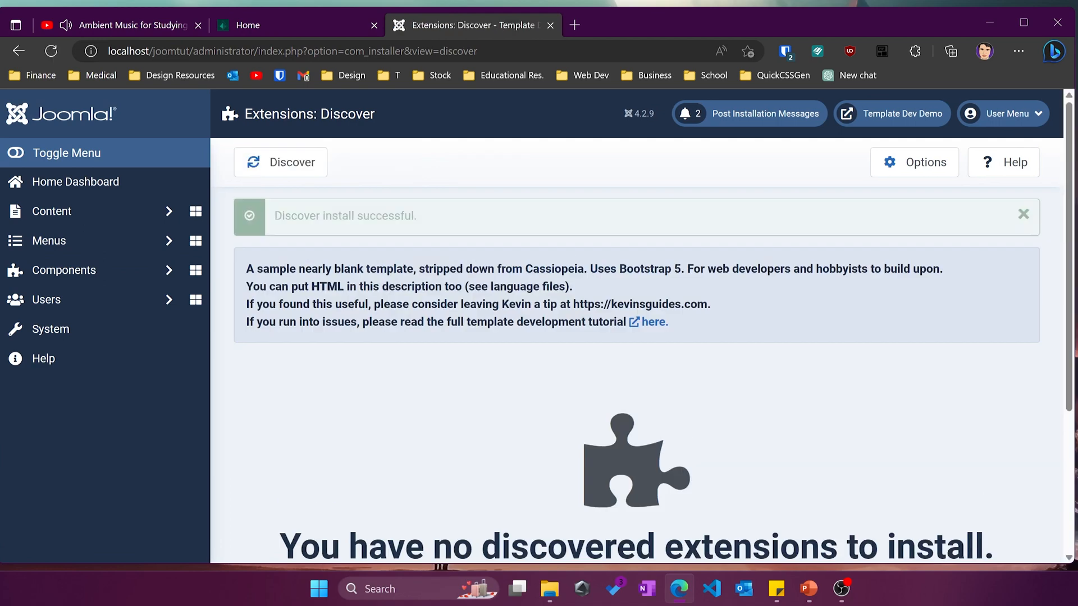
scroll("down", 3)
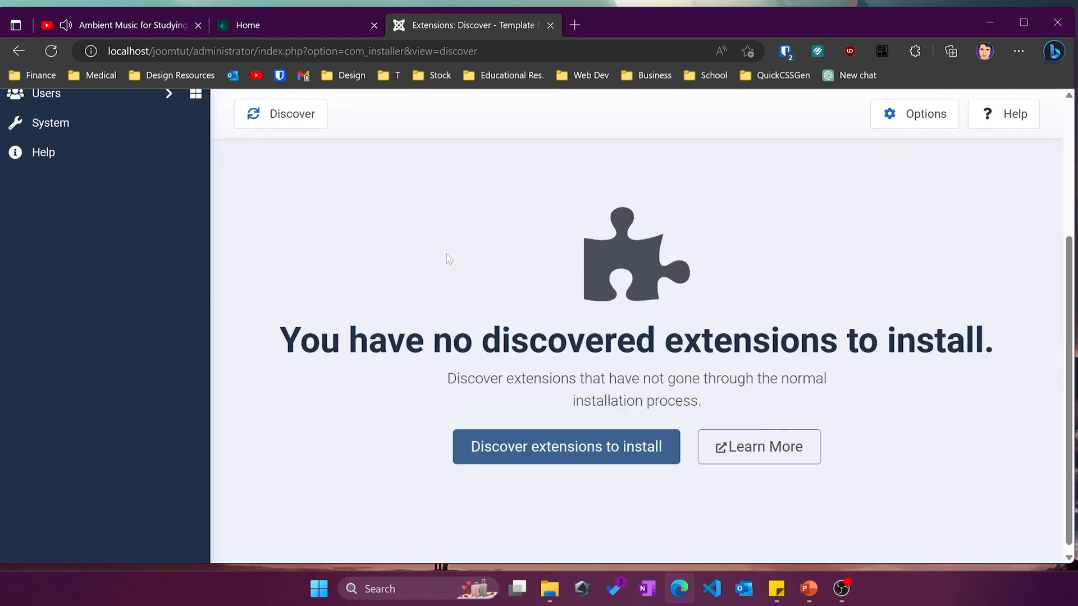
left_click(566, 447)
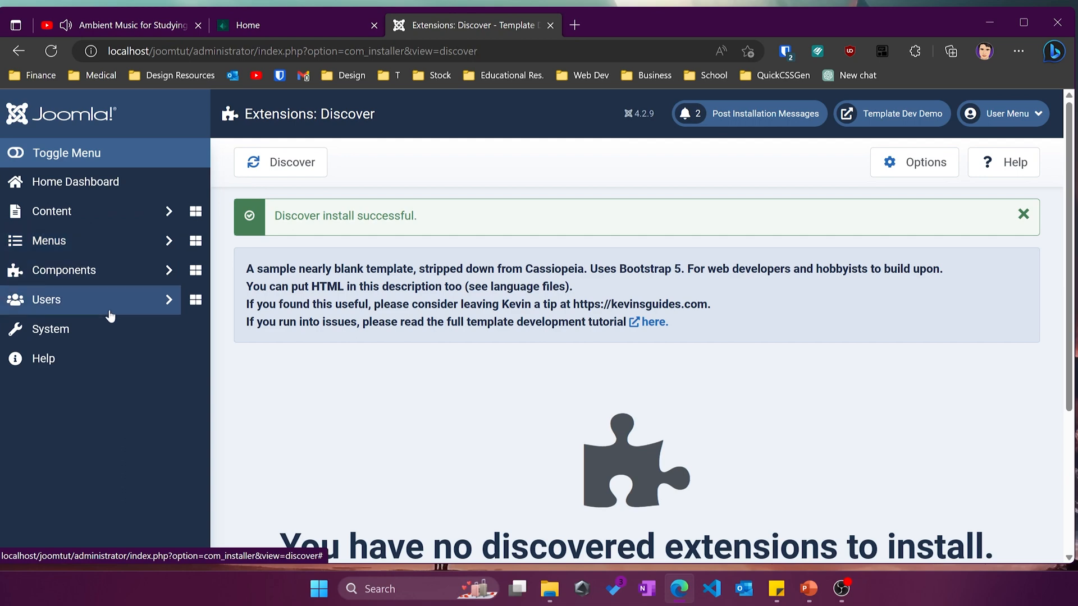
Step: In Site Template Styles, make the Emerald Green style the default site template
left_click(50, 297)
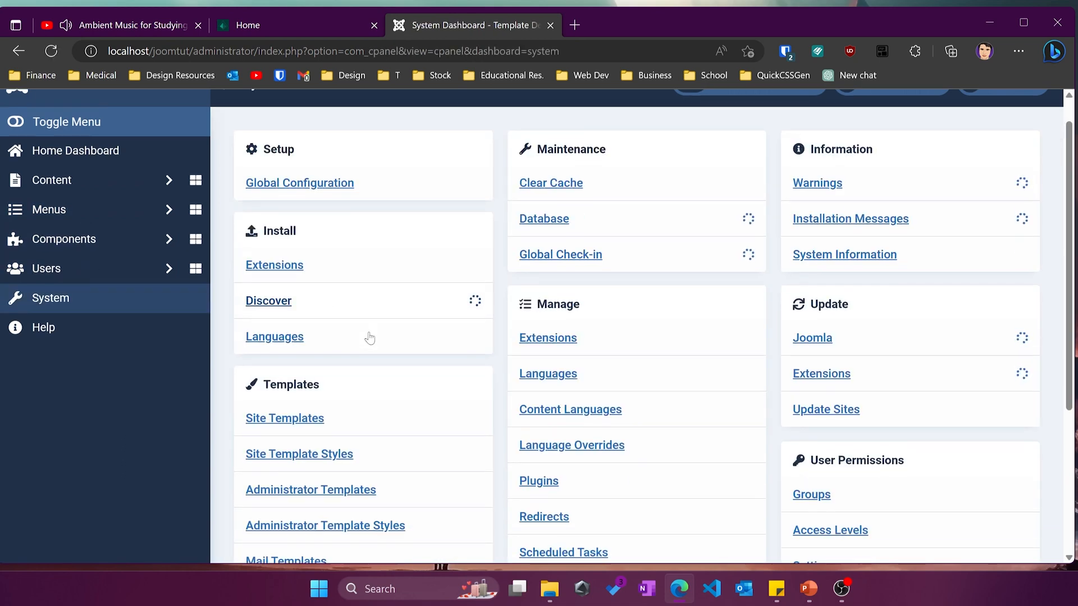
left_click(298, 453)
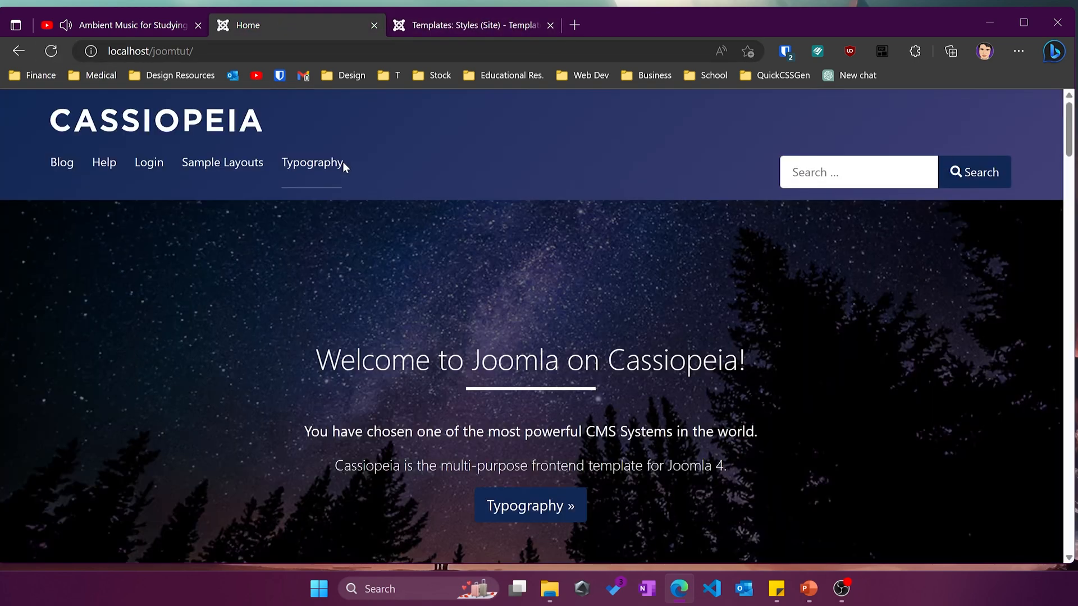
scroll("down", 3)
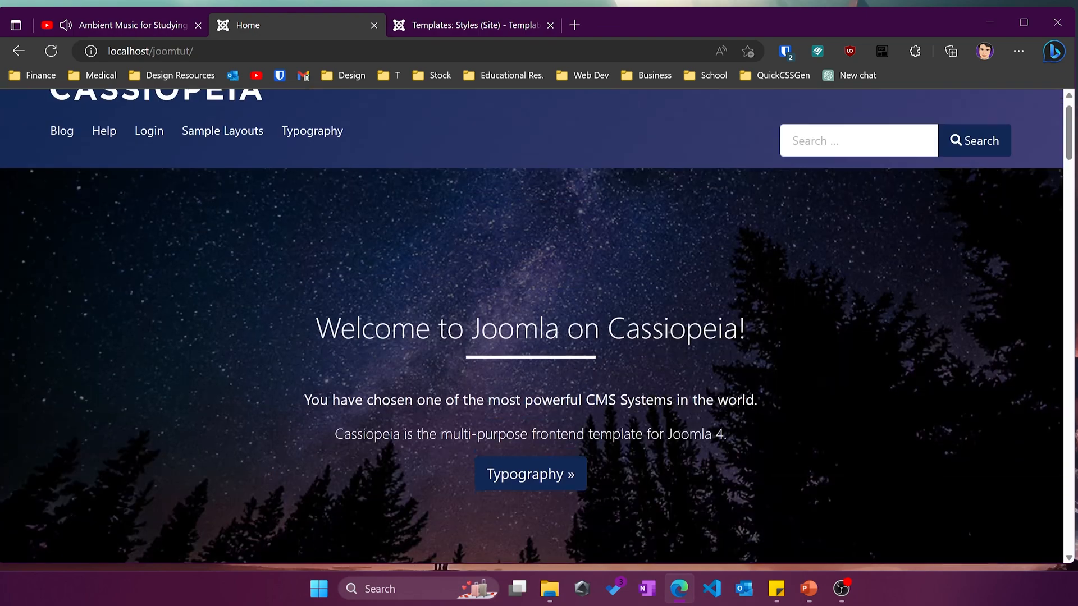
left_click(472, 24)
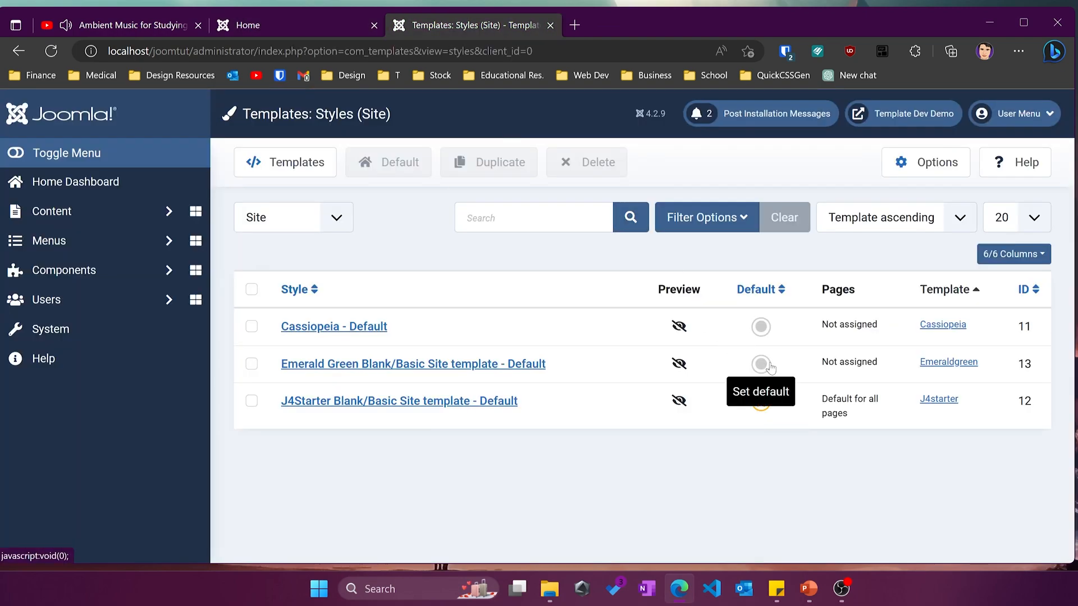
left_click(761, 364)
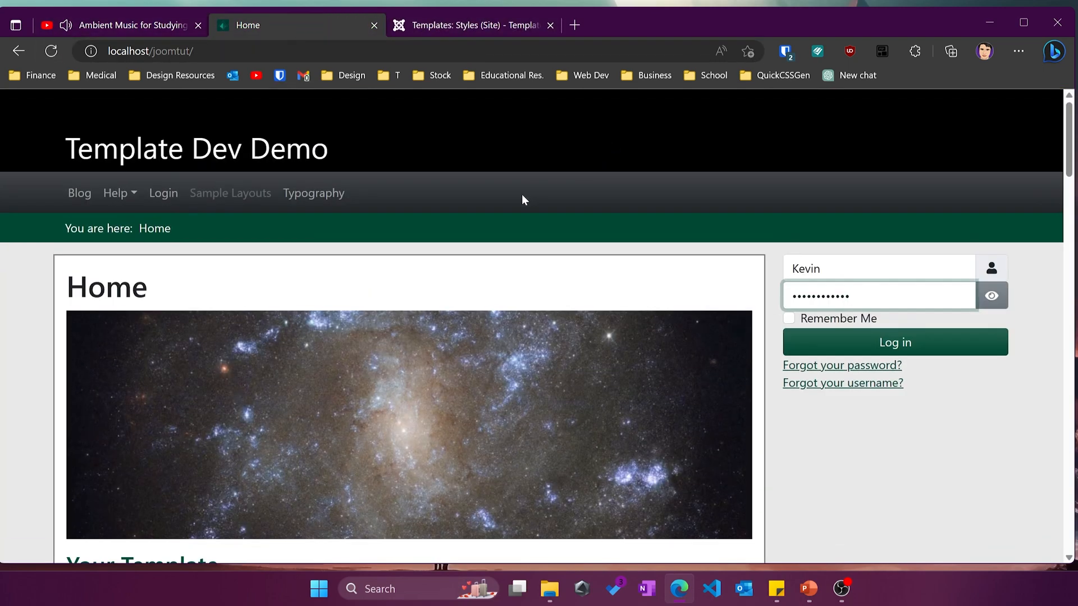
Step: Check the frontend shows Emerald Green, then bring up that style's edit settings page
scroll("down", 3)
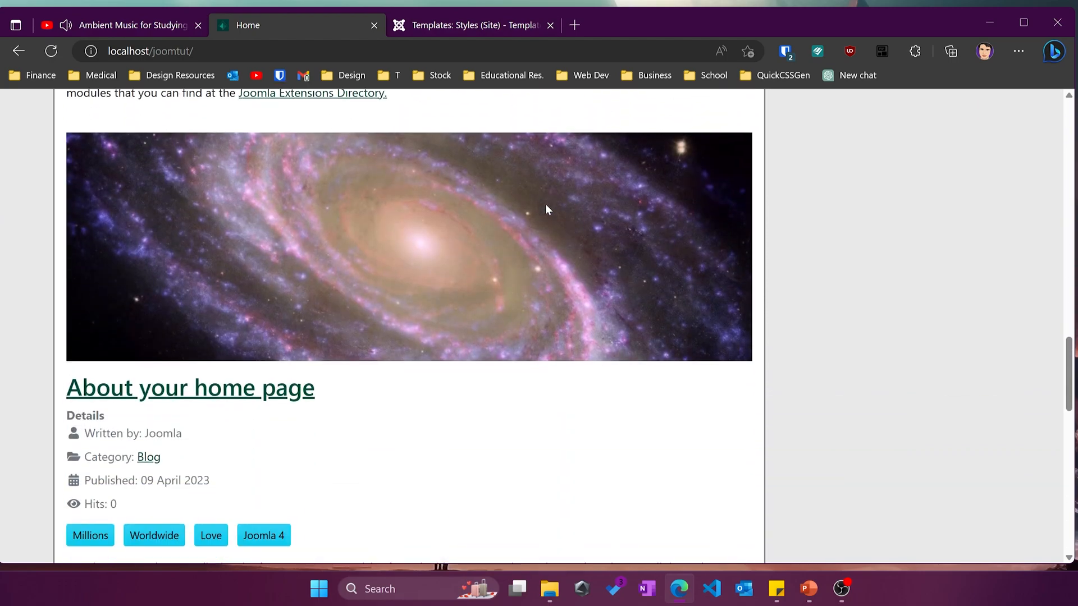
left_click(471, 26)
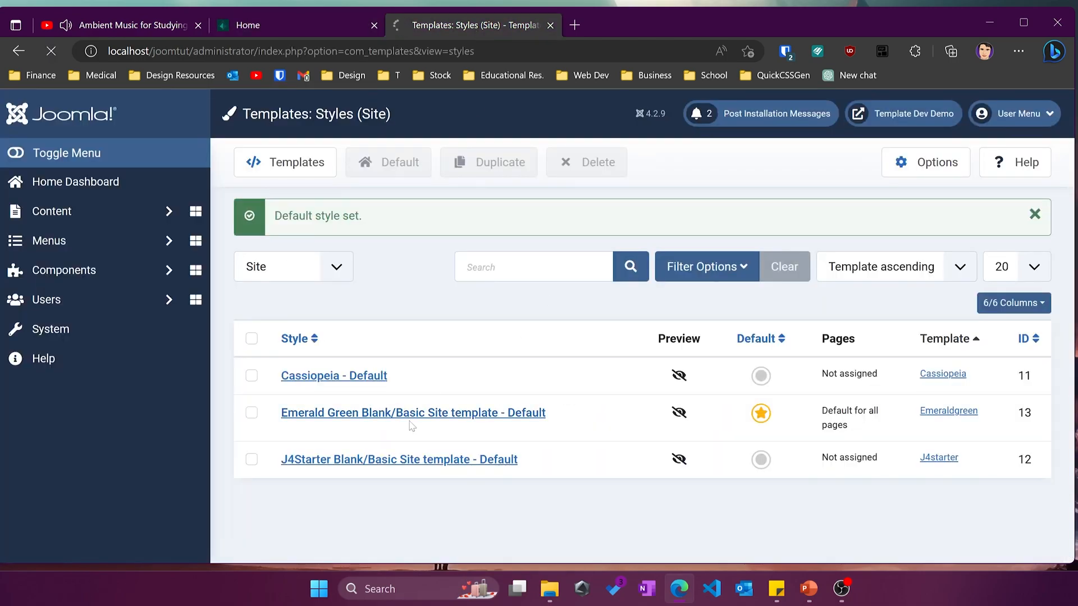
left_click(413, 413)
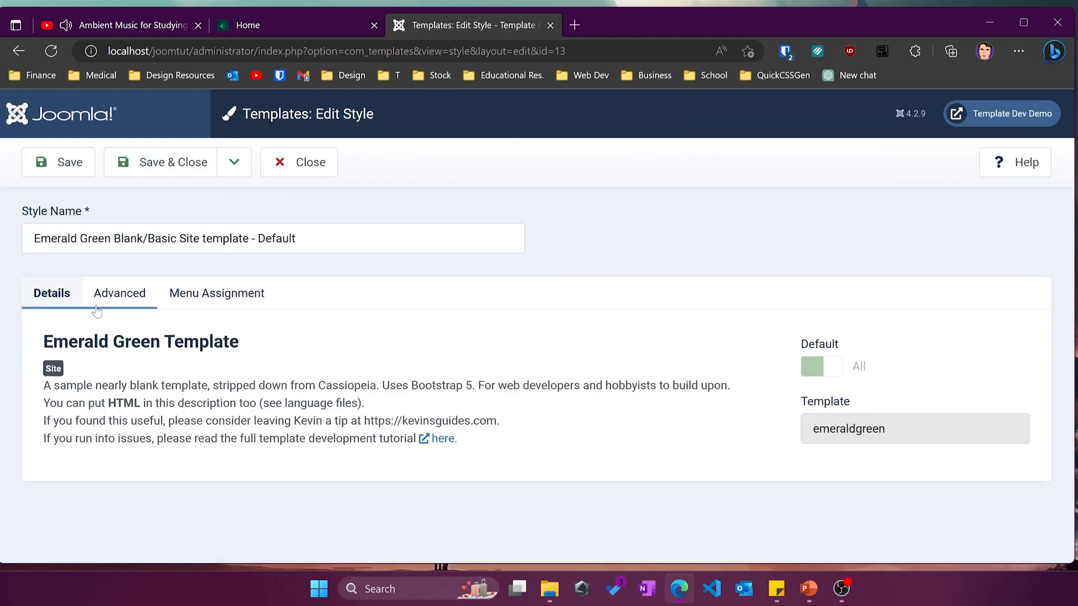
left_click_drag(213, 421, 406, 439)
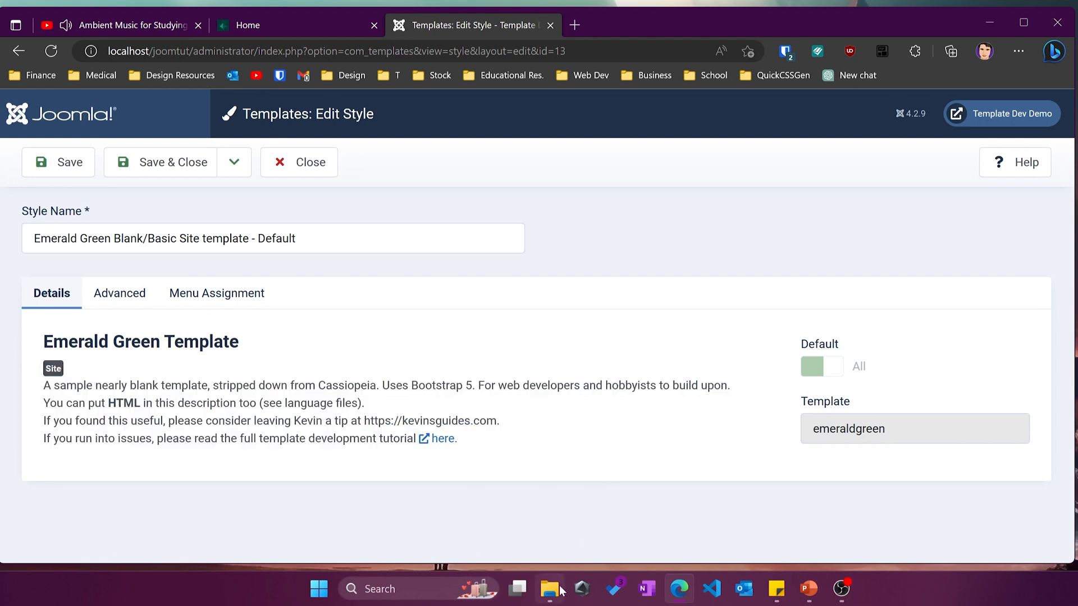
left_click(550, 589)
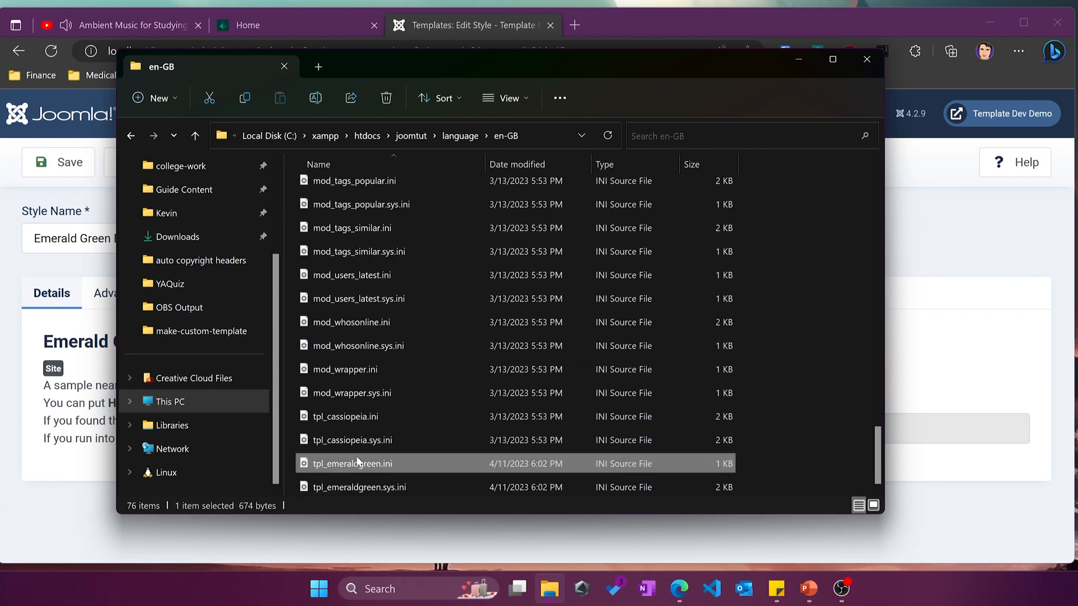
left_click(359, 487)
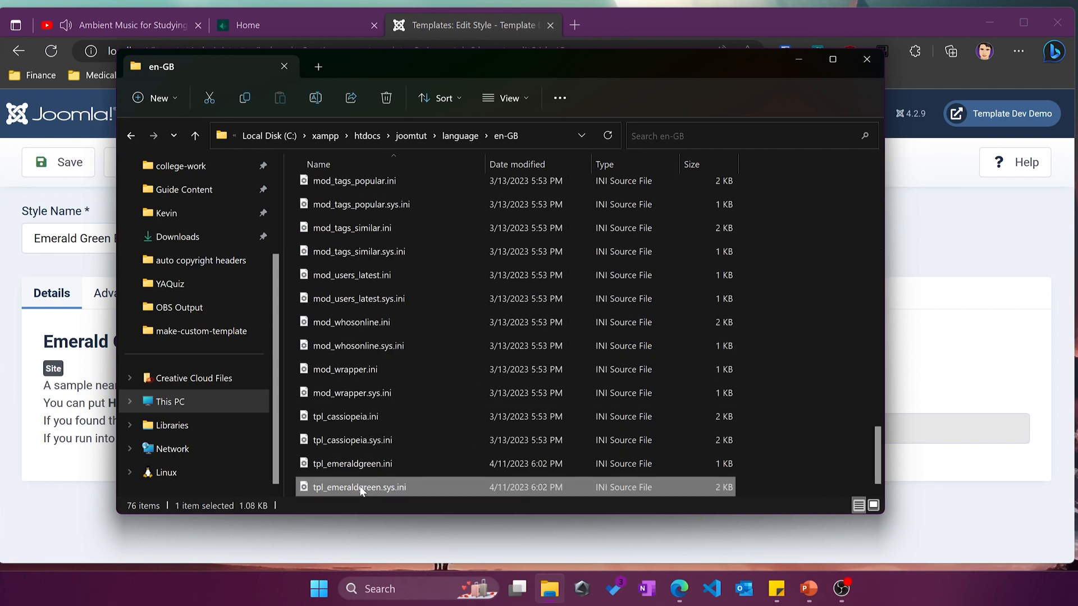
left_click(352, 463)
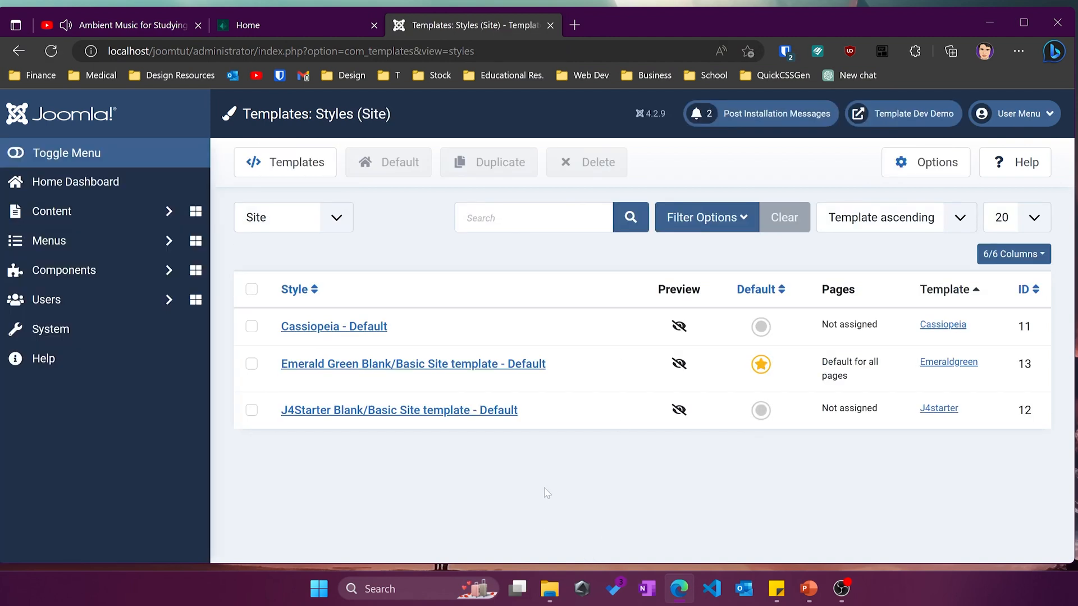
mouse_move(573, 501)
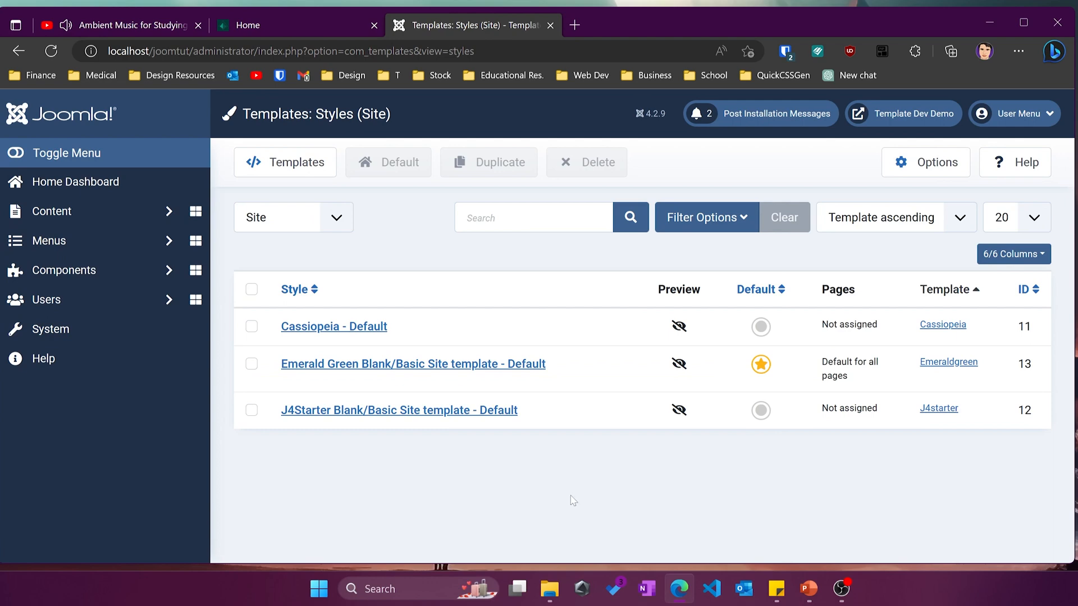
Step: Create a language subfolder inside tpl_emeraldgreen, then return the other window to xampp's htdocs
left_click(551, 588)
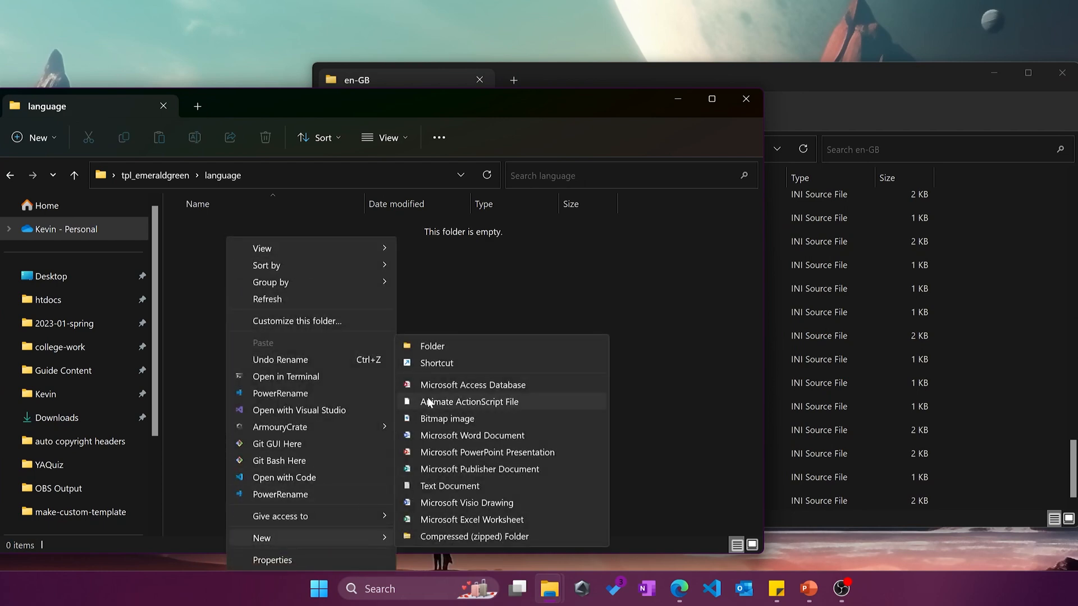
left_click(433, 346)
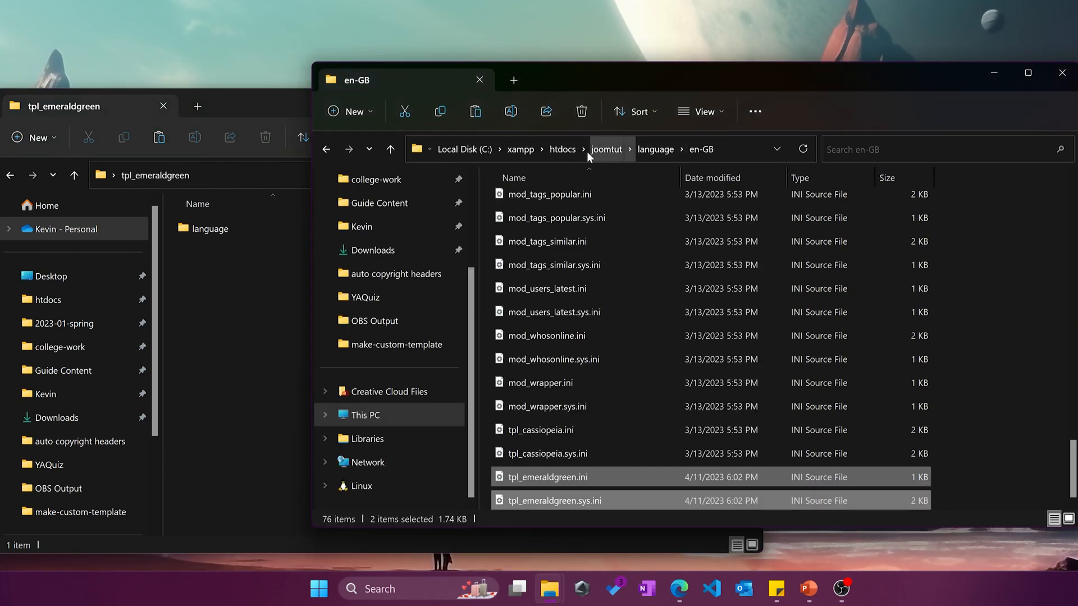
left_click(563, 150)
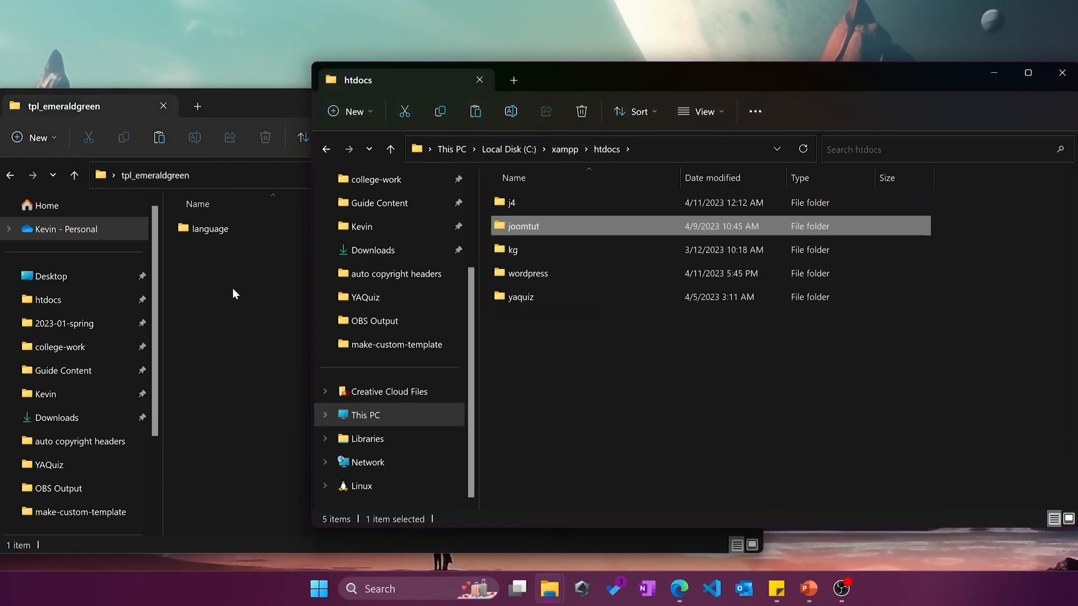
Step: Create a media folder in tpl_emeraldgreen and copy in joomtut's emeraldgreen media contents
right_click(235, 294)
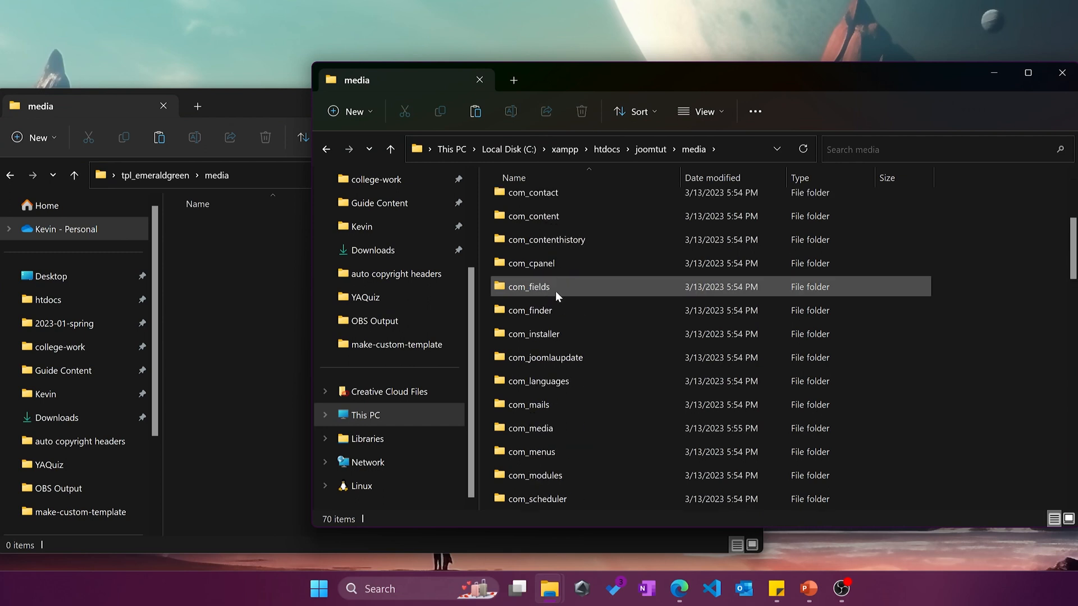
scroll("down", 3)
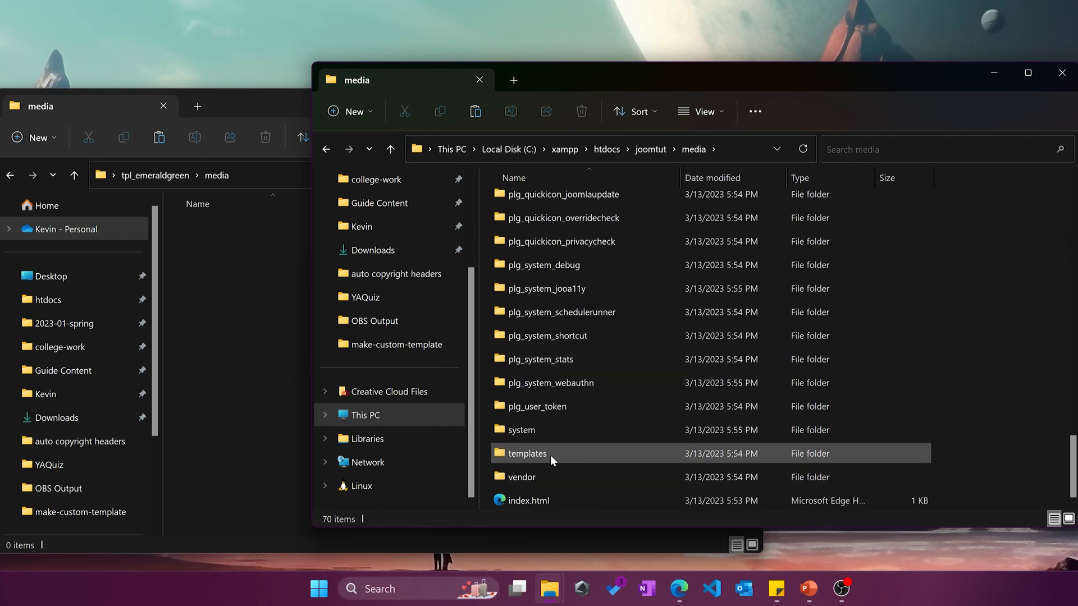
double_click(527, 454)
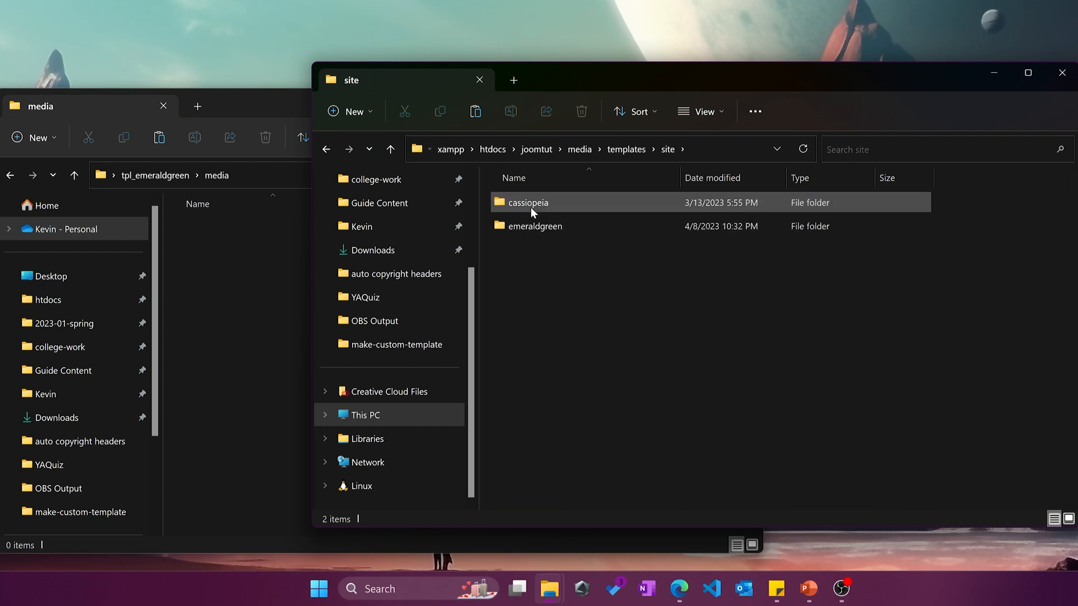
double_click(535, 227)
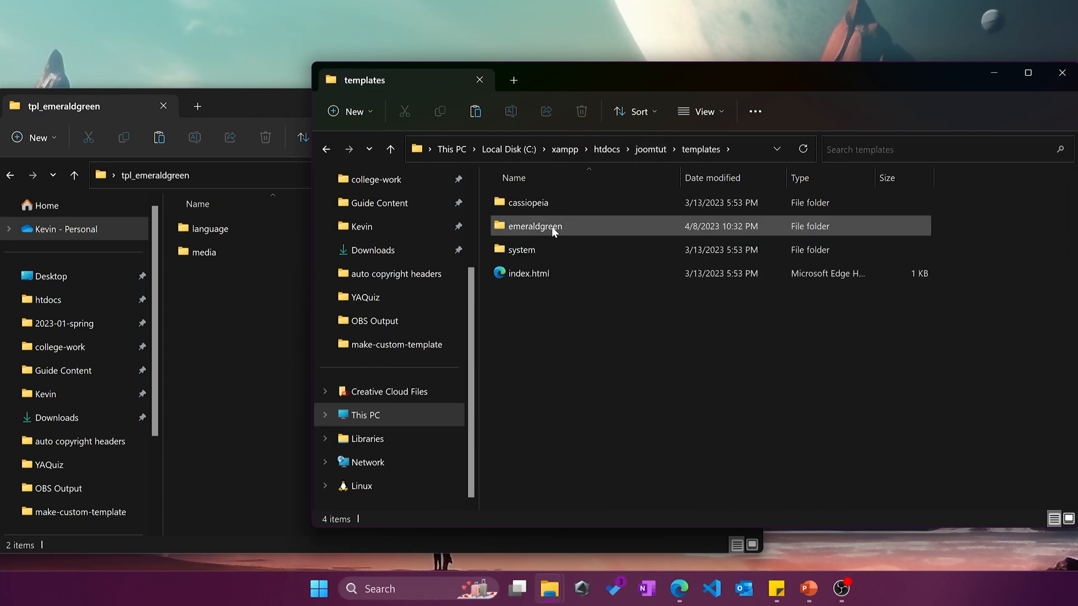
Step: Copy html, index.php, joomla.asset.json and templateDetails.xml from joomtut\templates\emeraldgreen into tpl_emeraldgreen
left_click(534, 227)
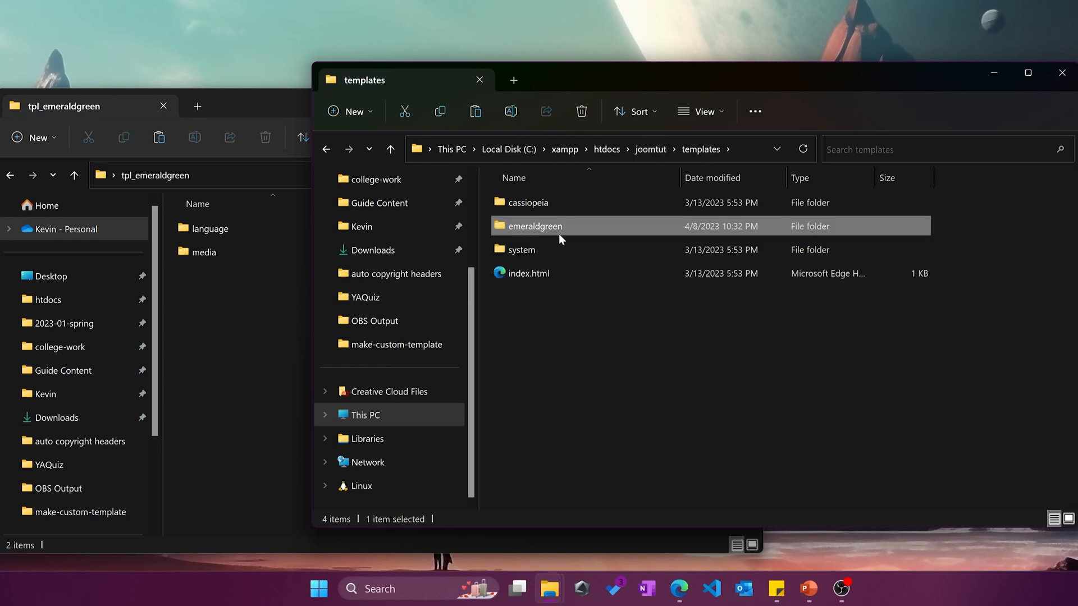
double_click(535, 226)
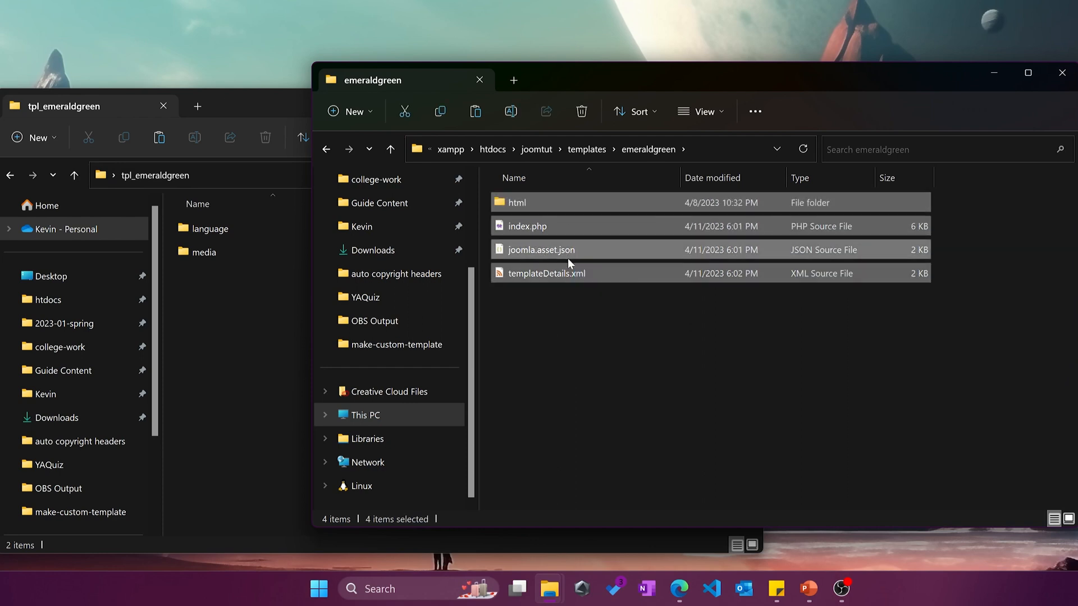
mouse_move(312, 344)
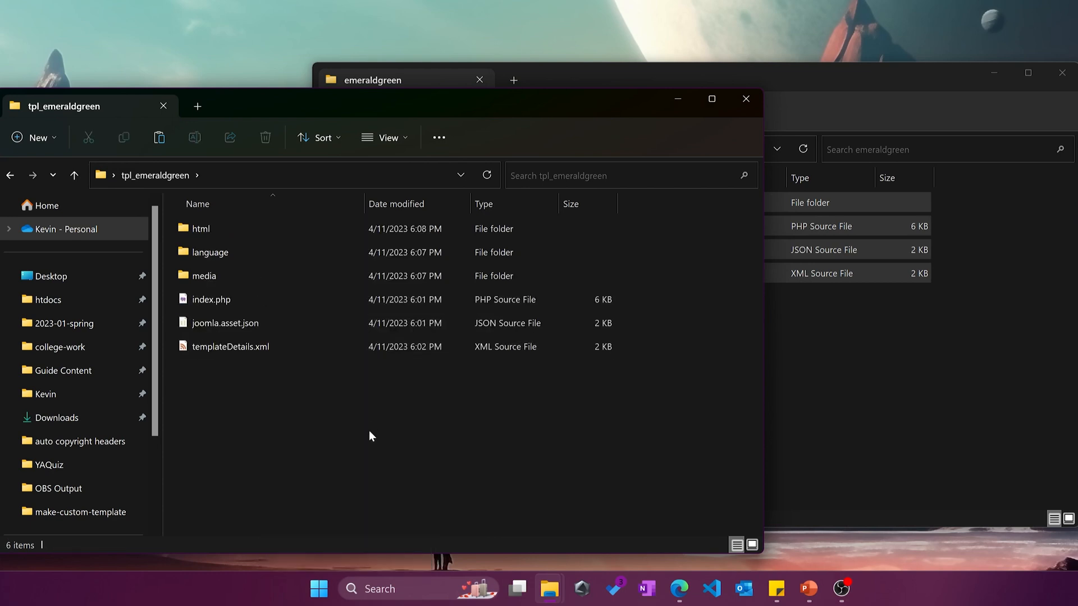
Step: Open templateDetails.xml in VS Code beside Explorer and check its files entries against the folder
right_click(230, 346)
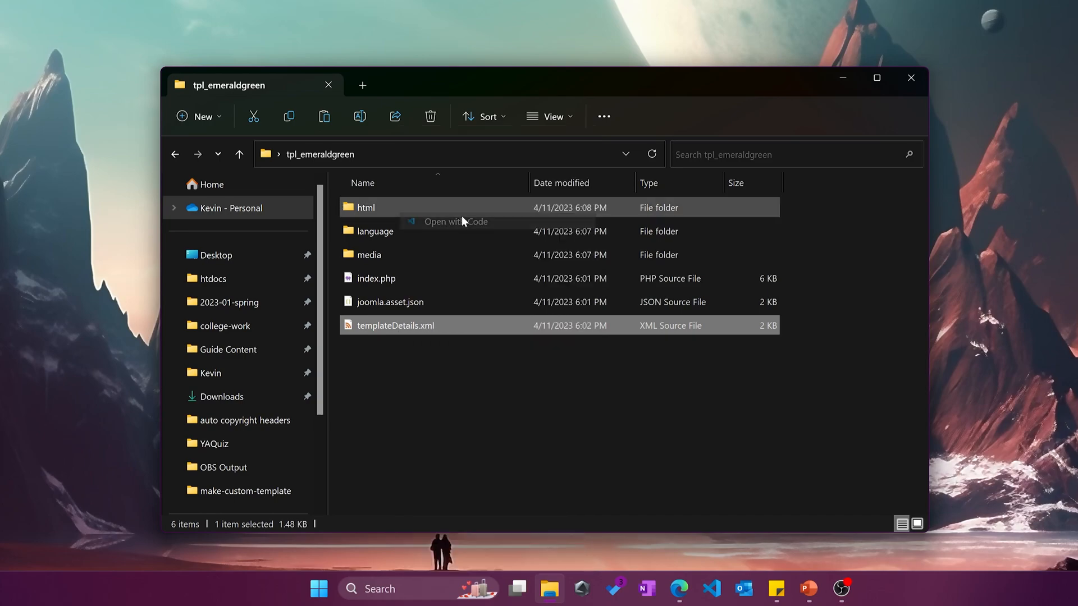
left_click(455, 222)
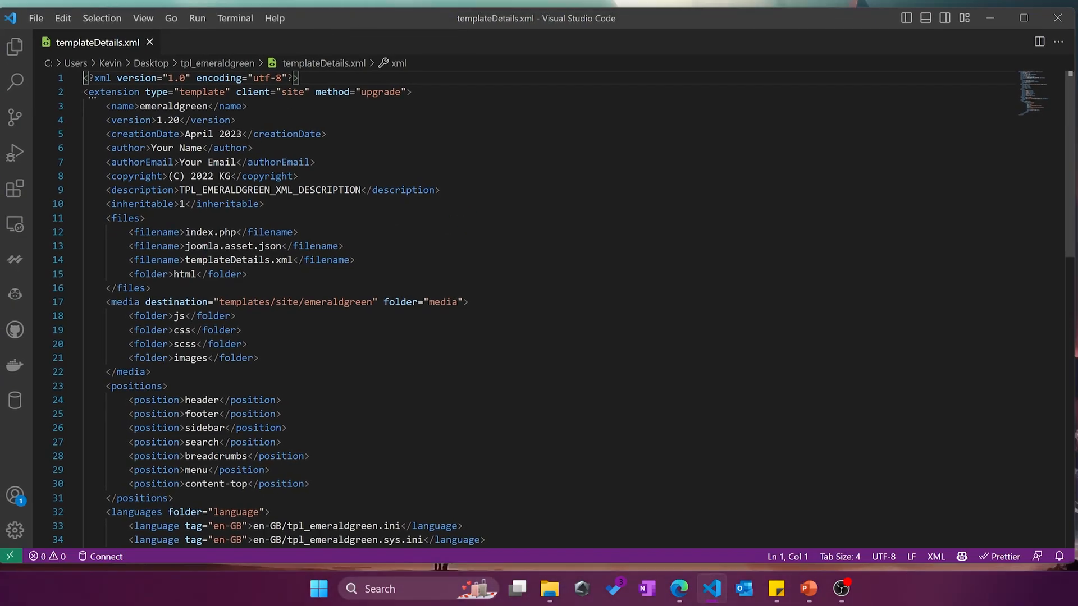
left_click(129, 218)
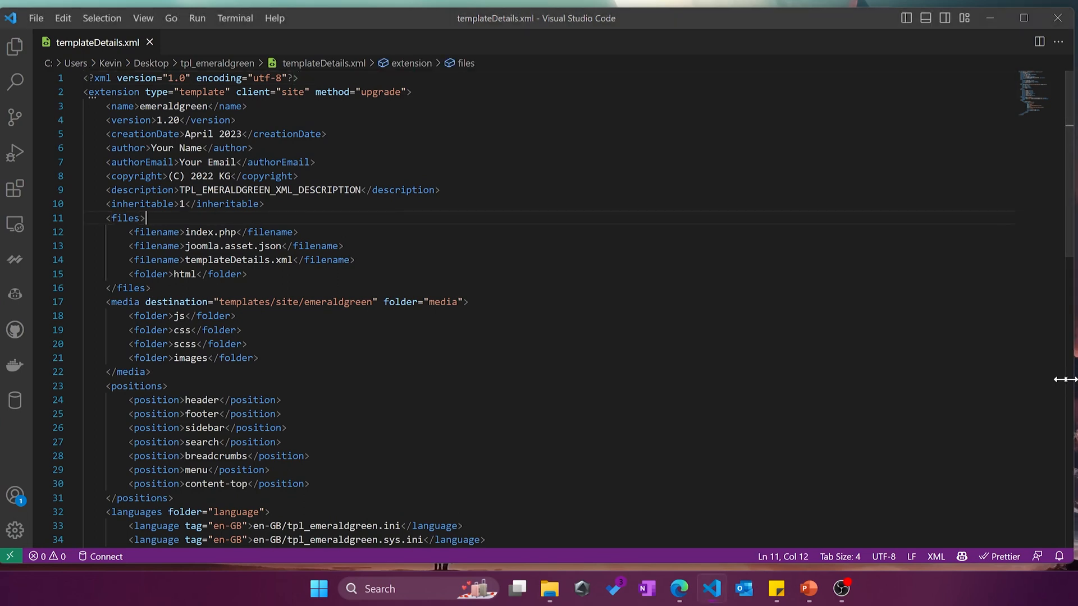
left_click(553, 589)
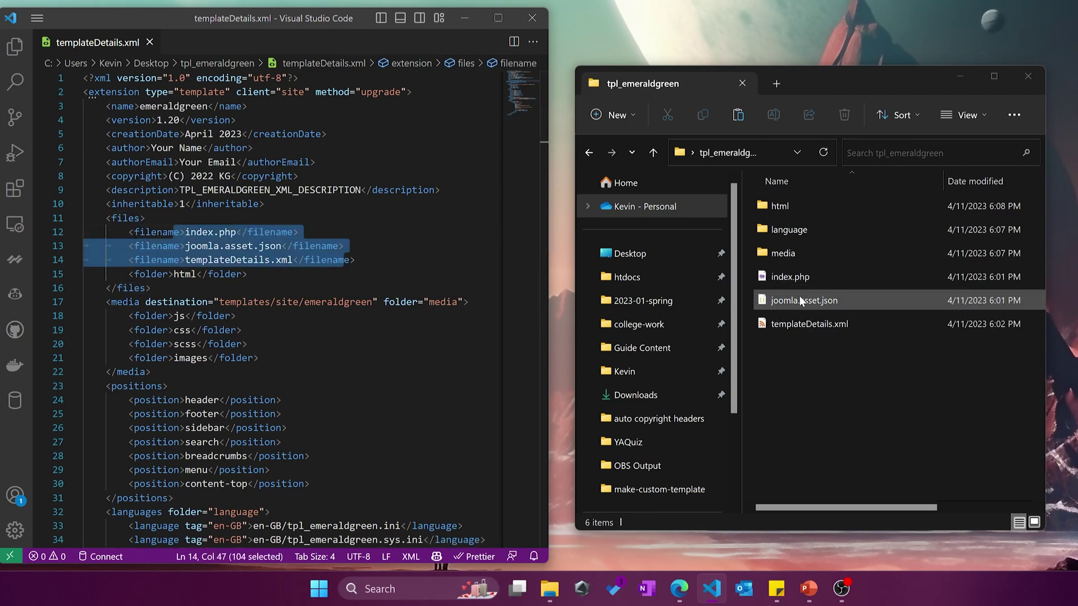
left_click(809, 323)
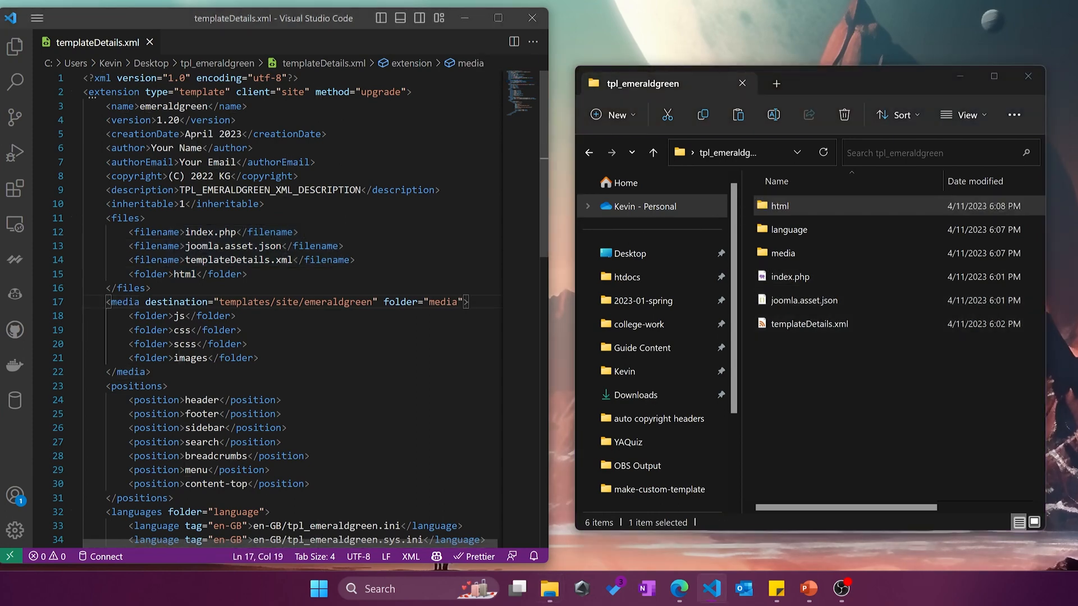
Step: Confirm the manifest's media section and en-GB language paths match the media and language\en-GB folders
left_click(313, 302)
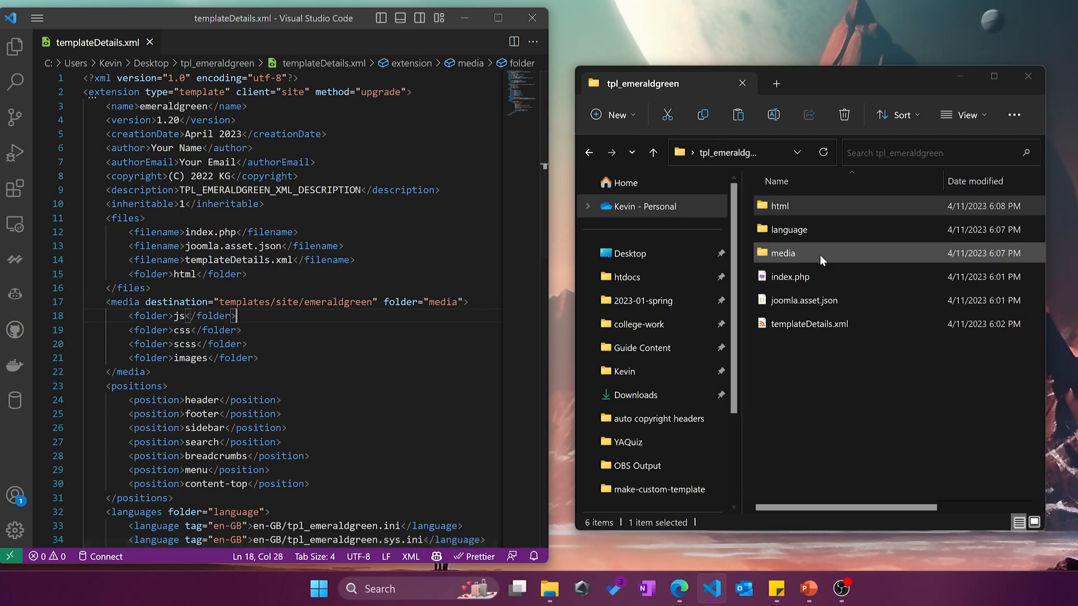
scroll("down", 3)
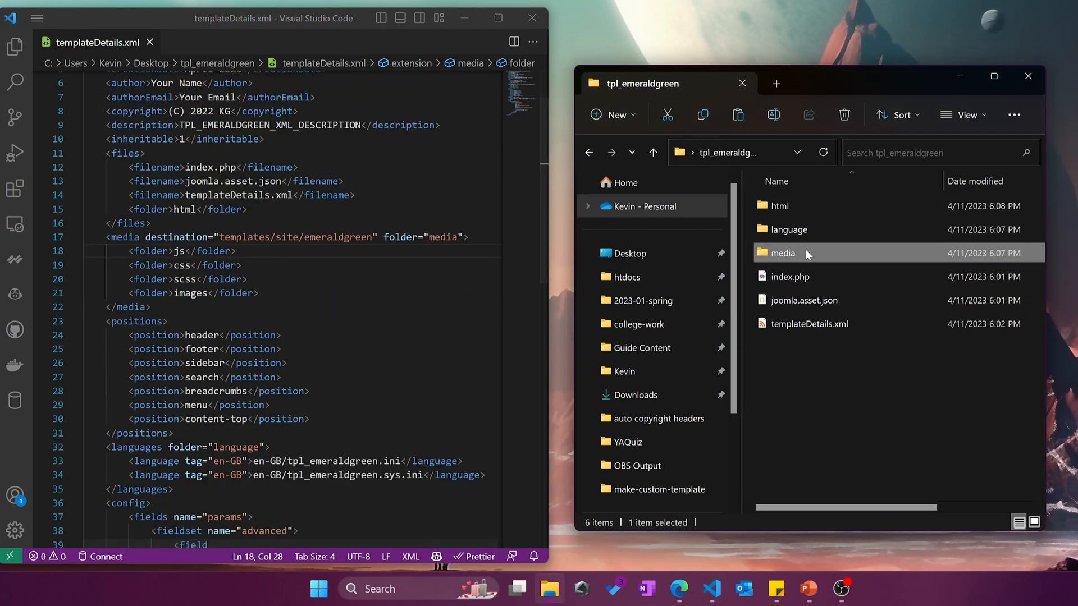
double_click(783, 252)
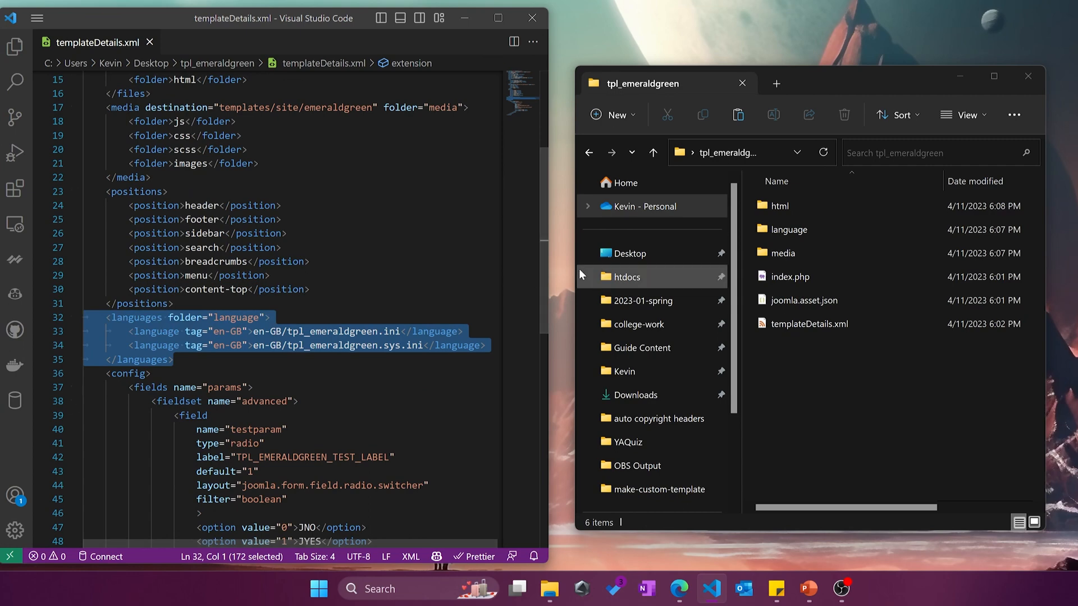
left_click(272, 318)
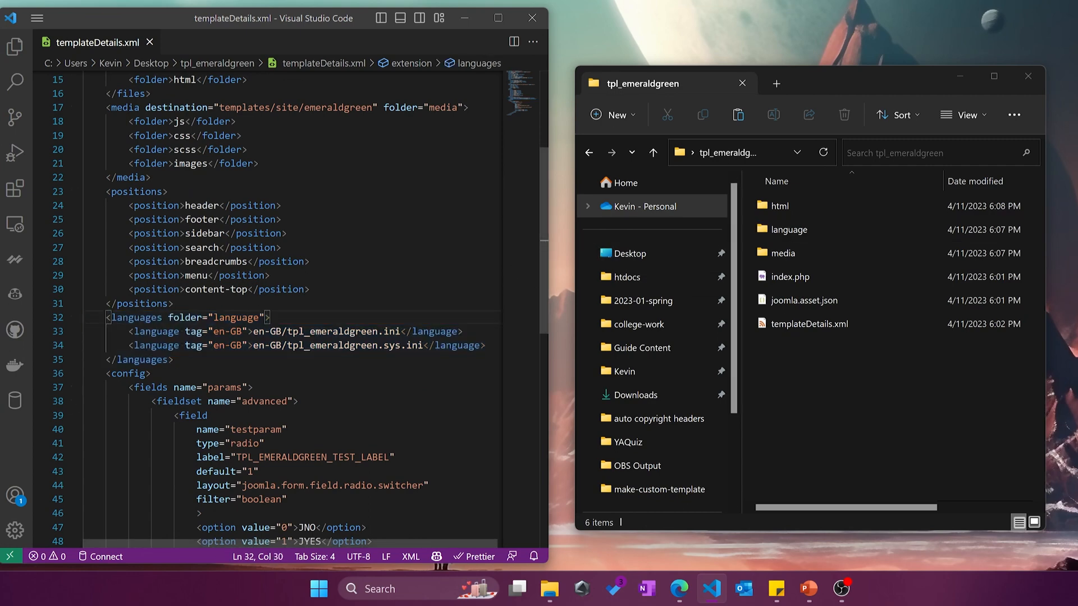
double_click(789, 229)
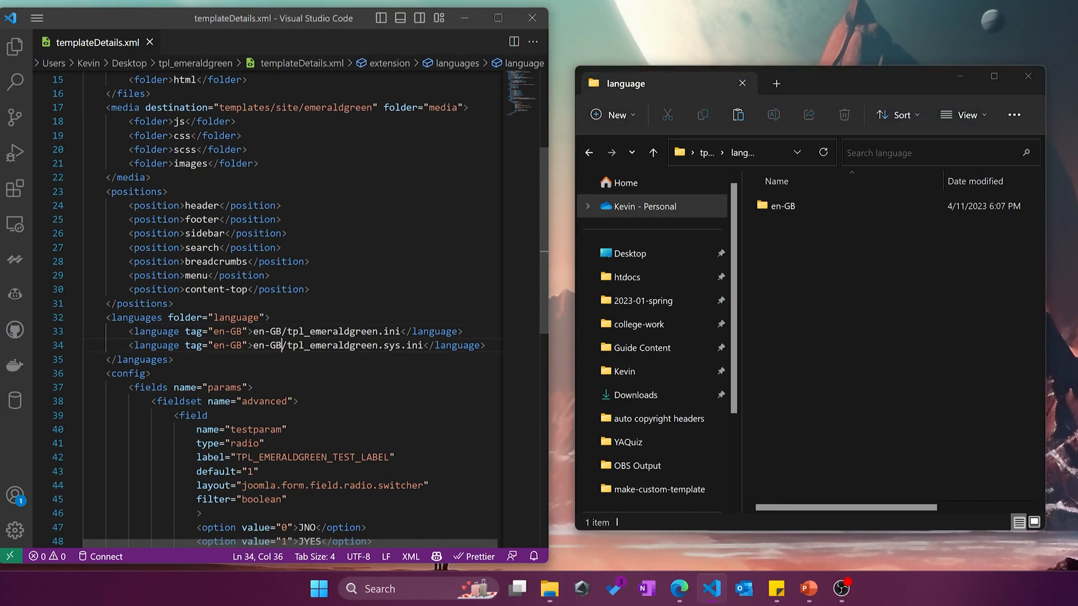
left_click(281, 331)
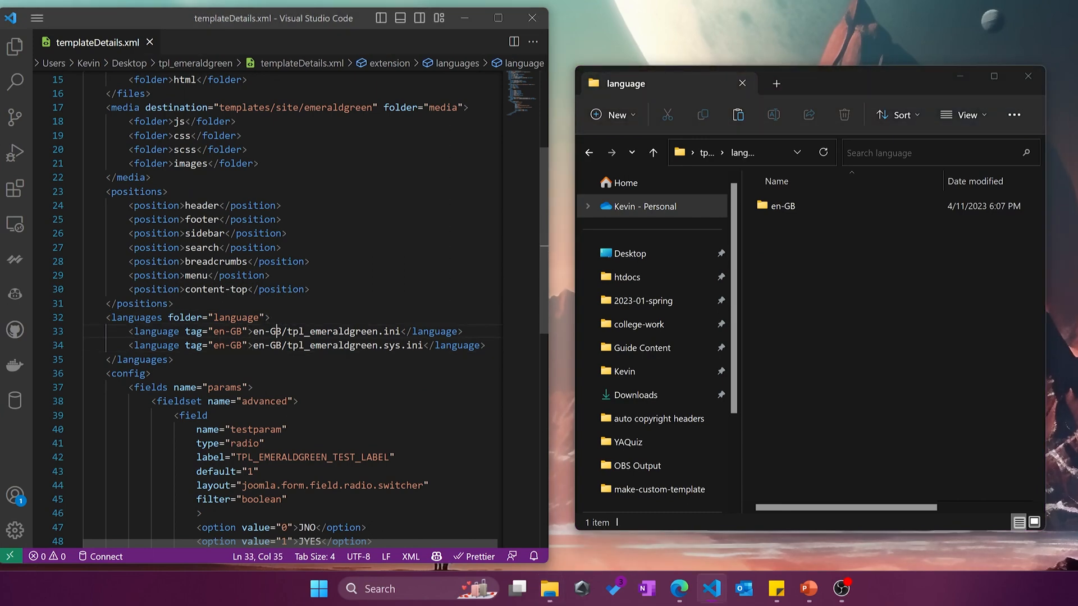
left_click(784, 206)
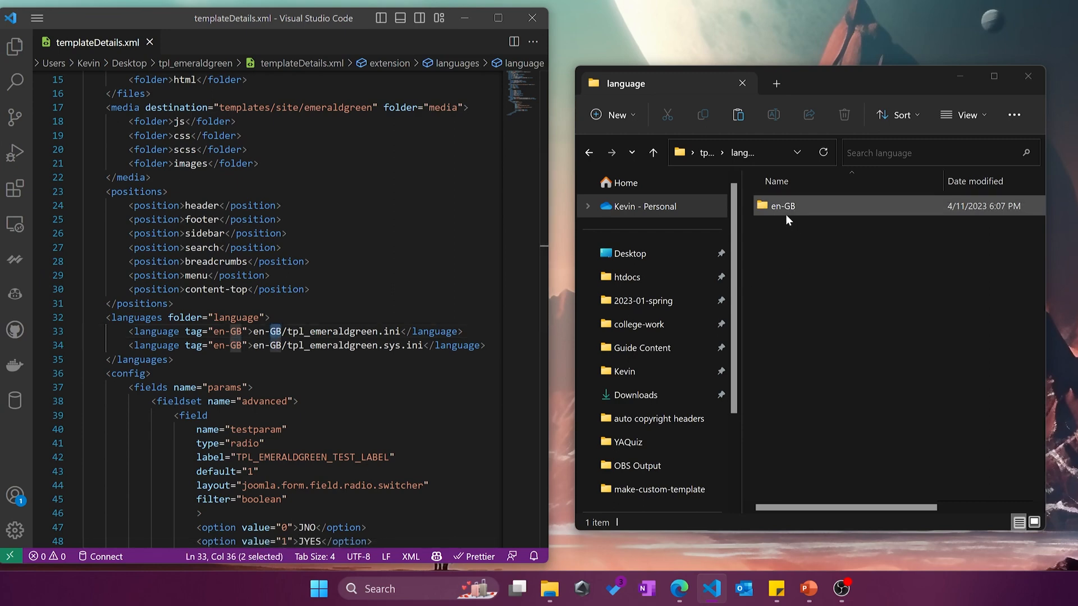
double_click(782, 205)
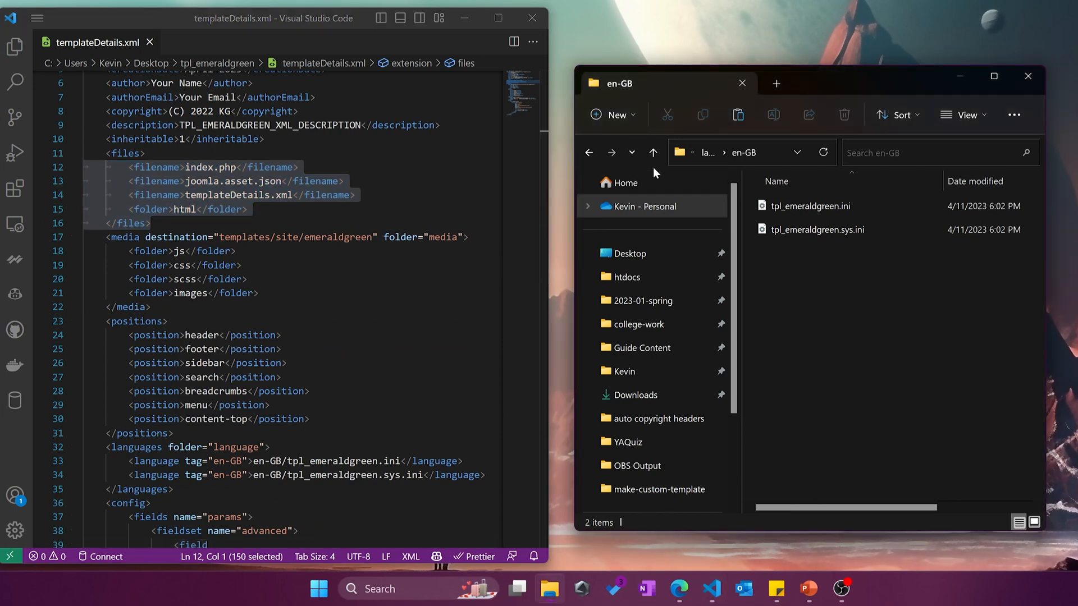
Step: Compress all tpl_emeraldgreen contents into tpl_emeraldgreen.zip and switch back to Edge
left_click(653, 153)
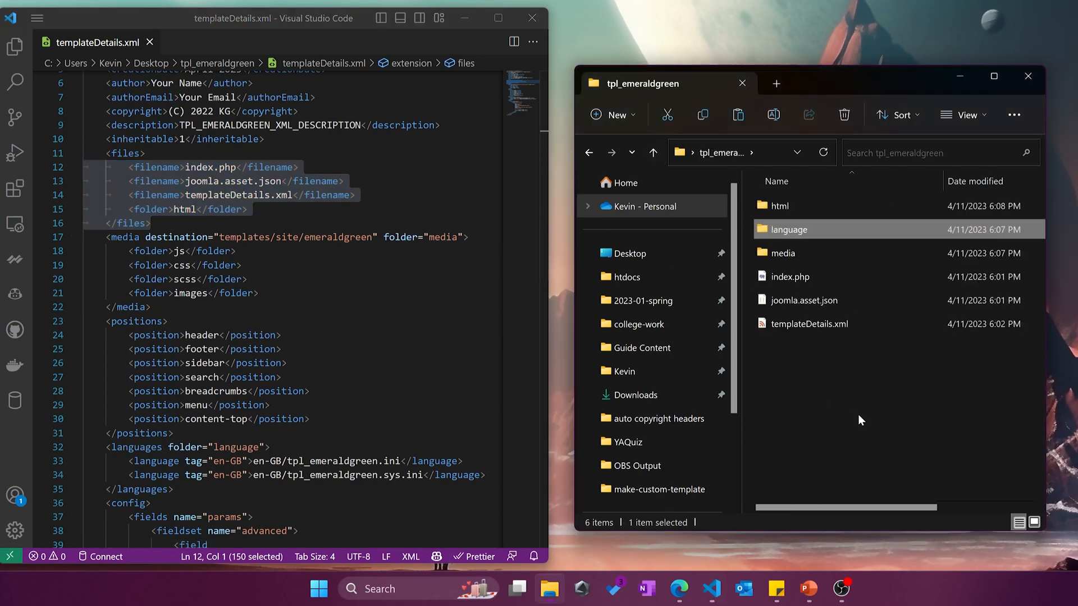
key("ctrl+a")
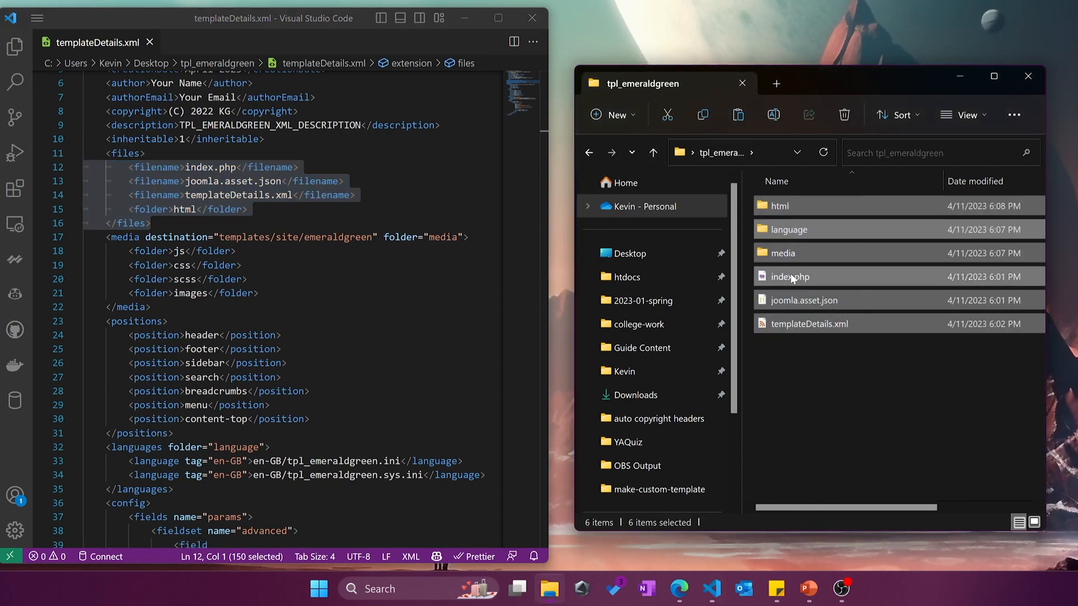
right_click(791, 276)
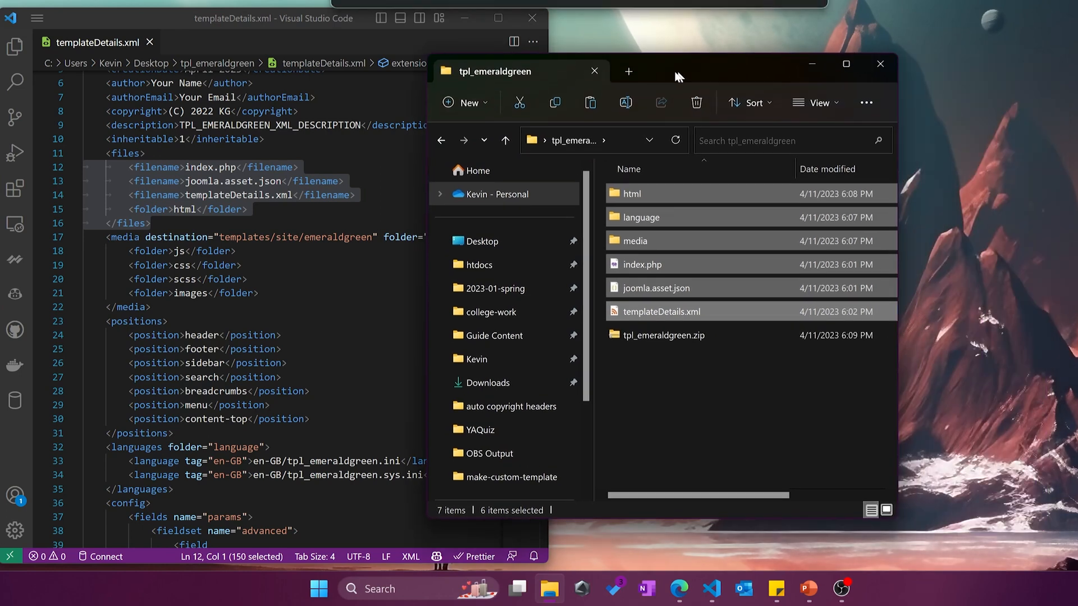
left_click(663, 334)
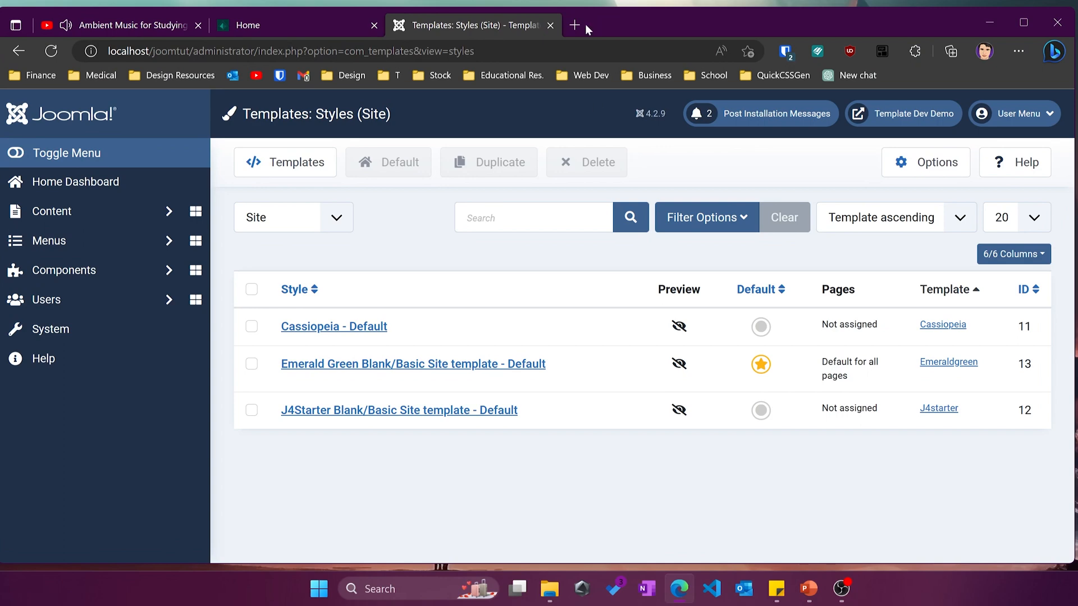
Step: In a new tab, log in to localhost/yaquiz/administrator as Kevin
left_click(573, 25)
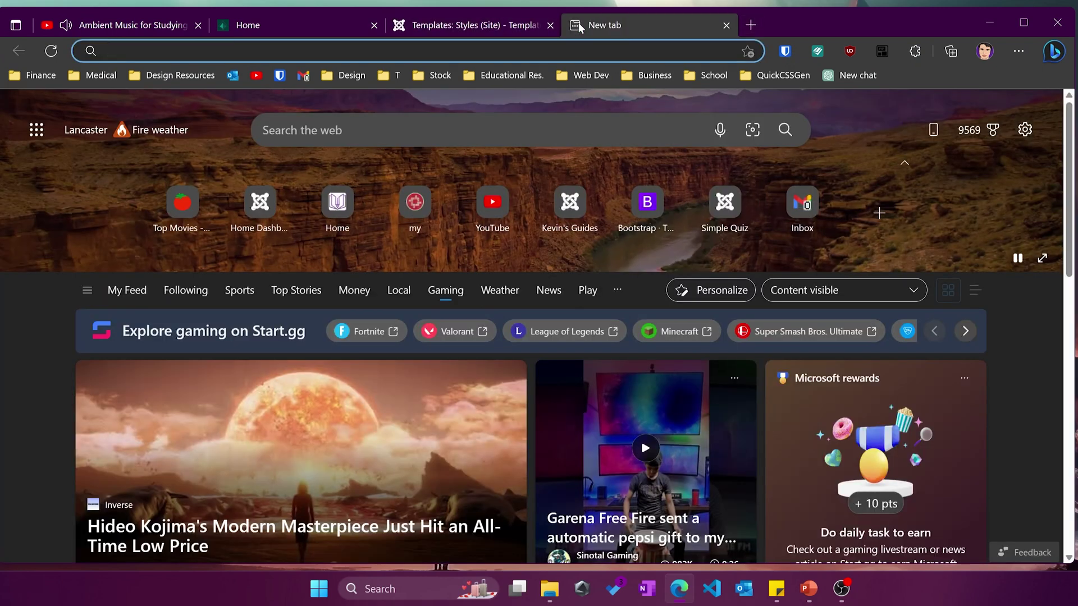
type("localhost")
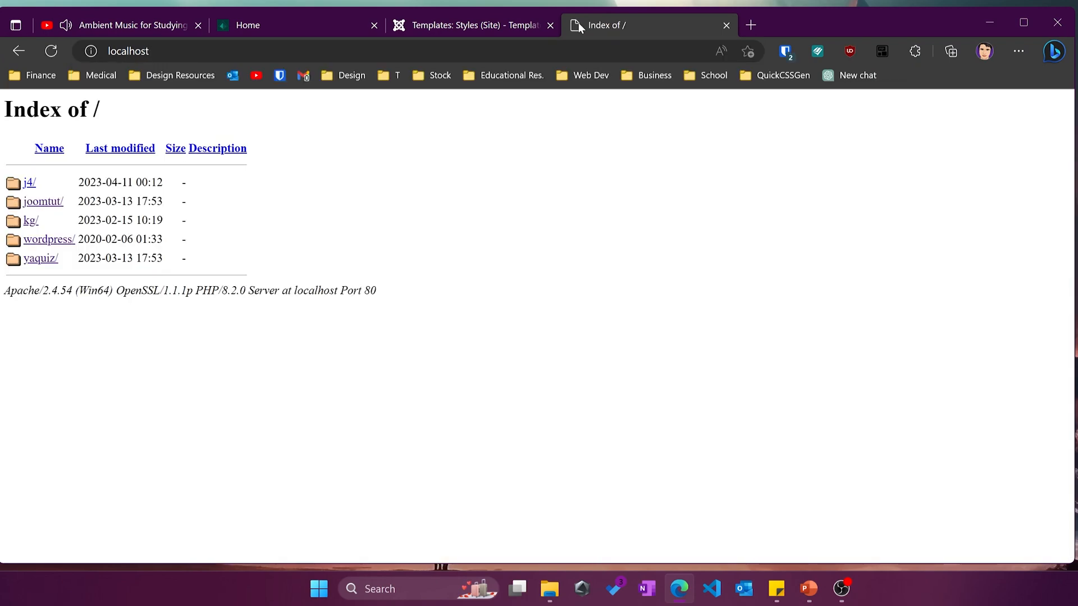
mouse_move(407, 258)
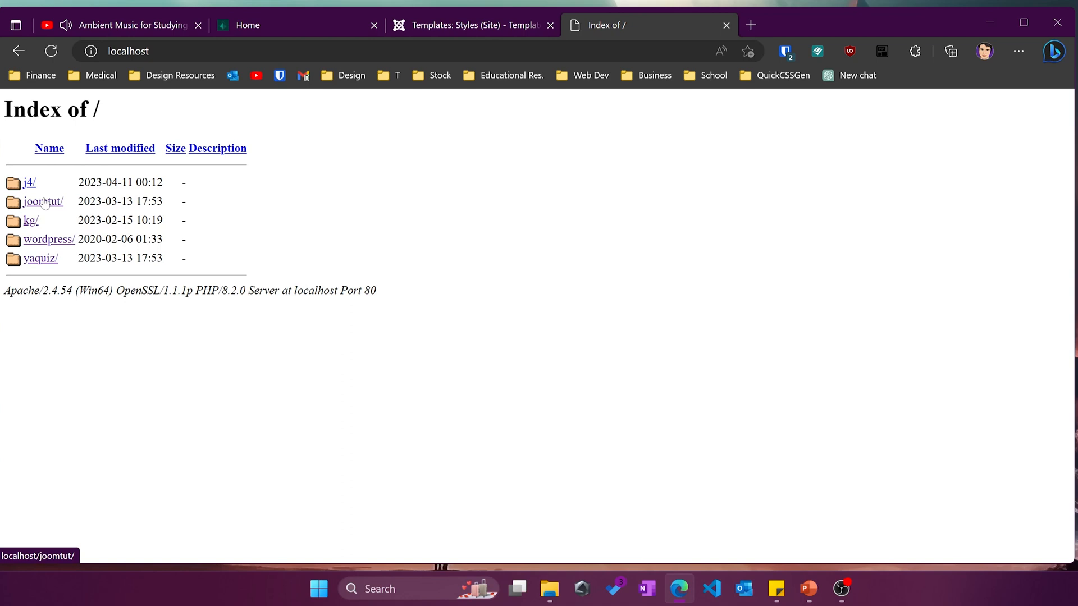
mouse_move(50, 239)
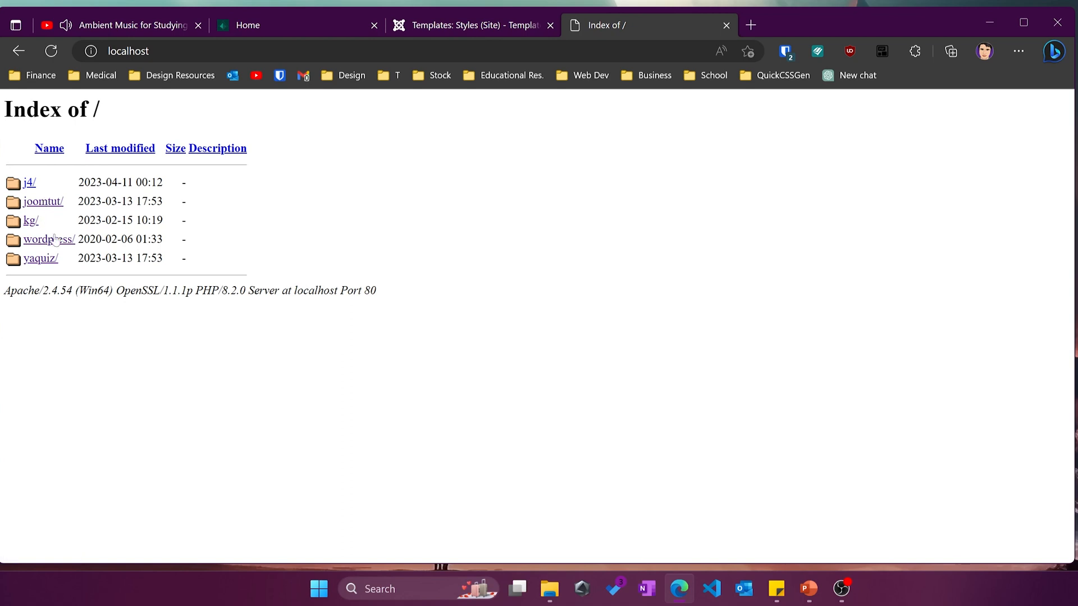
mouse_move(45, 221)
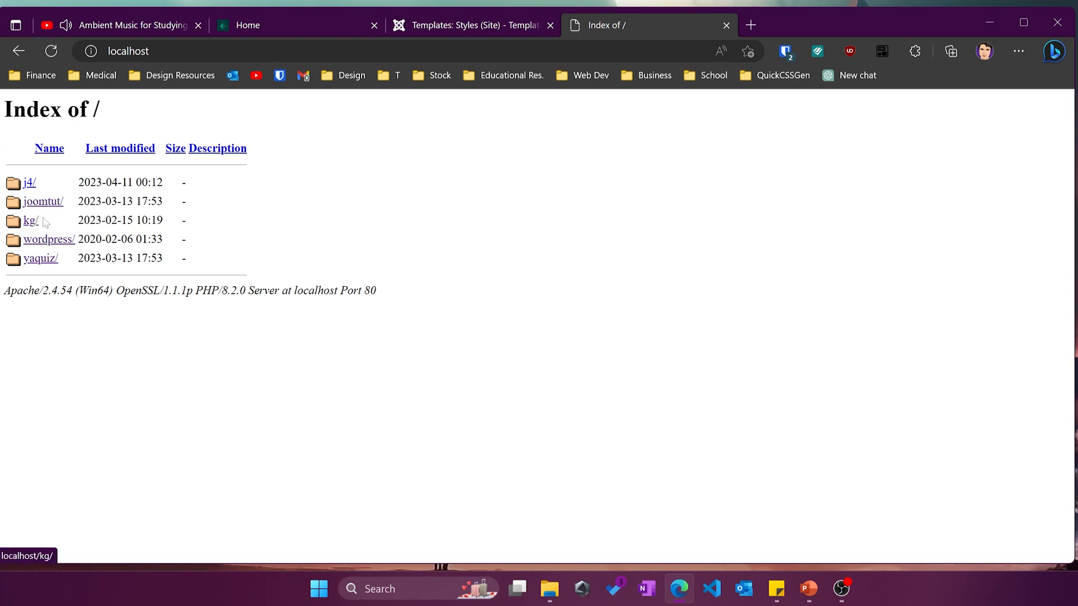
left_click(31, 220)
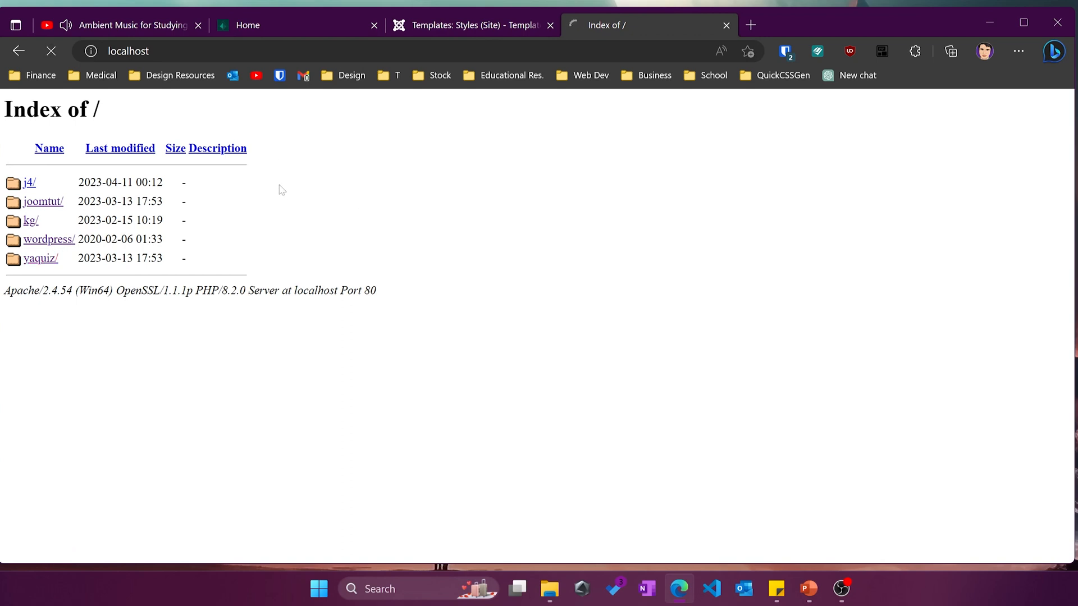
mouse_move(45, 259)
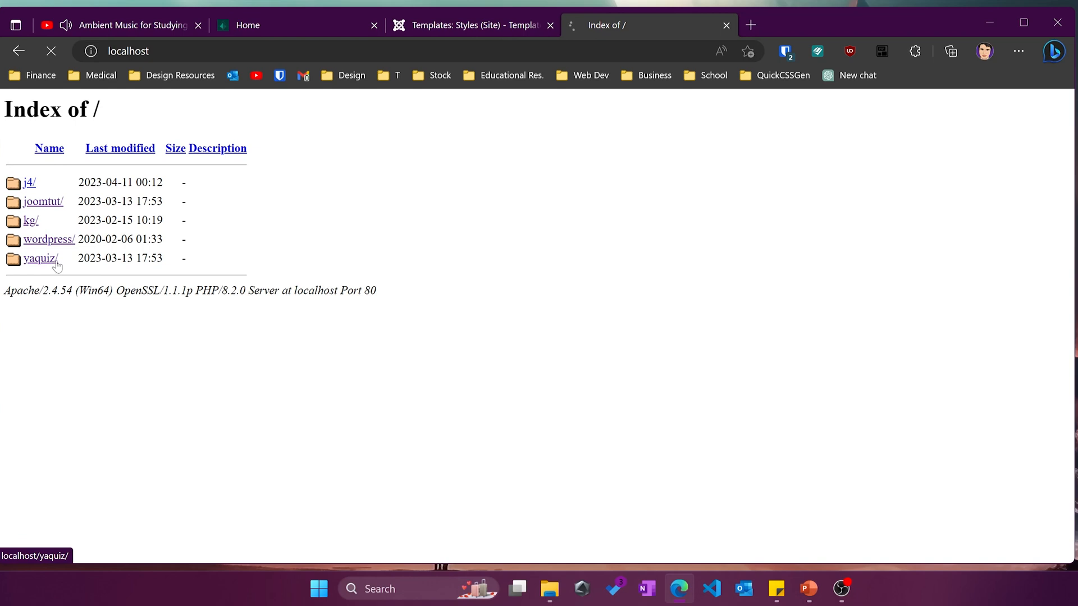
left_click(43, 258)
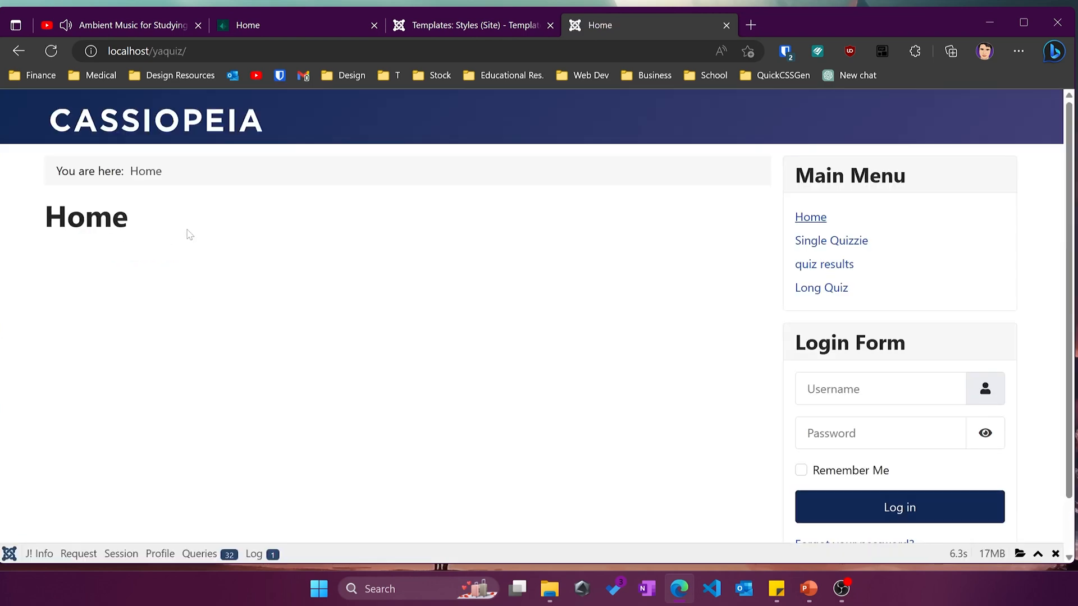
type("Kevin")
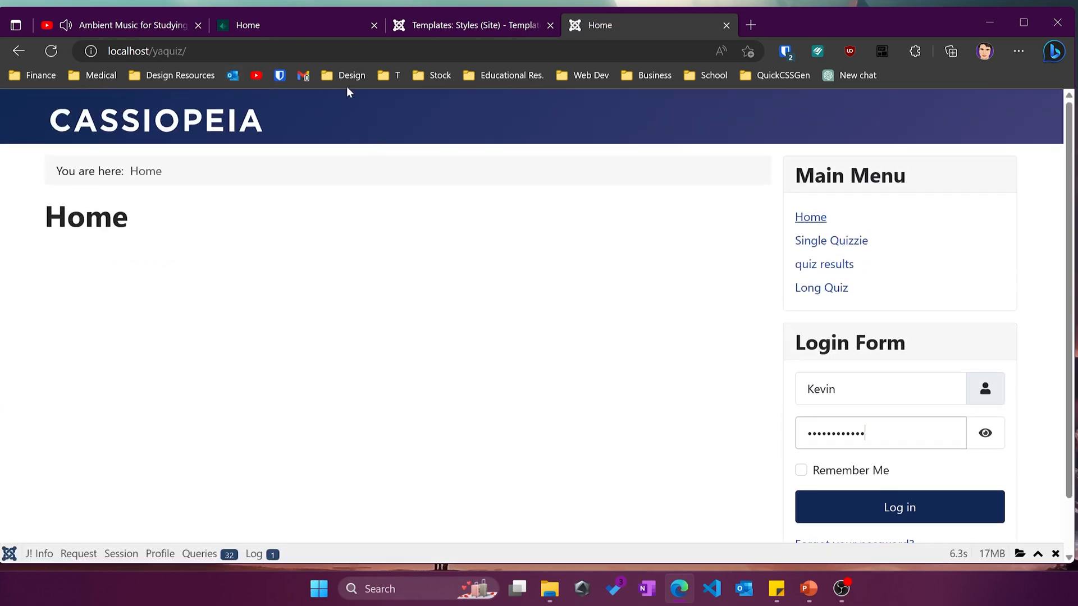
left_click(148, 51)
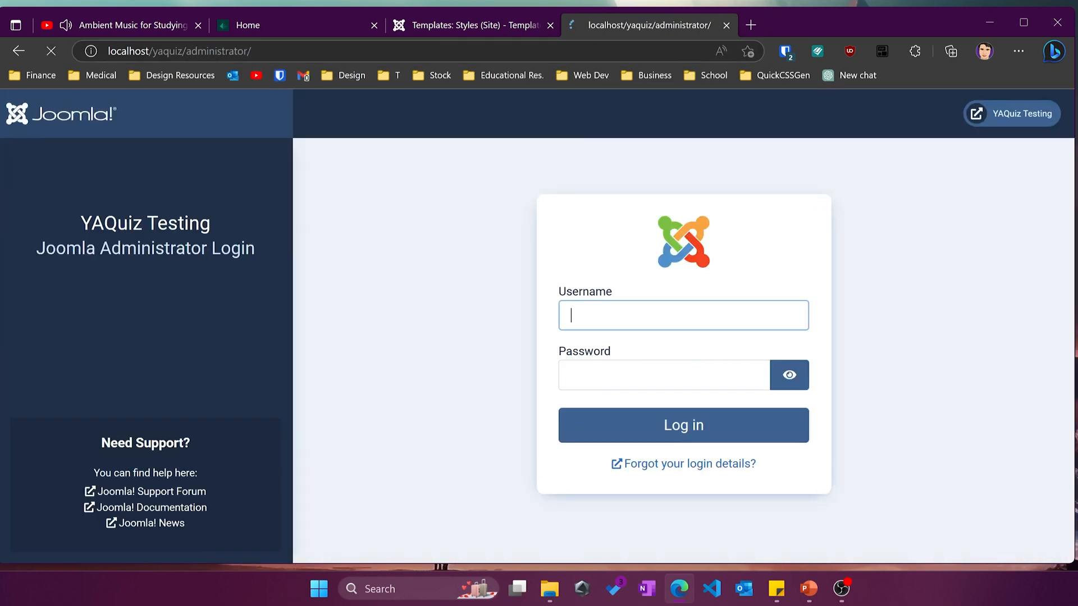
left_click(684, 425)
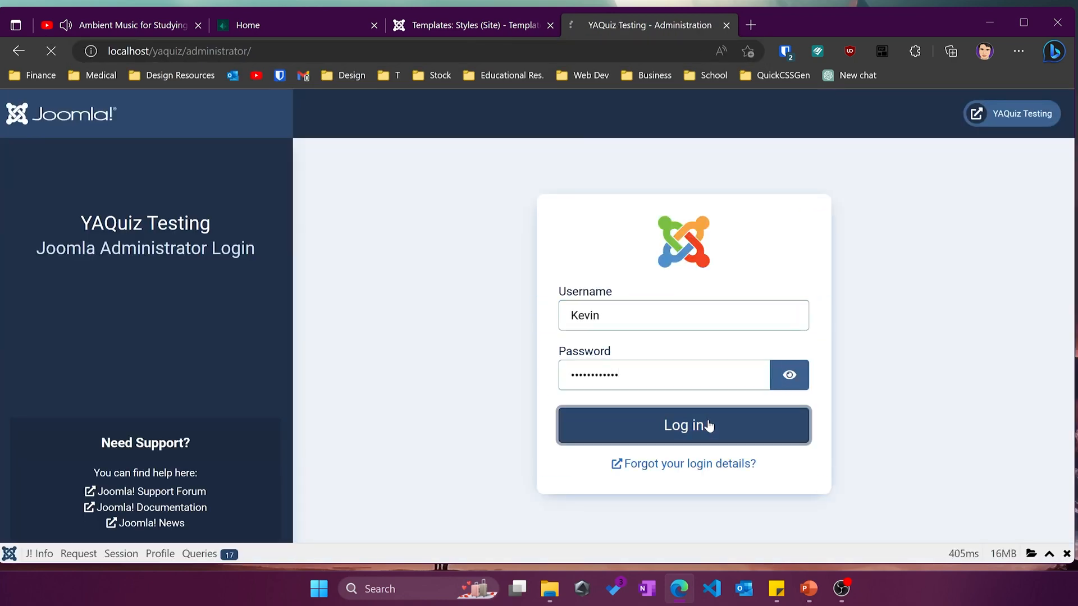
left_click(683, 426)
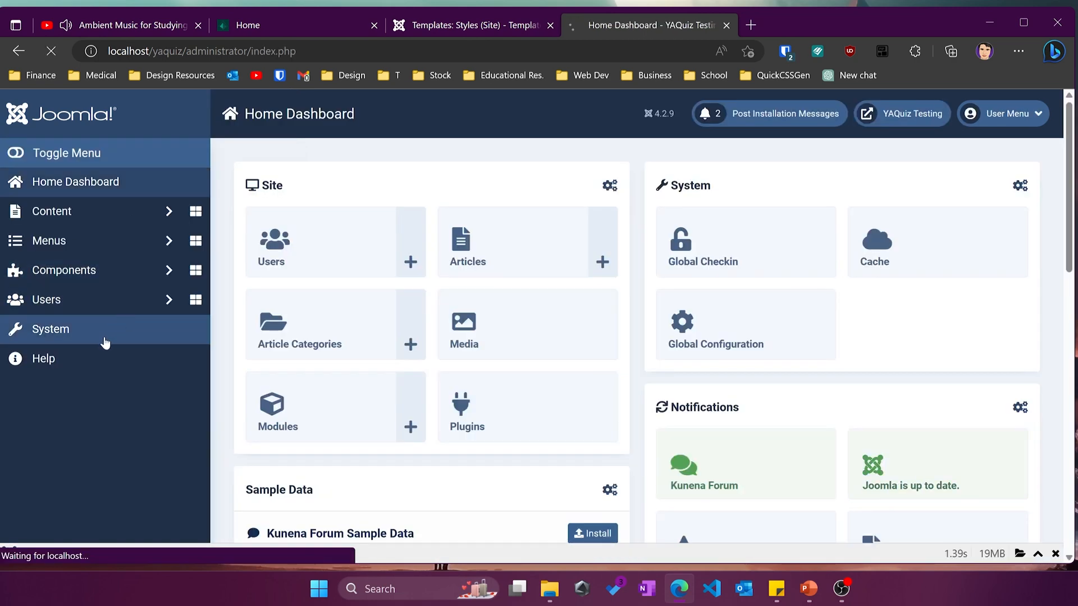
Step: From the System dashboard, bring up the Extensions: Install upload page
left_click(50, 328)
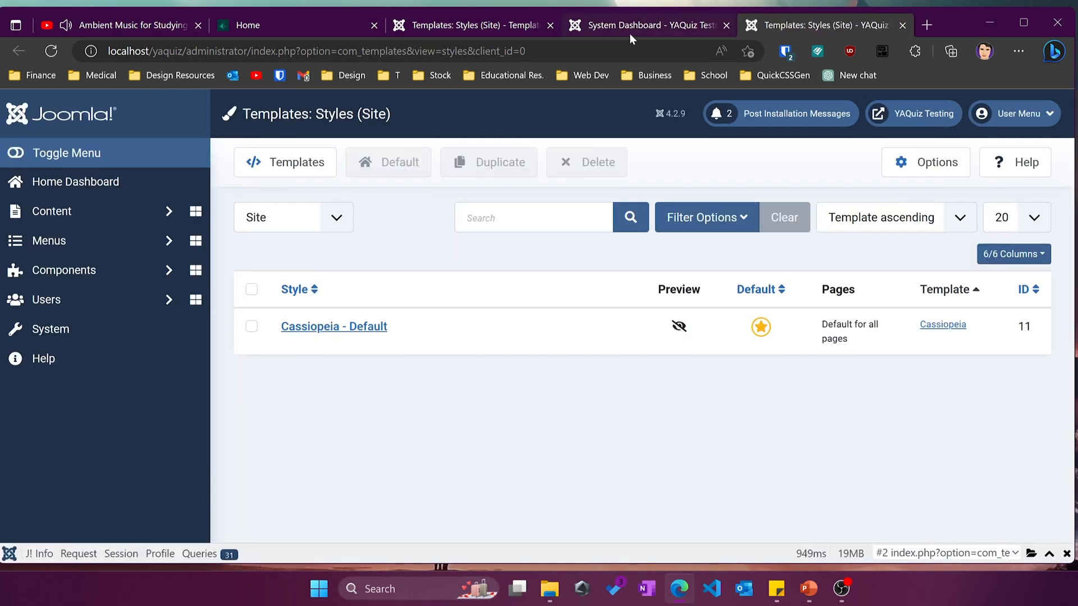
left_click(651, 24)
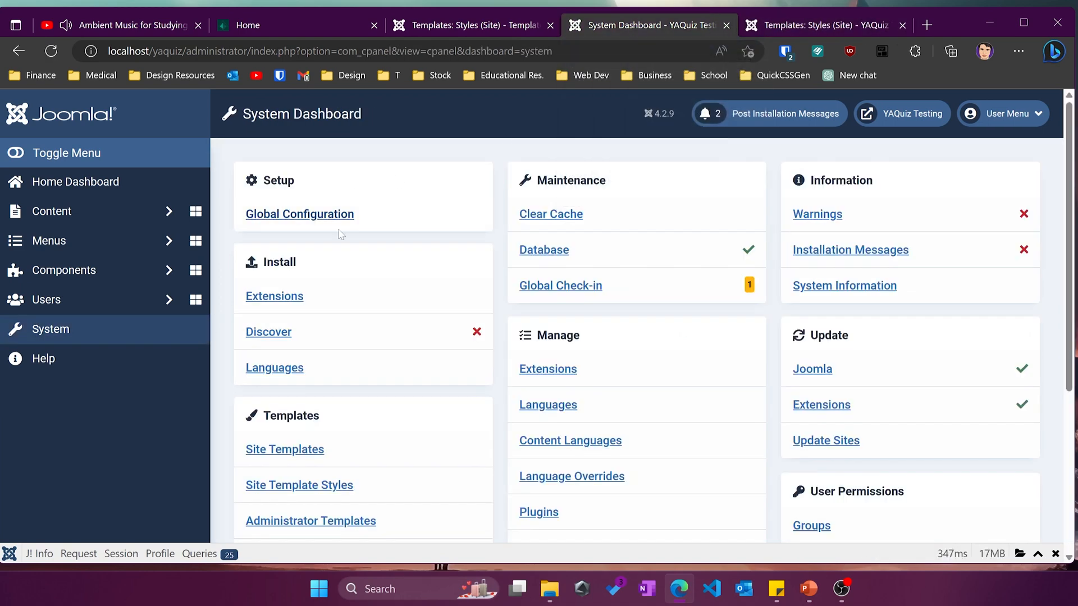
left_click(274, 296)
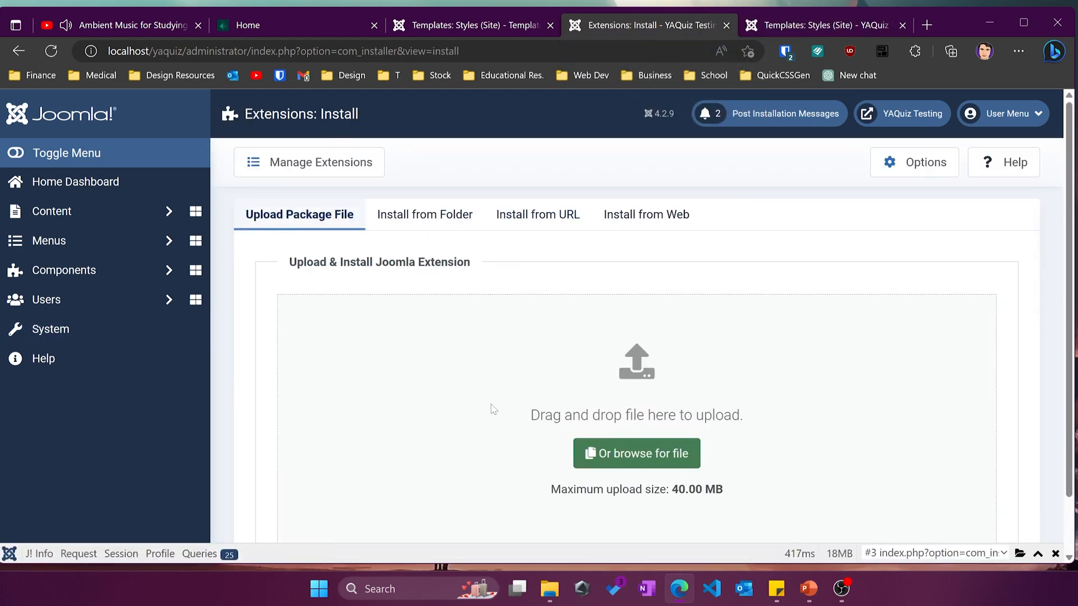
Step: Drag Desktop\tpl_emeraldgreen\tpl_emeraldgreen.zip onto the Upload Package File area to install it
left_click(637, 452)
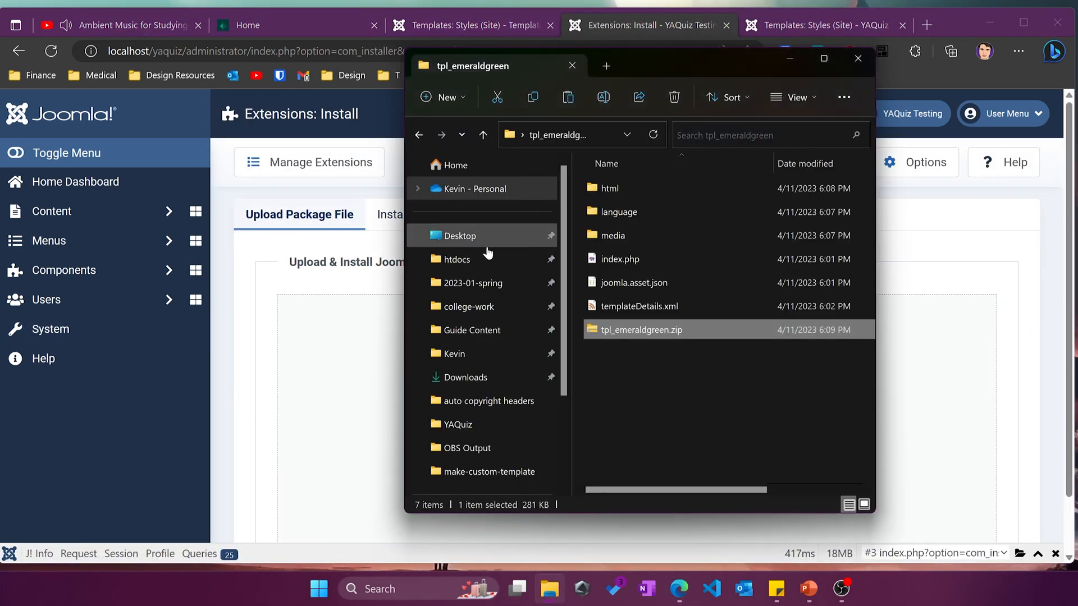
left_click(460, 236)
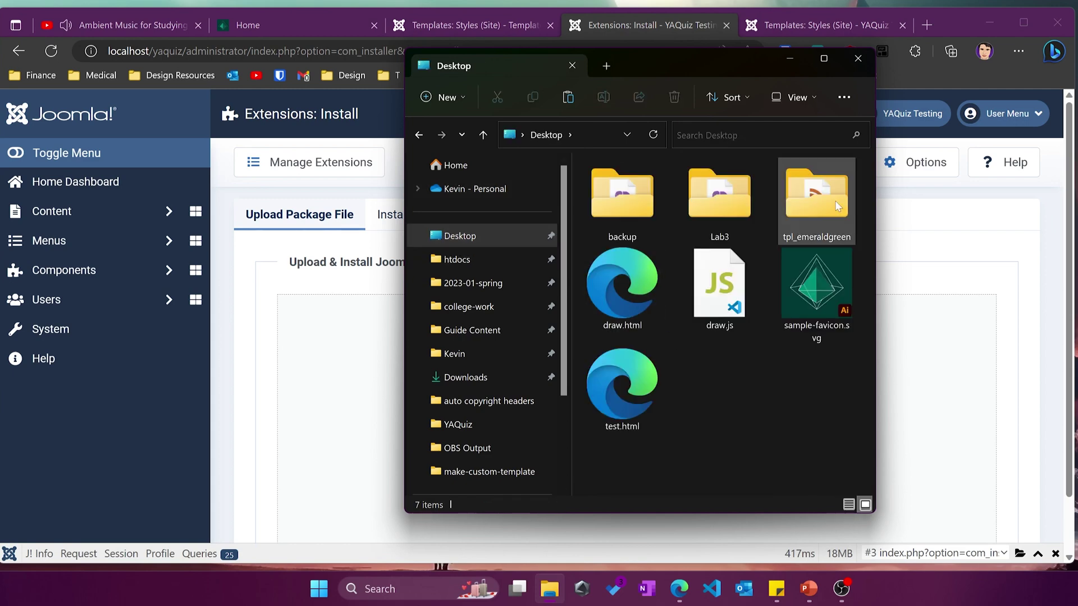
double_click(815, 193)
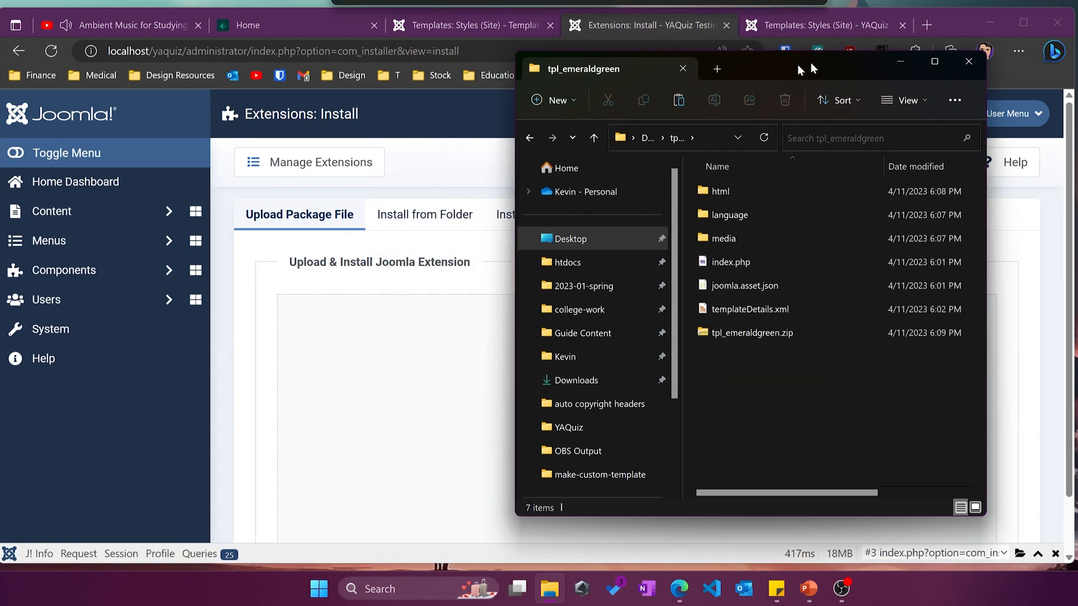
left_click_drag(751, 332, 508, 373)
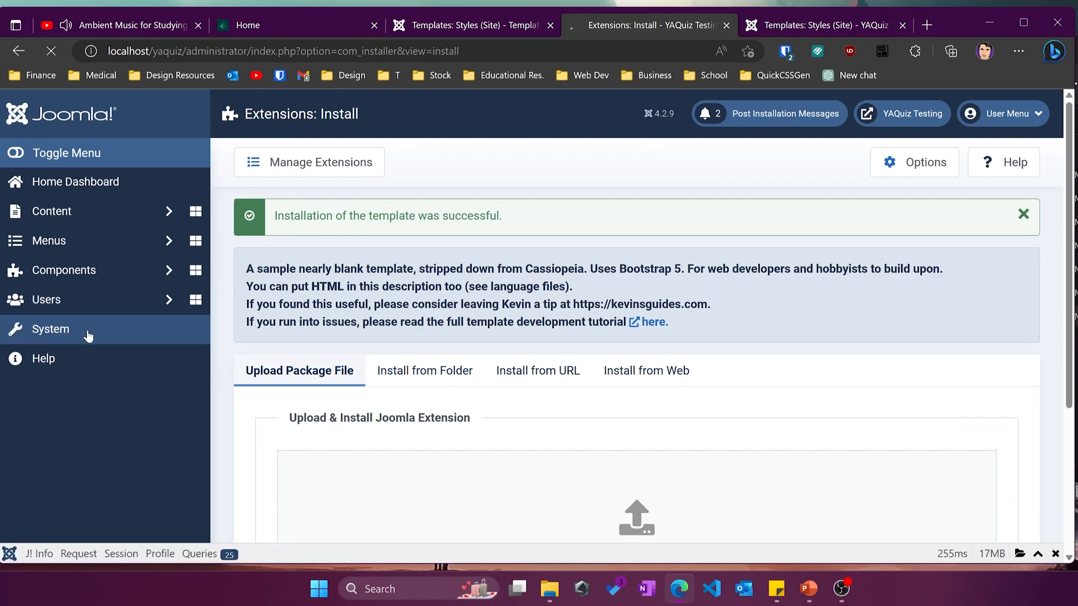
Step: In Site Template Styles, star Emerald Green as the default site style
left_click(50, 329)
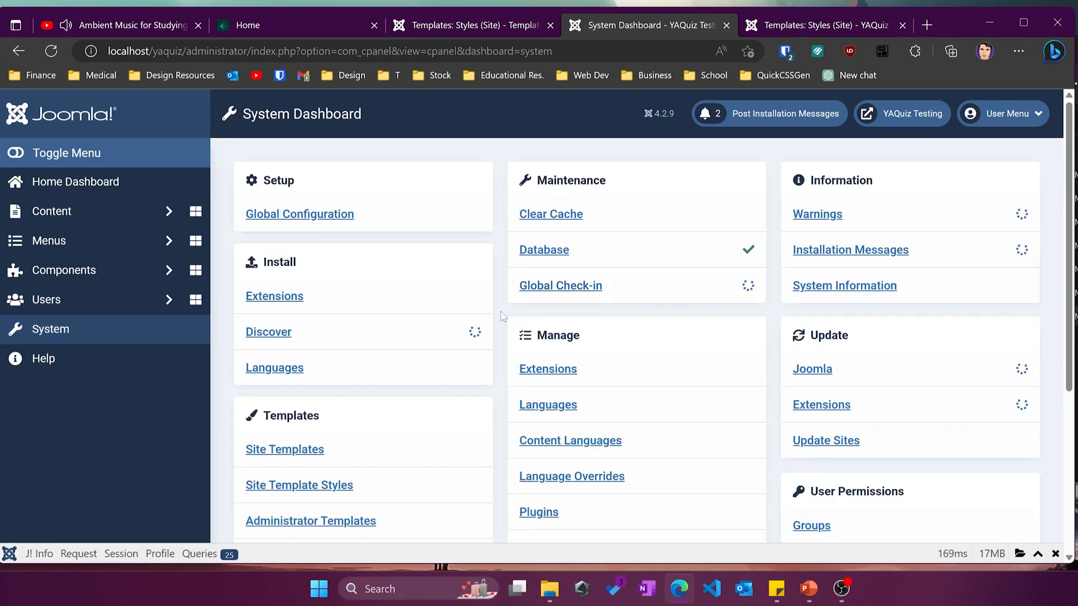
scroll("down", 3)
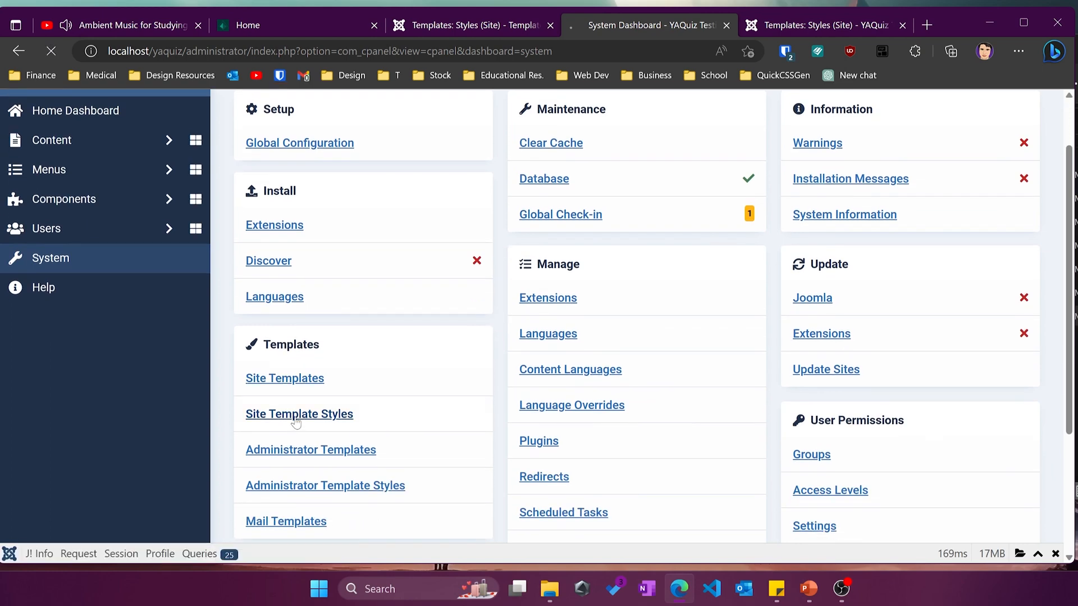
left_click(299, 414)
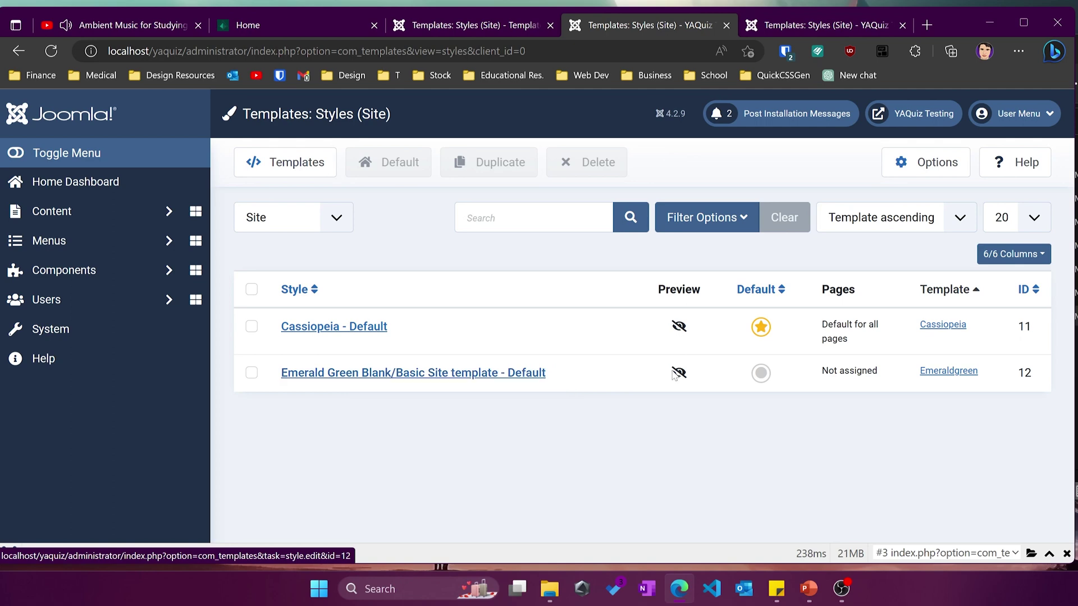
left_click(761, 373)
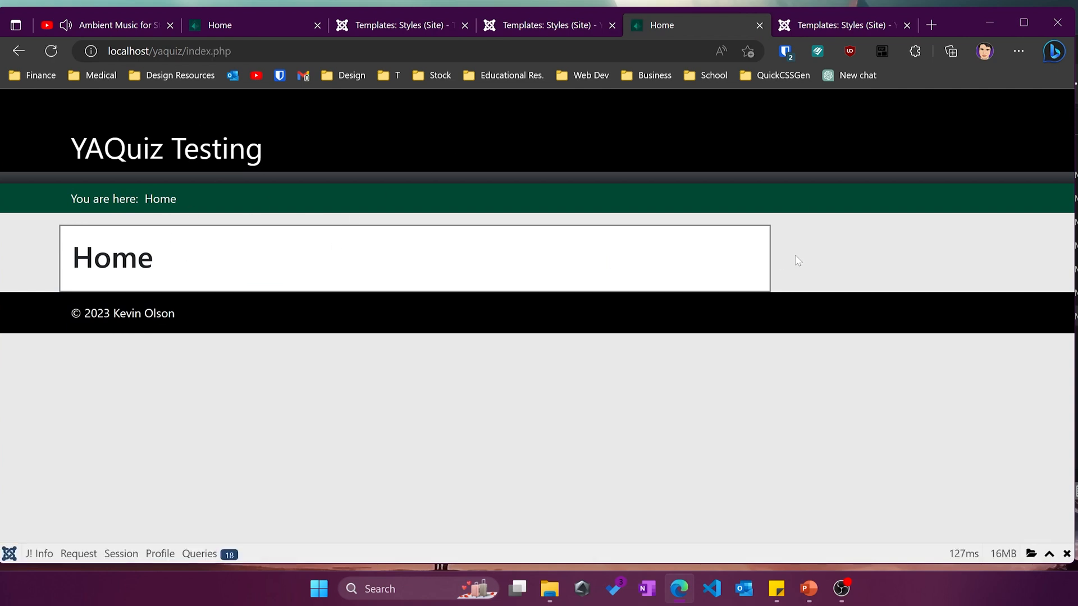
mouse_move(922, 246)
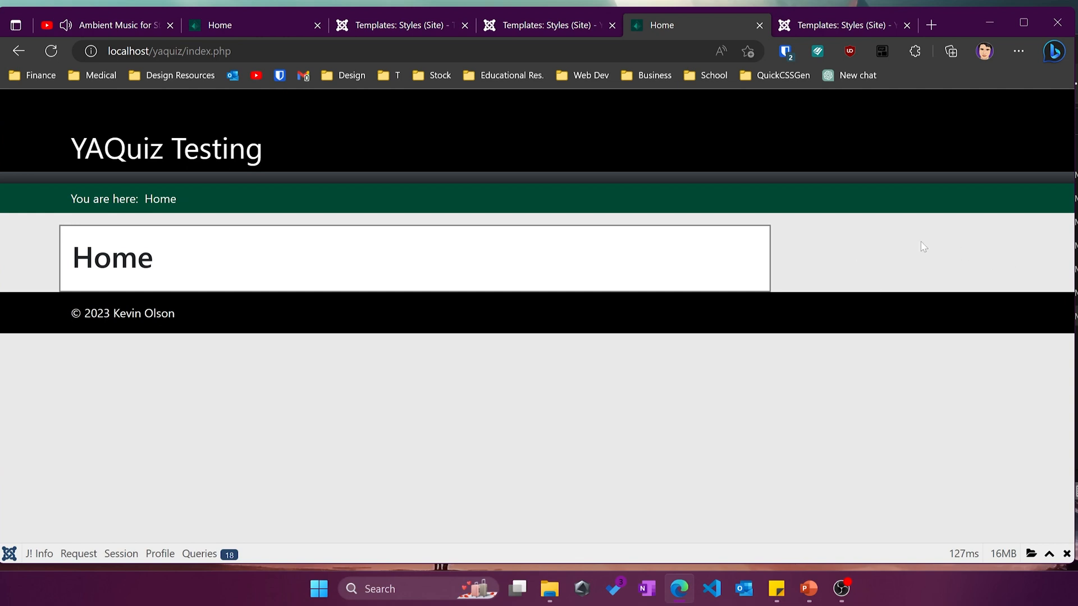
mouse_move(760, 255)
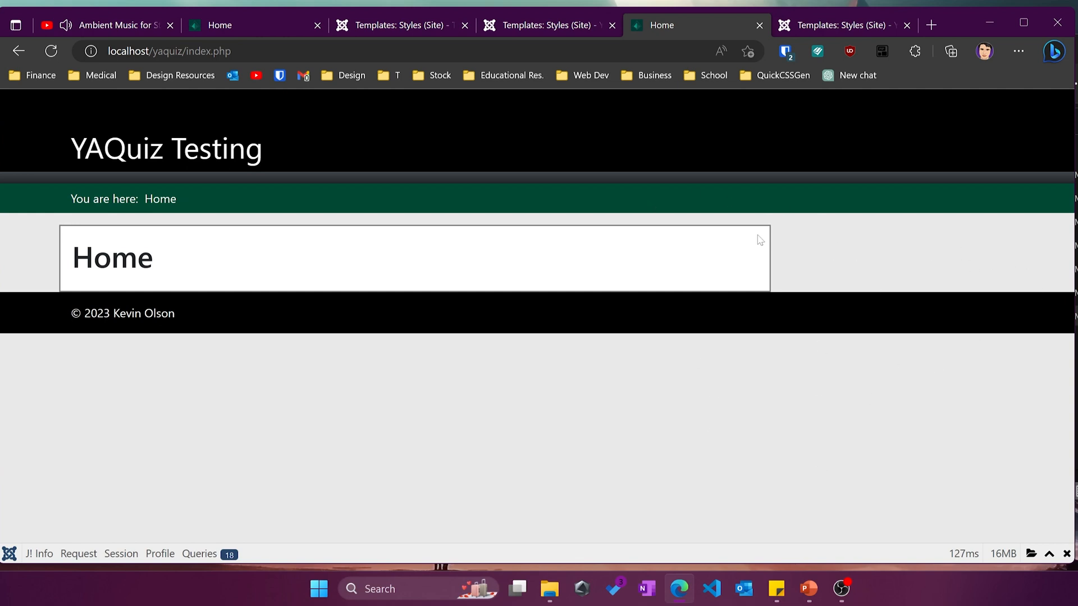
mouse_move(613, 370)
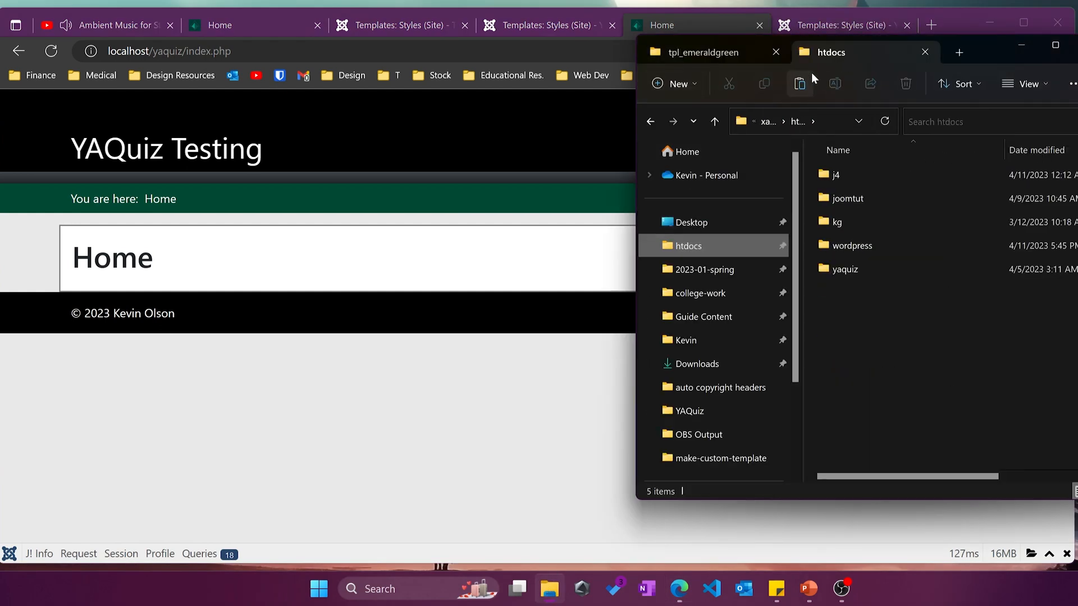
Step: Browse yaquiz's templates\emeraldgreen and media\templates\site\emeraldgreen folders to confirm installed files
left_click(836, 287)
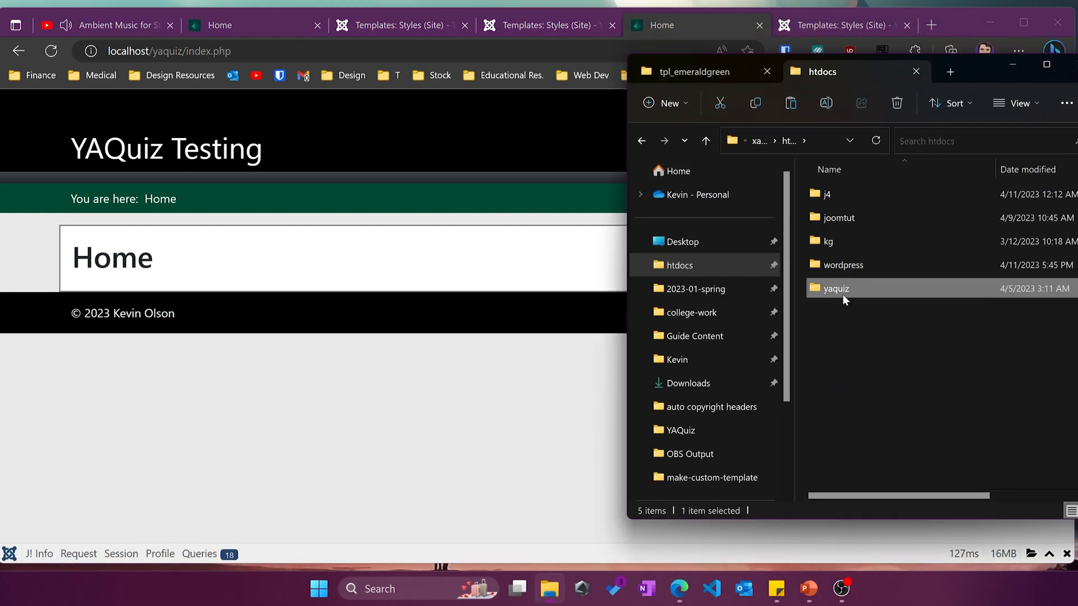
double_click(836, 288)
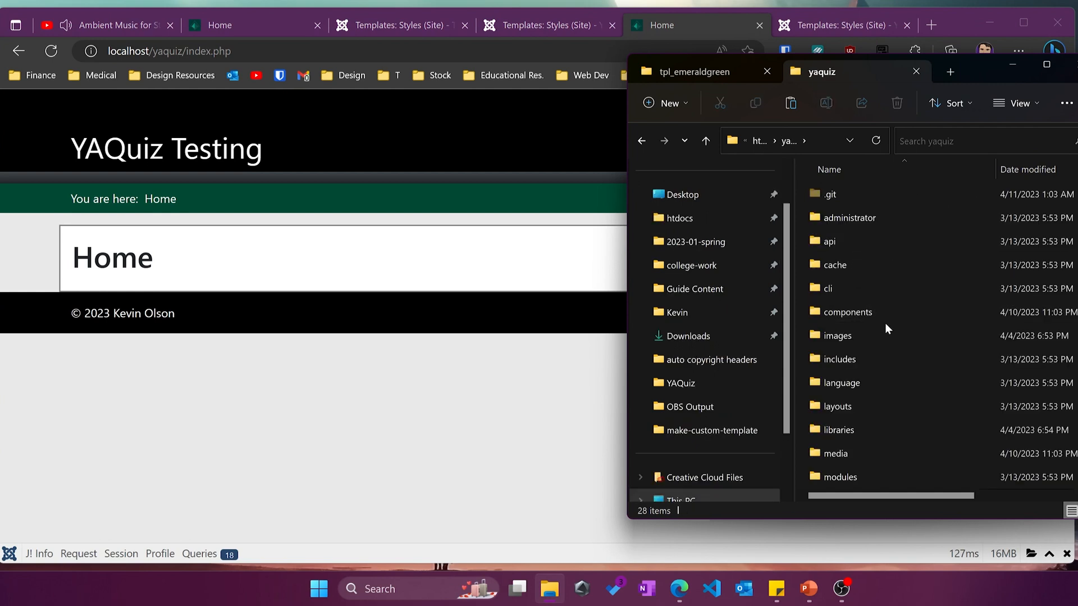
scroll("down", 3)
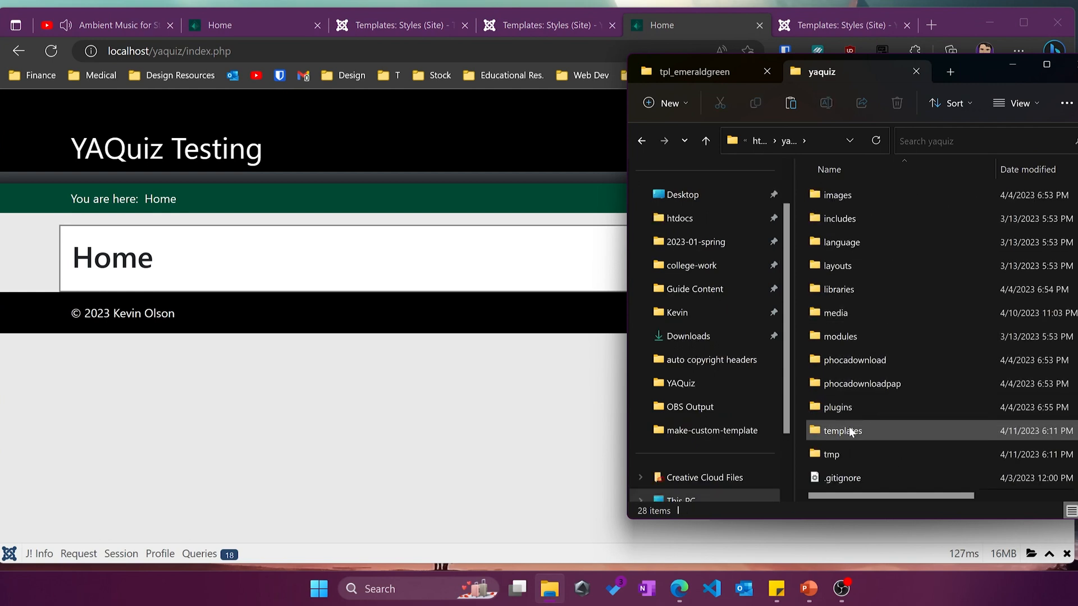
double_click(844, 431)
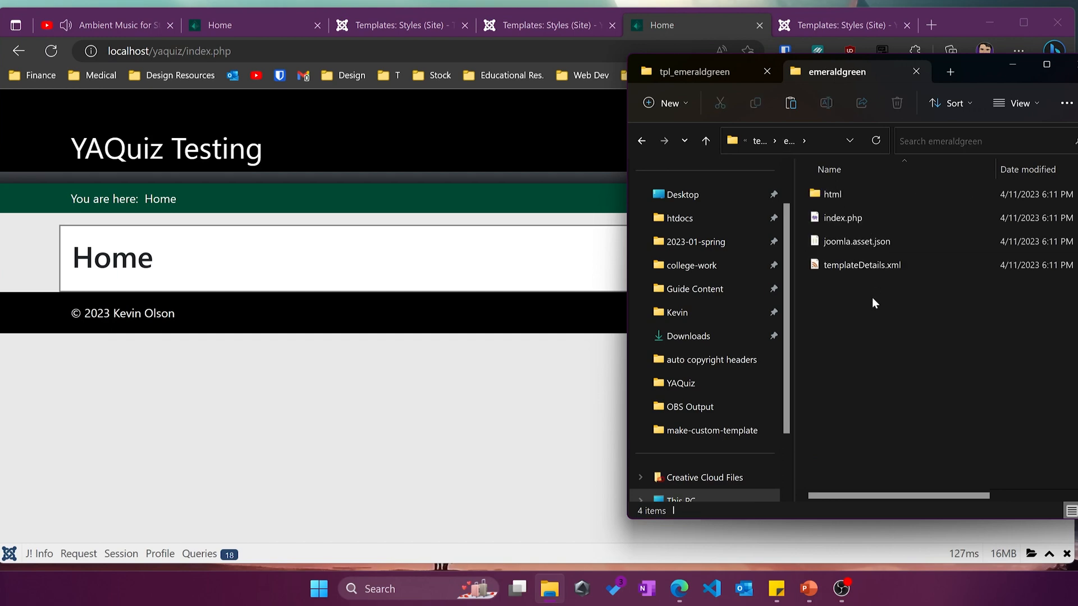
mouse_move(629, 246)
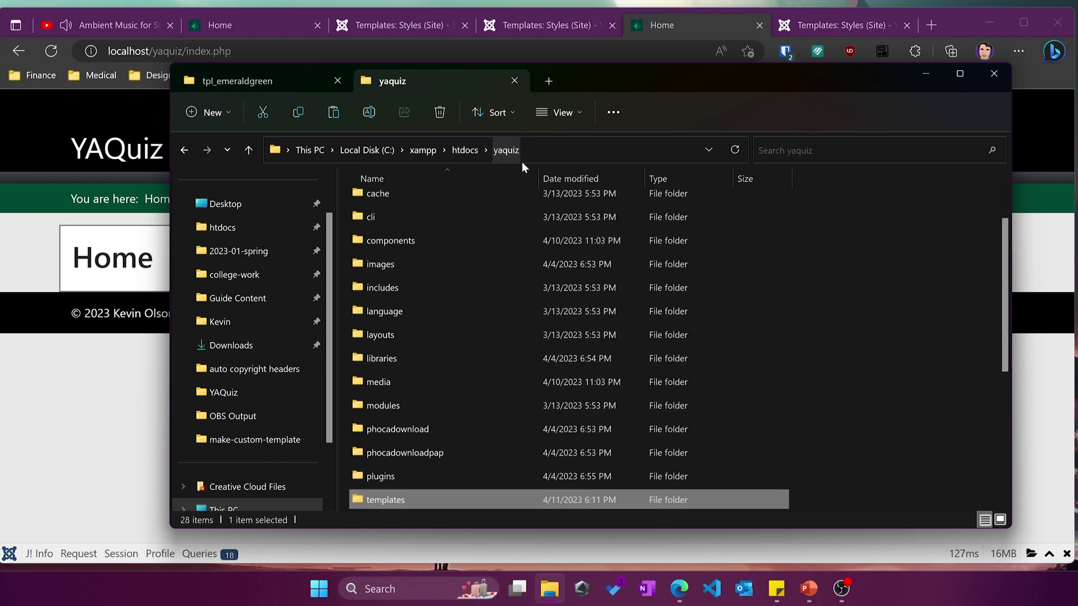
double_click(378, 382)
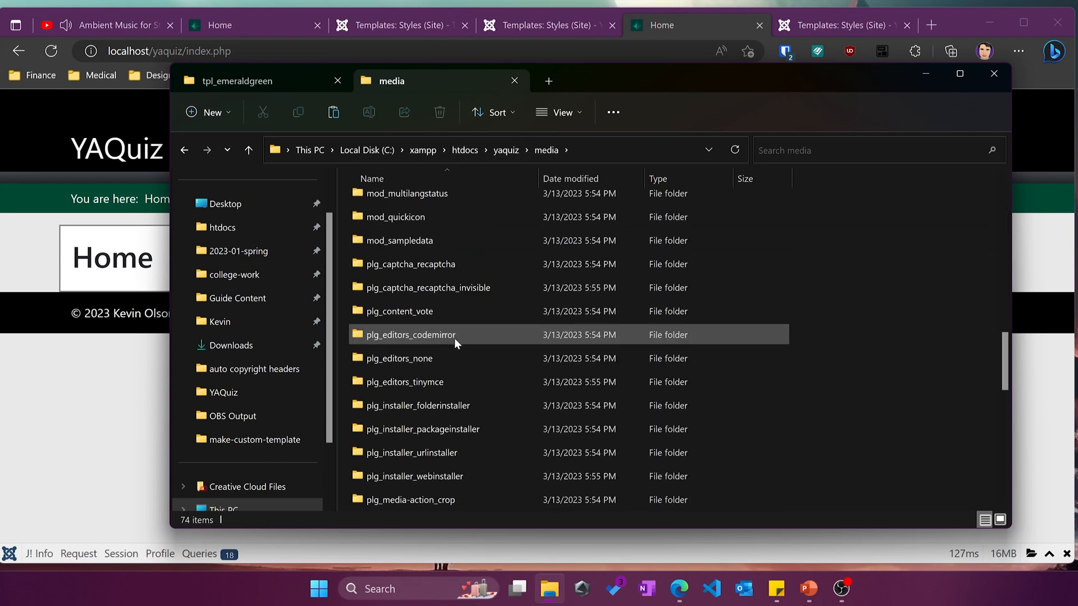
double_click(411, 334)
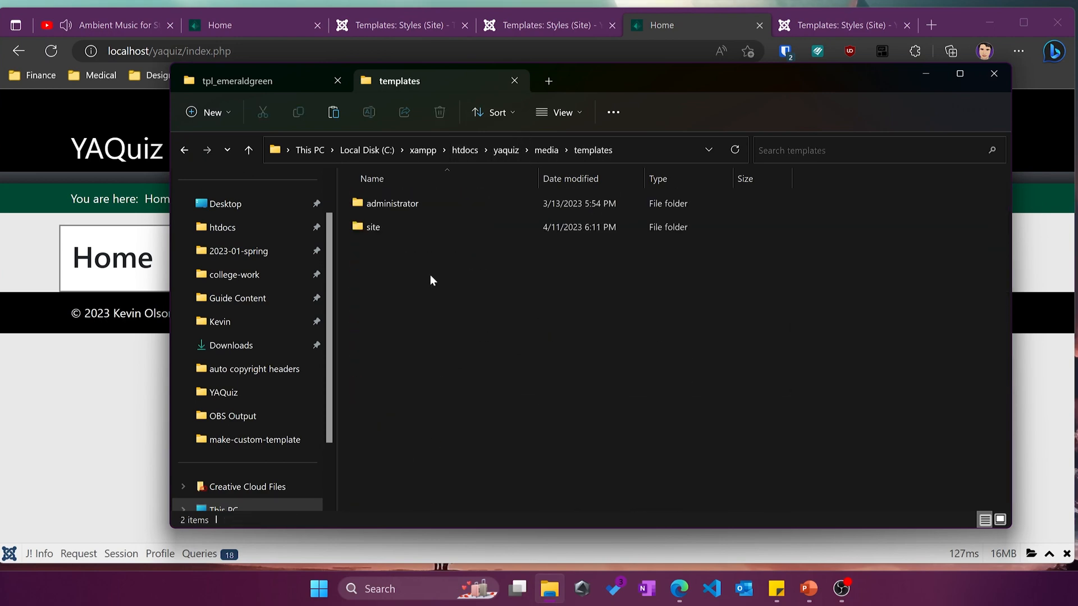
double_click(372, 227)
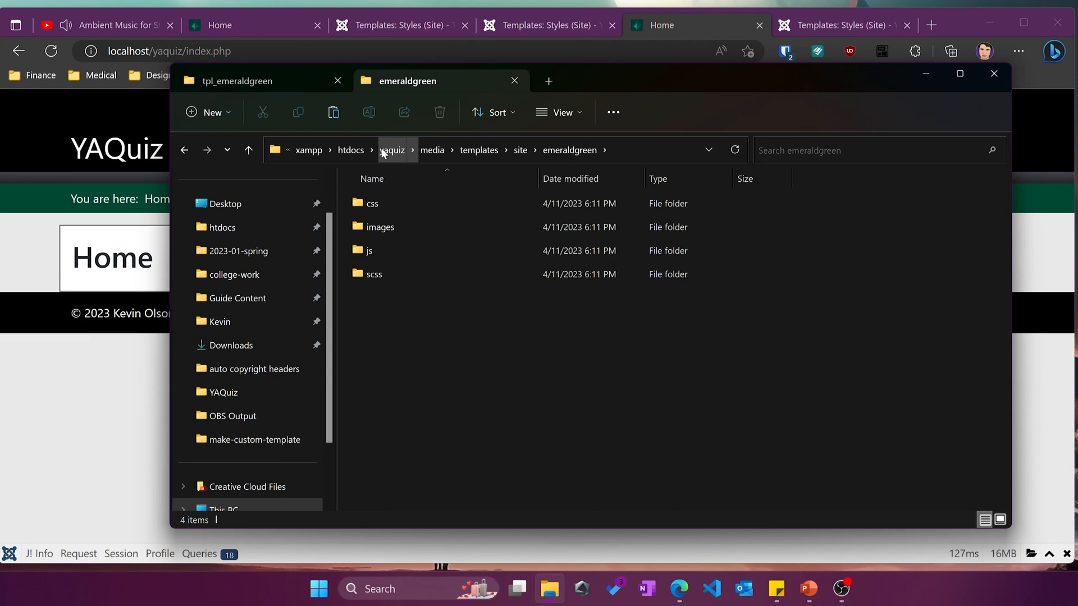
Step: In yaquiz\language\en-GB, locate tpl_emeraldgreen.ini and tpl_emeraldgreen.sys.ini
left_click(393, 150)
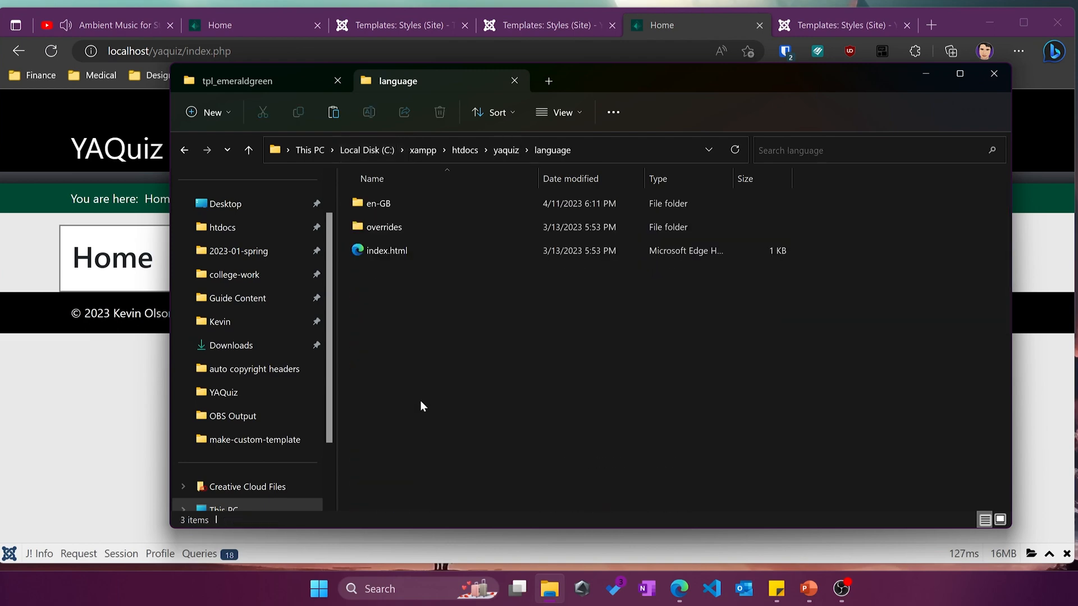
double_click(378, 204)
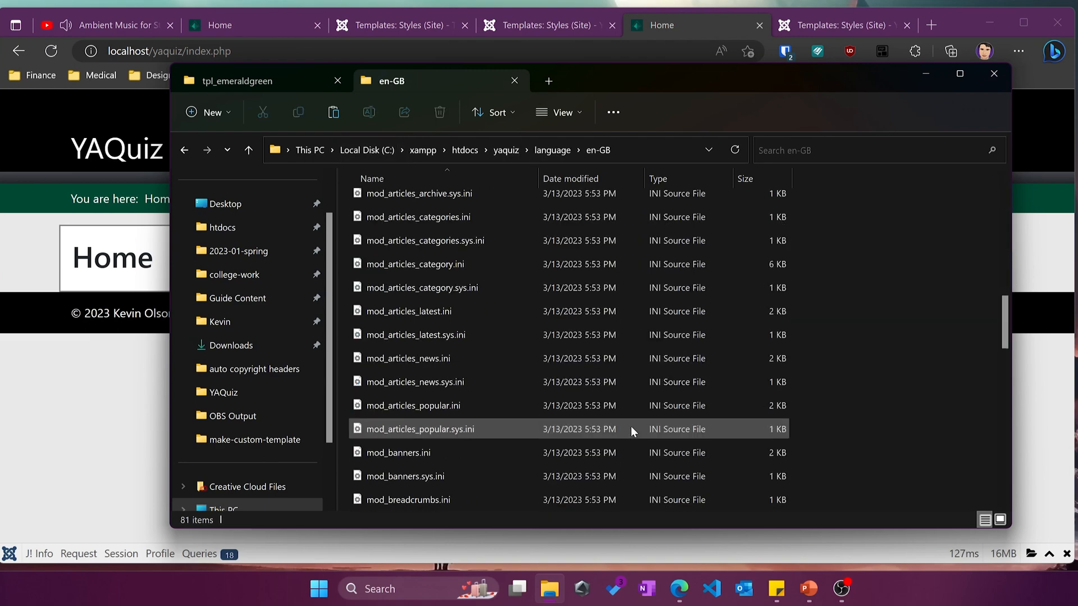
scroll("down", 3)
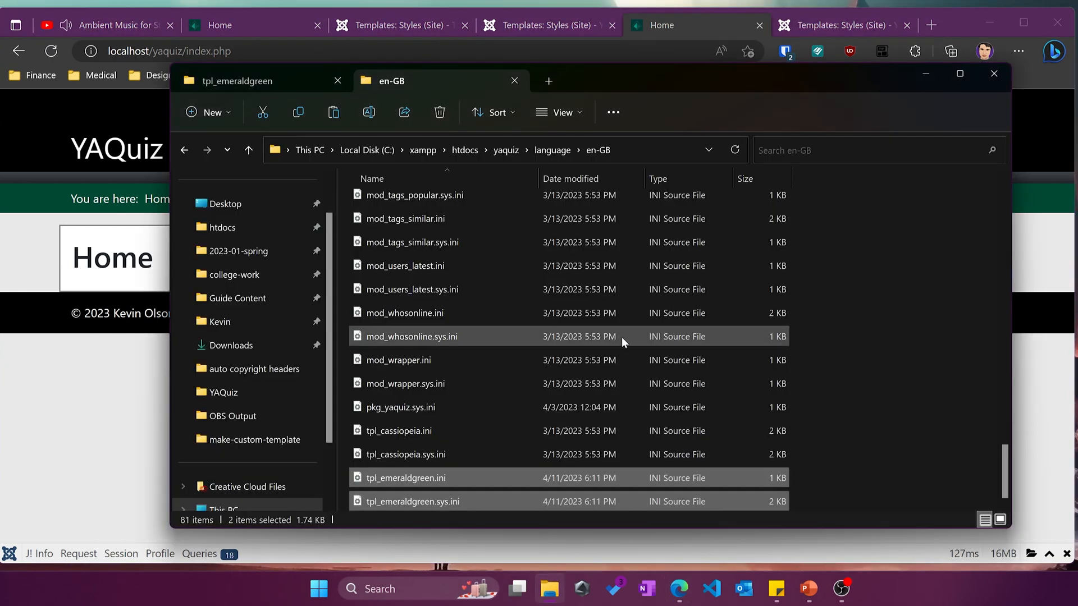
Step: Switch to the Desktop tpl_emeraldgreen Explorer tab and select tpl_emeraldgreen.zip
left_click(237, 81)
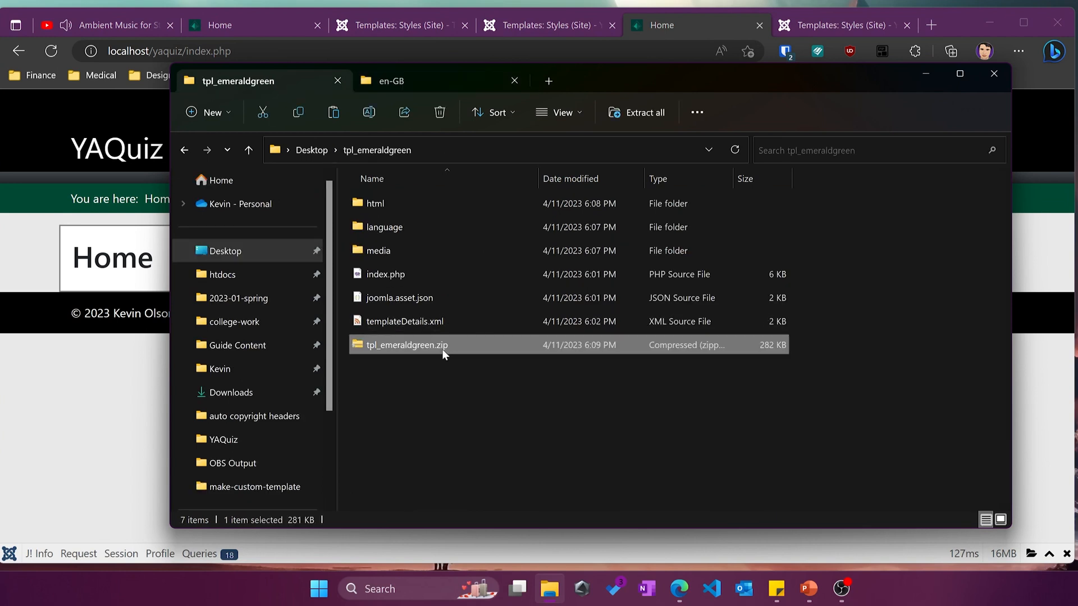
left_click(427, 399)
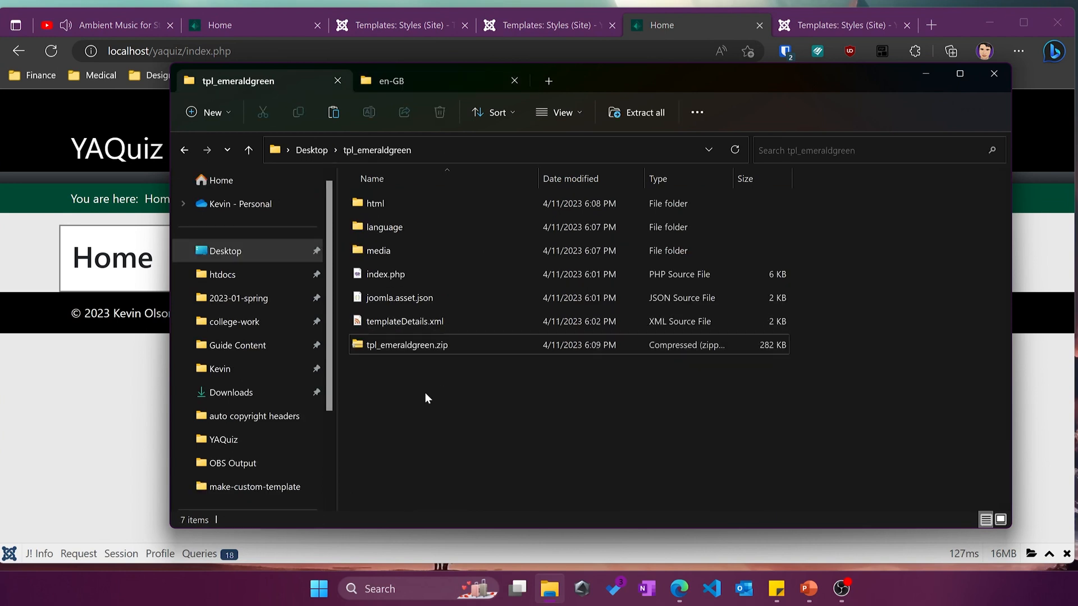
left_click(407, 345)
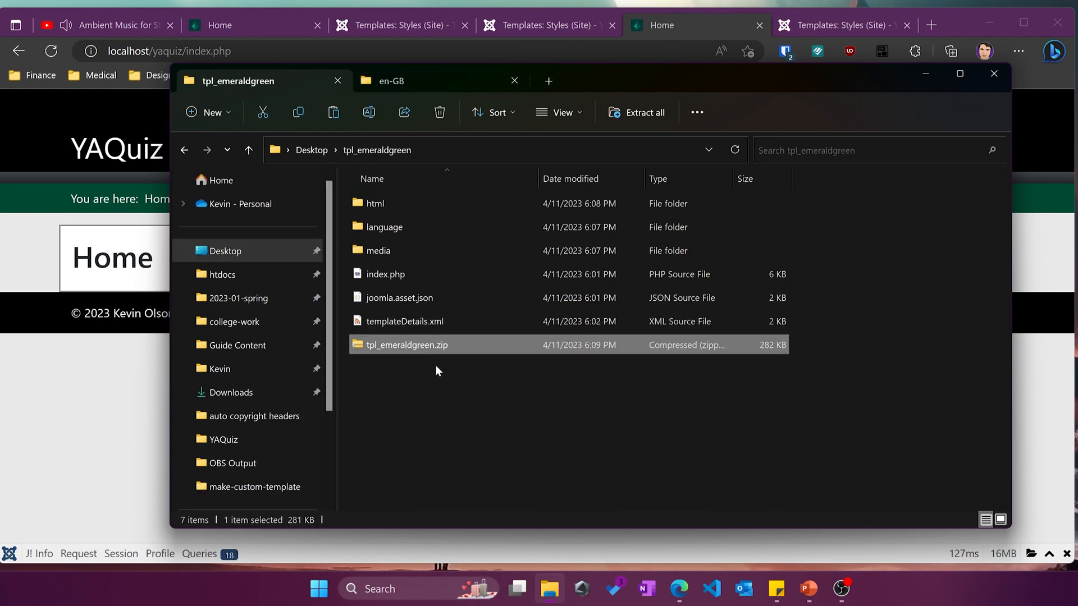
left_click(561, 466)
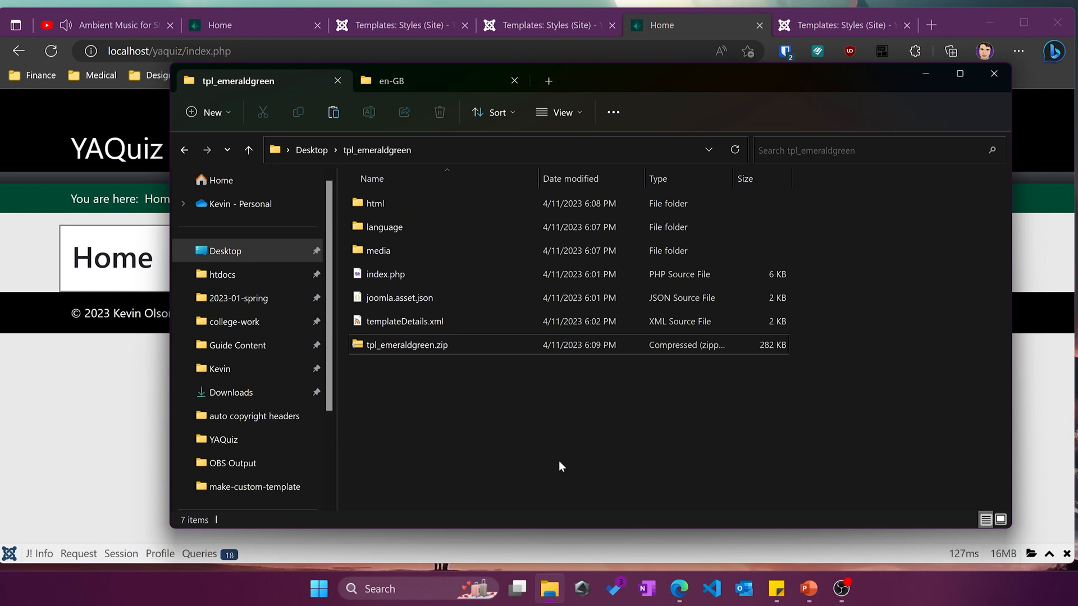
mouse_move(795, 339)
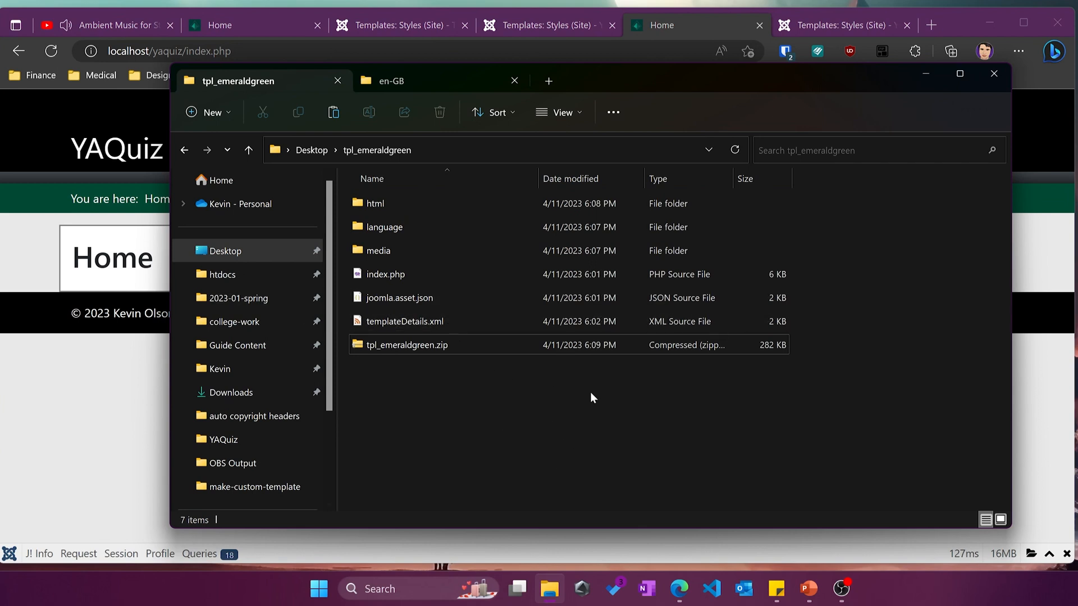
left_click(406, 345)
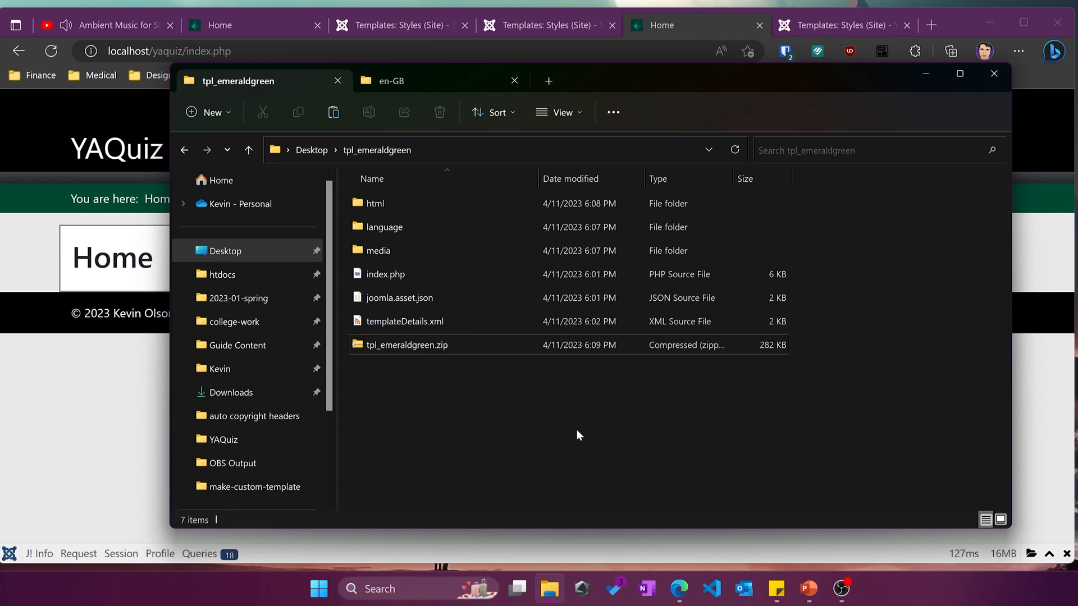
mouse_move(519, 403)
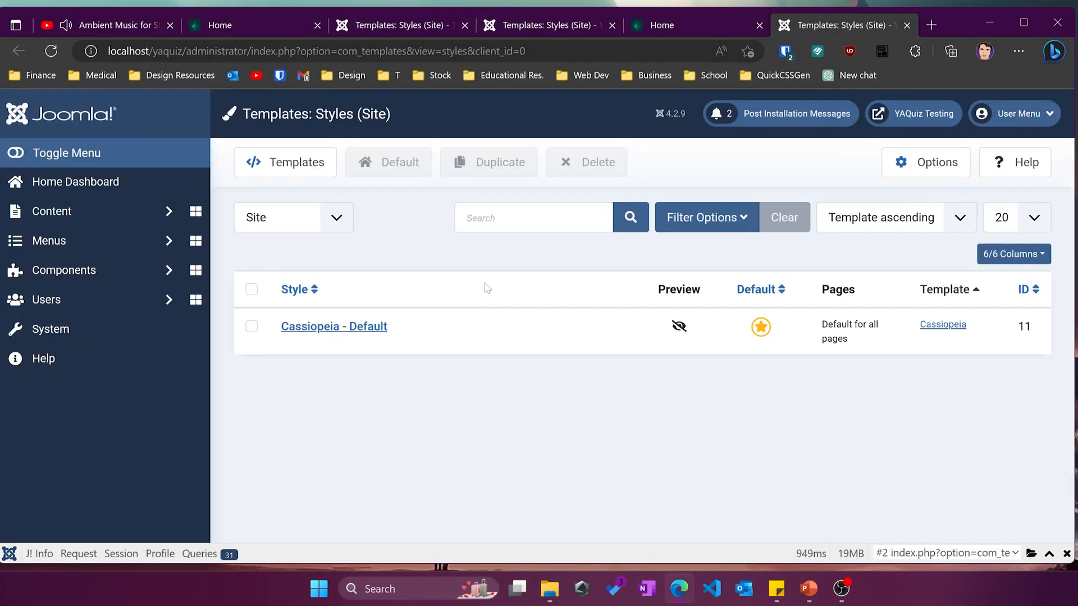
mouse_move(492, 282)
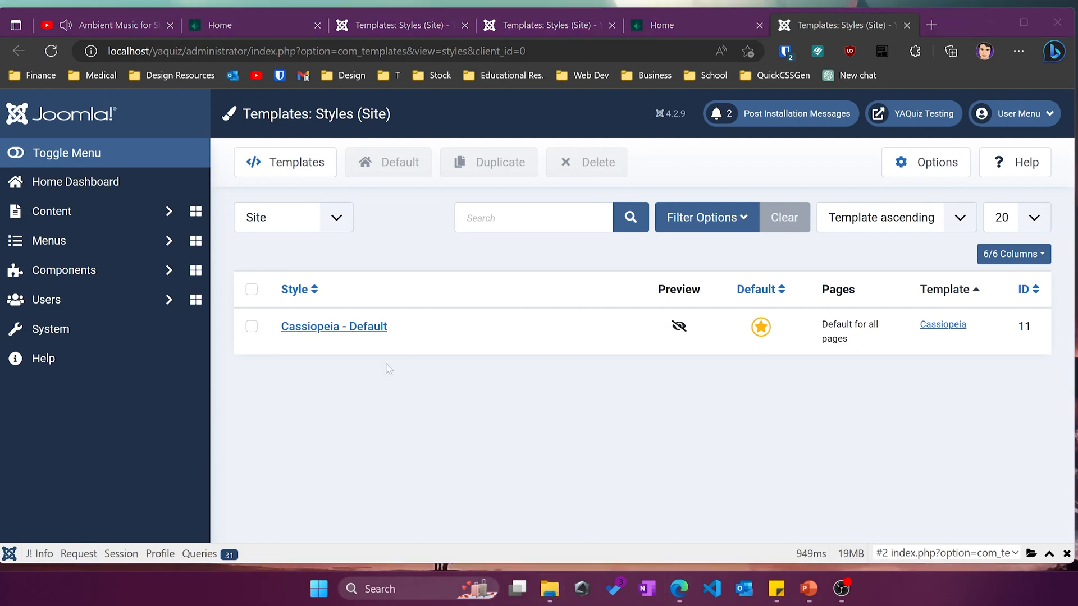
mouse_move(307, 369)
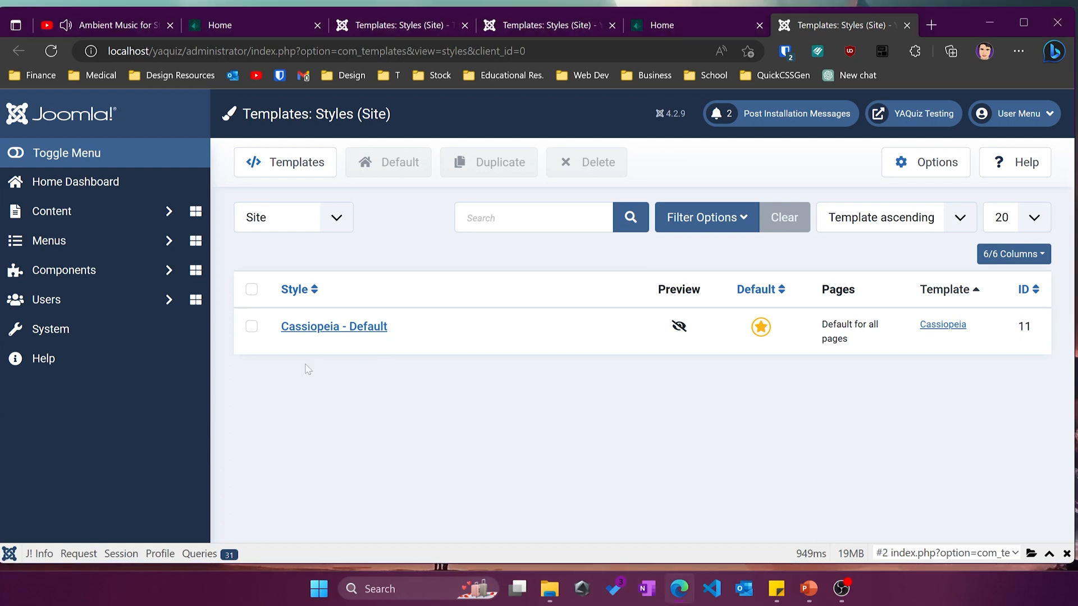
mouse_move(550, 394)
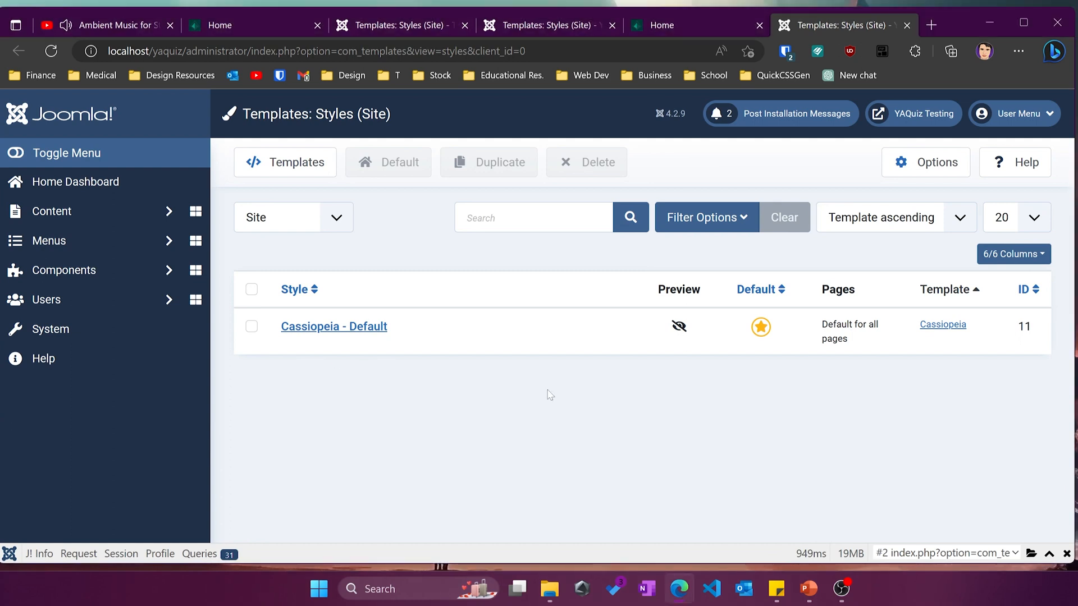
mouse_move(699, 470)
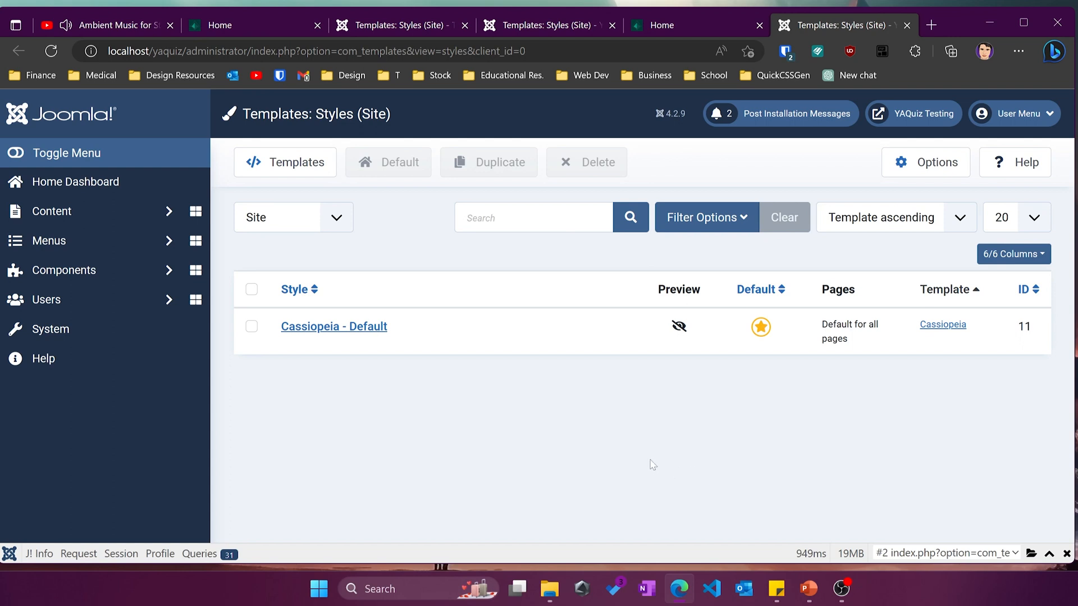
mouse_move(653, 466)
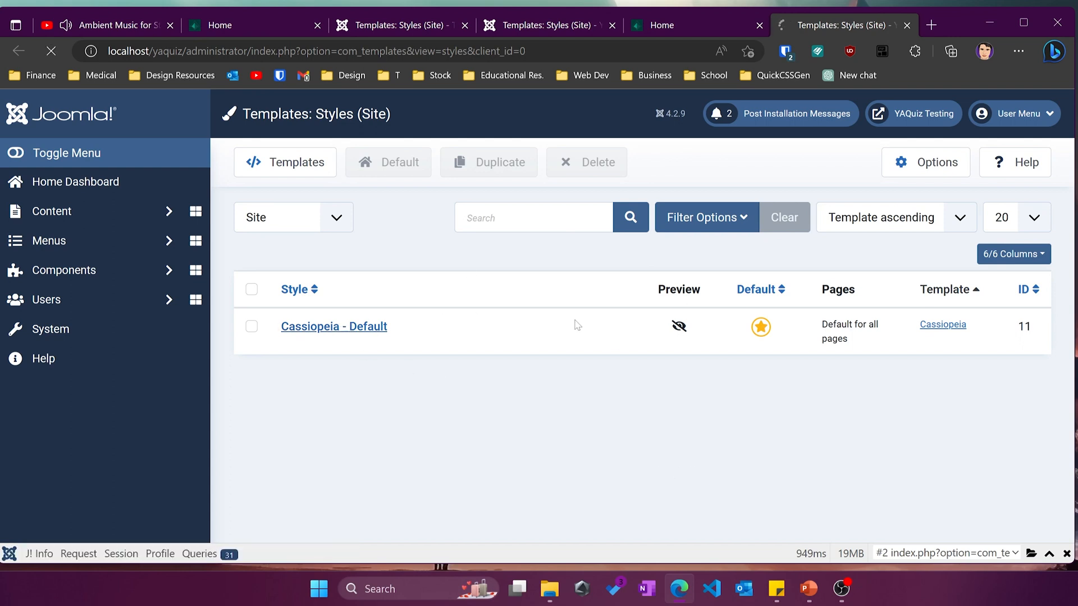
Step: Open the Cassiopeia - Default style and close it to refresh the Templates: Styles (Site) list
left_click(334, 325)
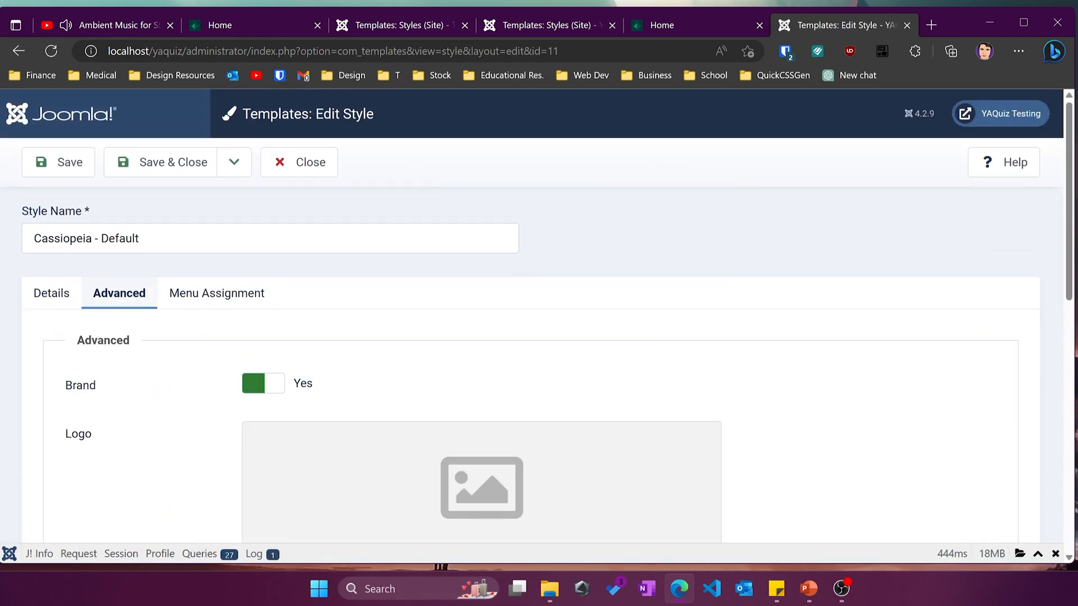
left_click(298, 161)
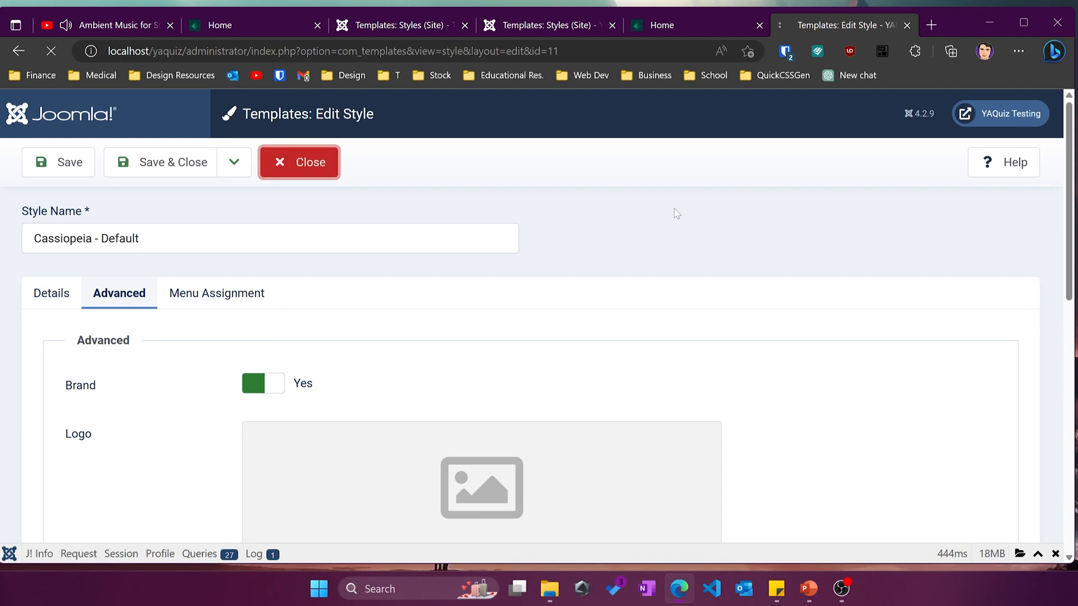
left_click(298, 162)
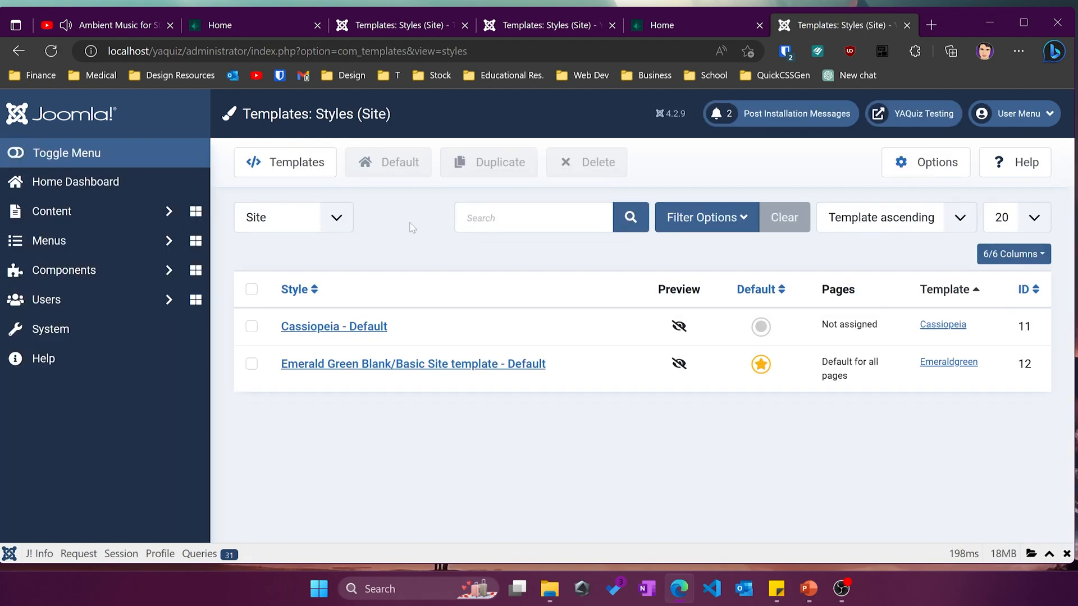